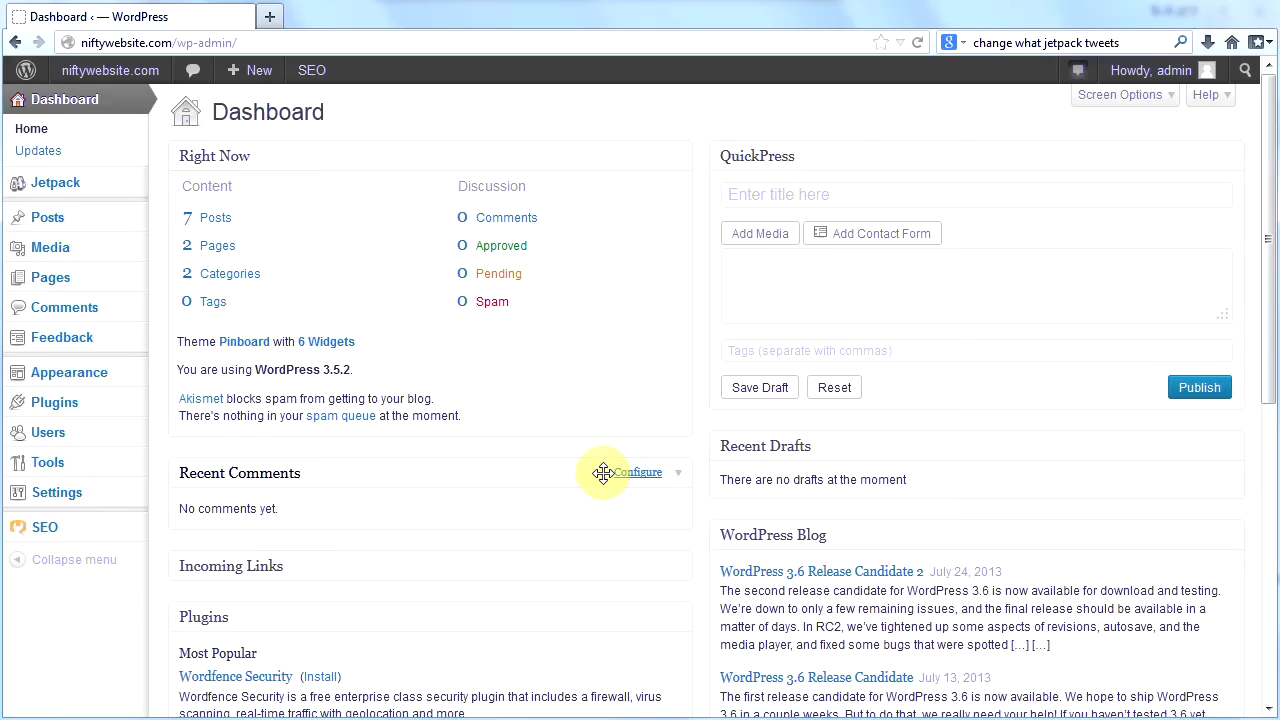
mouse_move(551, 462)
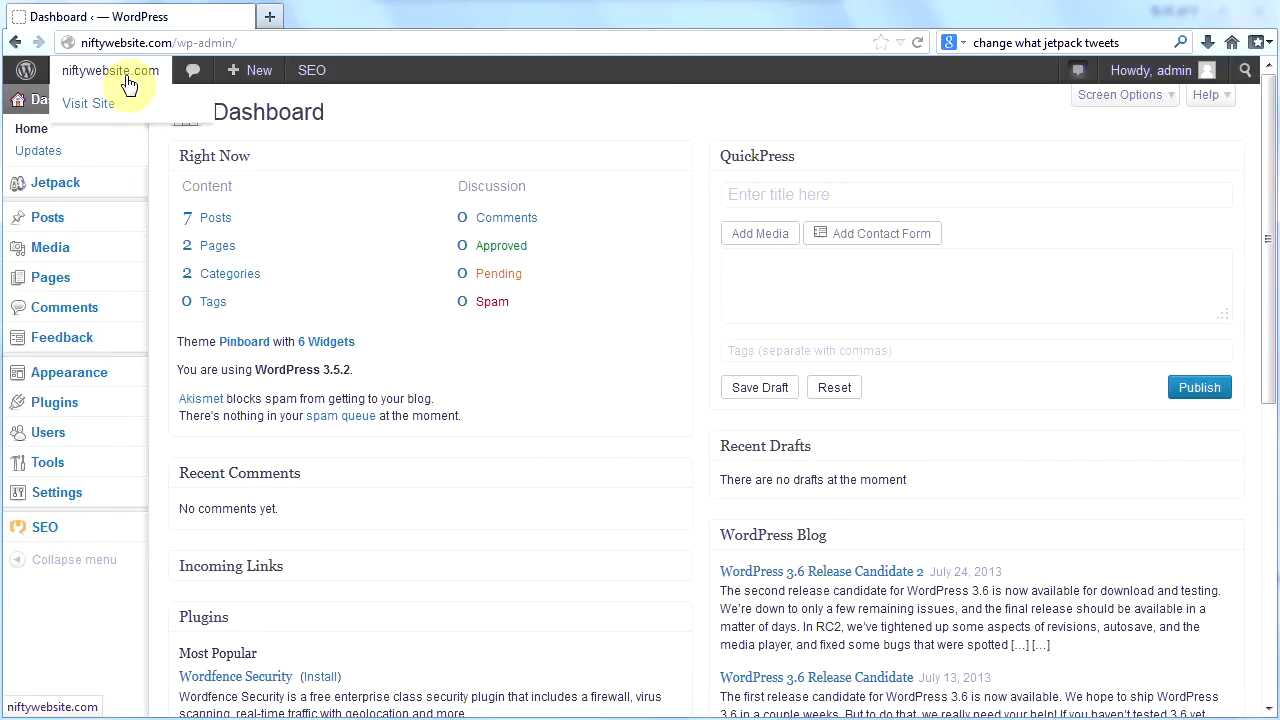
Step: Glance at the live site, return to the dashboard, then open Reading Settings
click(88, 103)
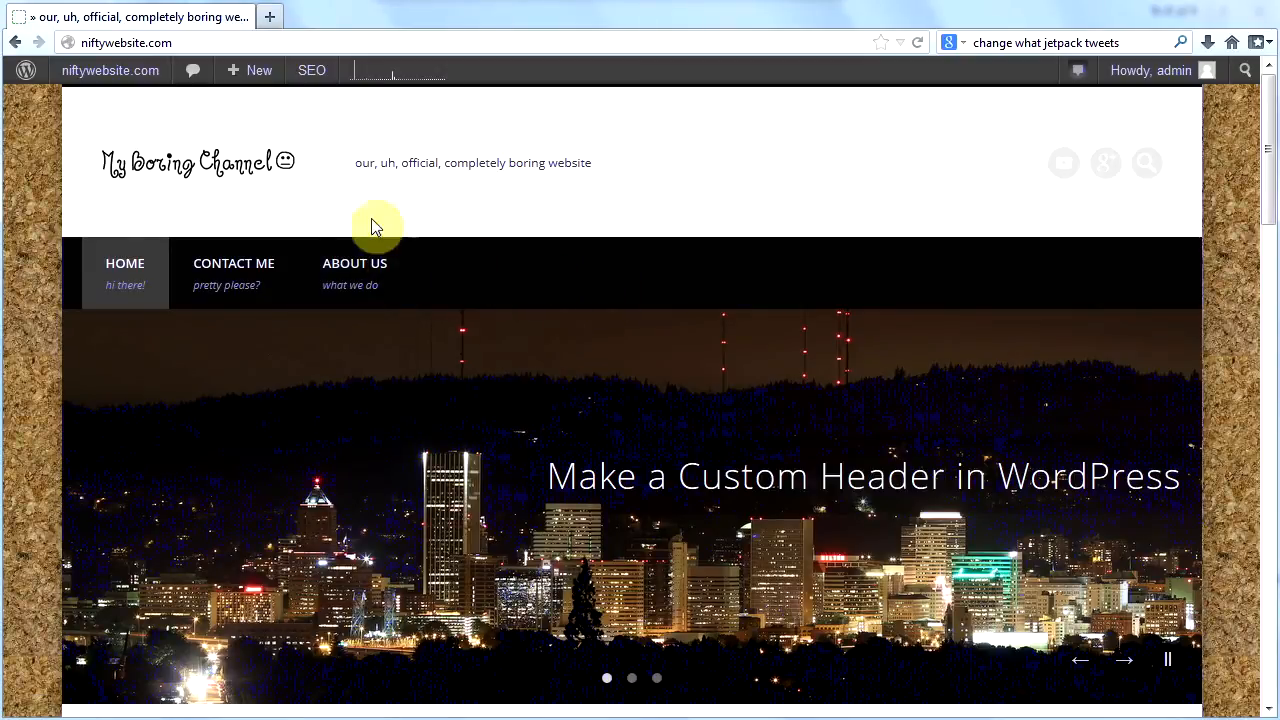
click(110, 70)
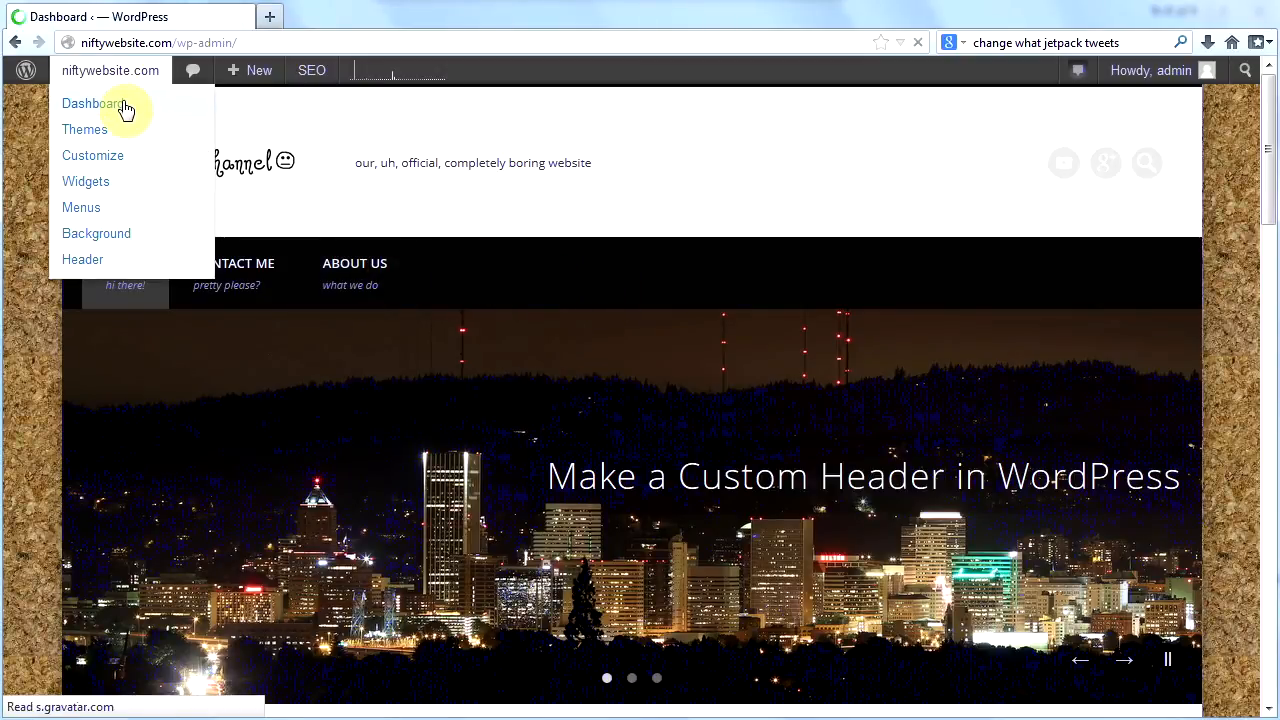
click(92, 103)
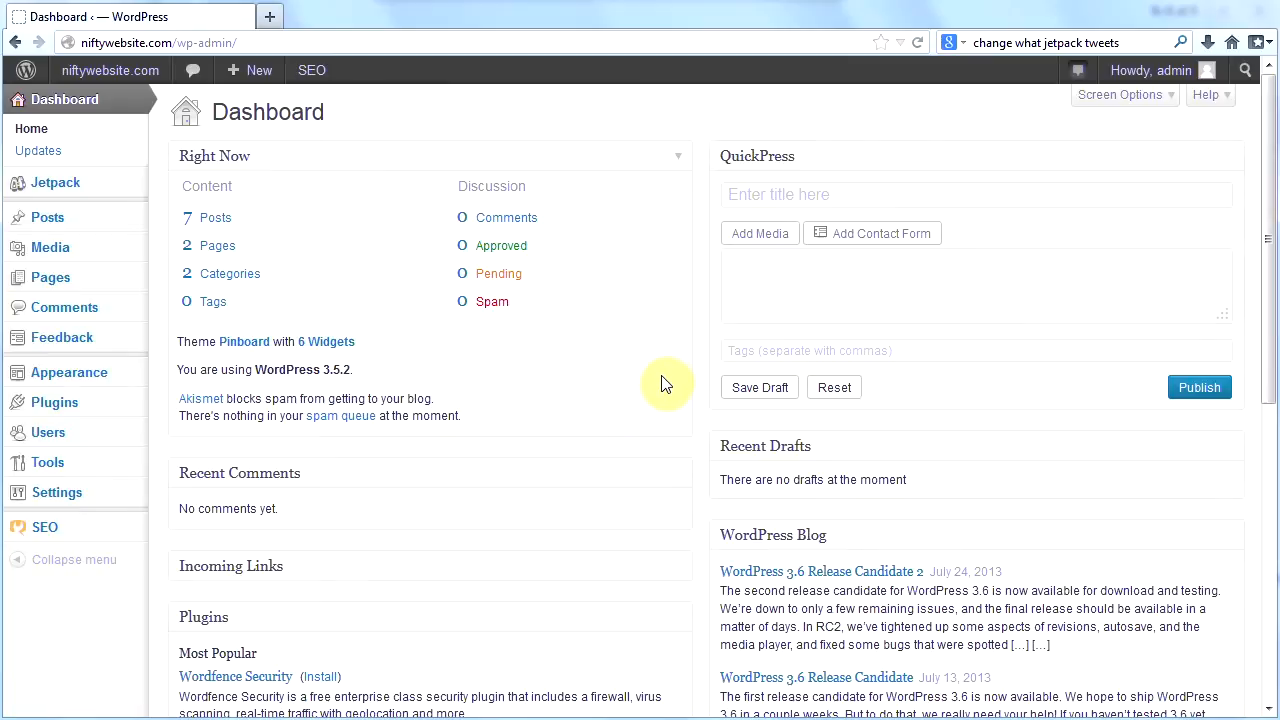
mouse_move(818, 378)
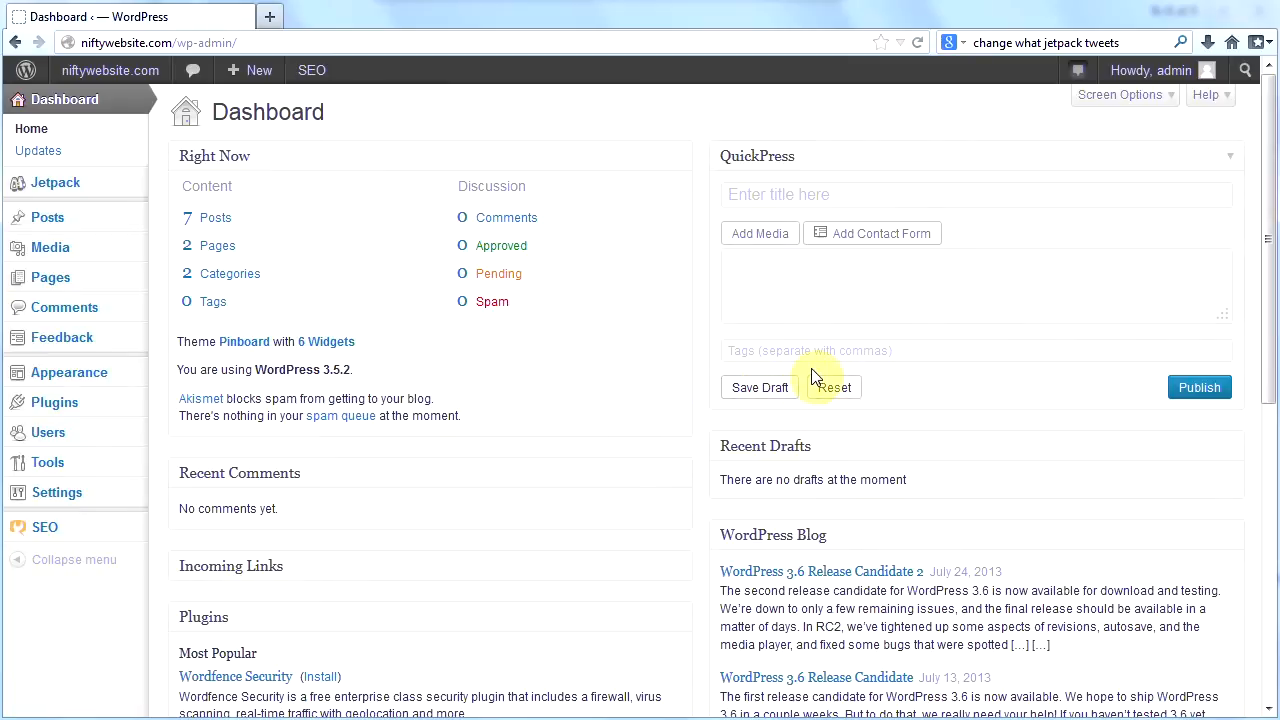
scroll(down, 3)
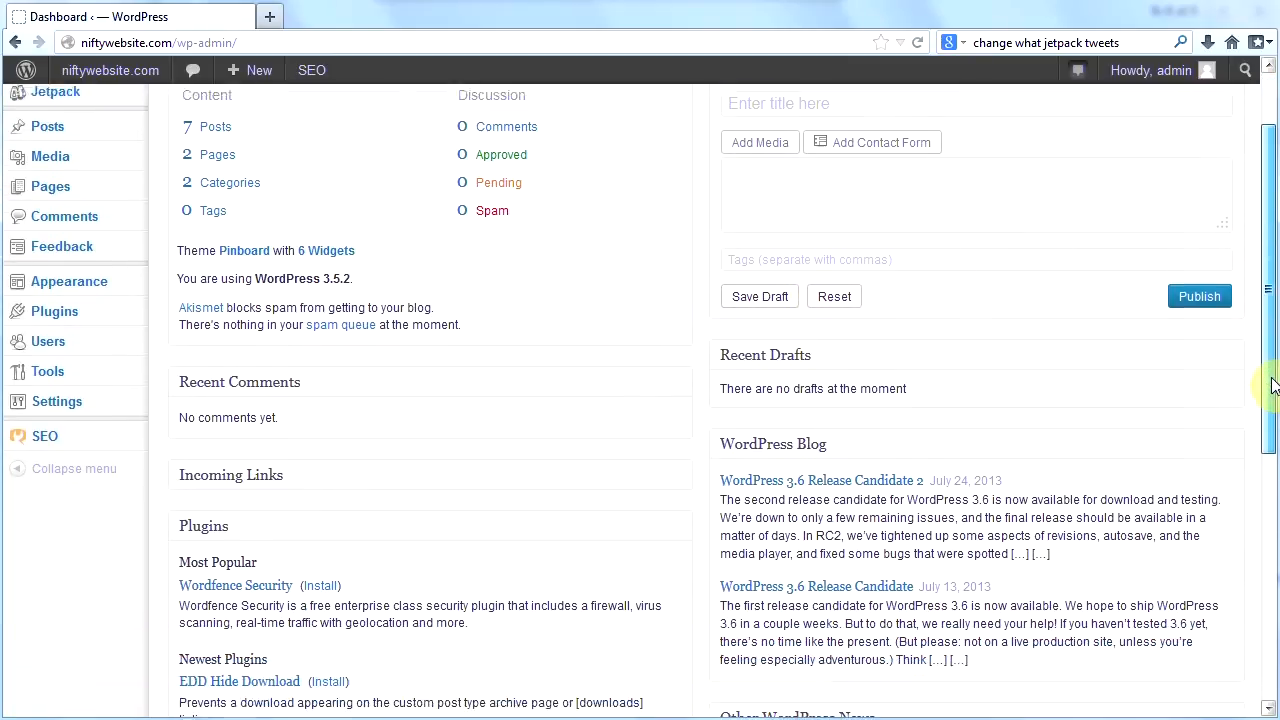
scroll(down, 3)
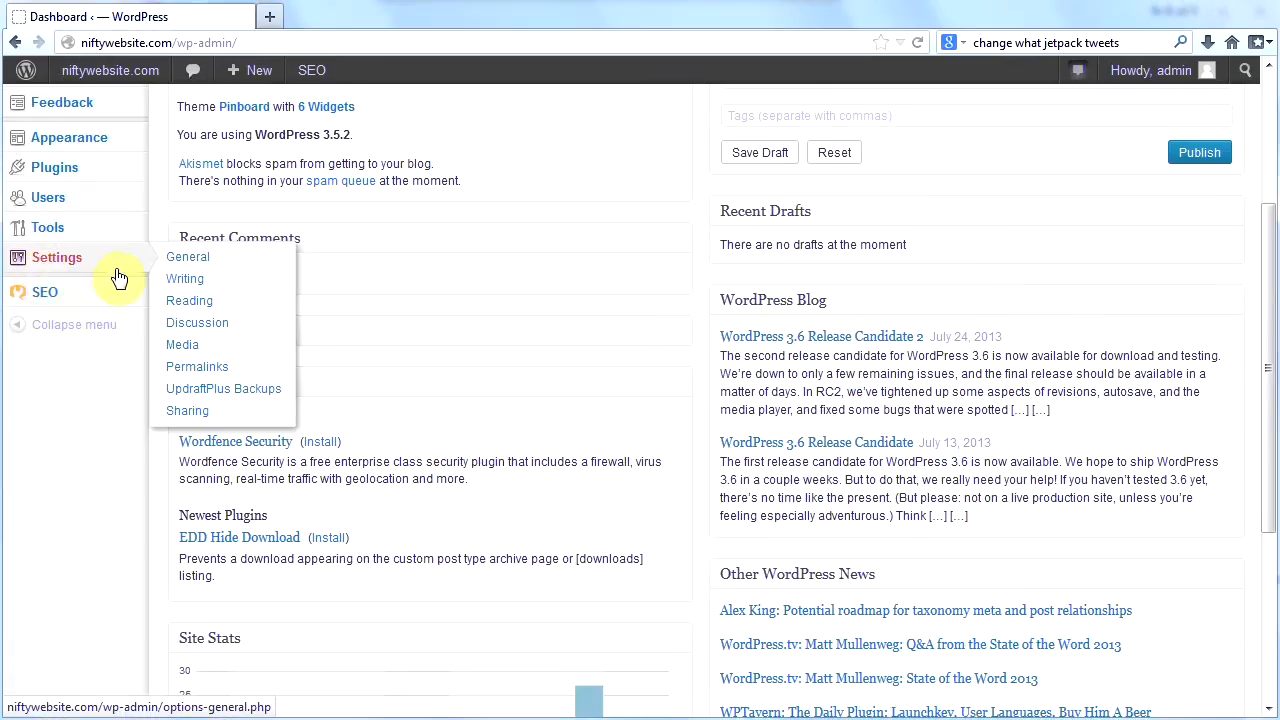
mouse_move(189, 300)
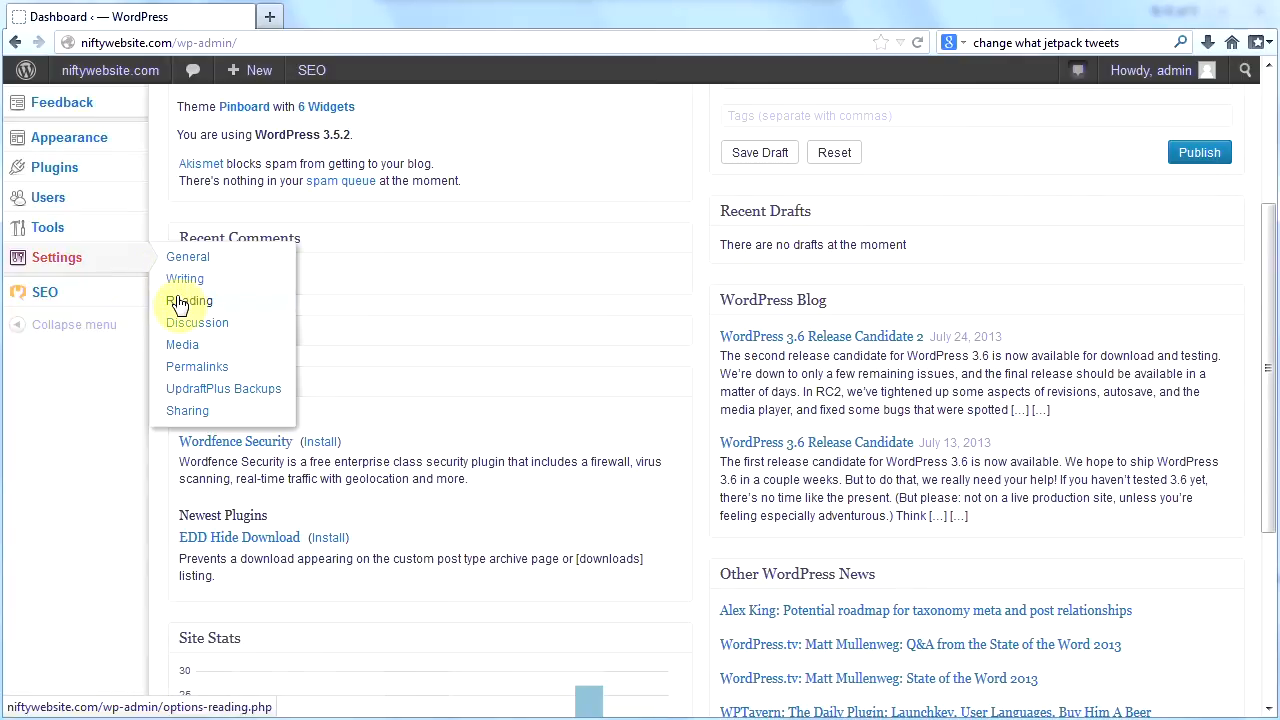
click(189, 301)
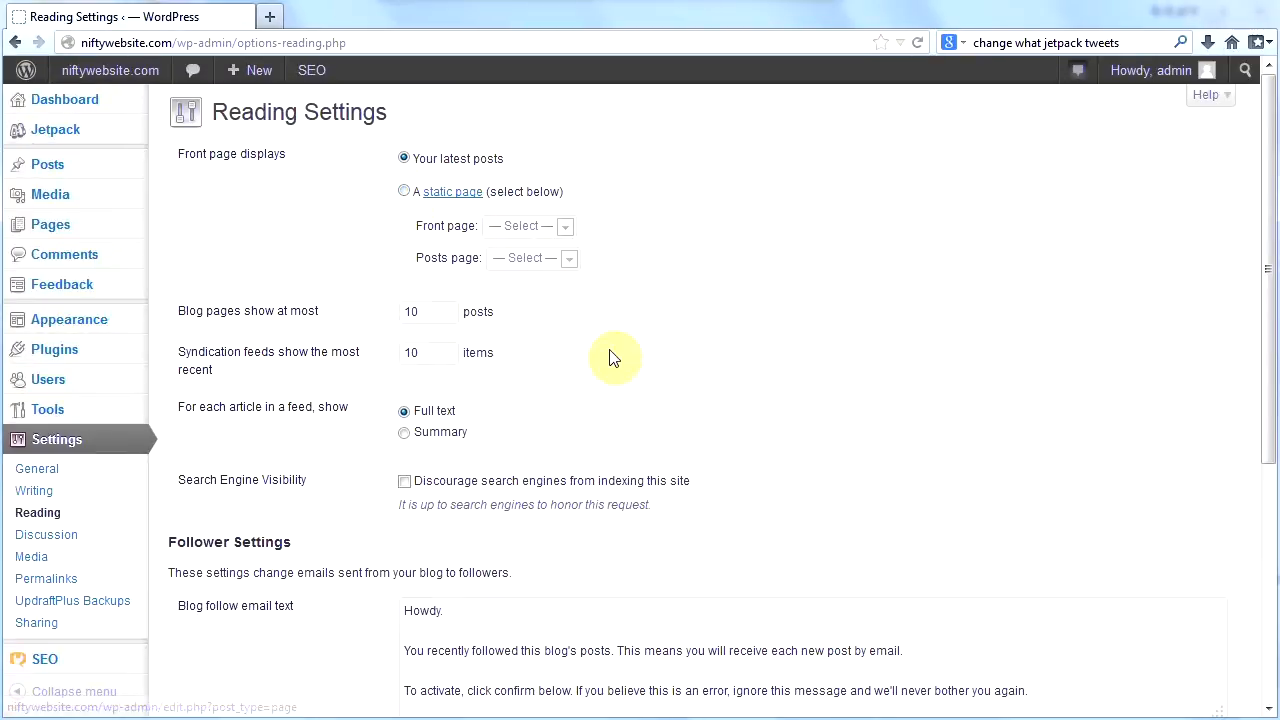
mouse_move(295, 250)
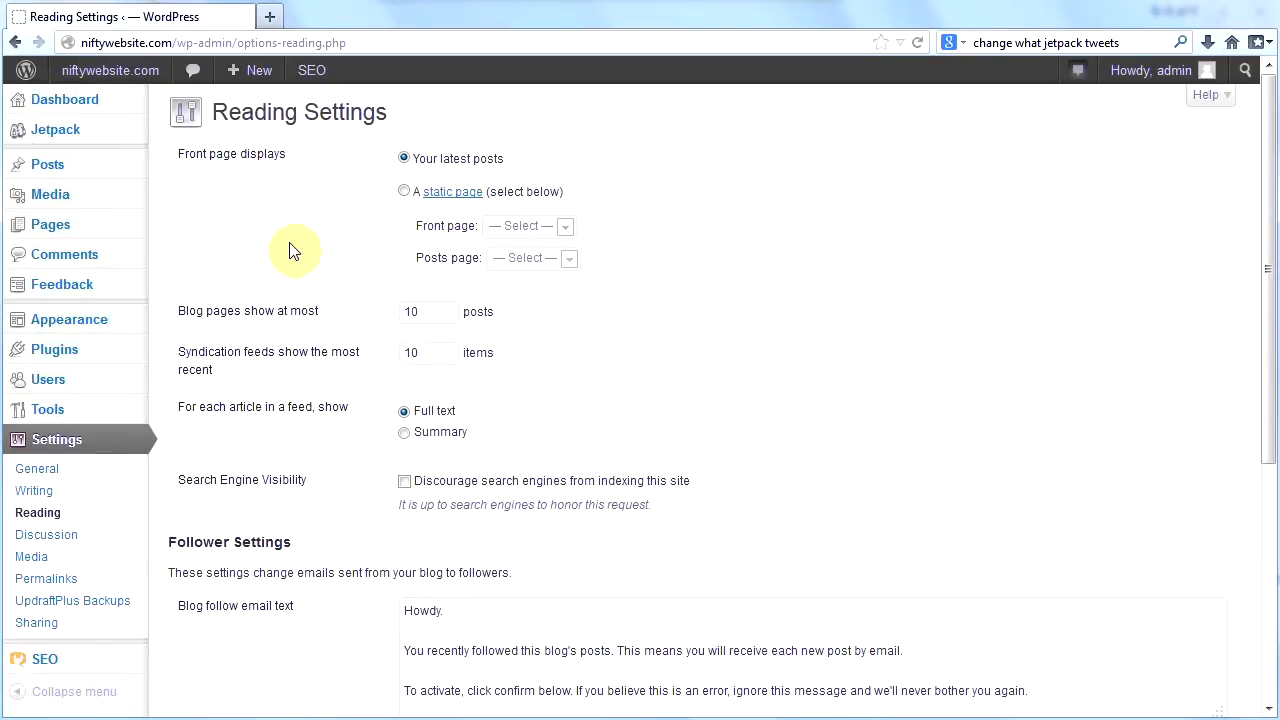
Step: Visit the live site and scroll through the night-city slider over the corkboard
click(110, 70)
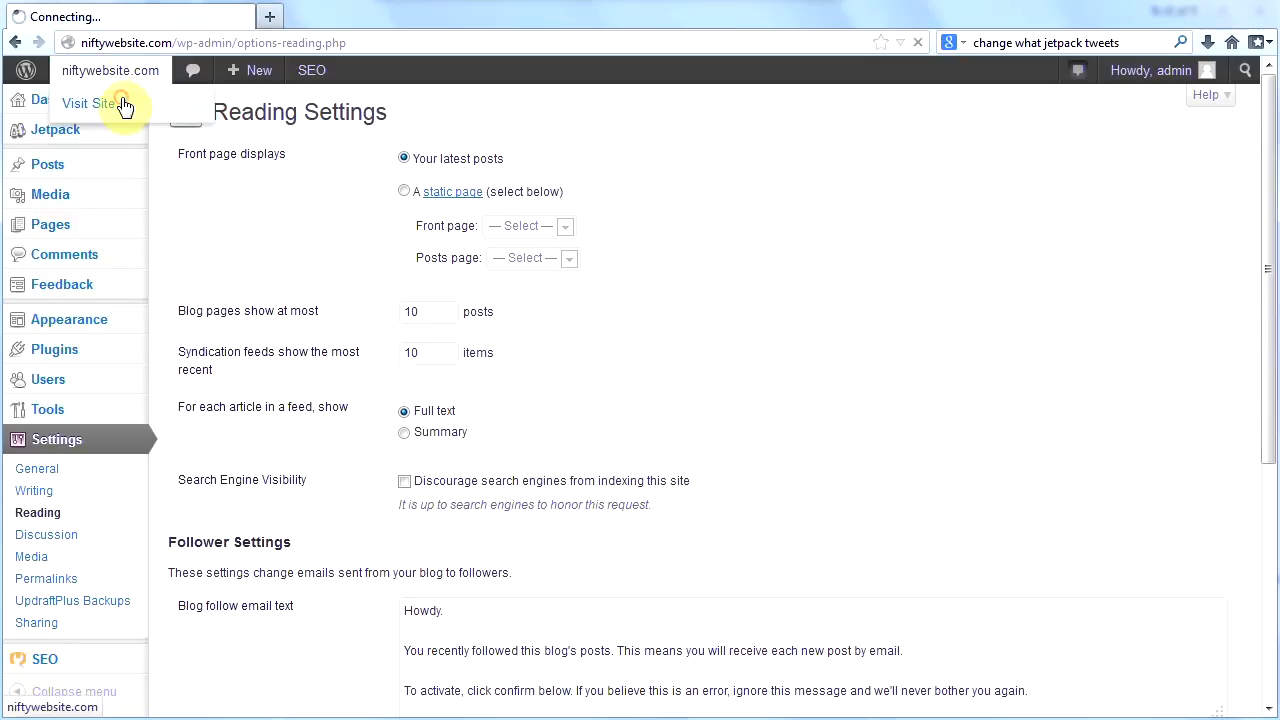
click(88, 103)
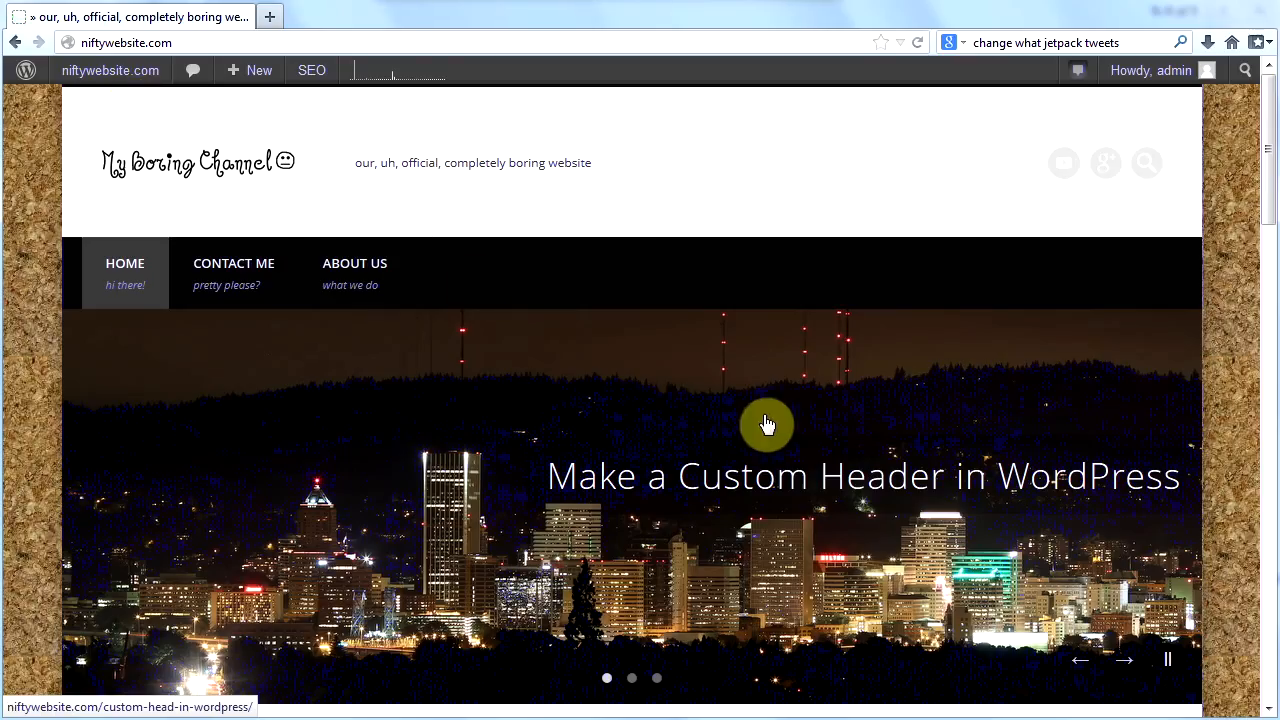
scroll(down, 3)
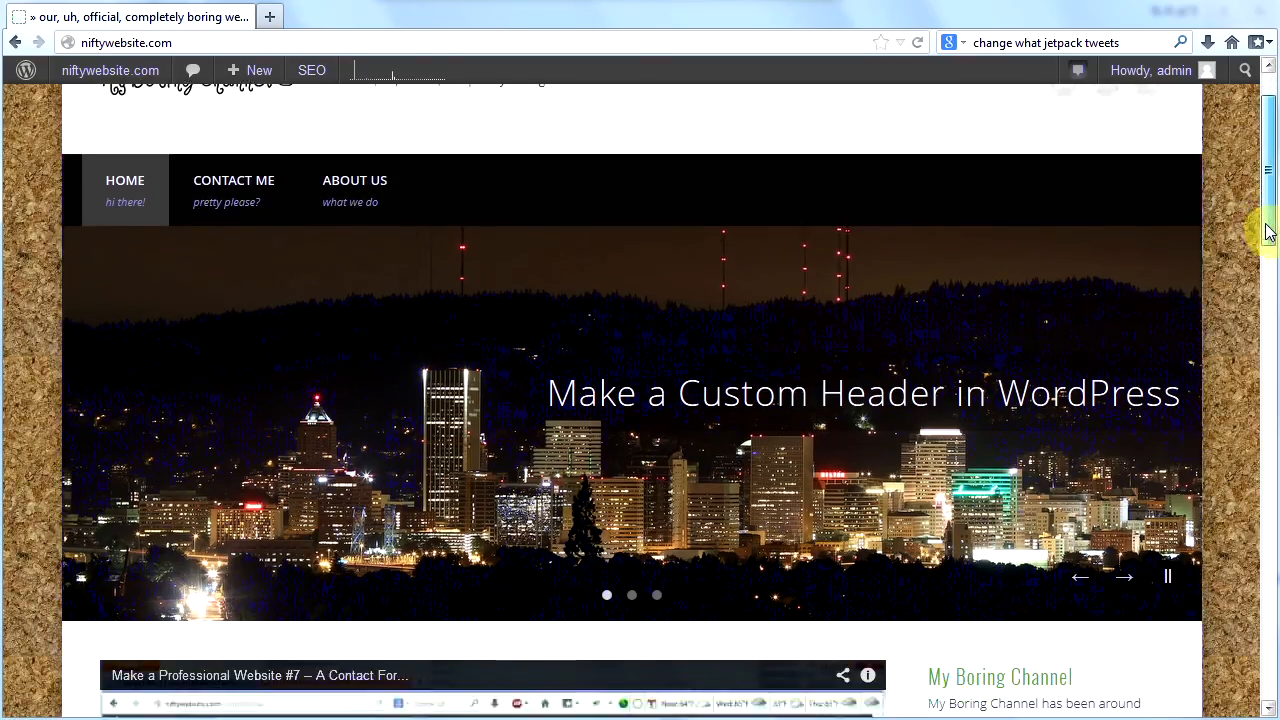
scroll(down, 3)
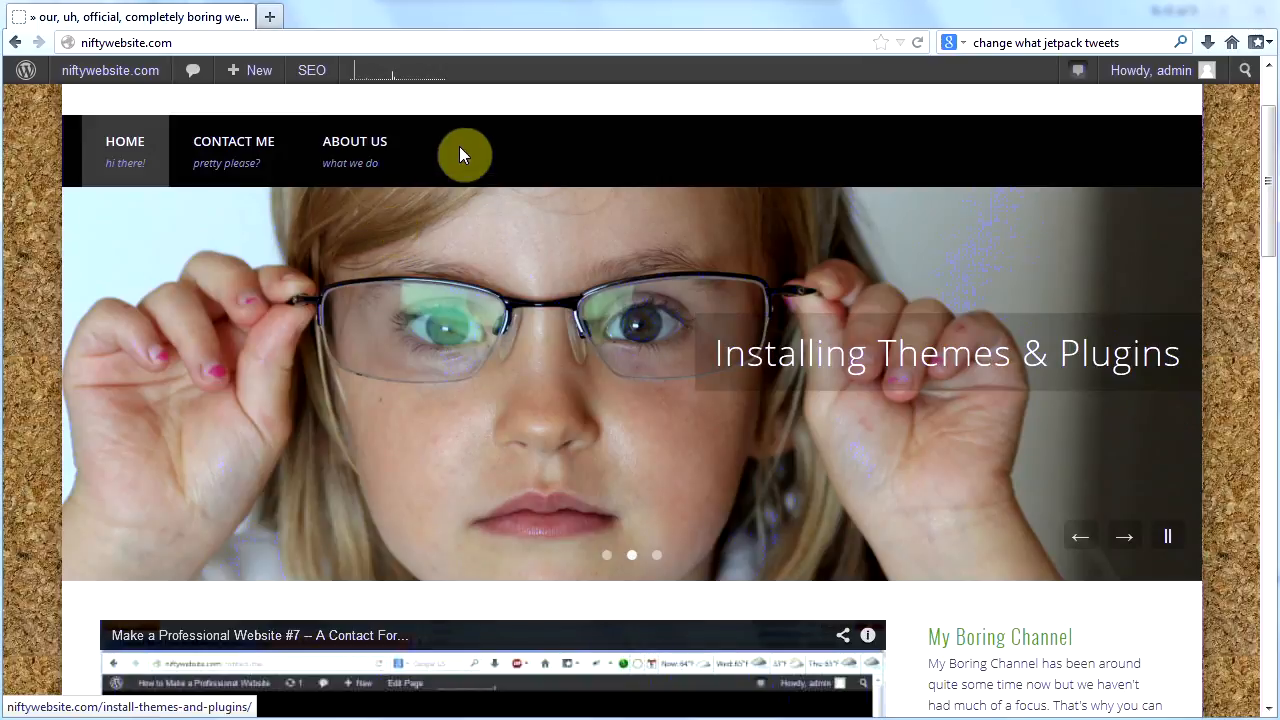
mouse_move(600, 373)
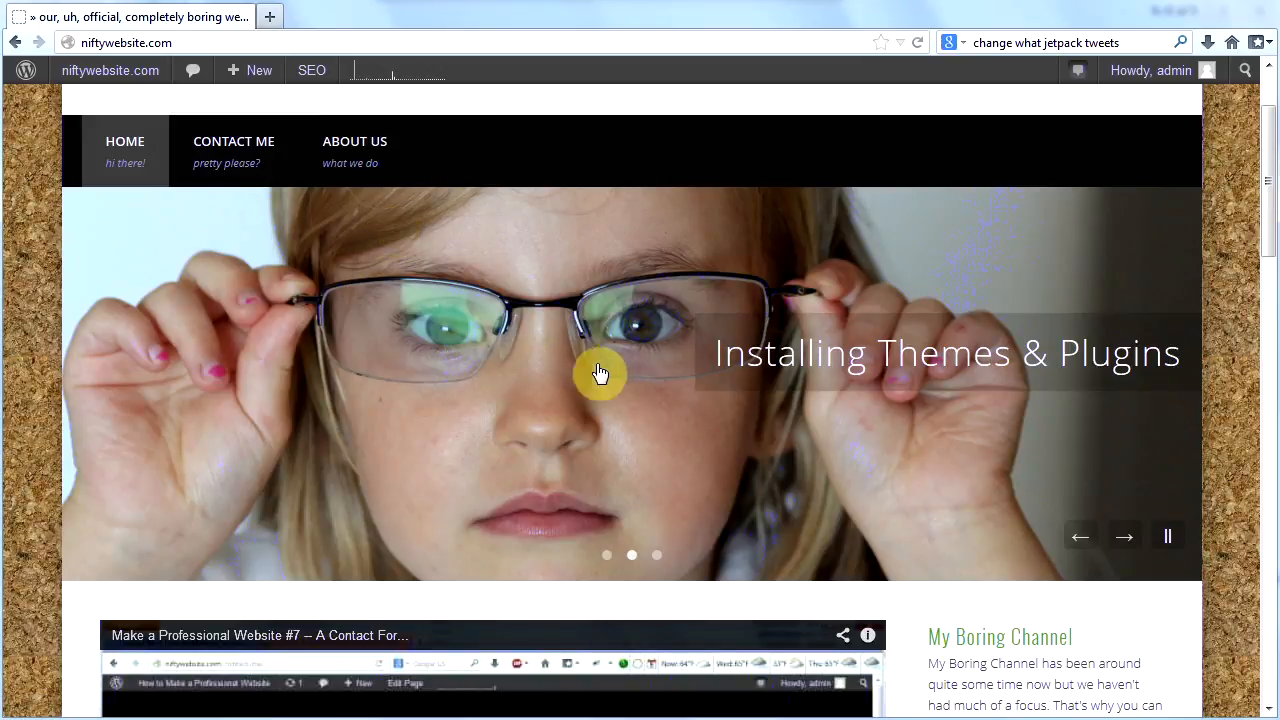
scroll(down, 3)
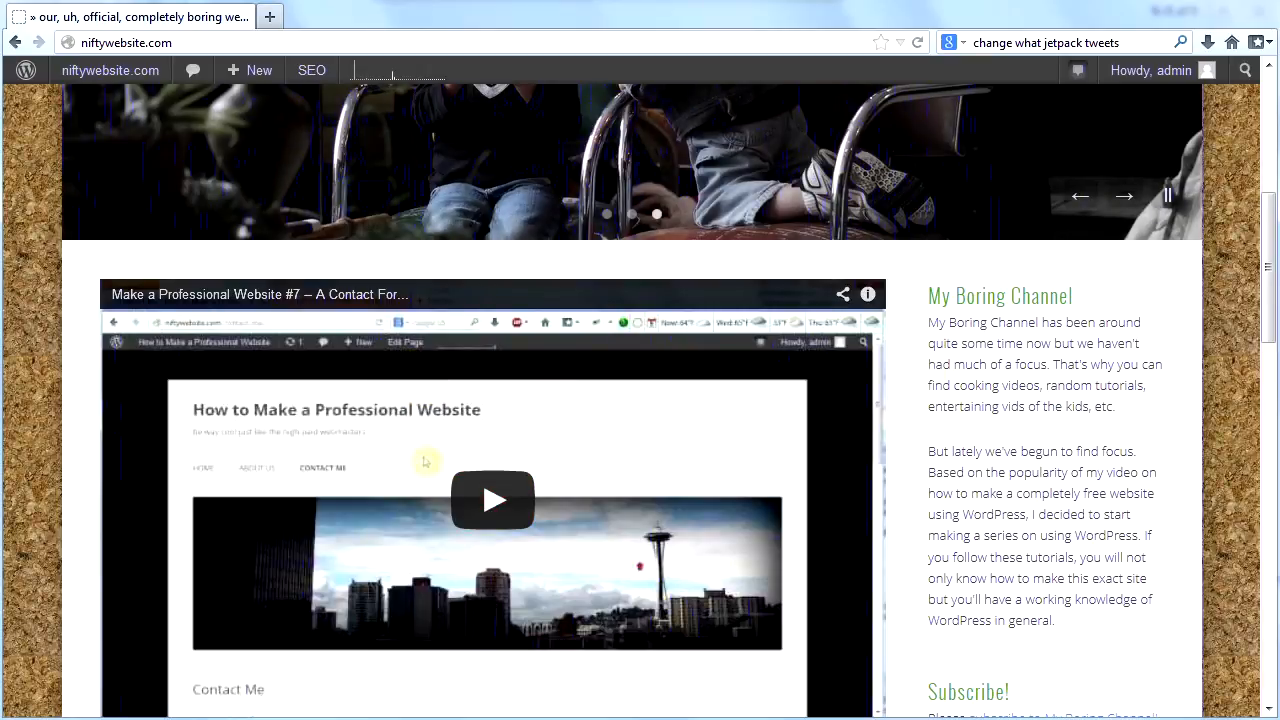
scroll(up, 3)
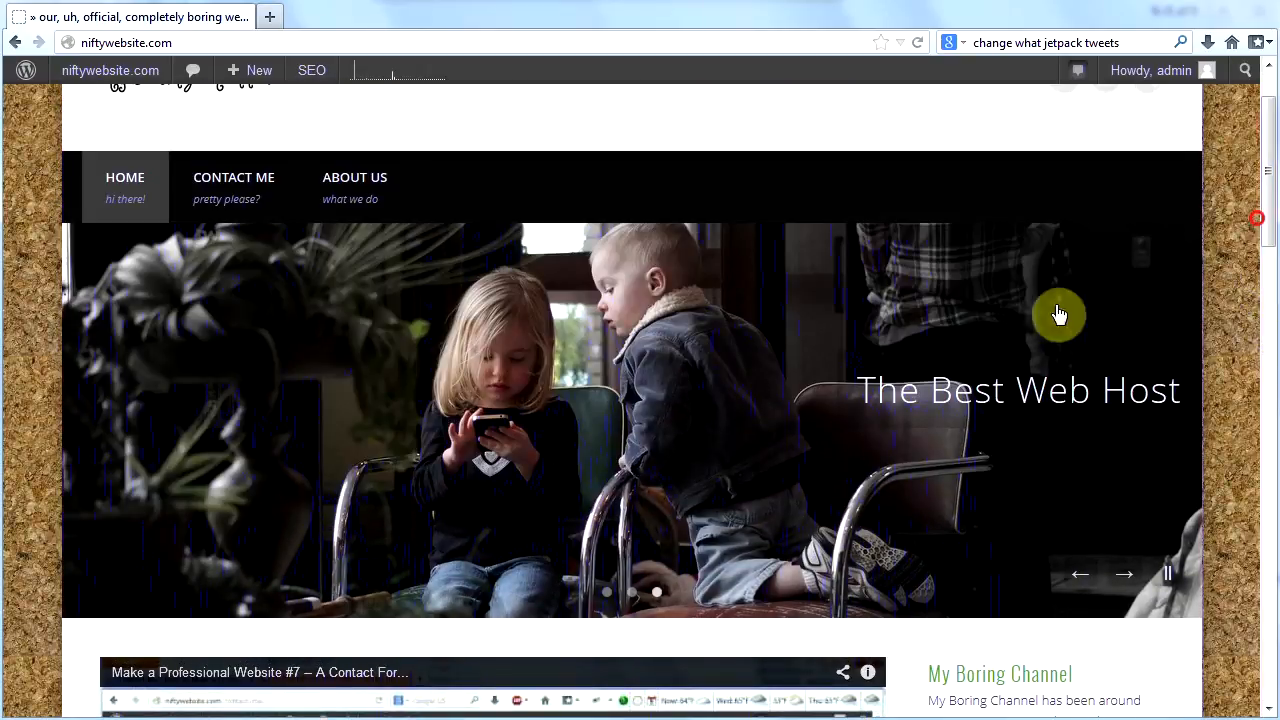
mouse_move(765, 374)
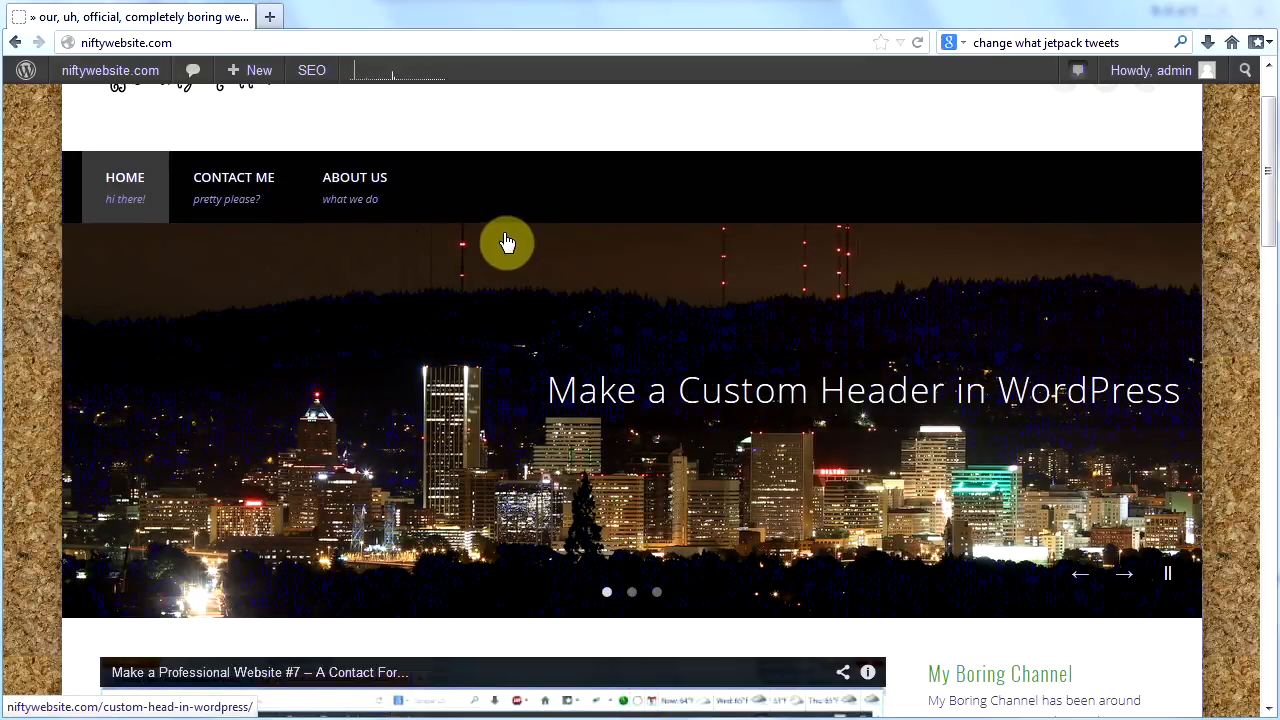
mouse_move(406, 272)
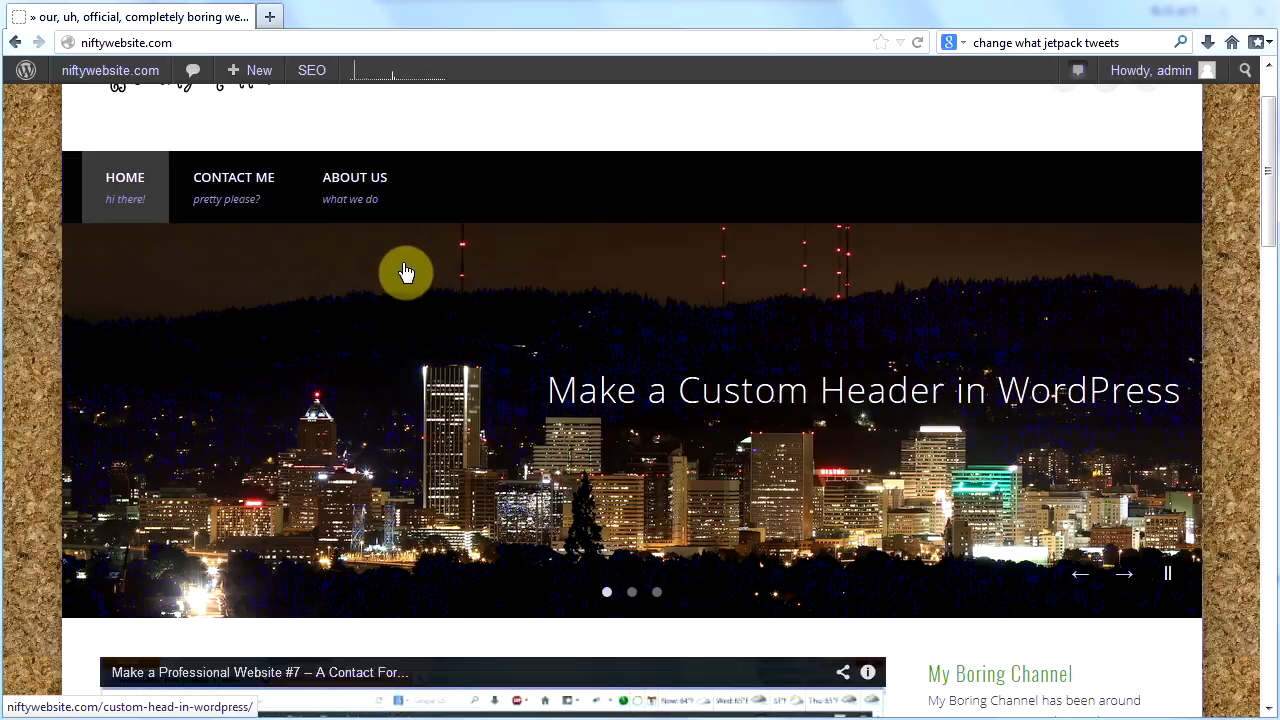
mouse_move(233, 188)
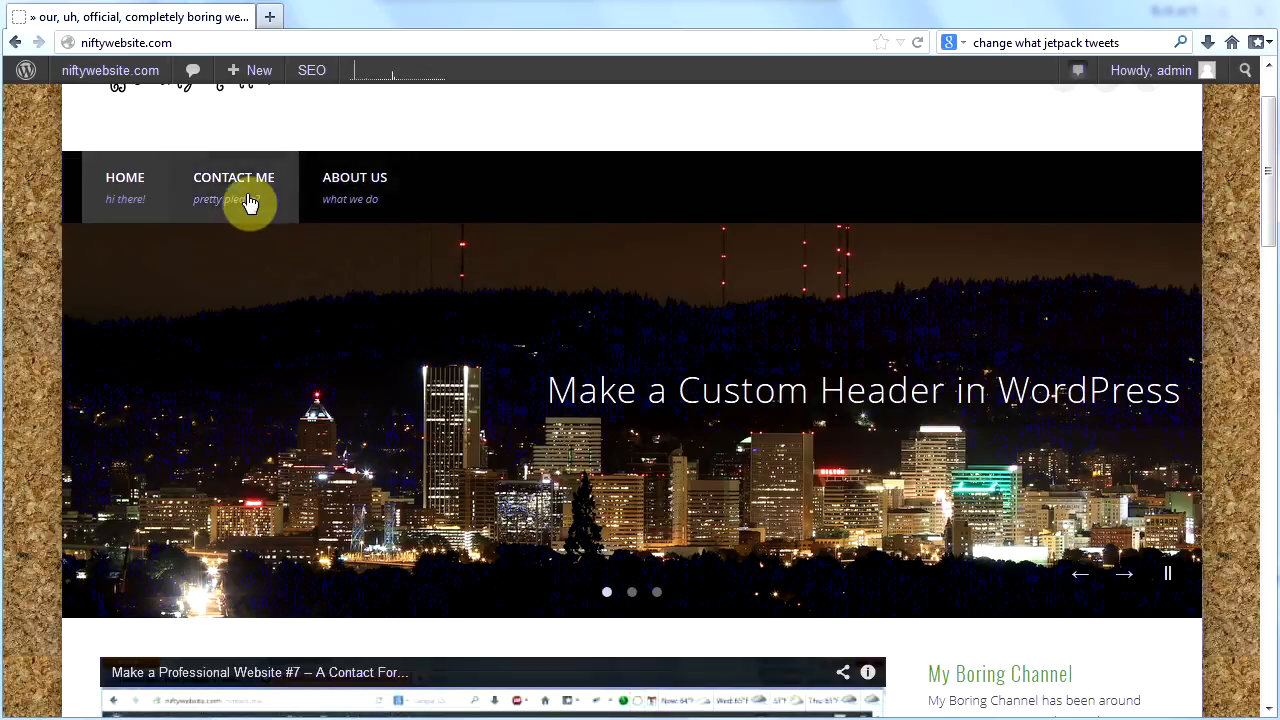
Step: Open the Contact Me page with its name, e-mail, subject and message form
click(233, 185)
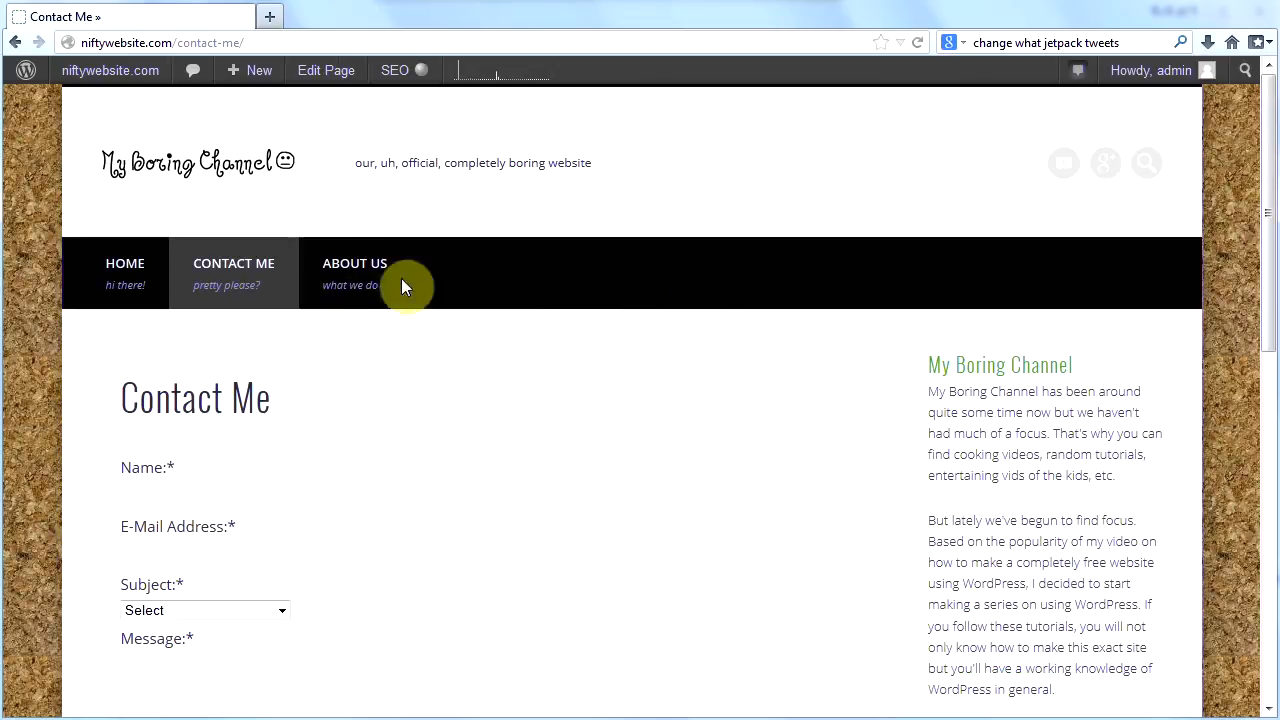
mouse_move(555, 630)
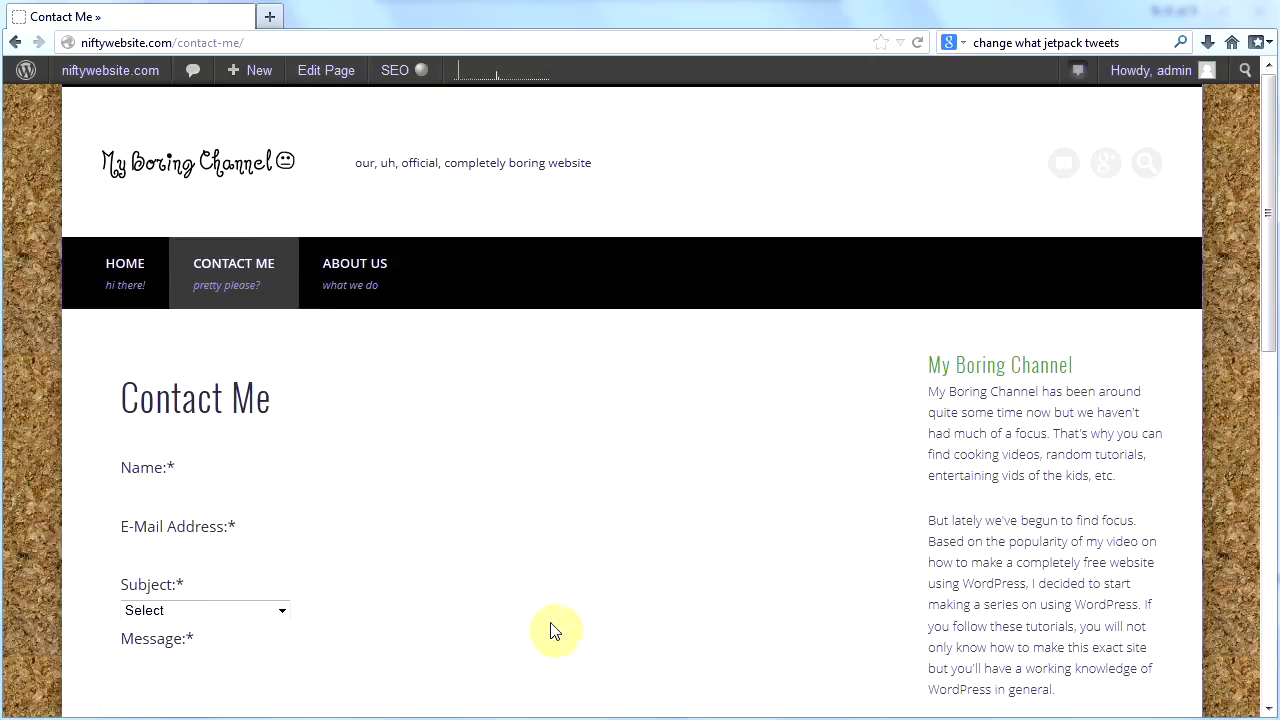
mouse_move(823, 420)
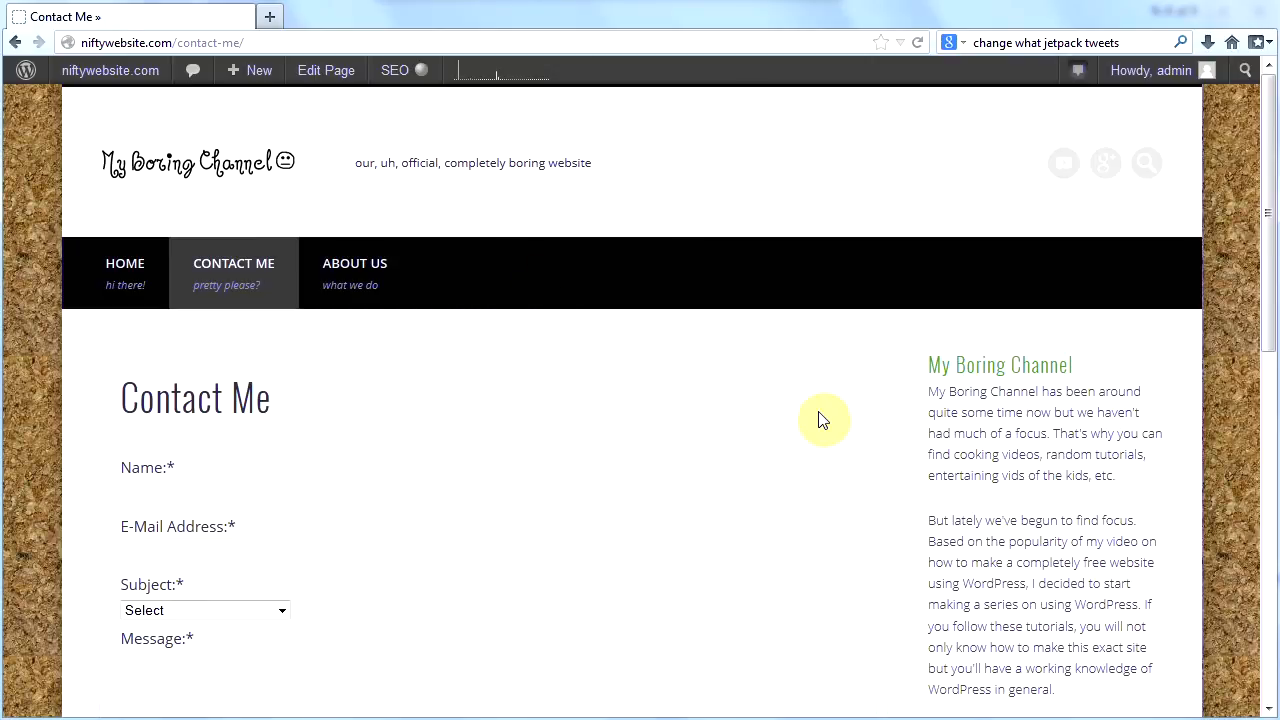
mouse_move(713, 490)
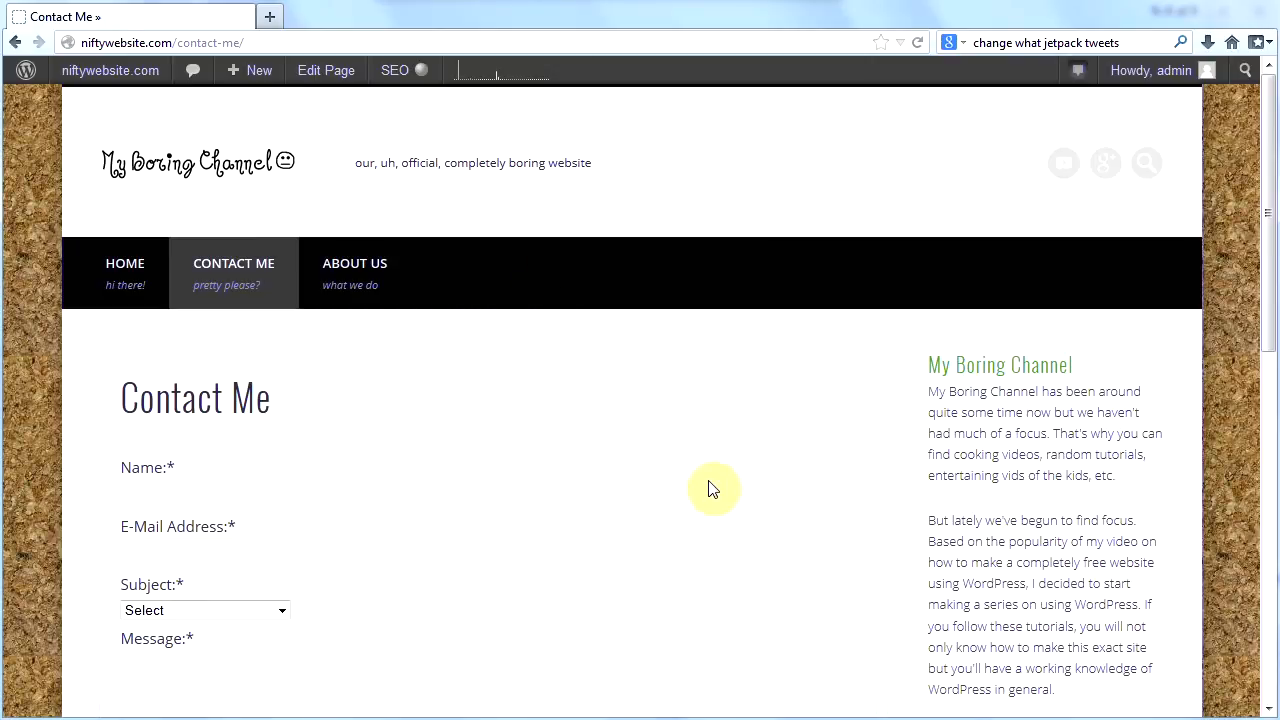
mouse_move(617, 585)
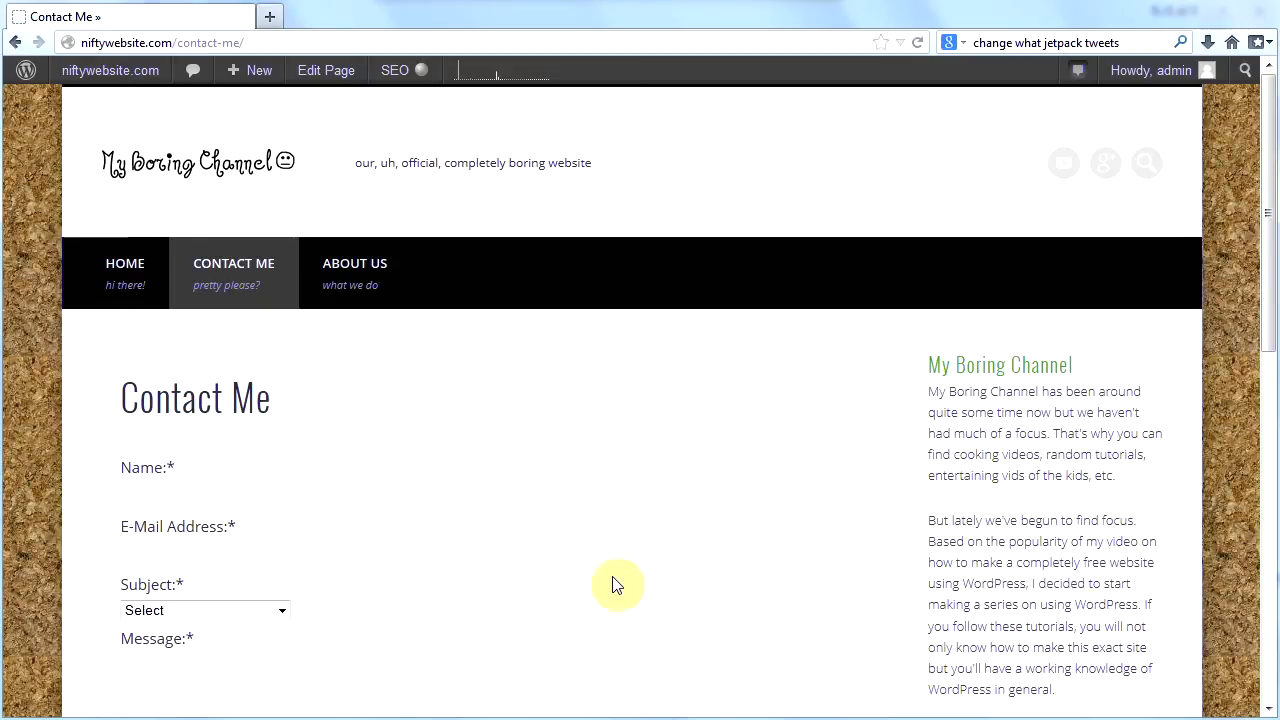
Step: Return home and scroll down past the post grid to the subscribe form and recent posts
click(125, 272)
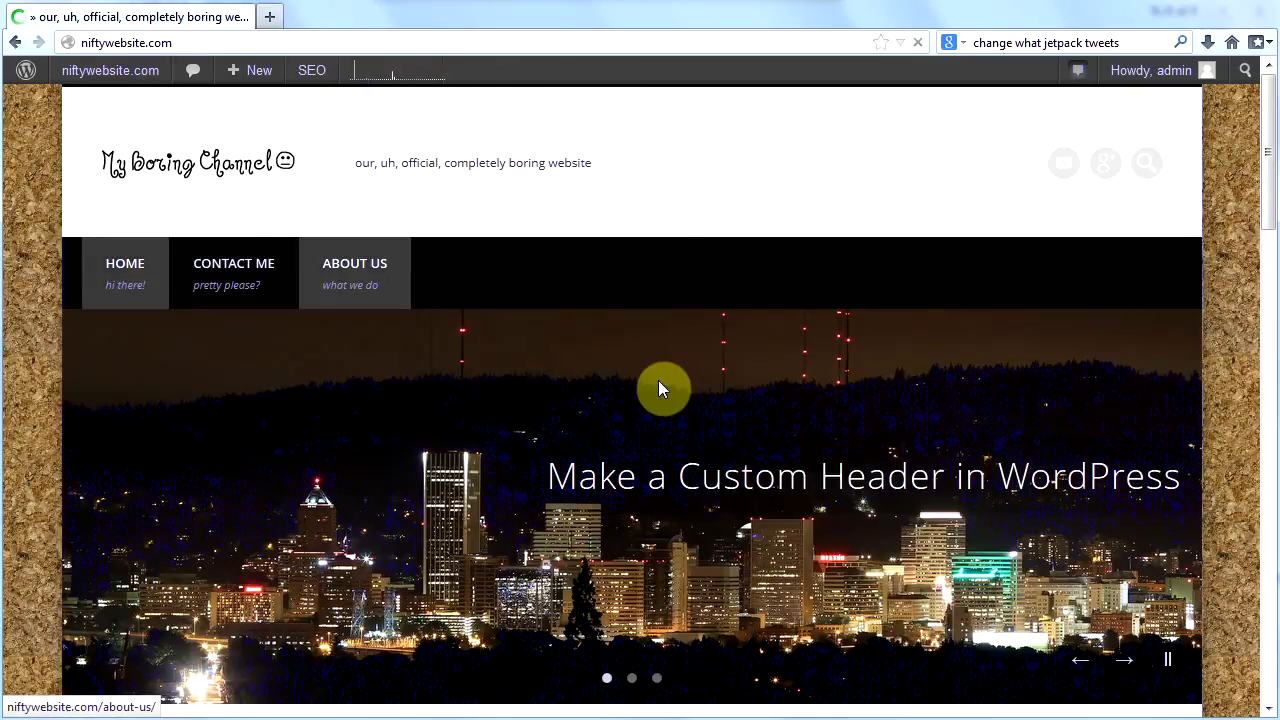
mouse_move(883, 368)
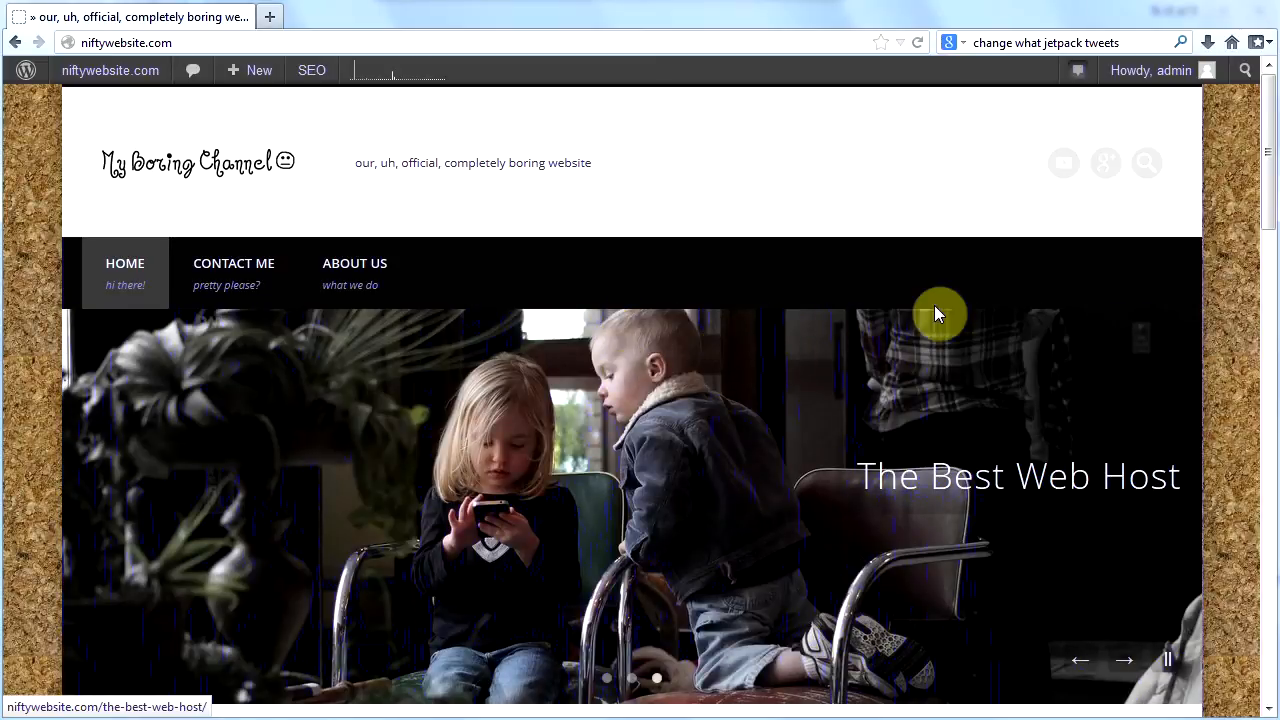
scroll(down, 3)
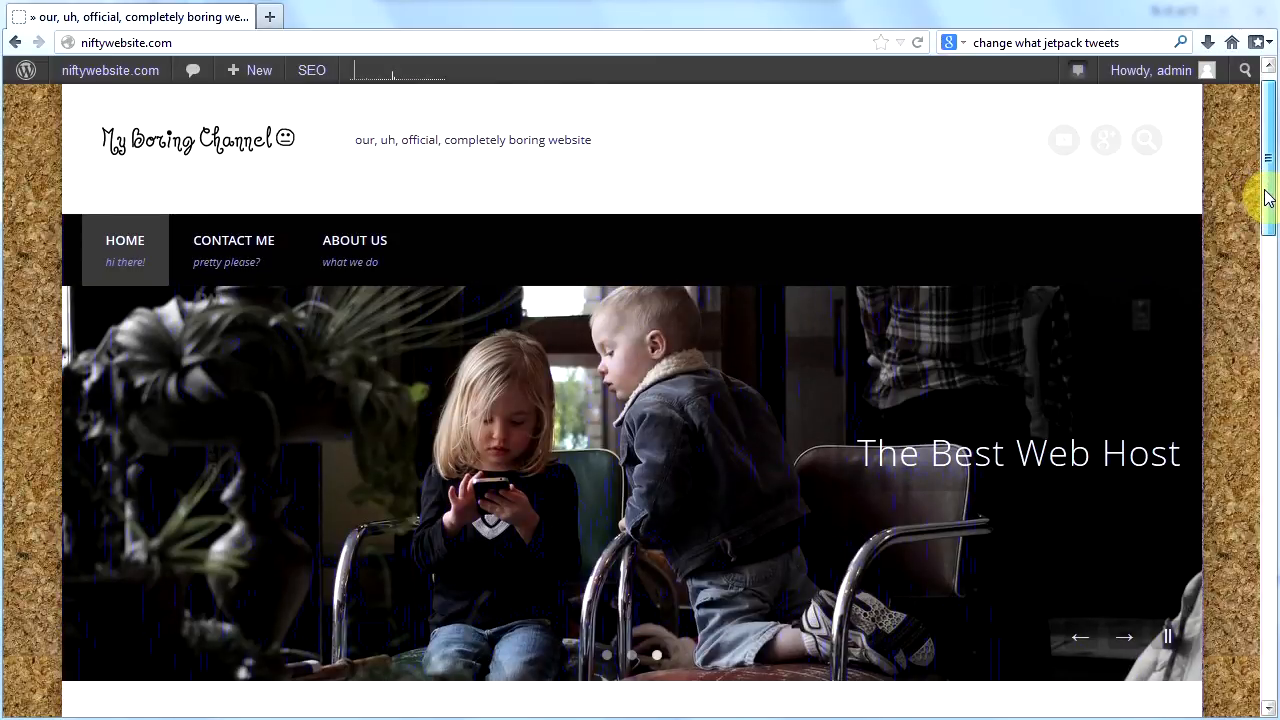
scroll(down, 3)
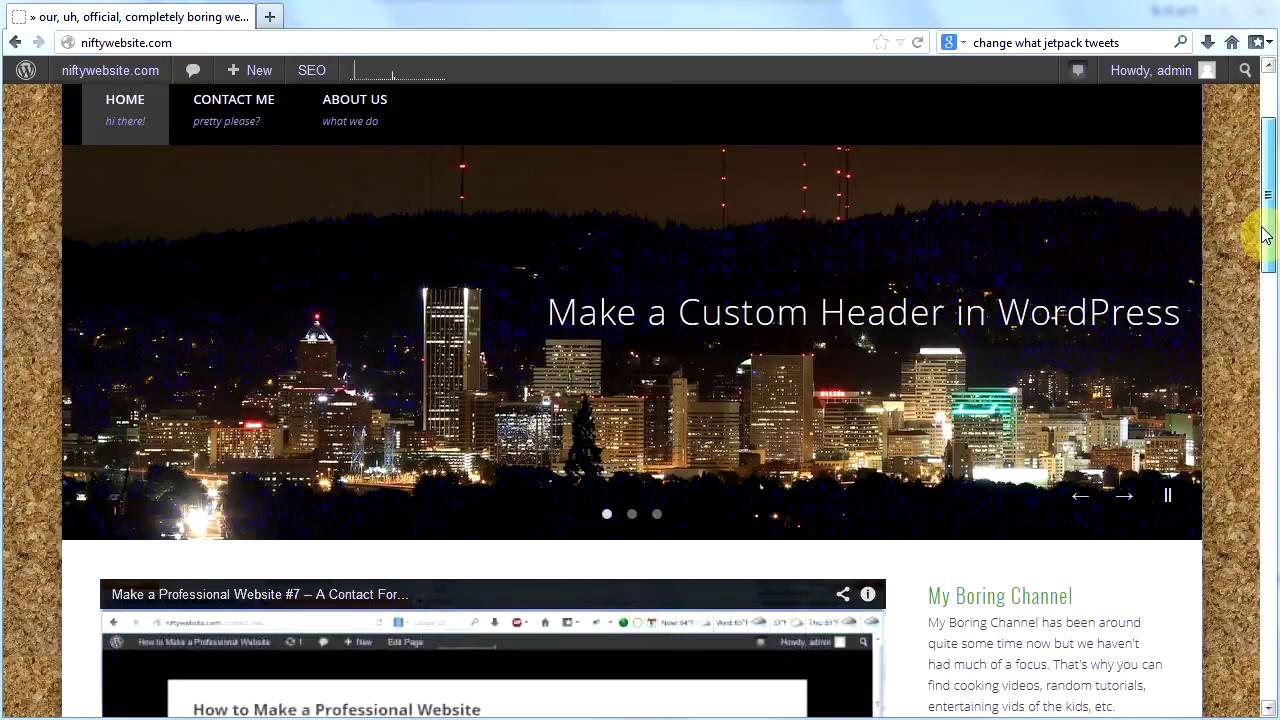
scroll(down, 3)
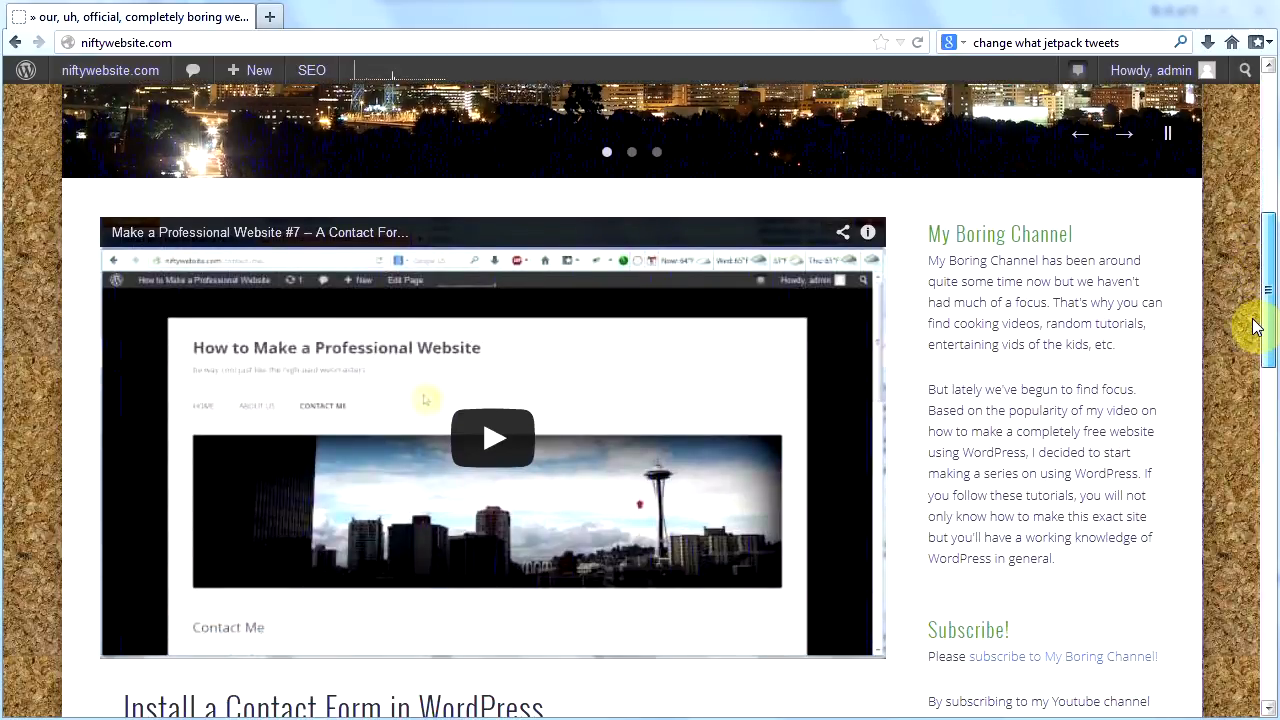
scroll(down, 3)
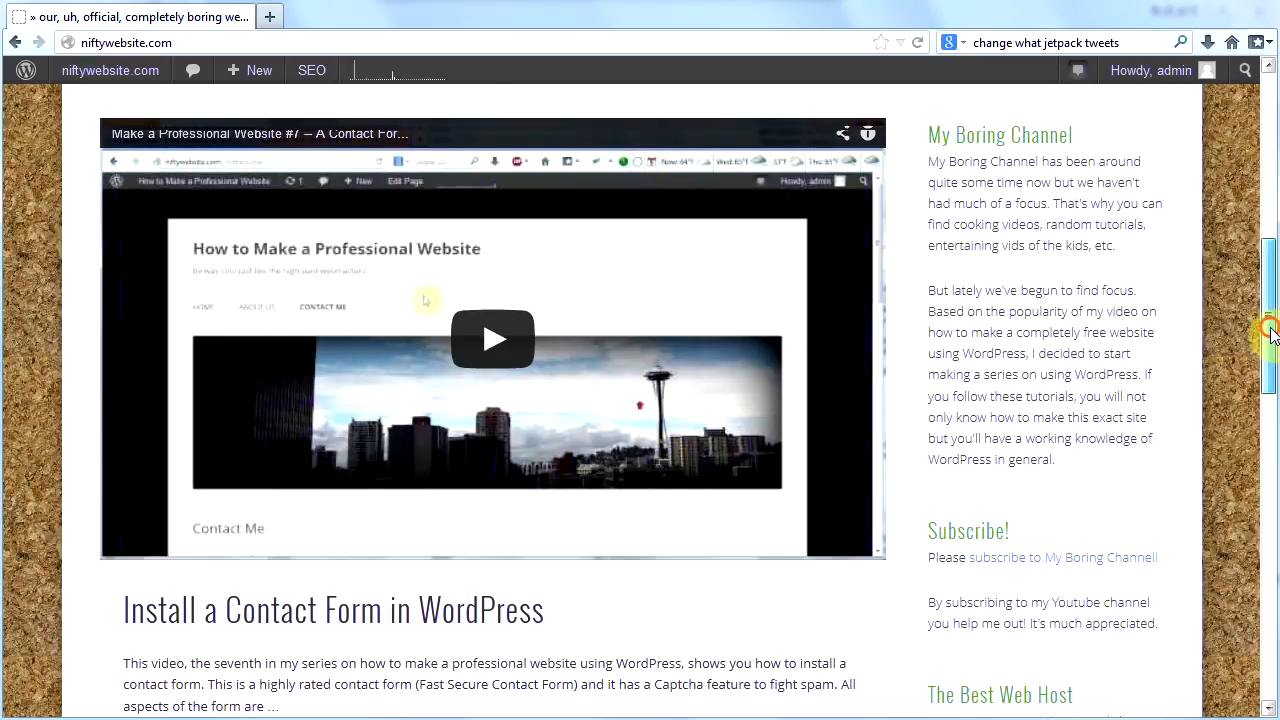
scroll(down, 3)
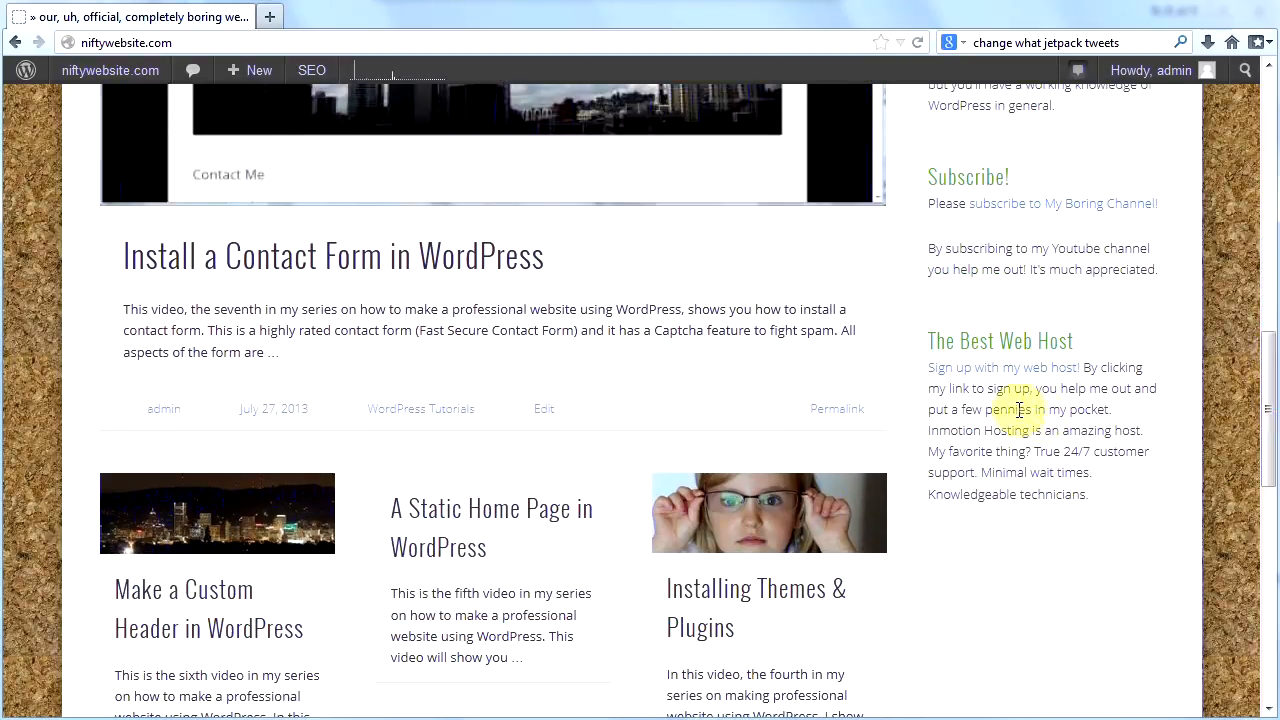
scroll(down, 3)
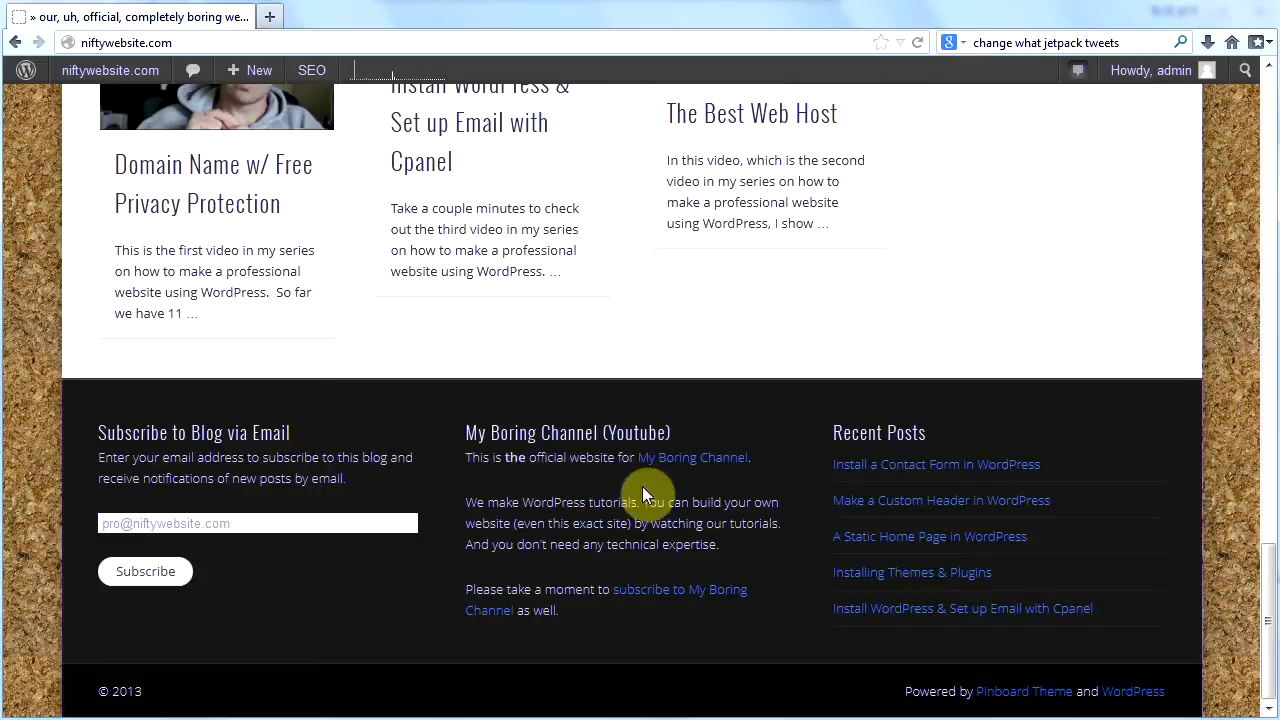
mouse_move(470, 535)
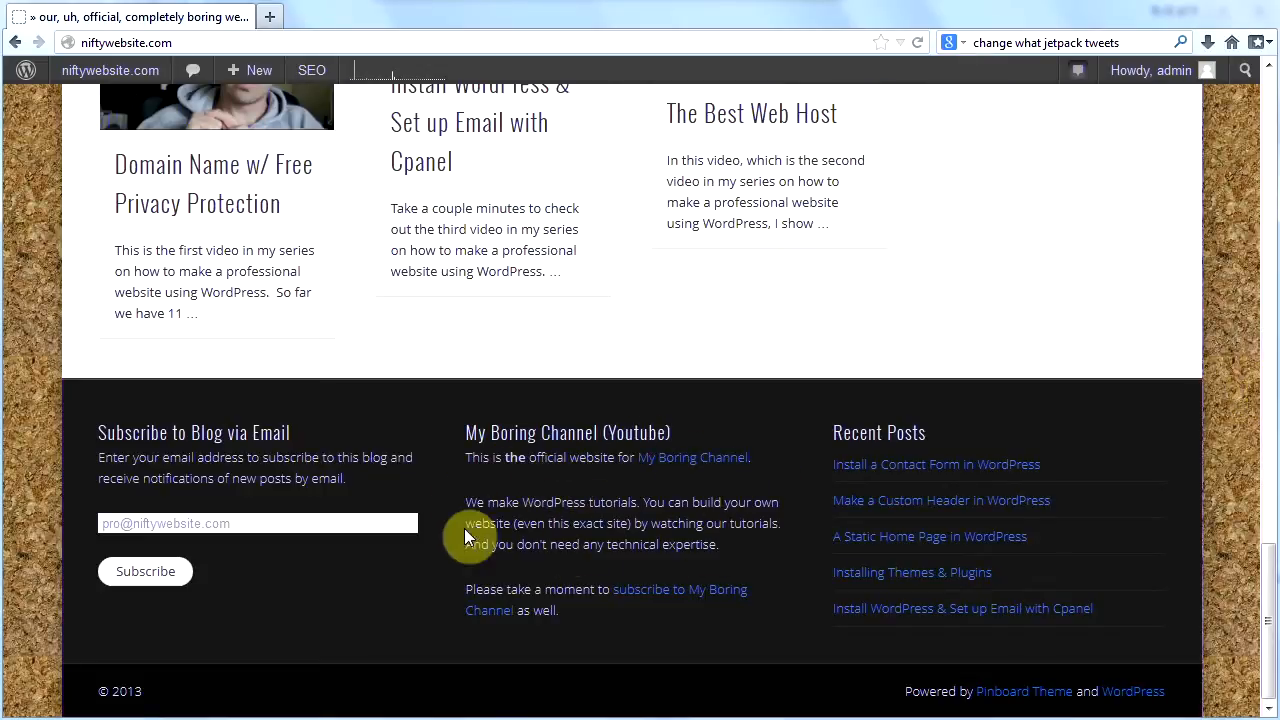
mouse_move(808, 575)
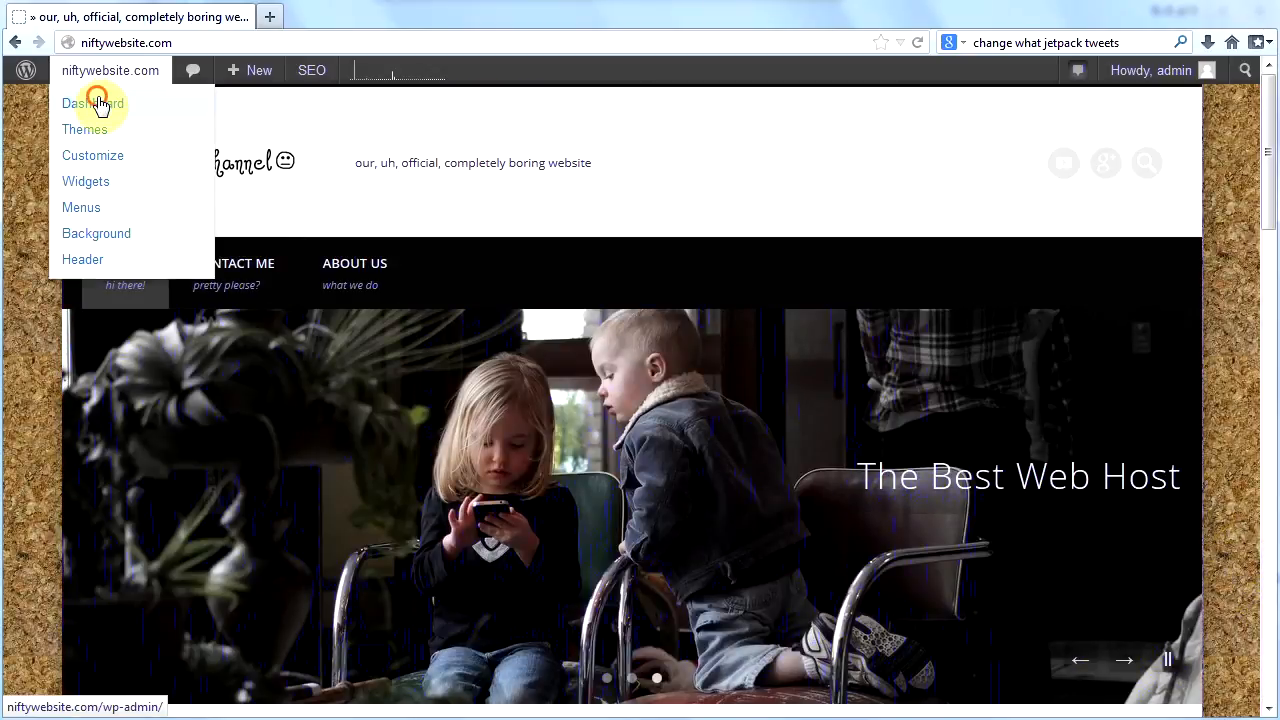
Step: Go to the dashboard and open Pinboard Theme Options on the General tab
click(91, 103)
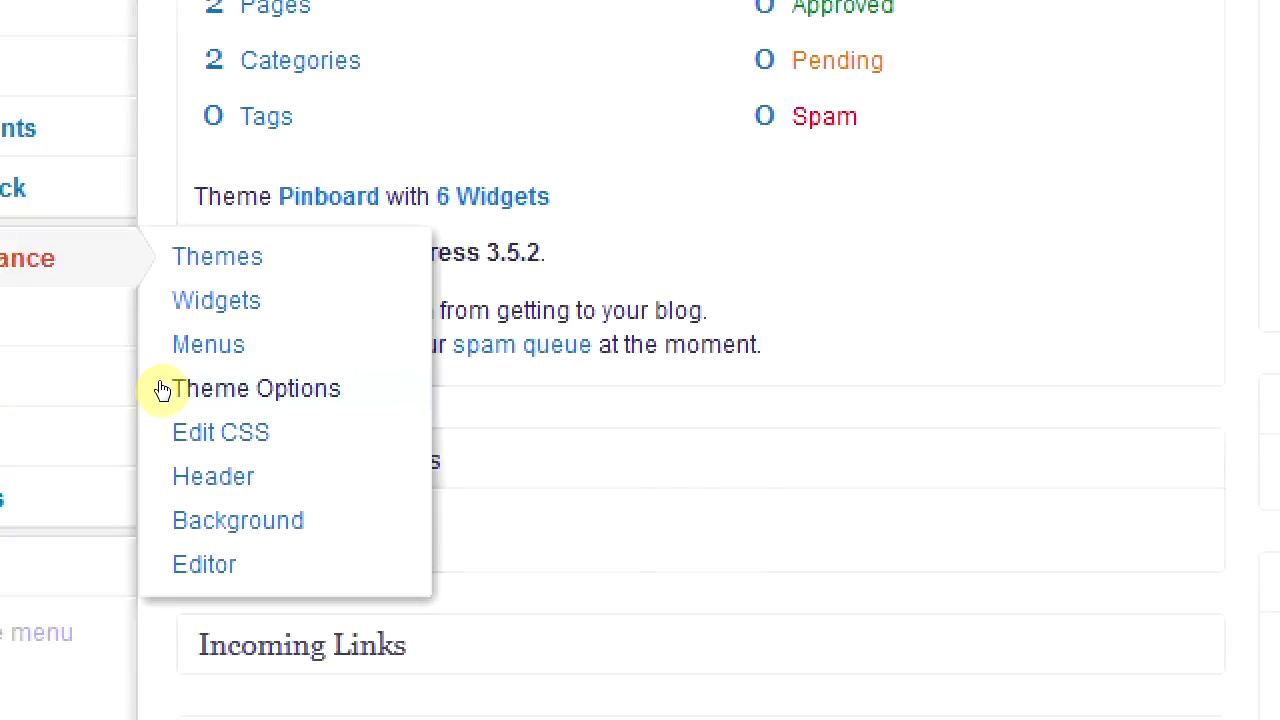
click(258, 388)
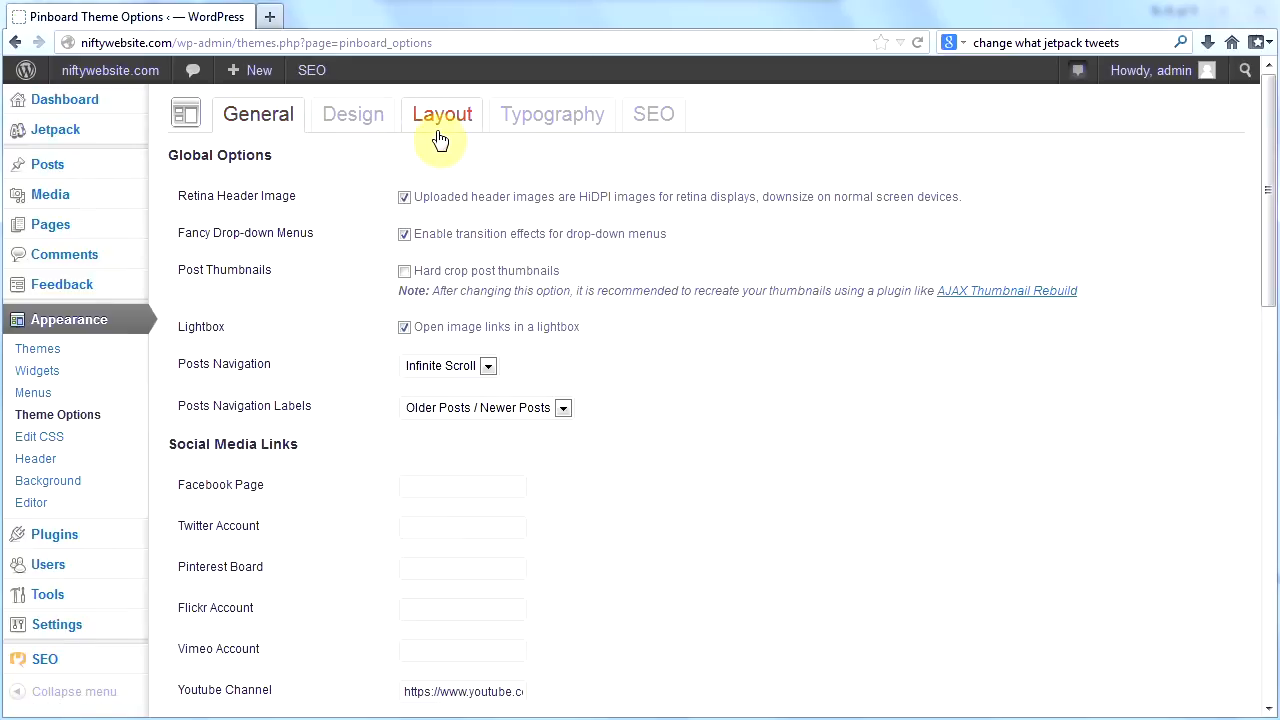
Step: Show the Layout tab: 4 content, 2 boxes sidebar and 3 footer sidebar columns
click(441, 114)
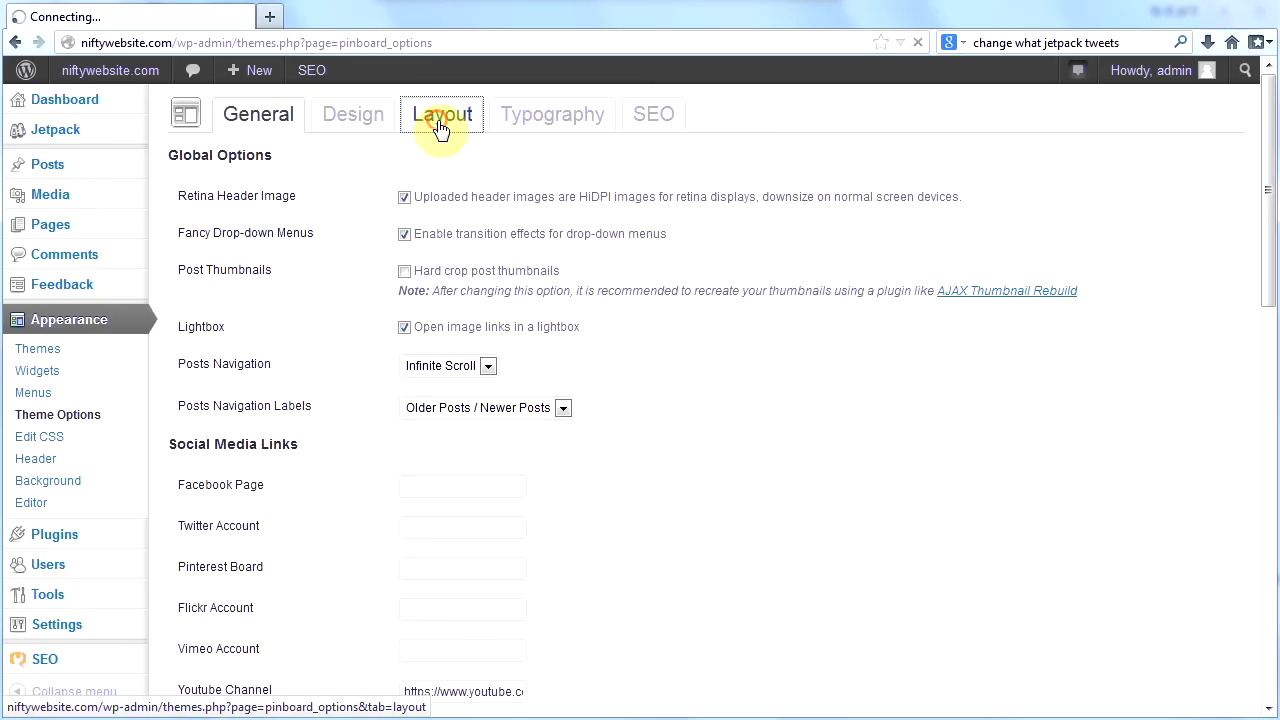
click(442, 113)
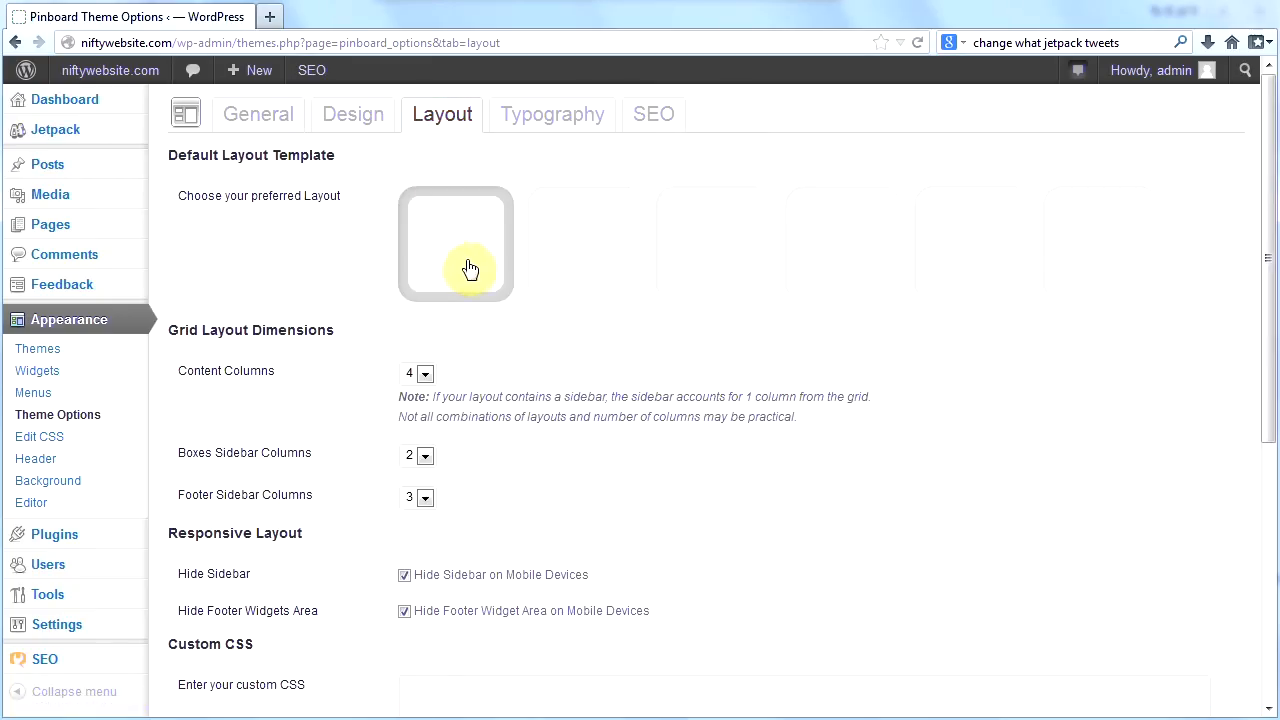
mouse_move(485, 263)
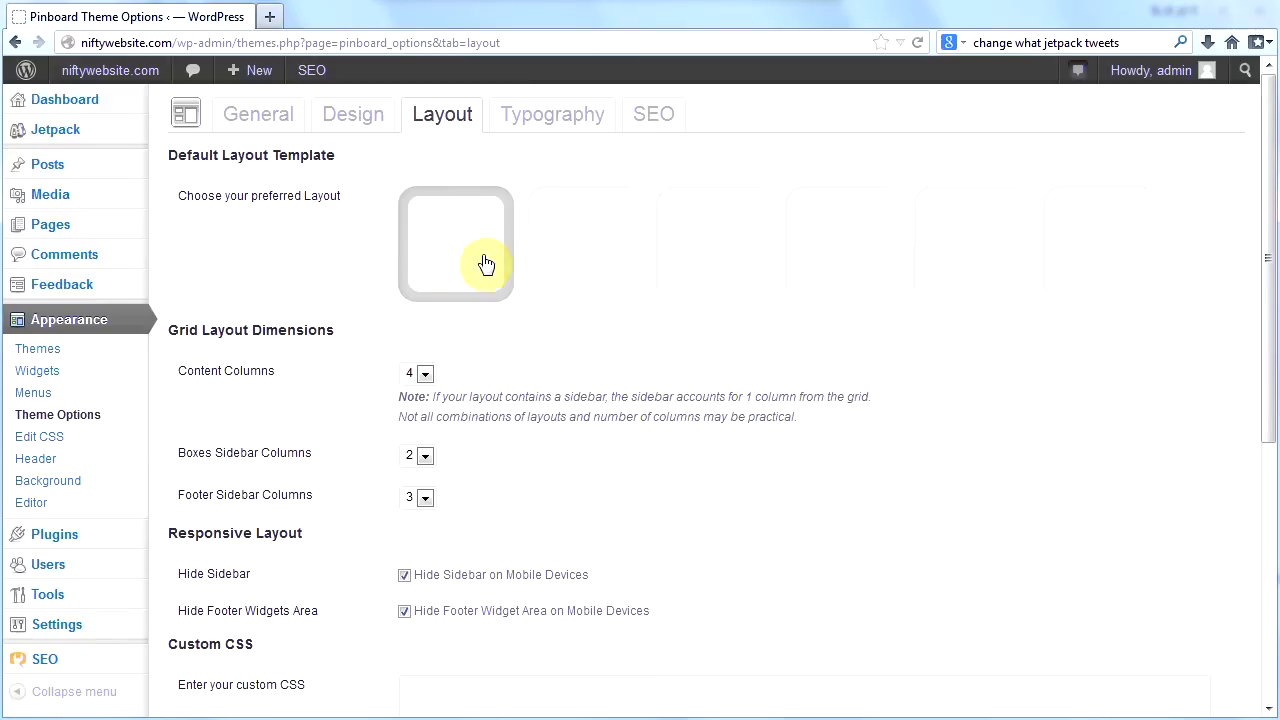
mouse_move(565, 288)
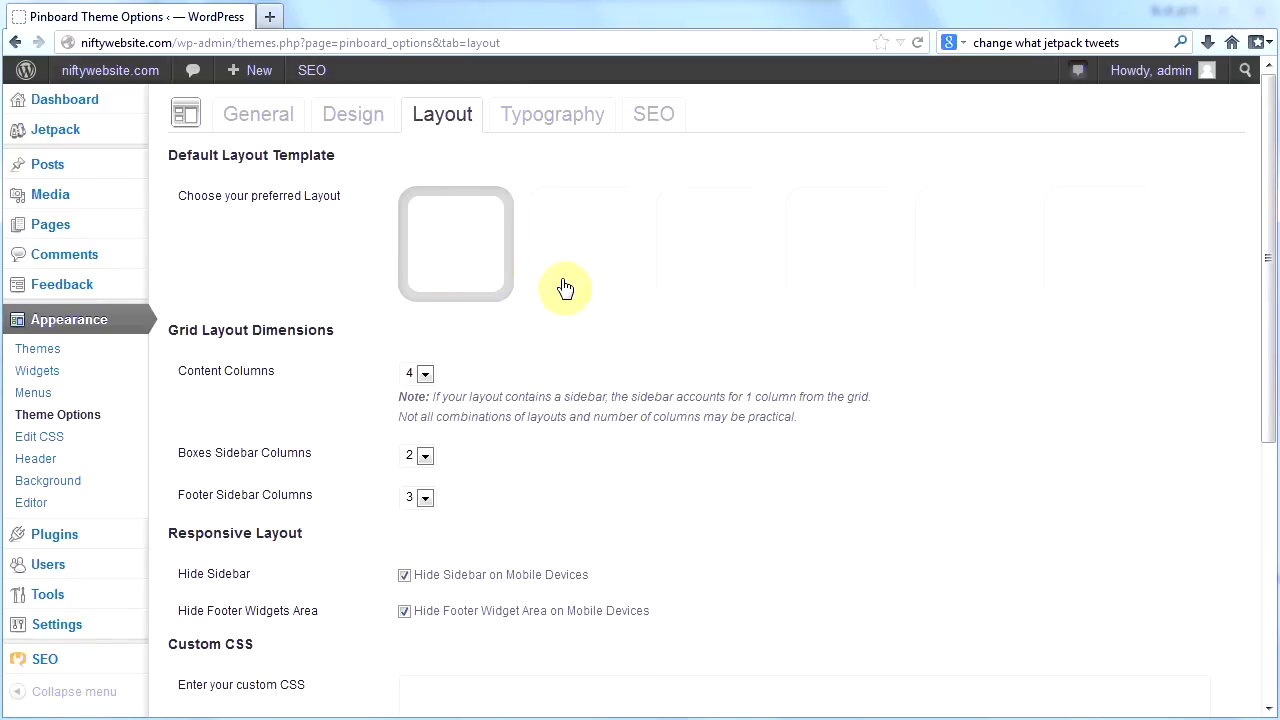
mouse_move(735, 263)
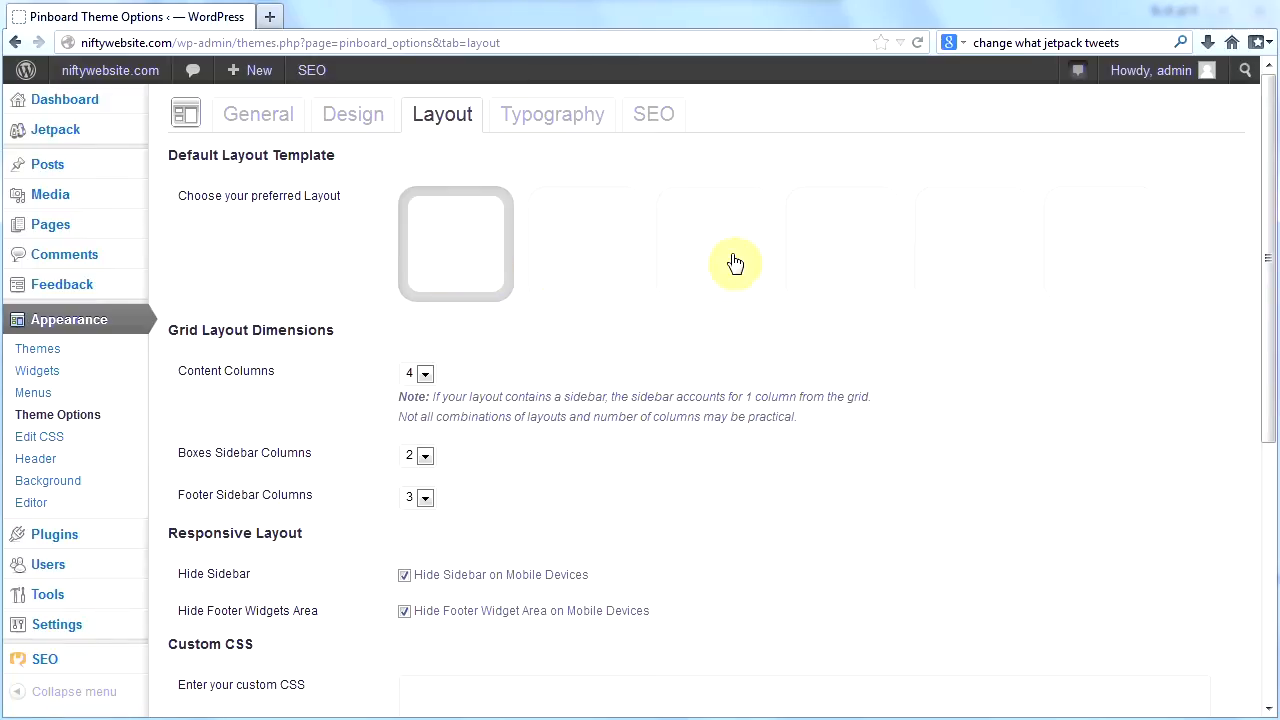
mouse_move(742, 272)
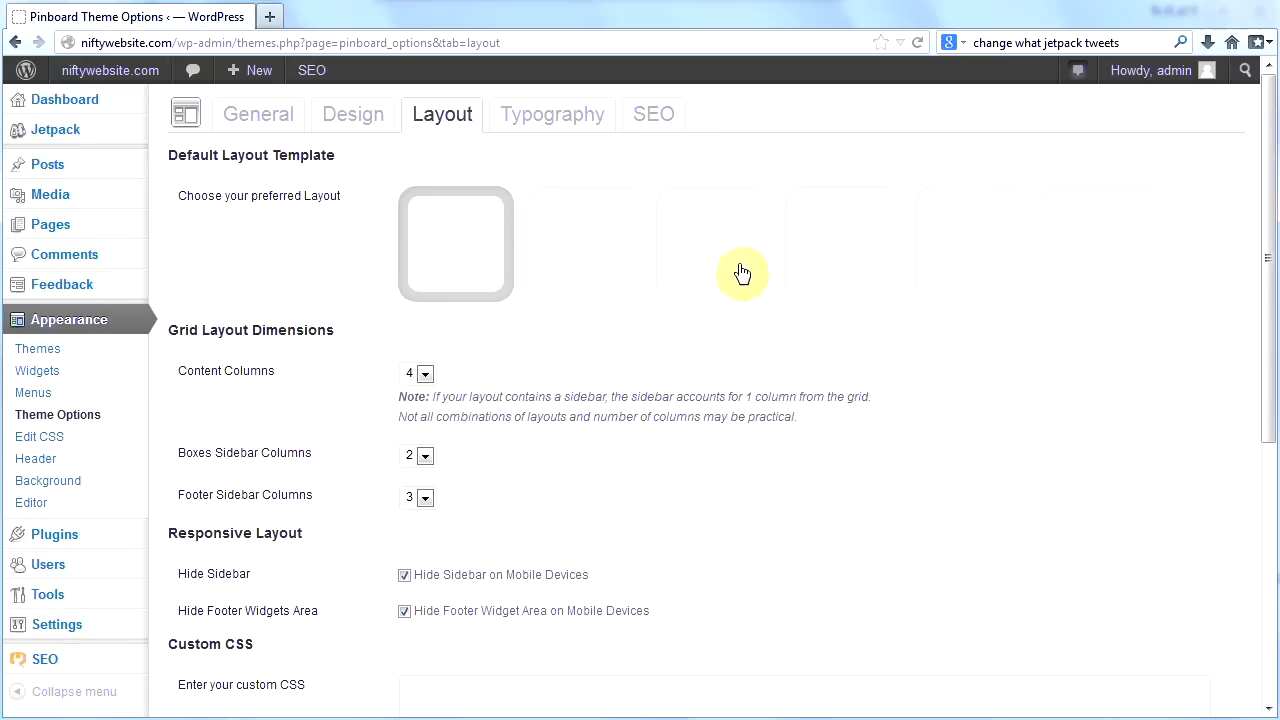
mouse_move(618, 268)
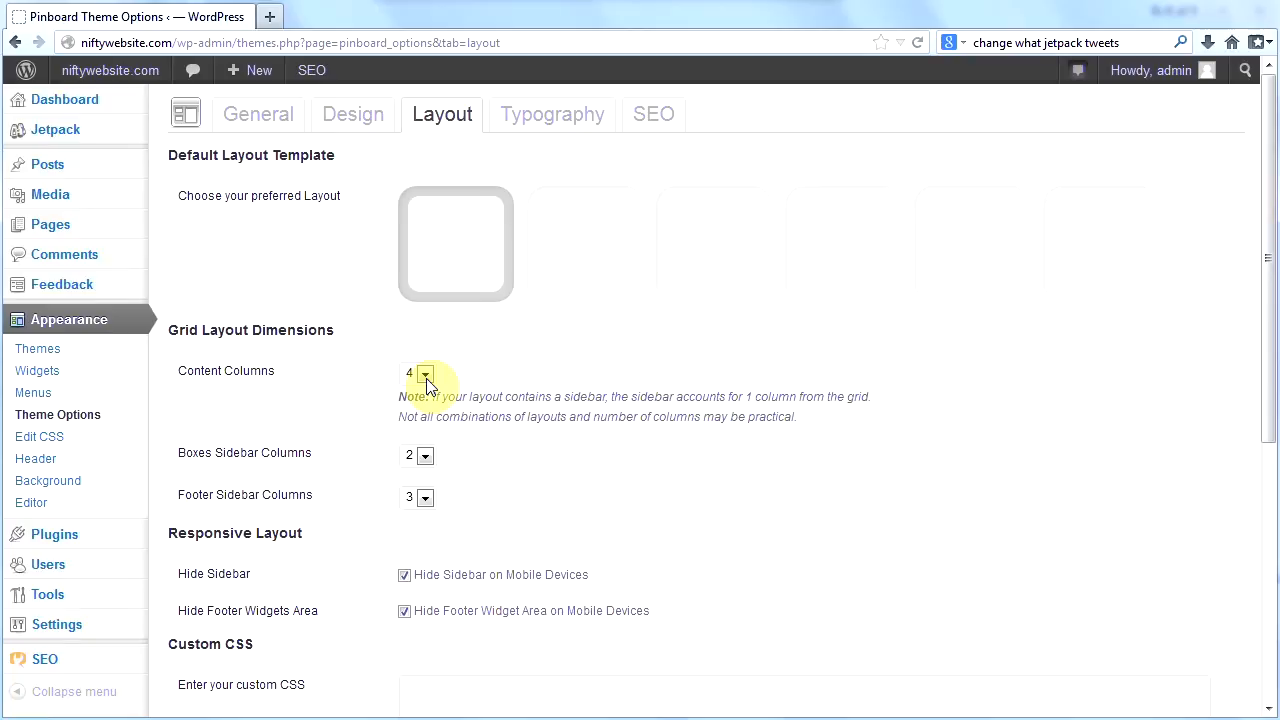
mouse_move(473, 297)
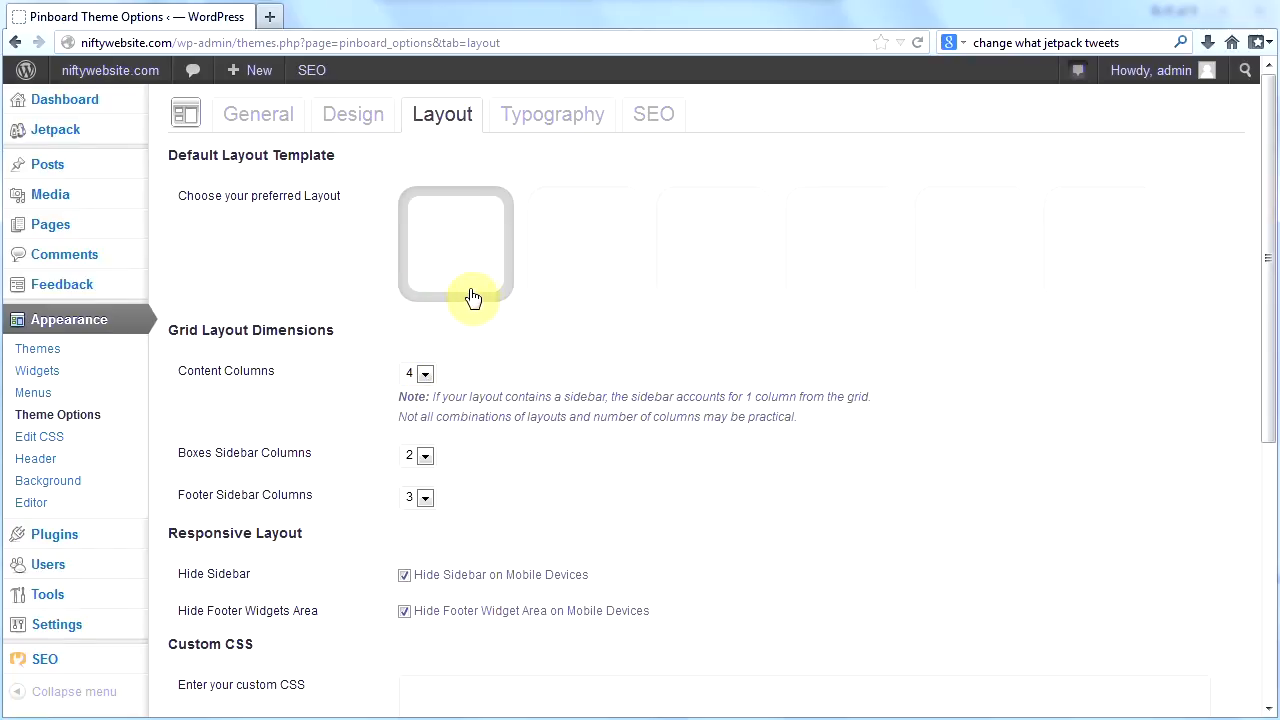
mouse_move(488, 250)
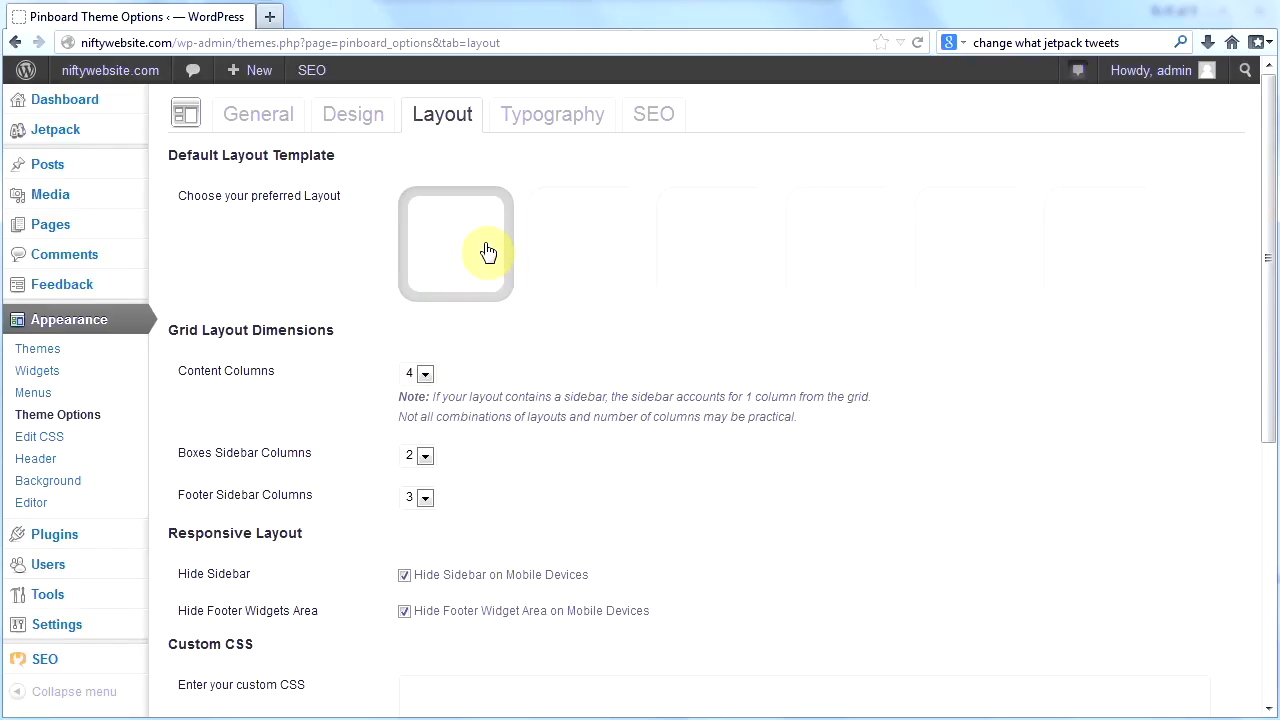
mouse_move(463, 313)
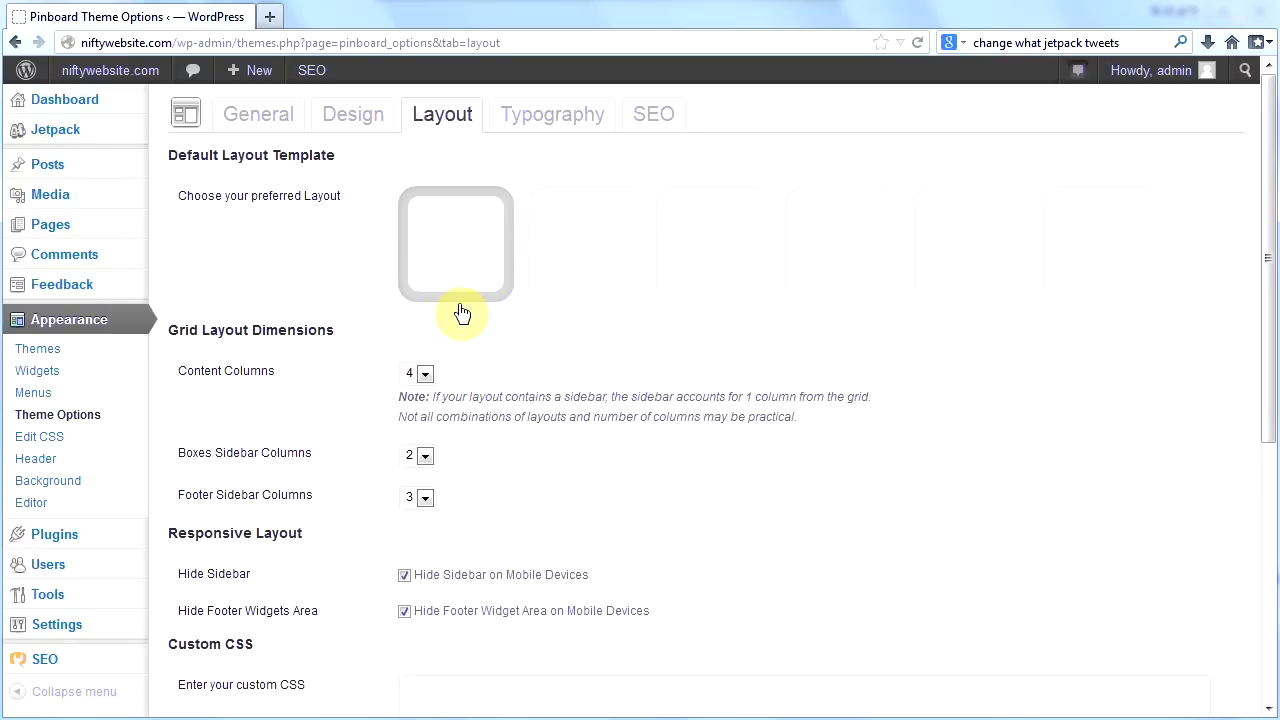
mouse_move(420, 313)
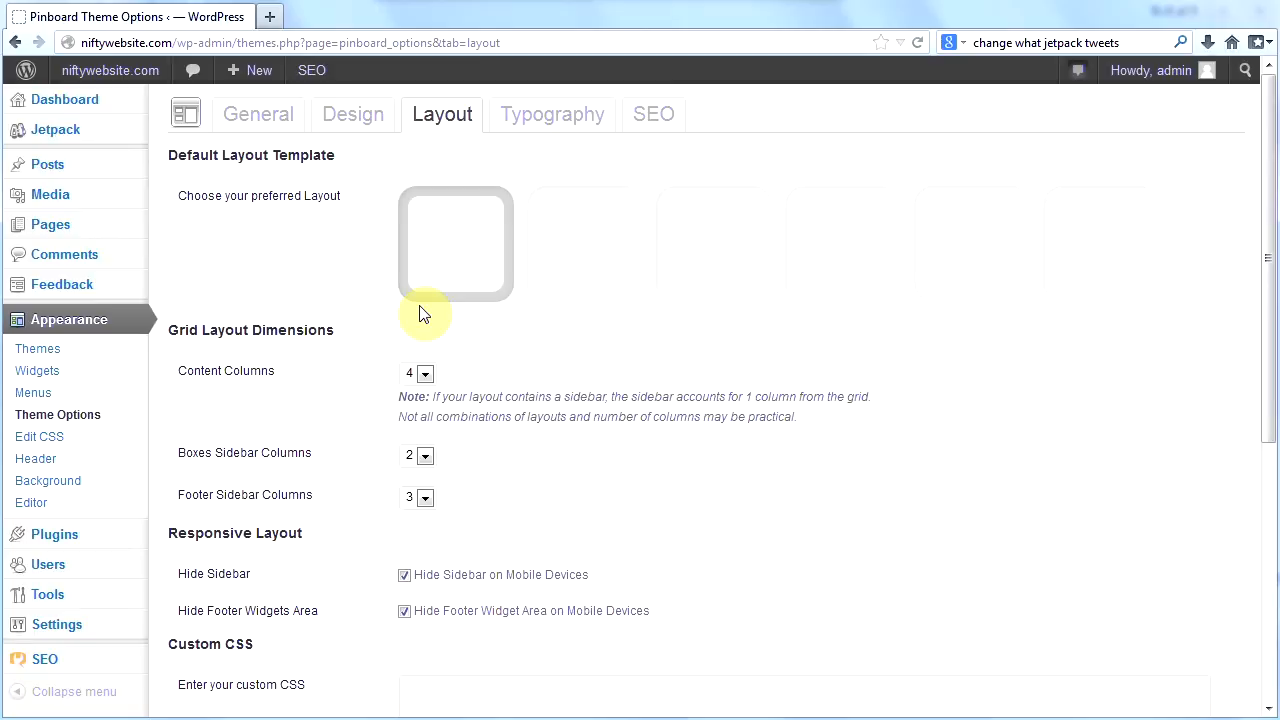
mouse_move(110, 70)
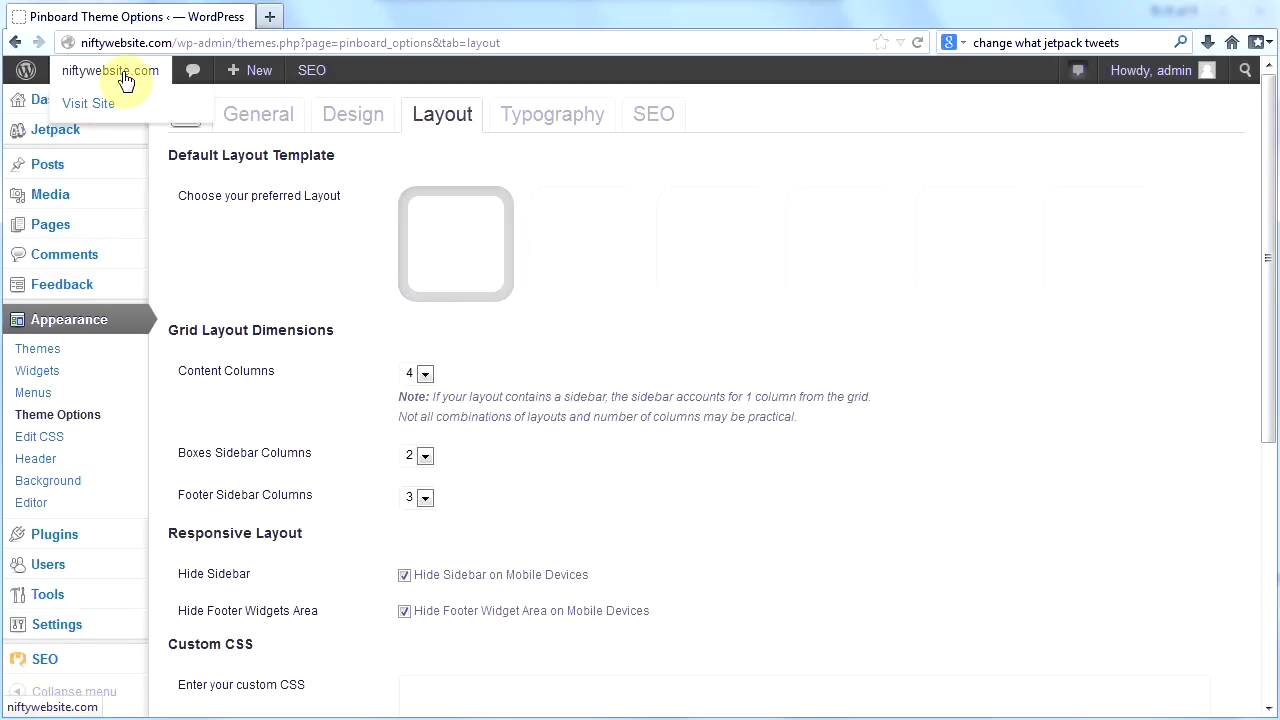
Step: Visit the live site and scroll past the slider to the latest post and sidebar widgets
click(88, 103)
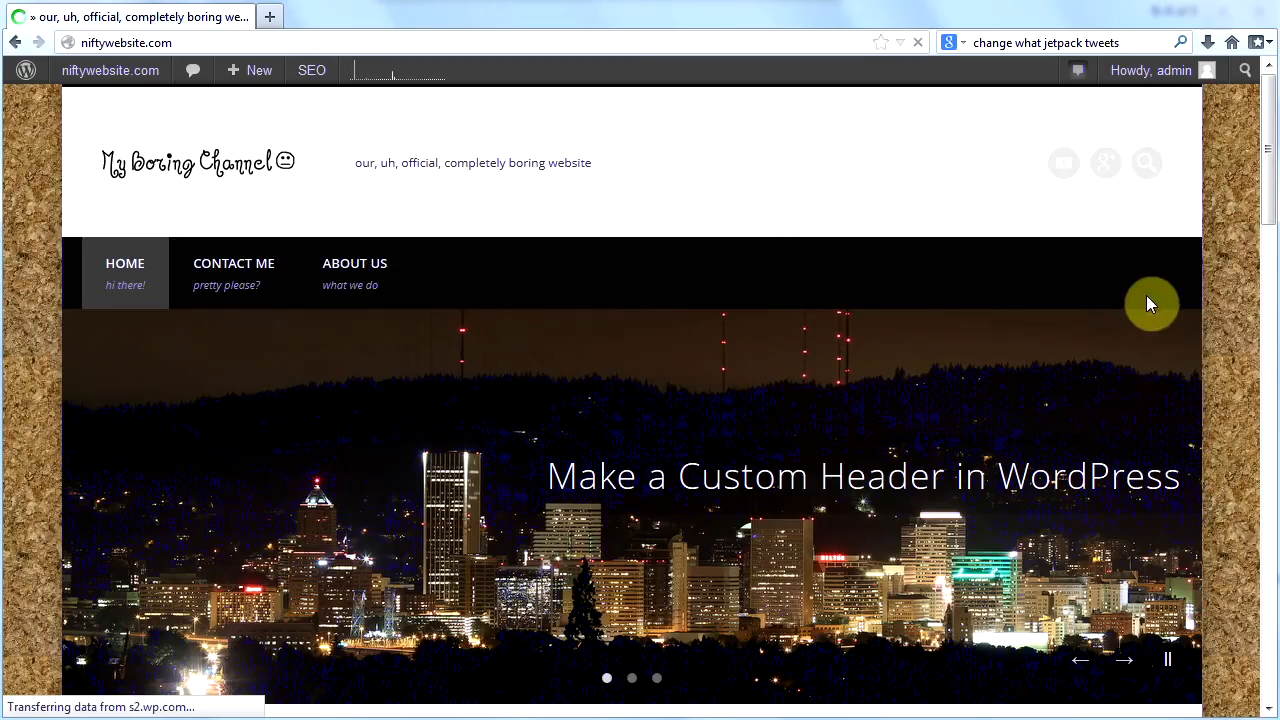
scroll(down, 3)
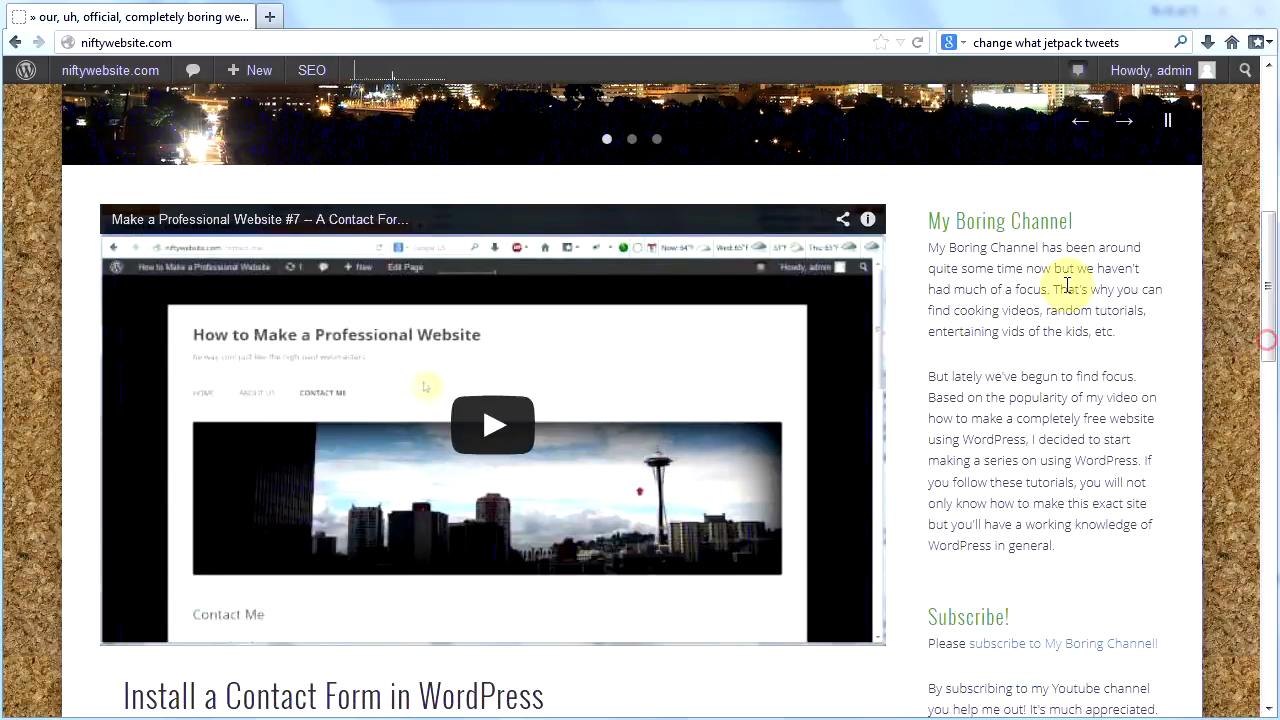
scroll(down, 3)
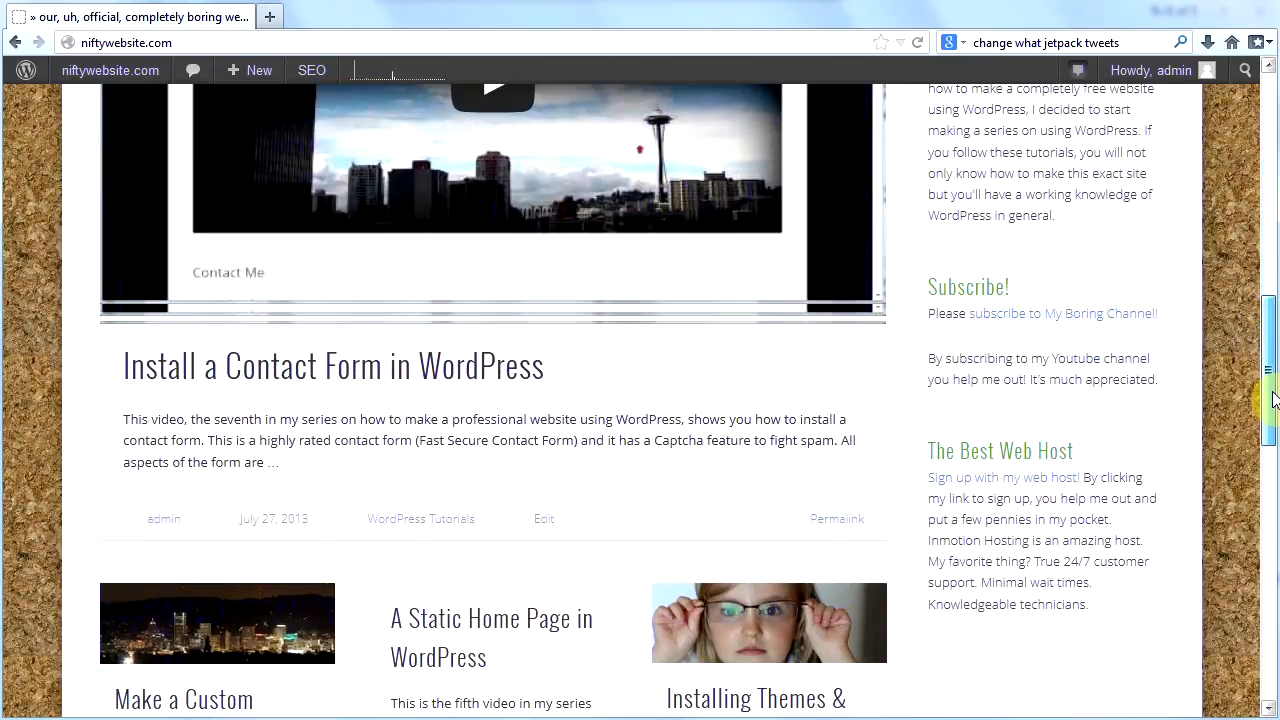
scroll(down, 3)
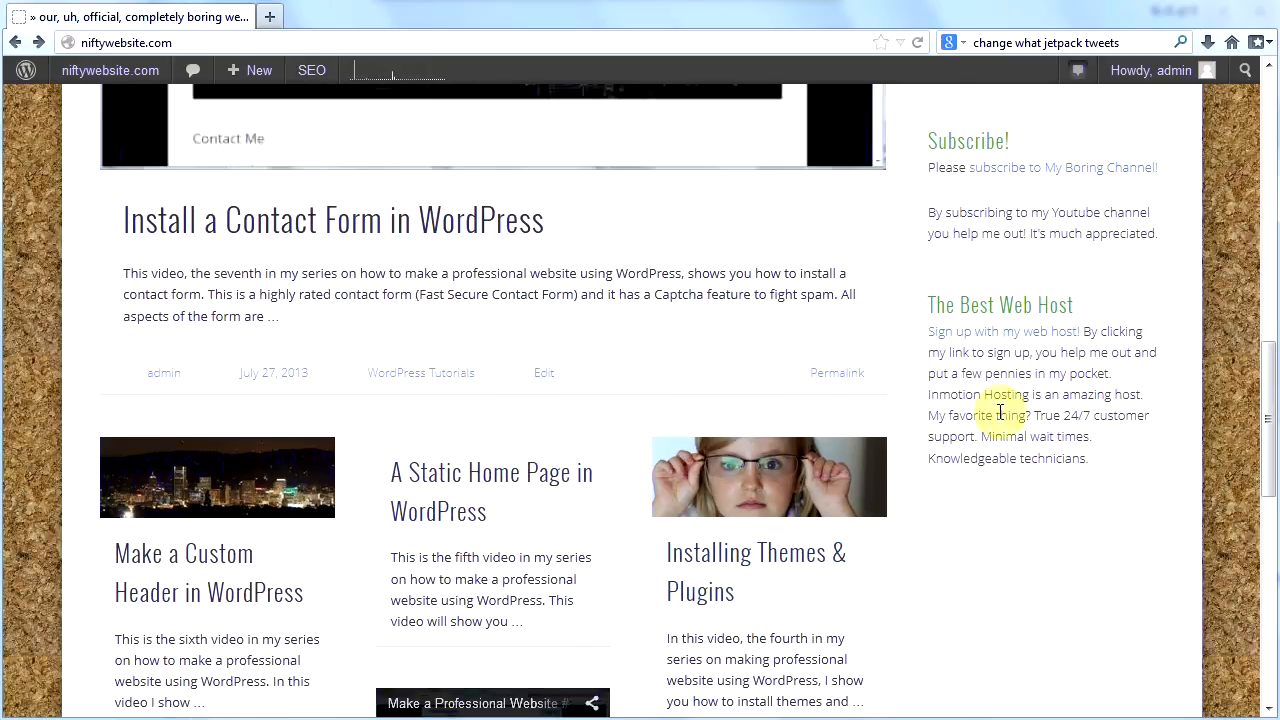
mouse_move(133, 148)
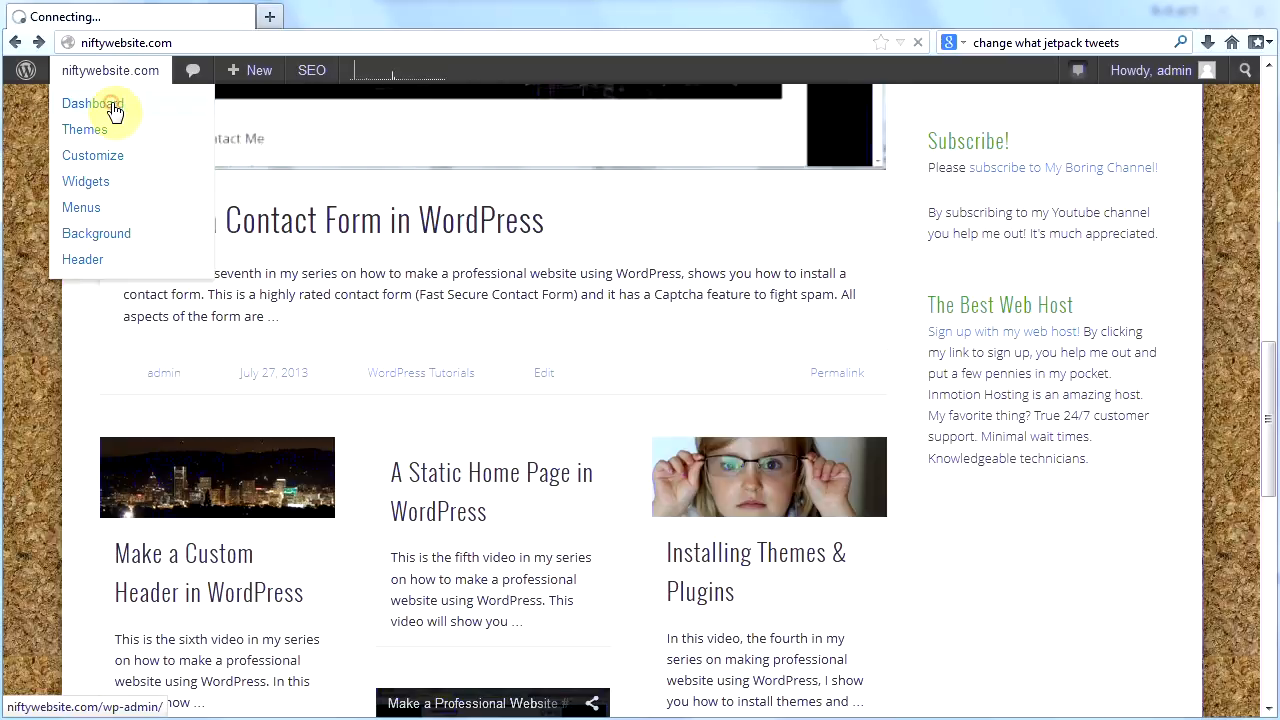
Step: Open Appearance > Widgets and collapse the open text widget in Sidebar Top
click(88, 103)
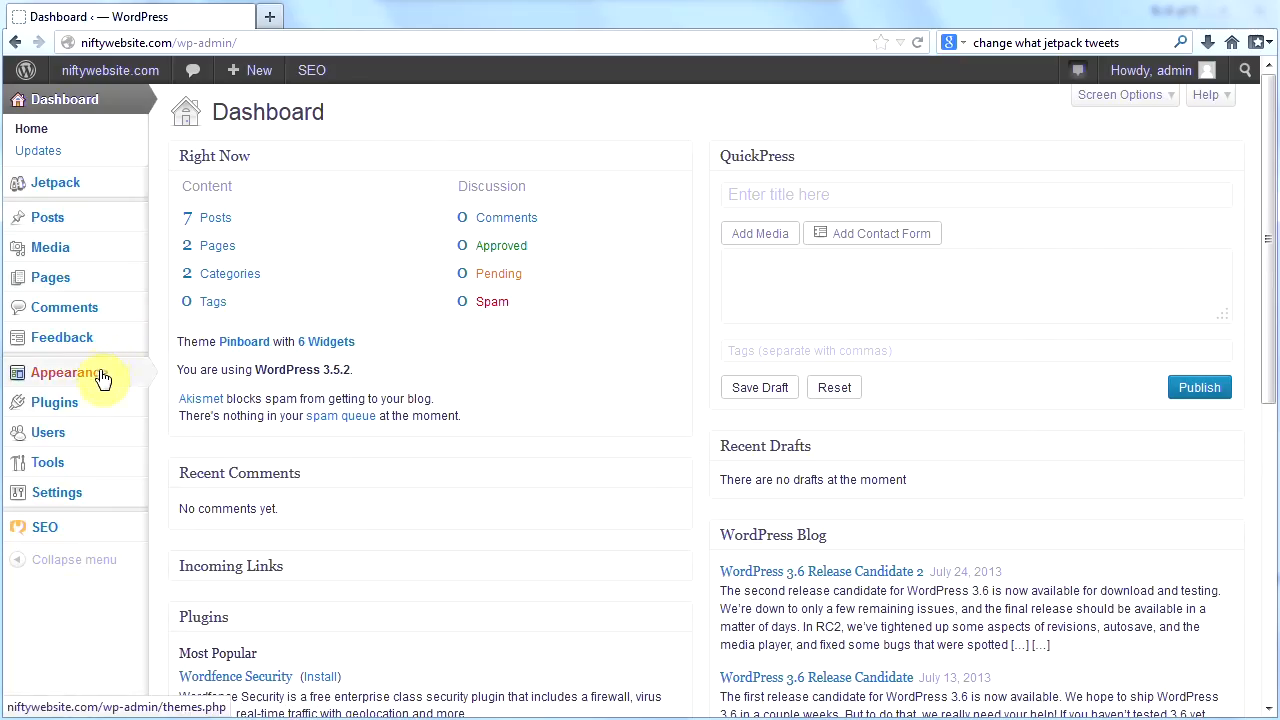
click(69, 372)
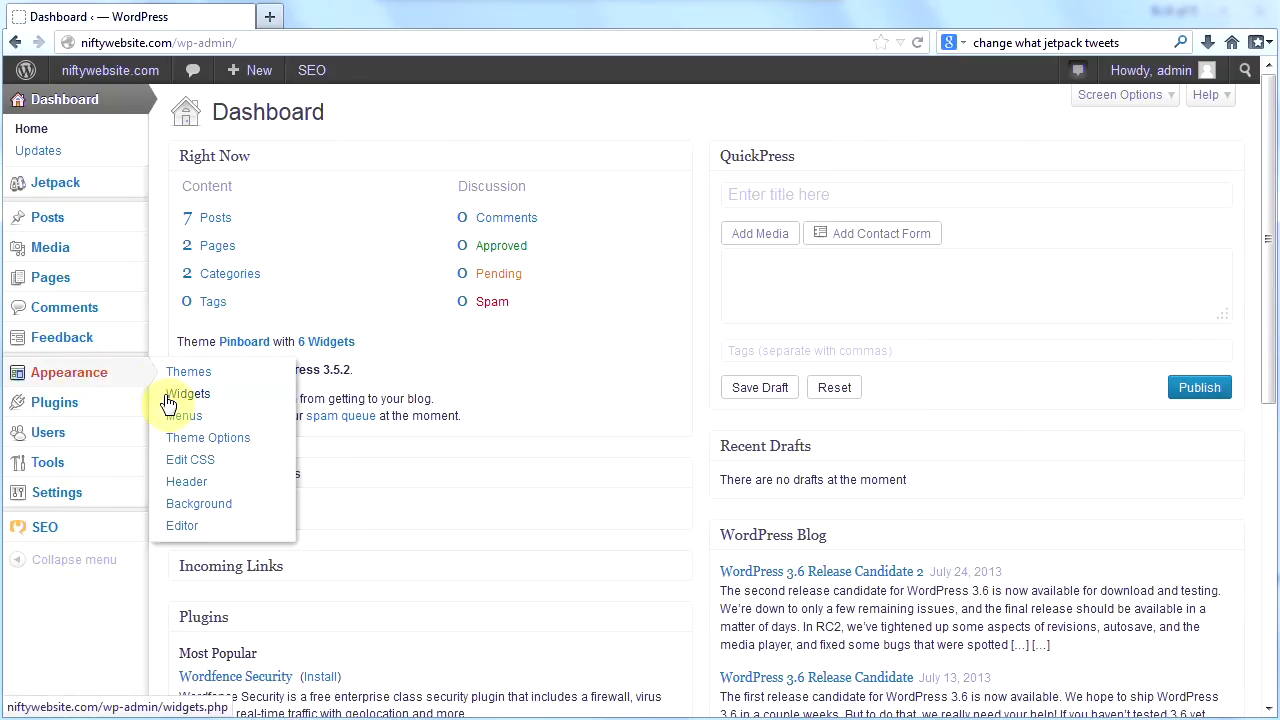
click(189, 393)
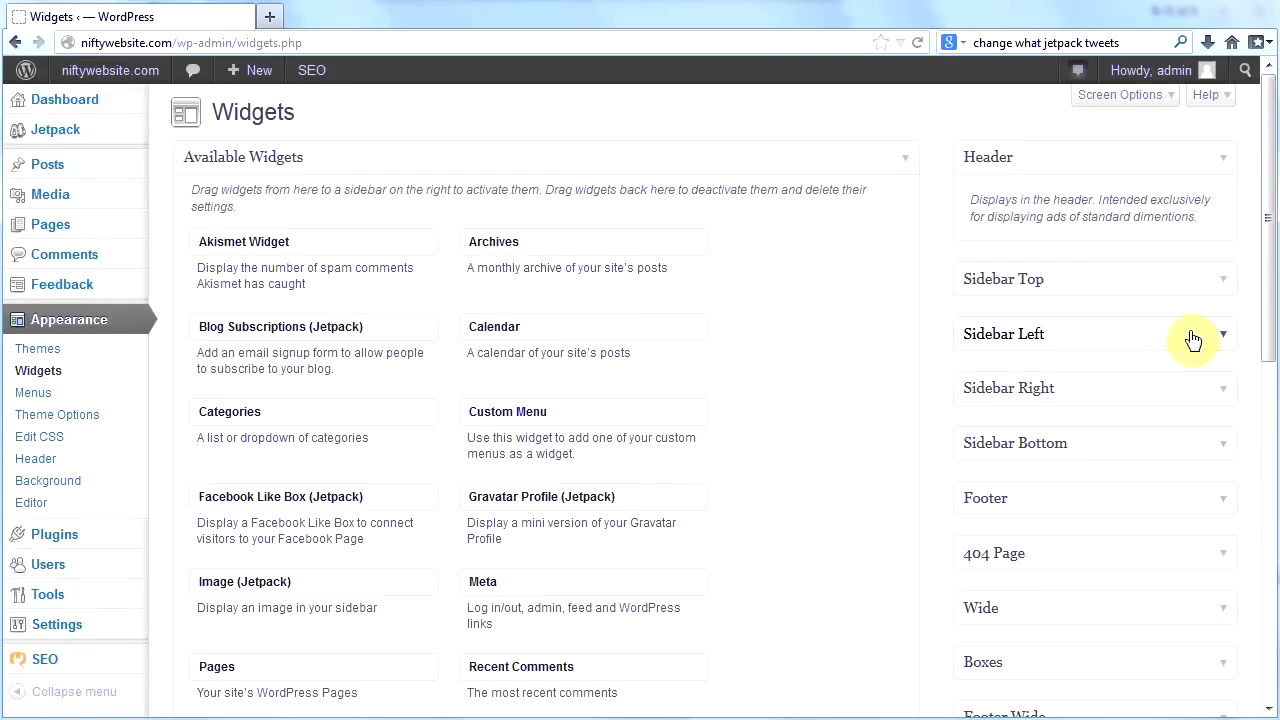
mouse_move(1131, 292)
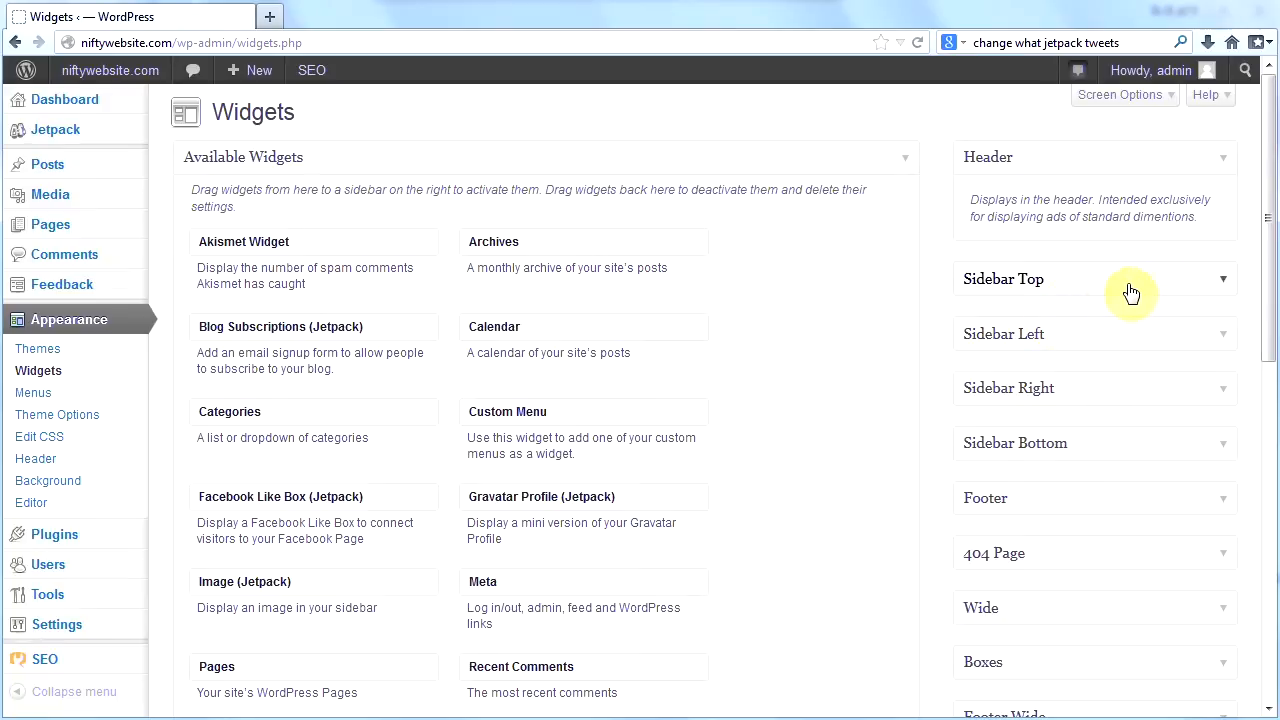
click(1222, 334)
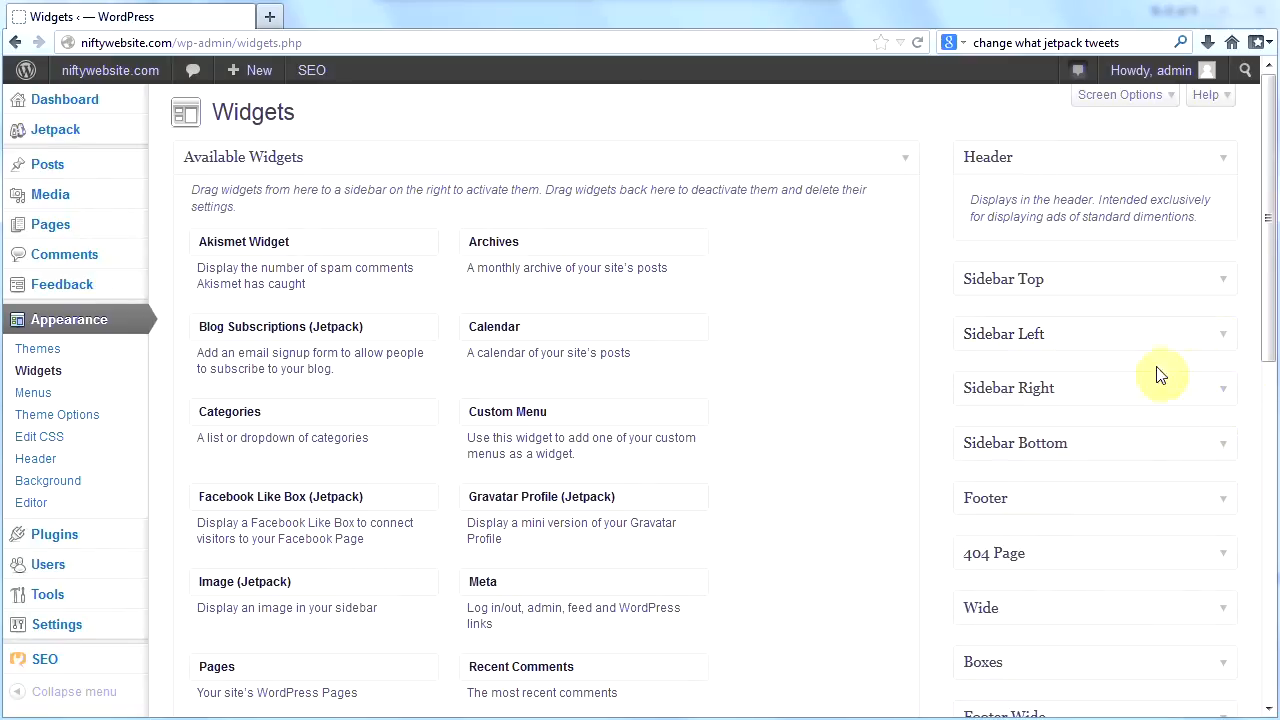
mouse_move(1113, 324)
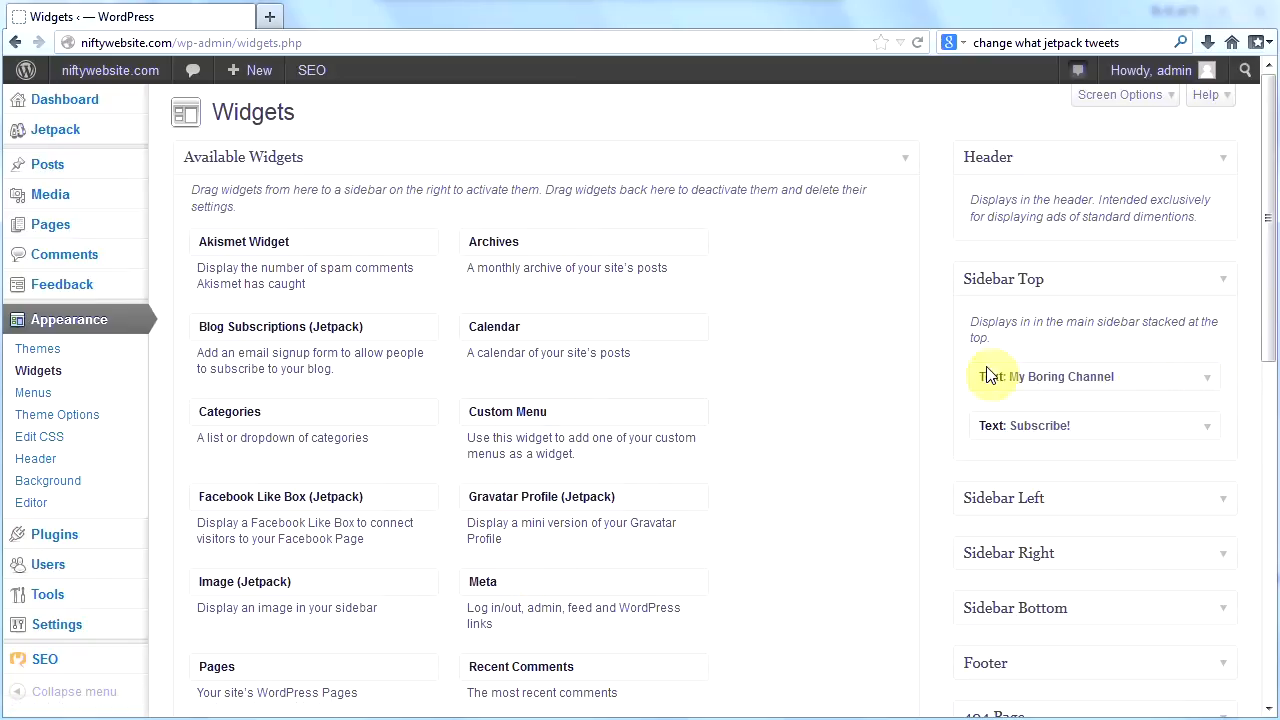
Step: Drag a Text widget toward Sidebar Top and expand the My Boring Channel widget
scroll(down, 3)
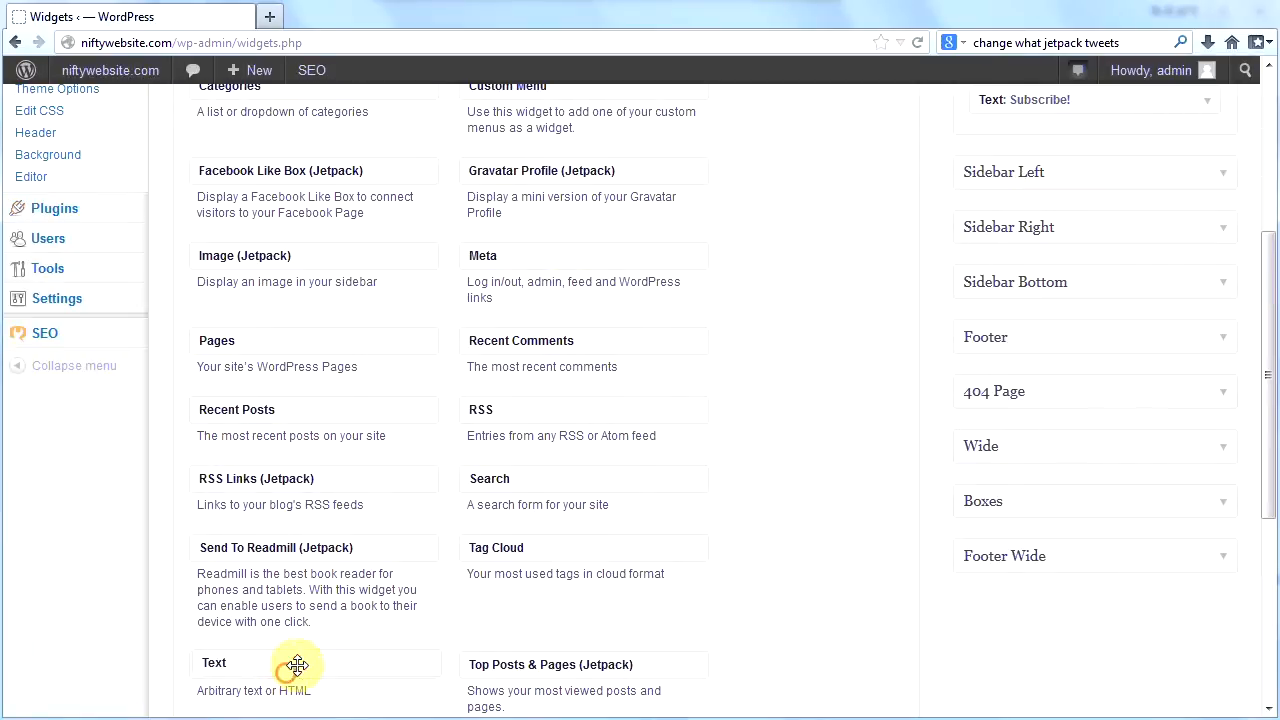
drag(298, 664, 1010, 131)
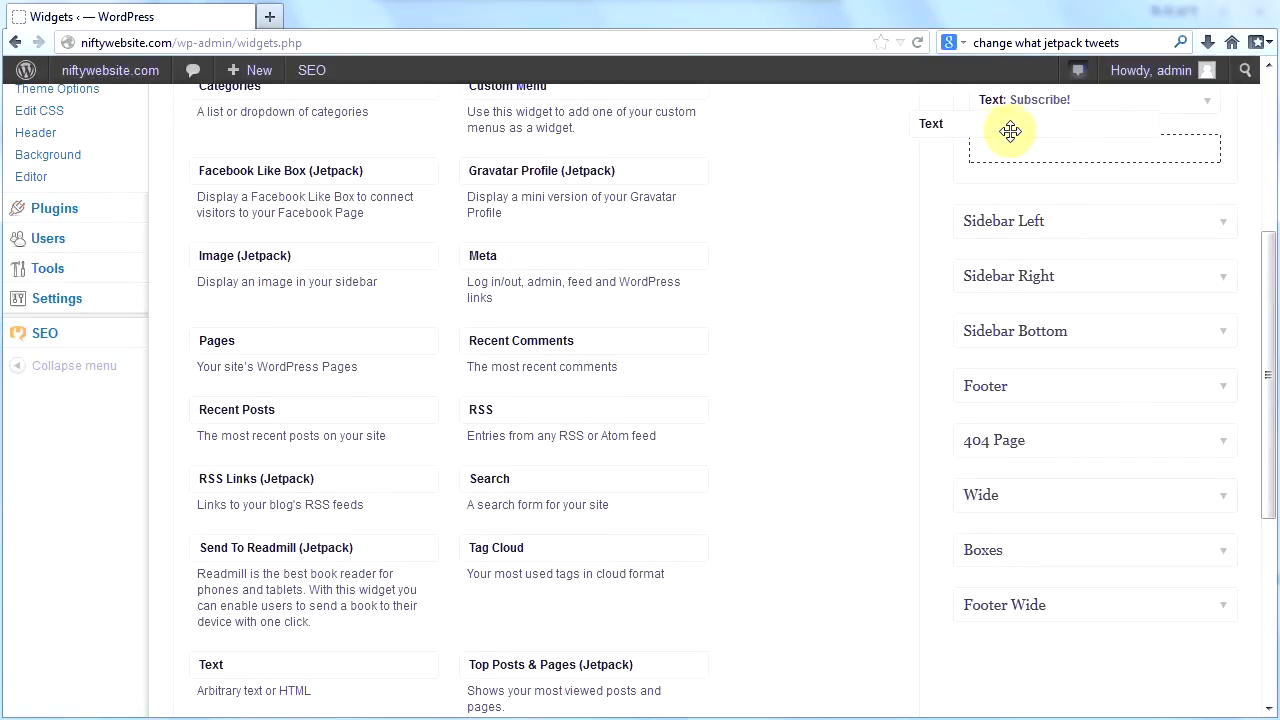
scroll(up, 3)
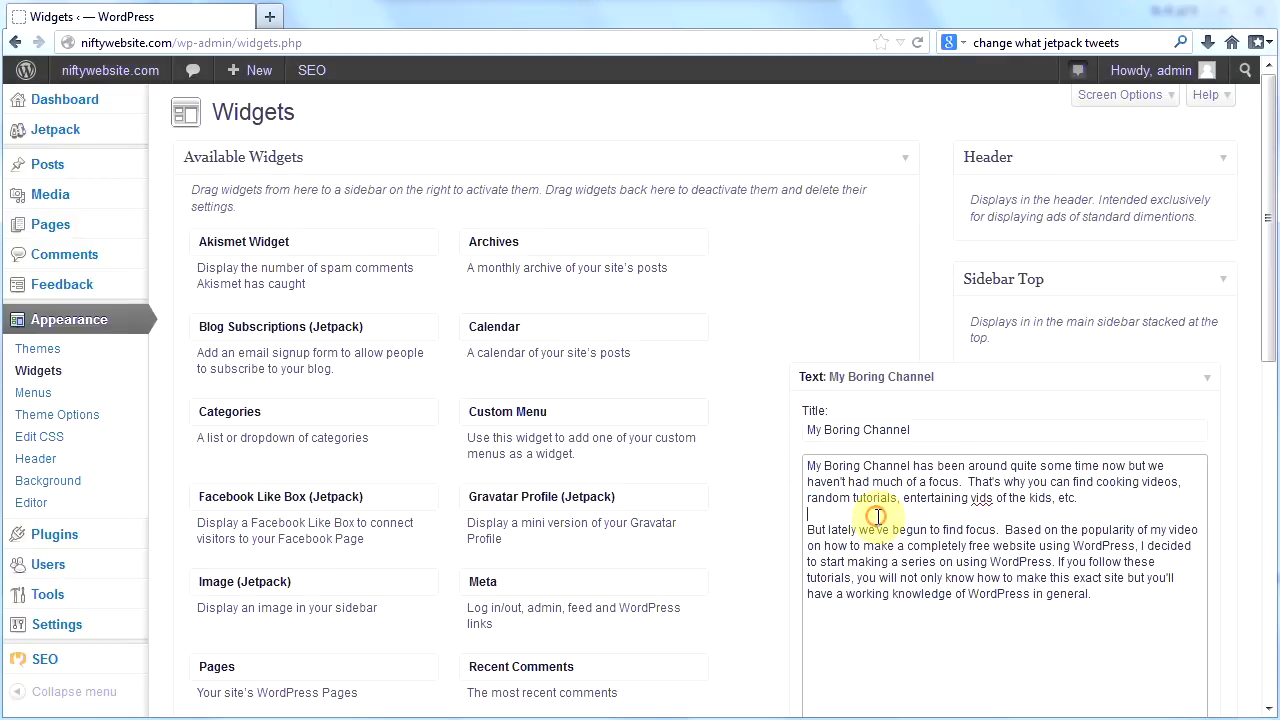
mouse_move(980, 502)
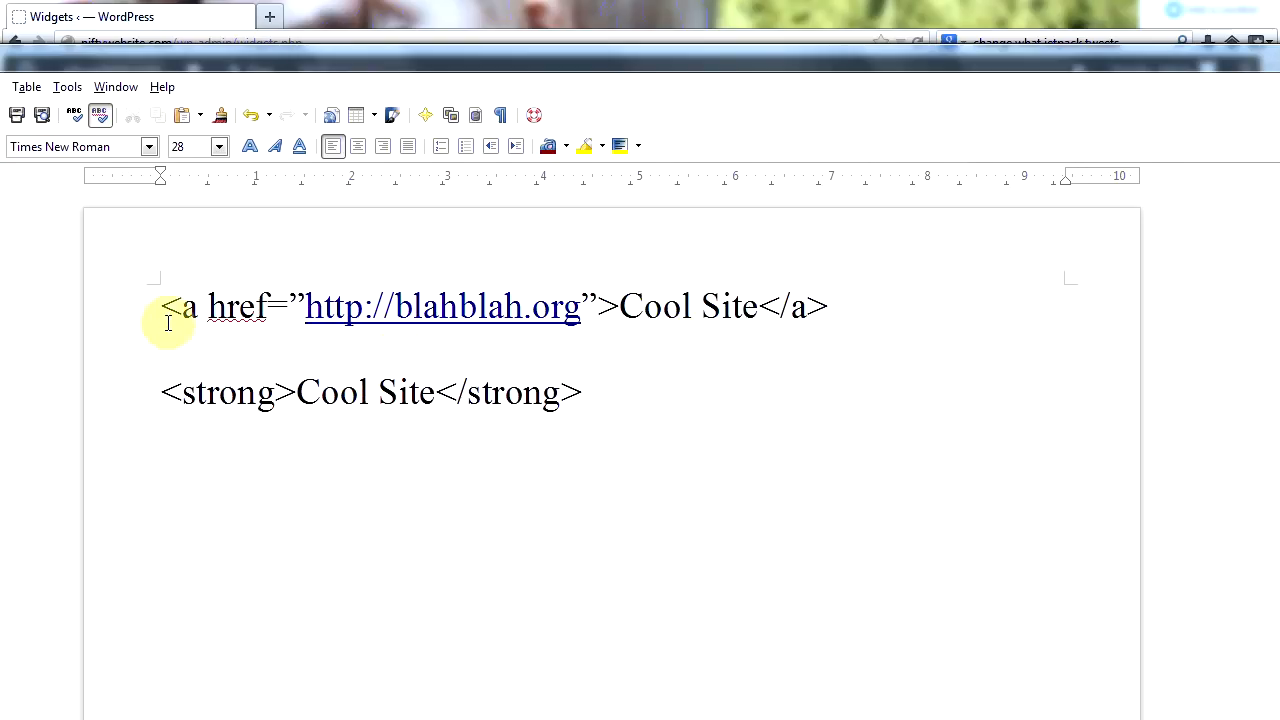
Step: Copy Writer's <a href> example to link My Boring Channel to YouTube
drag(160, 306, 508, 306)
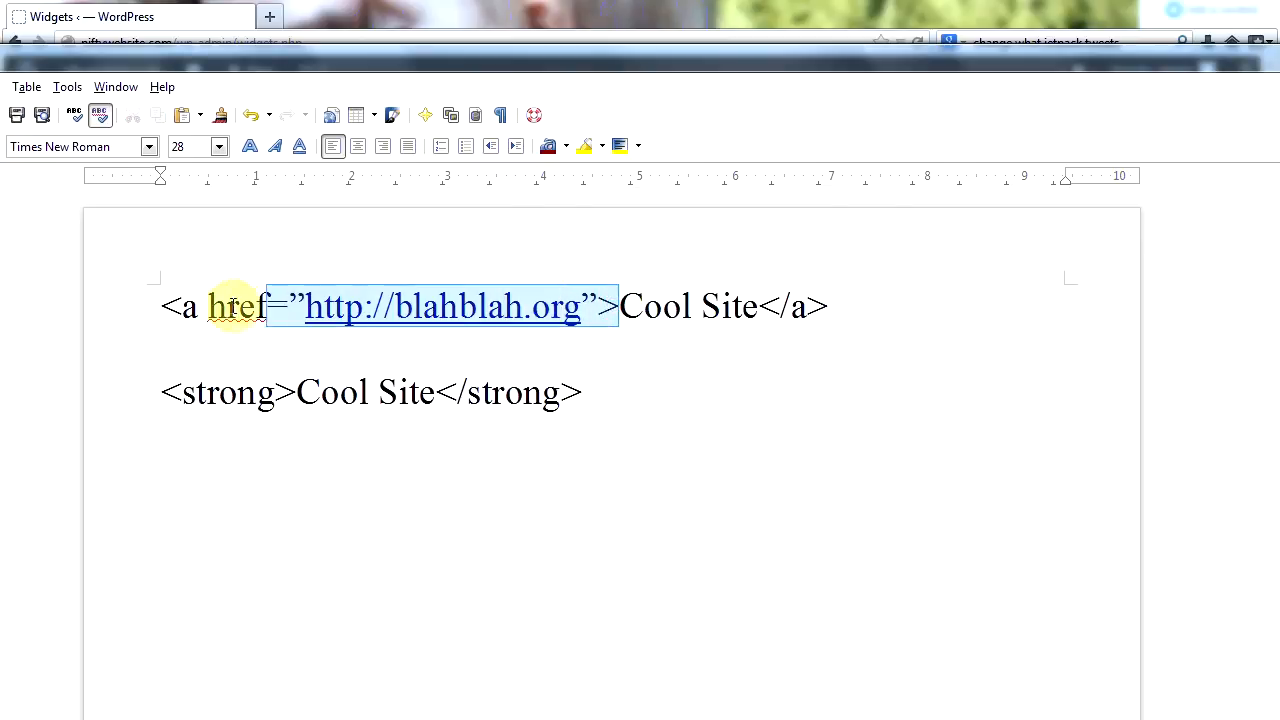
click(730, 306)
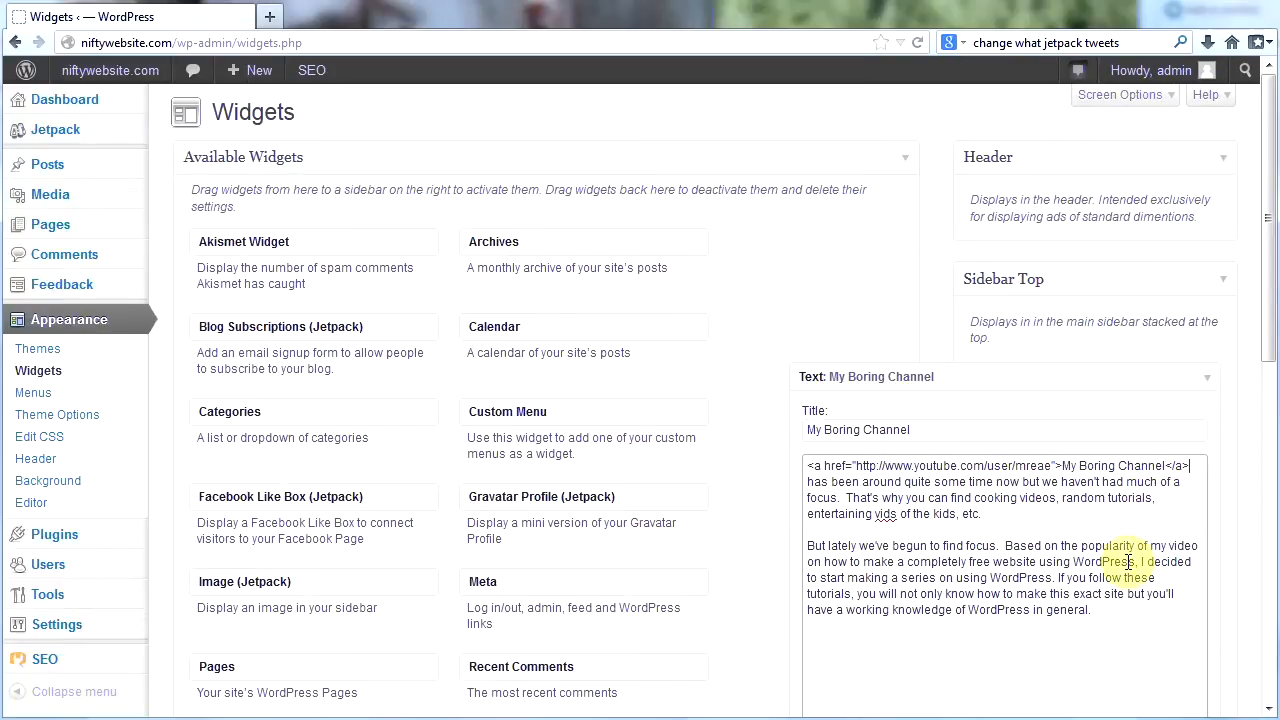
Step: Visit the live site and confirm My Boring Channel appears as a sidebar link
scroll(down, 3)
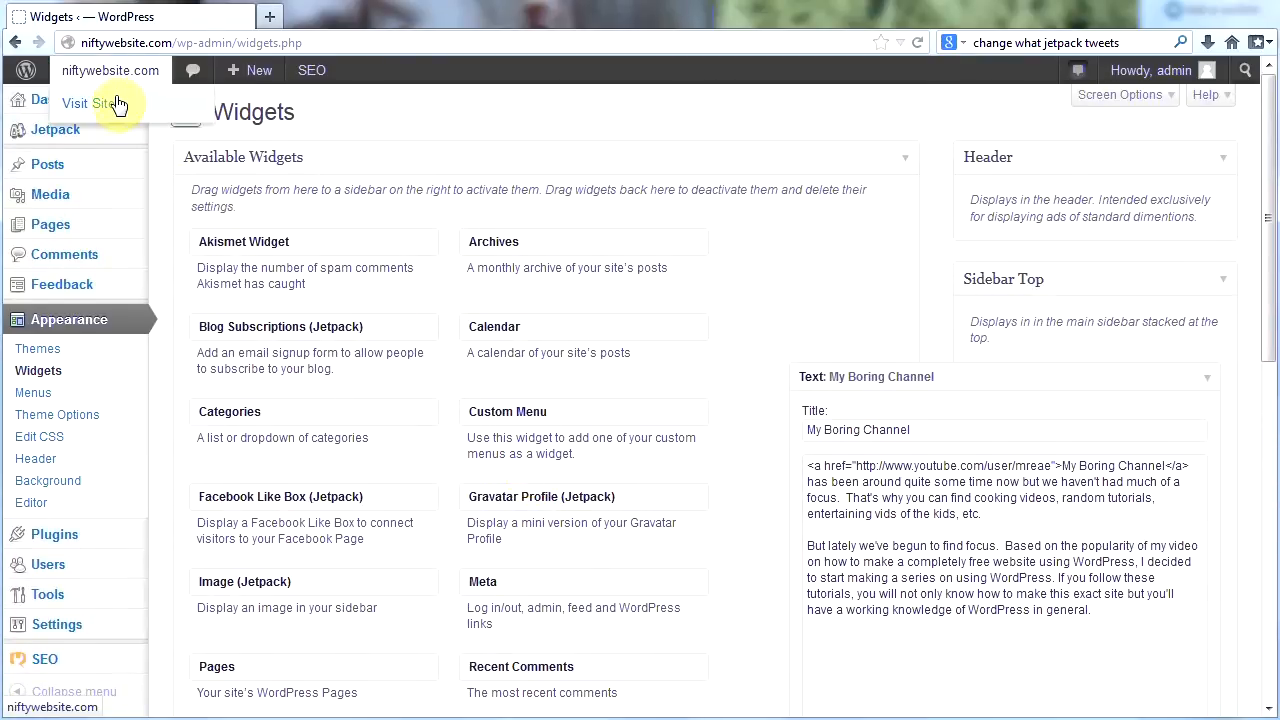
click(87, 103)
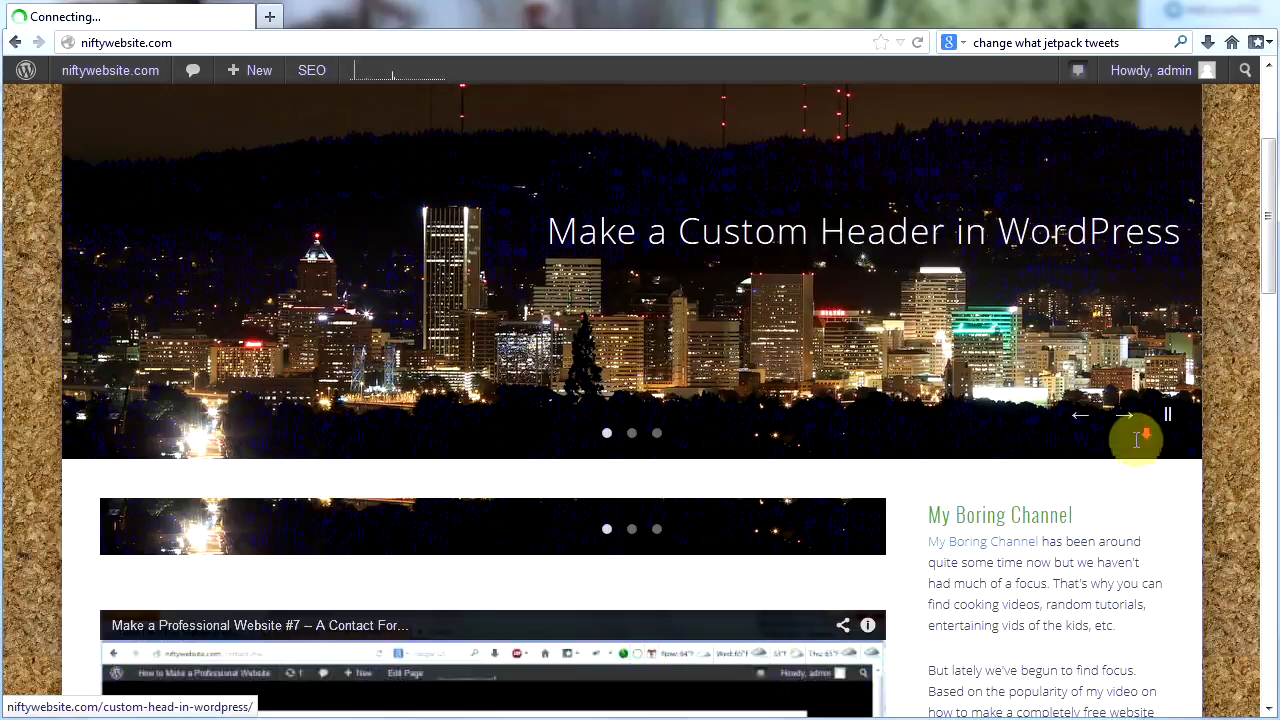
scroll(down, 3)
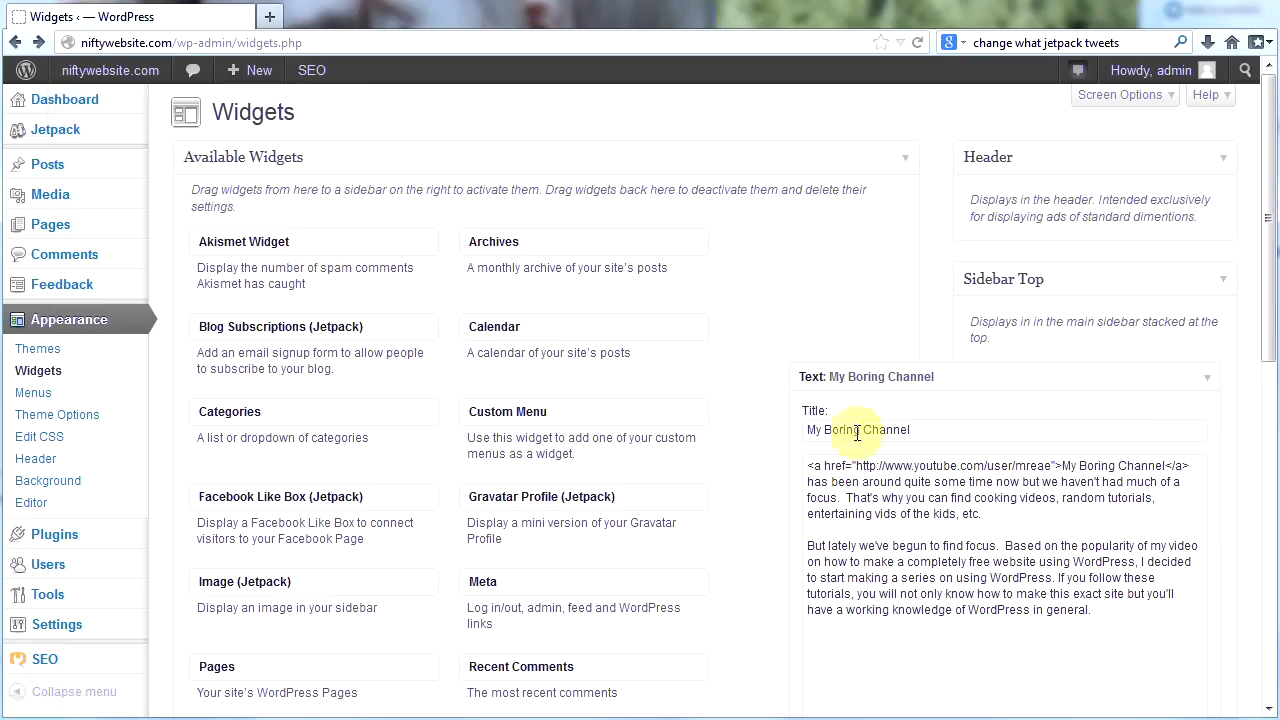
mouse_move(1199, 407)
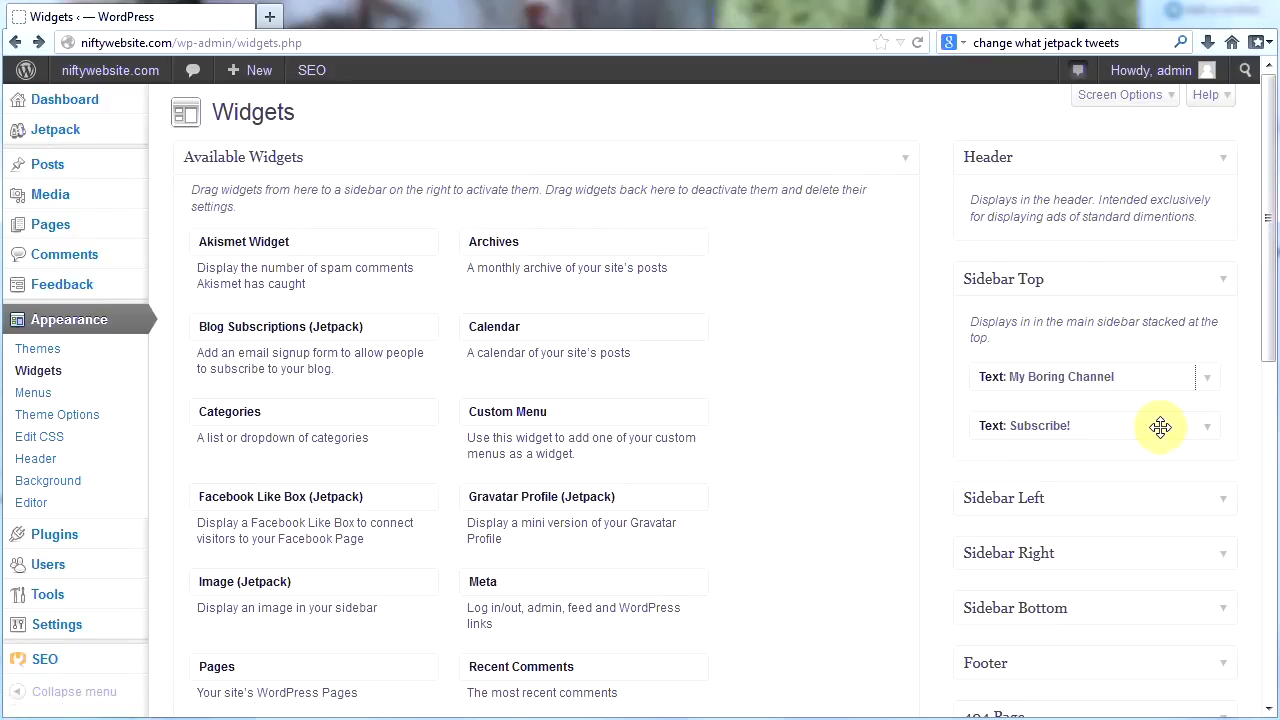
Step: Expand and collapse the Subscribe! widget, then scroll to the Footer's Blog Subscriptions, My Boring Channel and Recent Posts widgets
click(1206, 426)
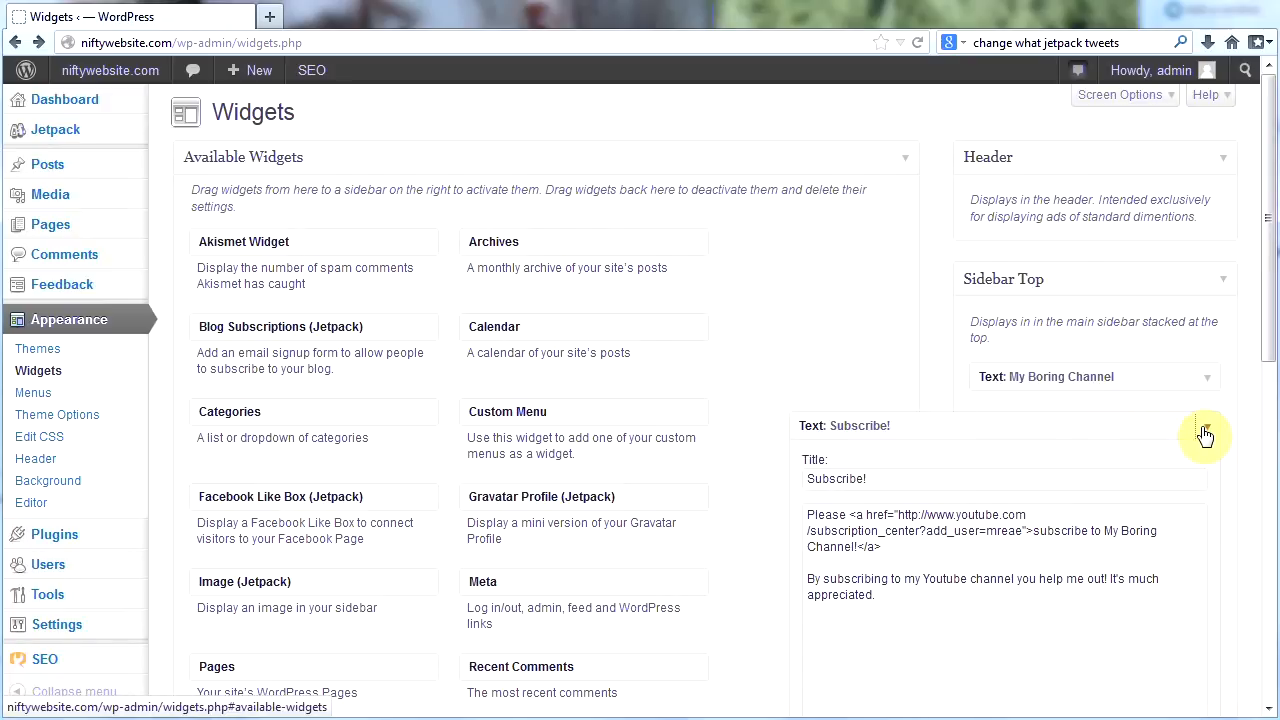
click(1206, 435)
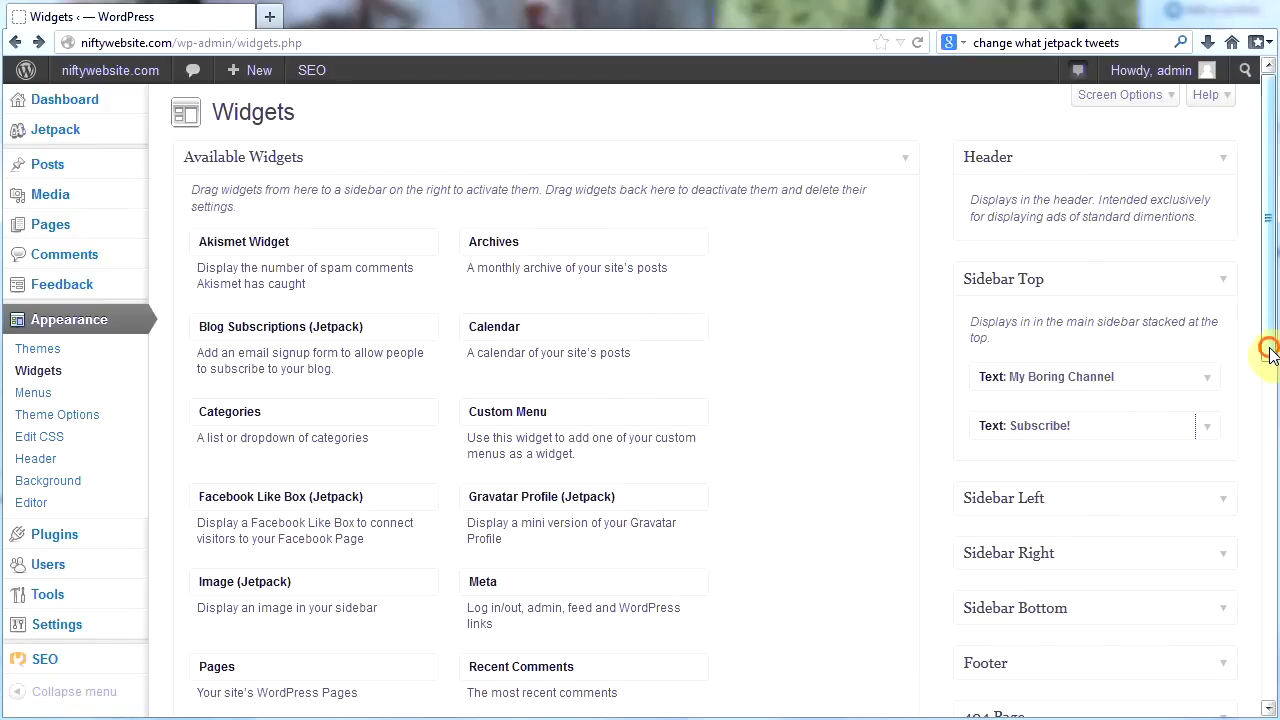
scroll(down, 3)
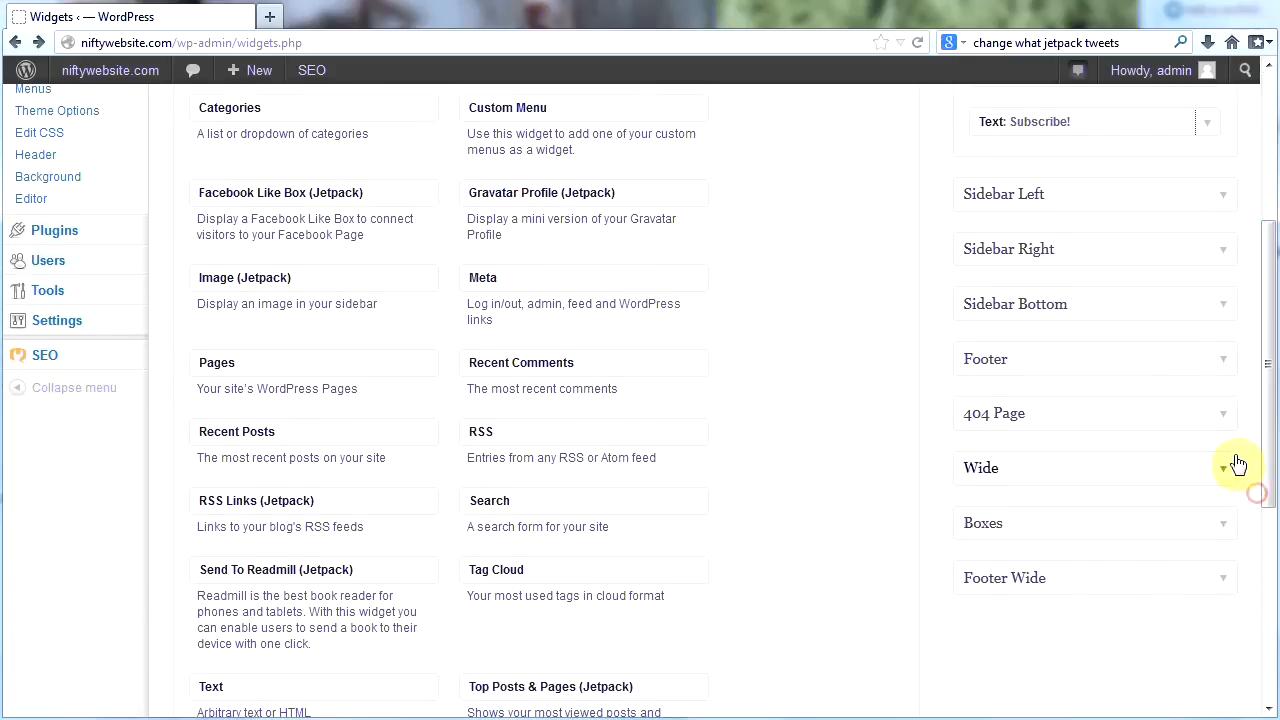
mouse_move(1205, 378)
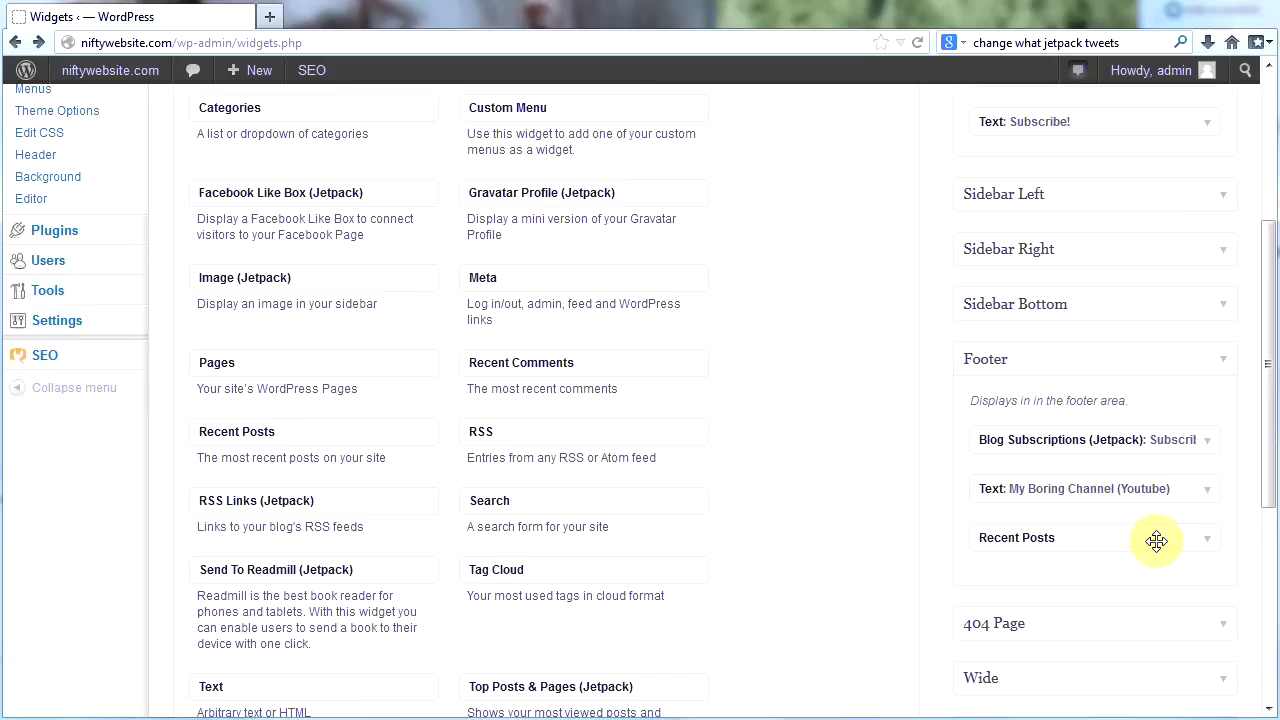
scroll(down, 3)
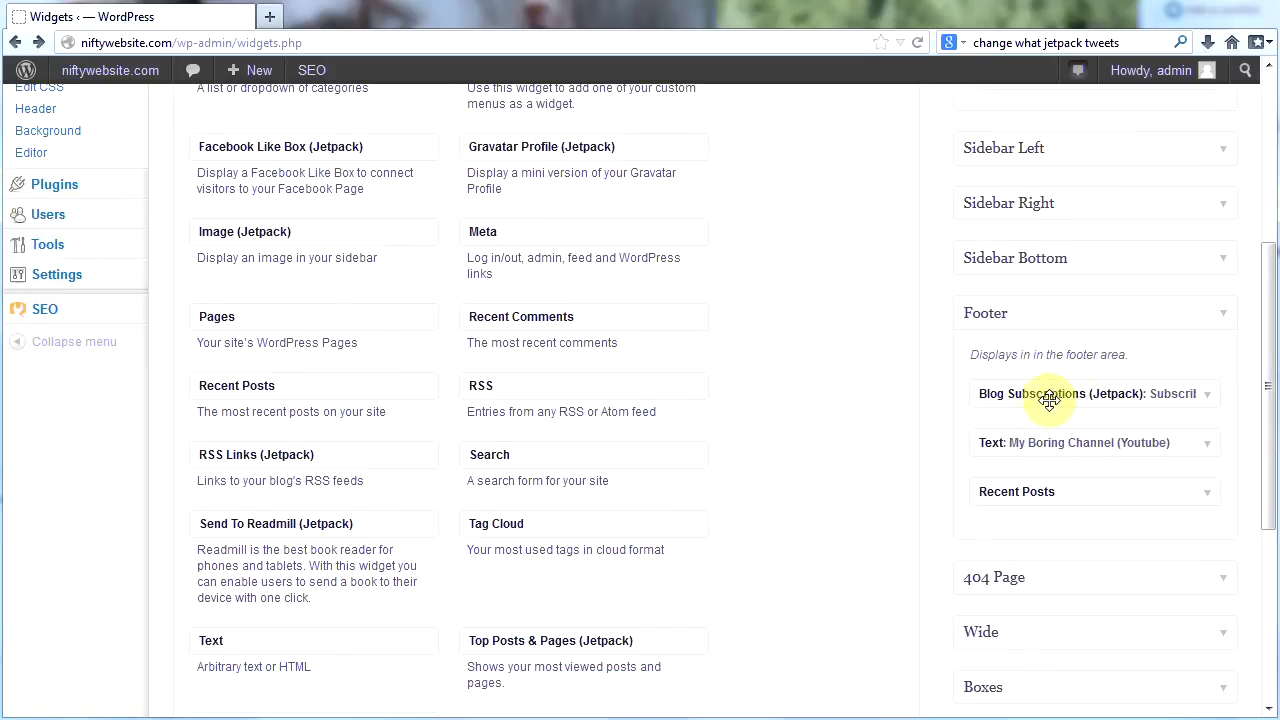
mouse_move(1207, 420)
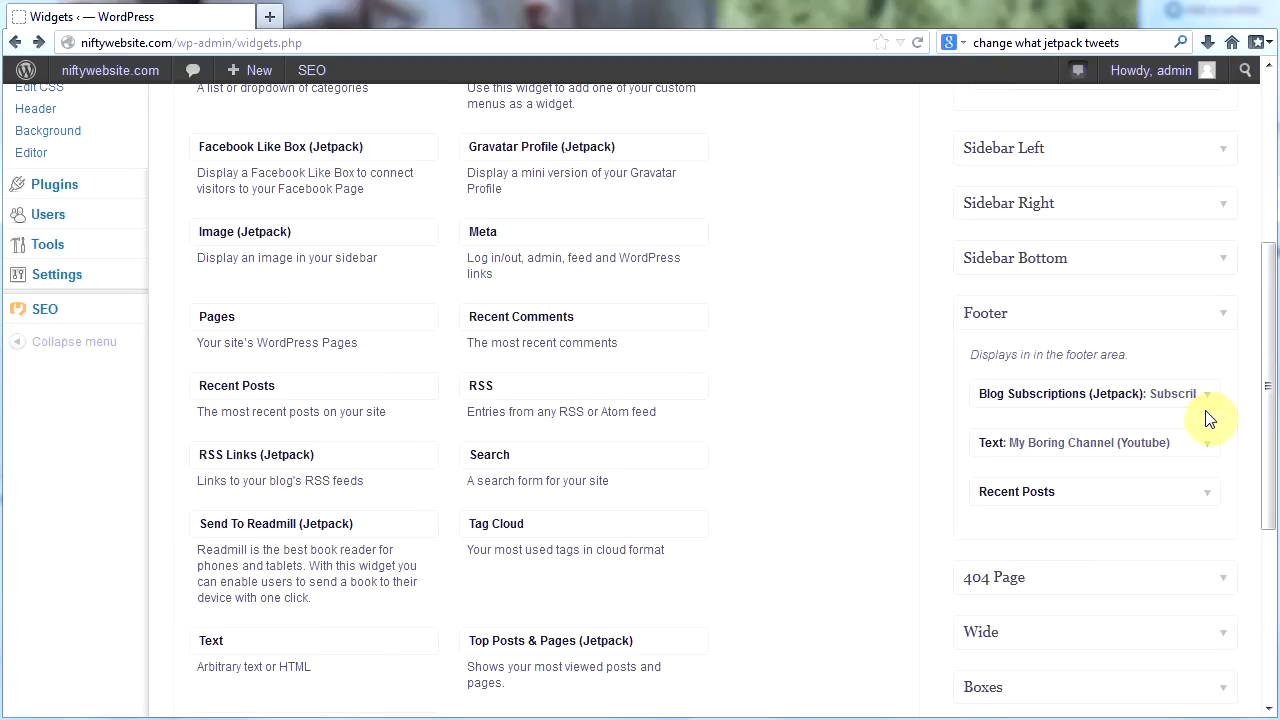
mouse_move(282, 209)
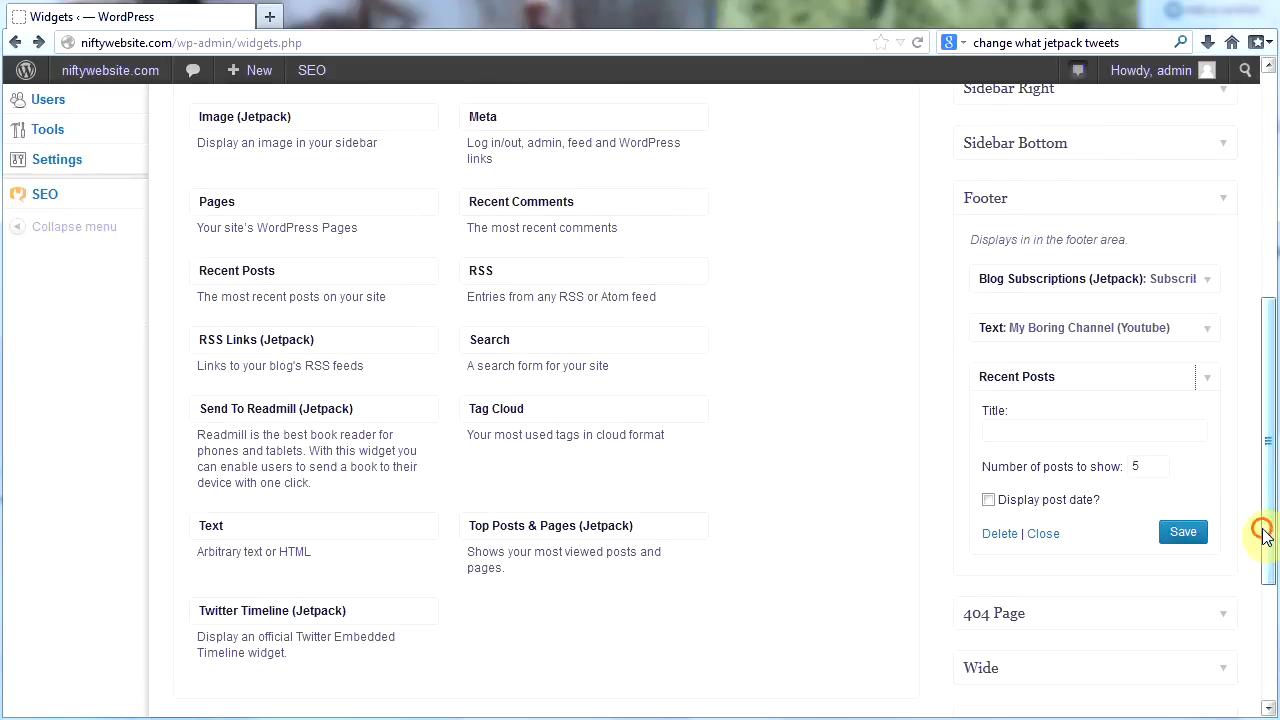
scroll(up, 3)
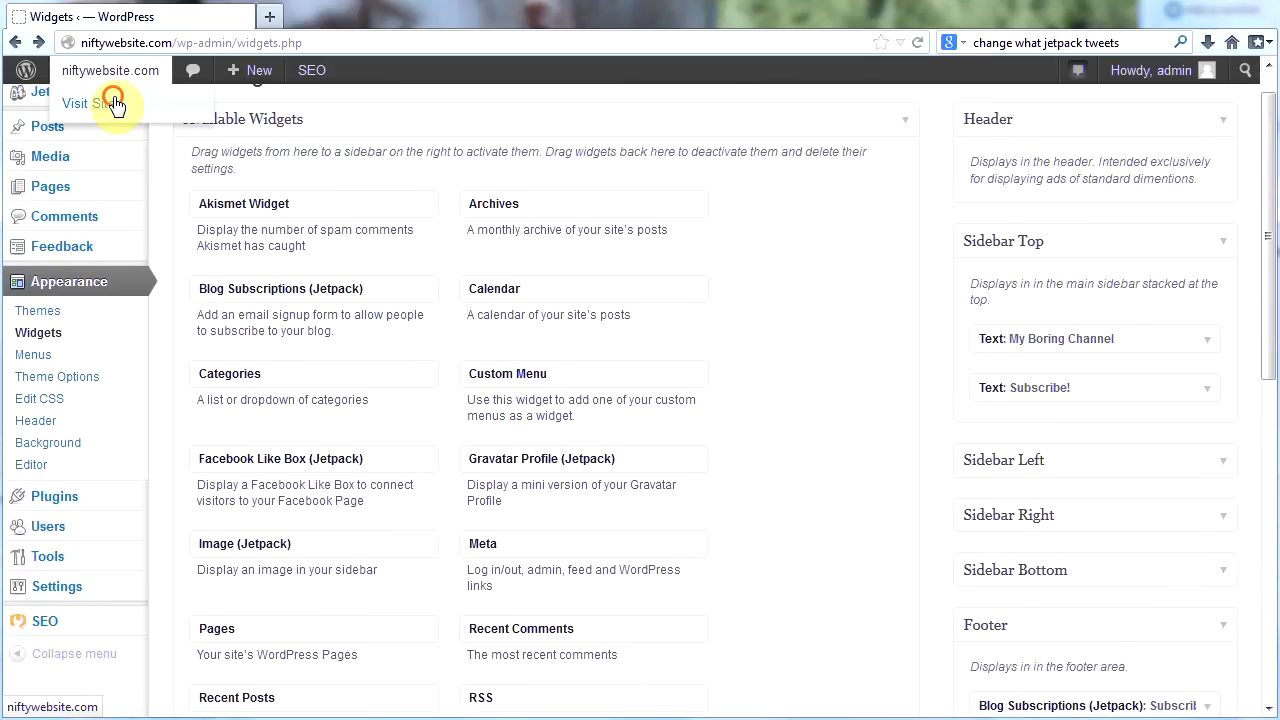
Step: Visit the live homepage and scroll through the post grid to the subscribe, channel and recent-posts footer
click(90, 103)
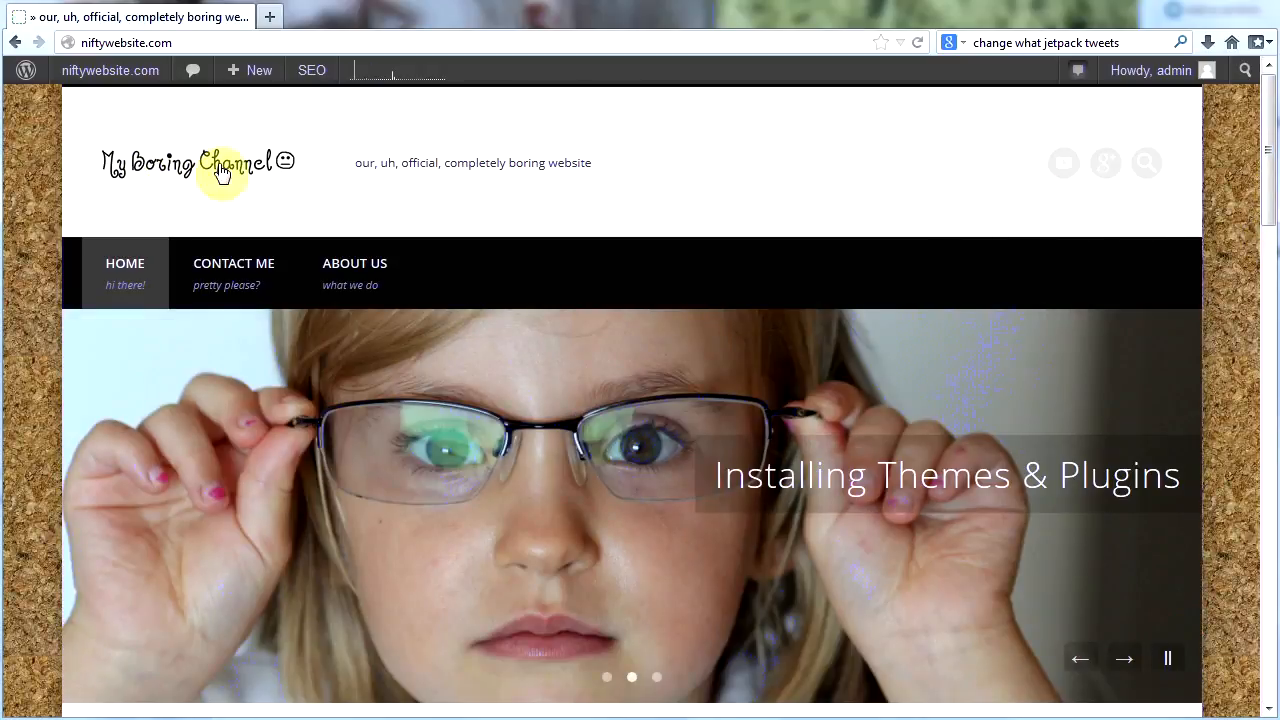
scroll(down, 3)
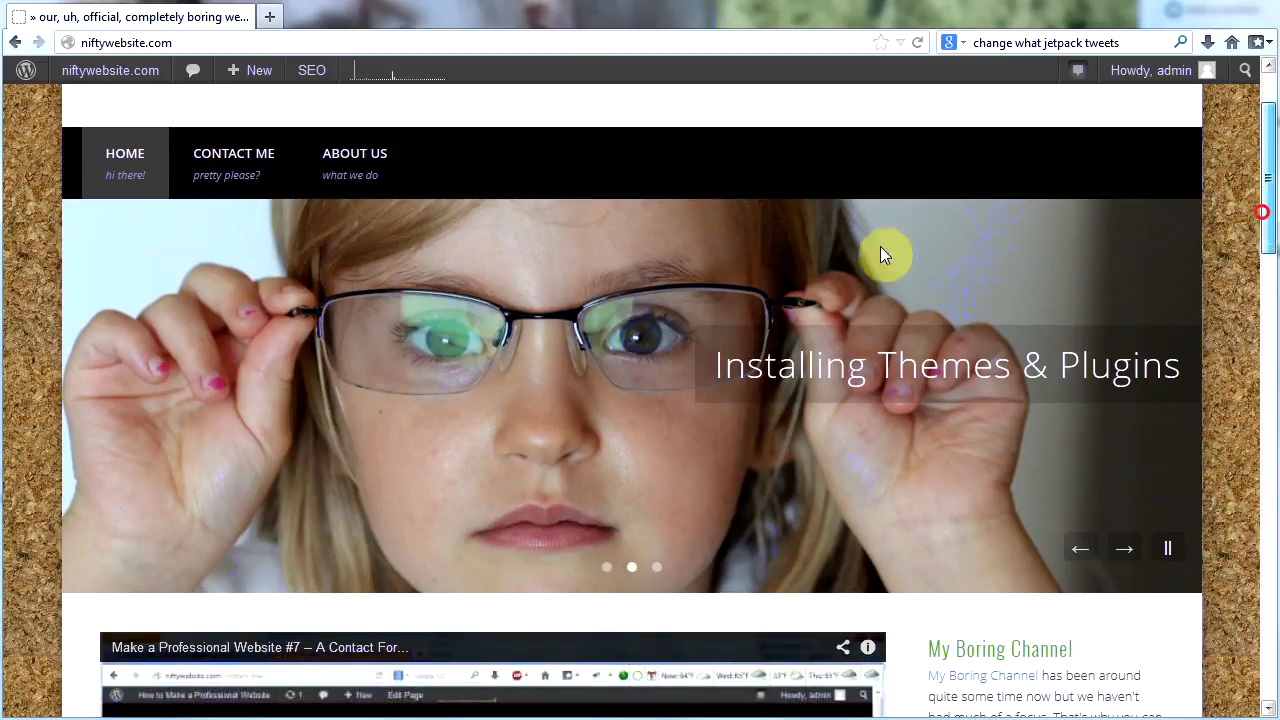
scroll(down, 3)
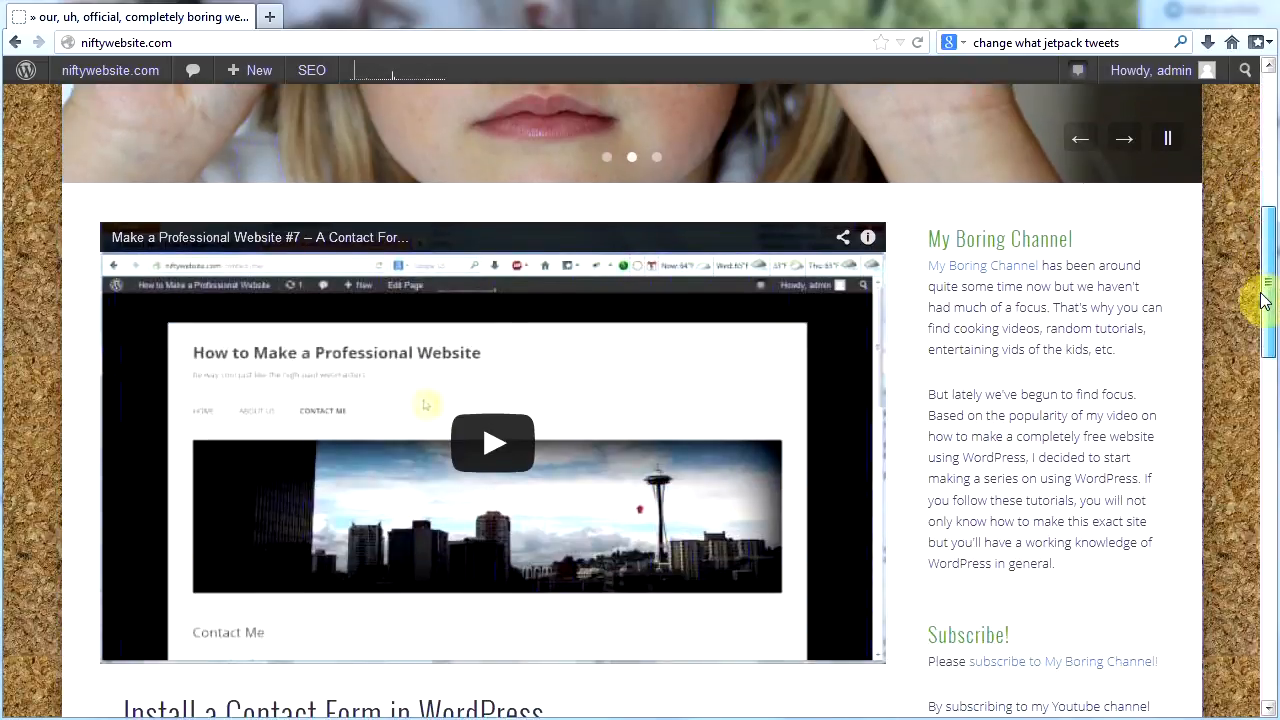
scroll(down, 3)
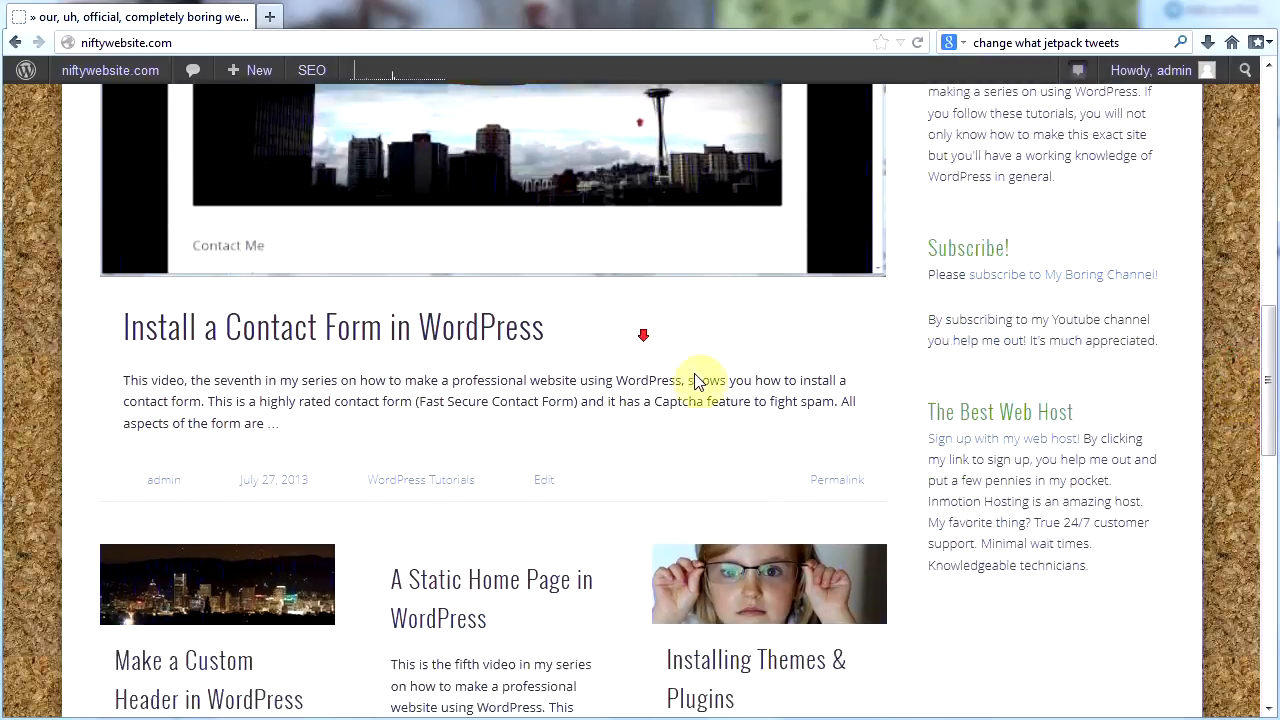
scroll(down, 3)
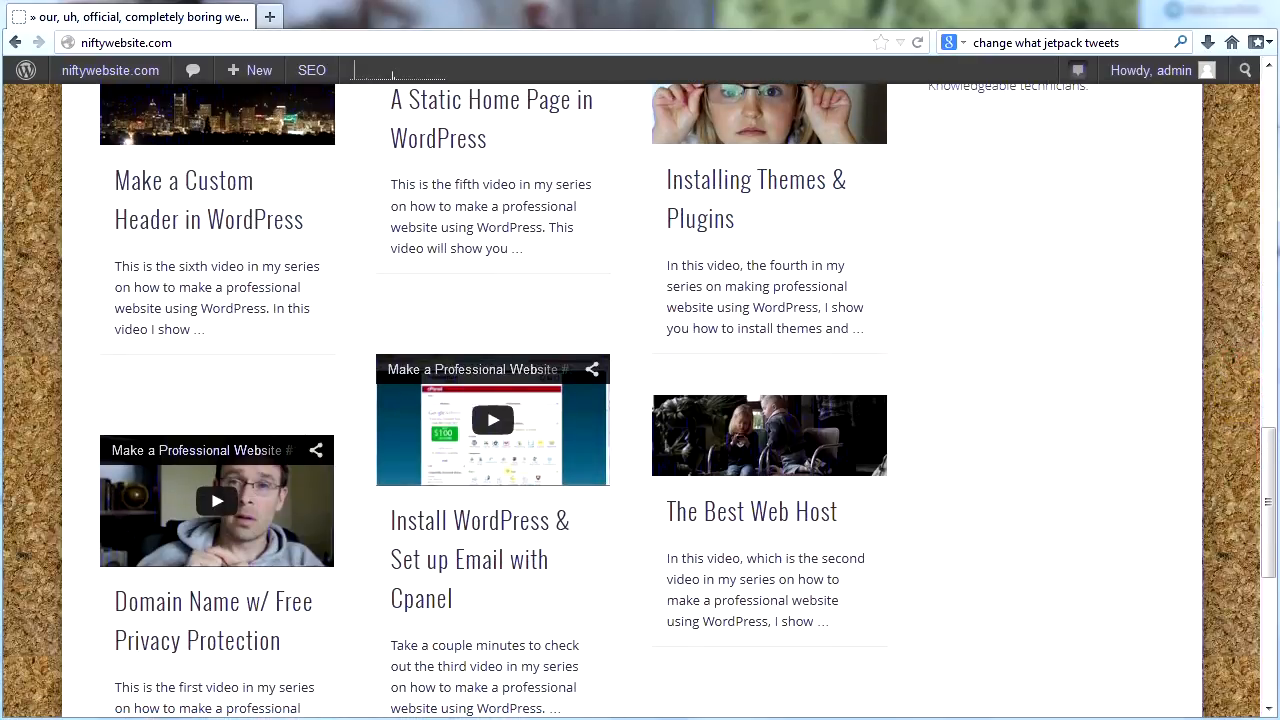
scroll(down, 3)
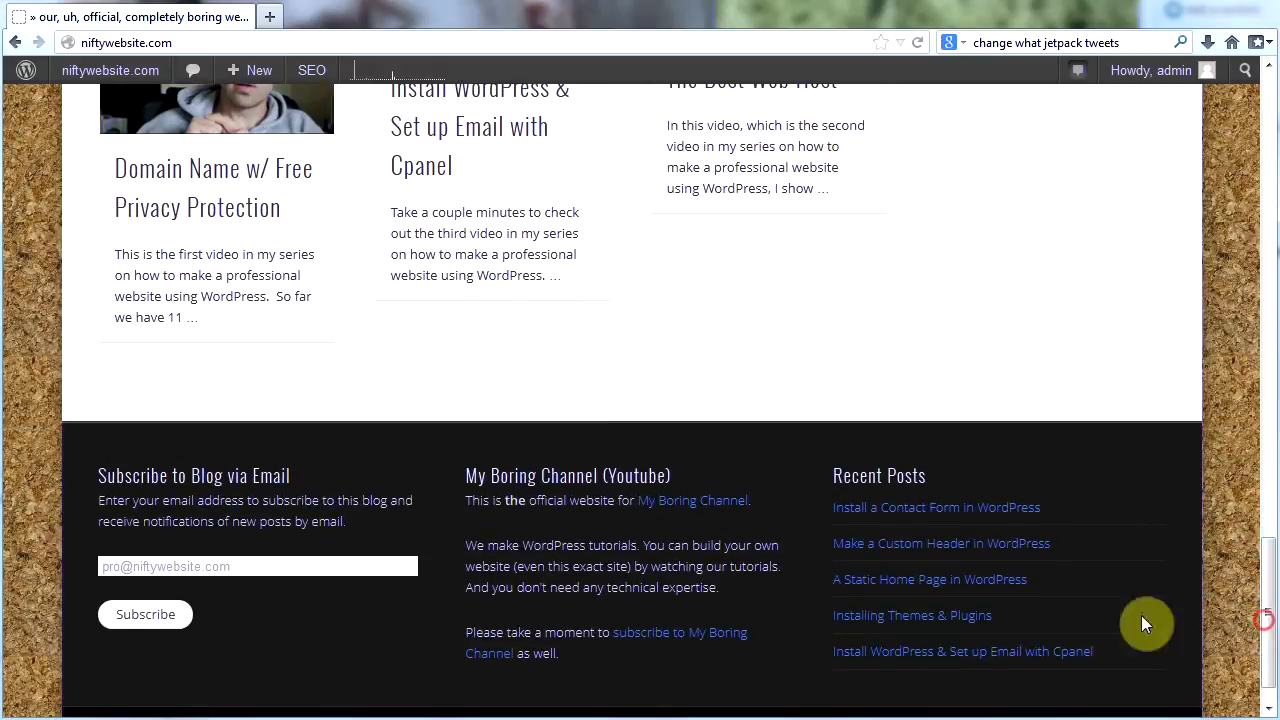
mouse_move(217, 508)
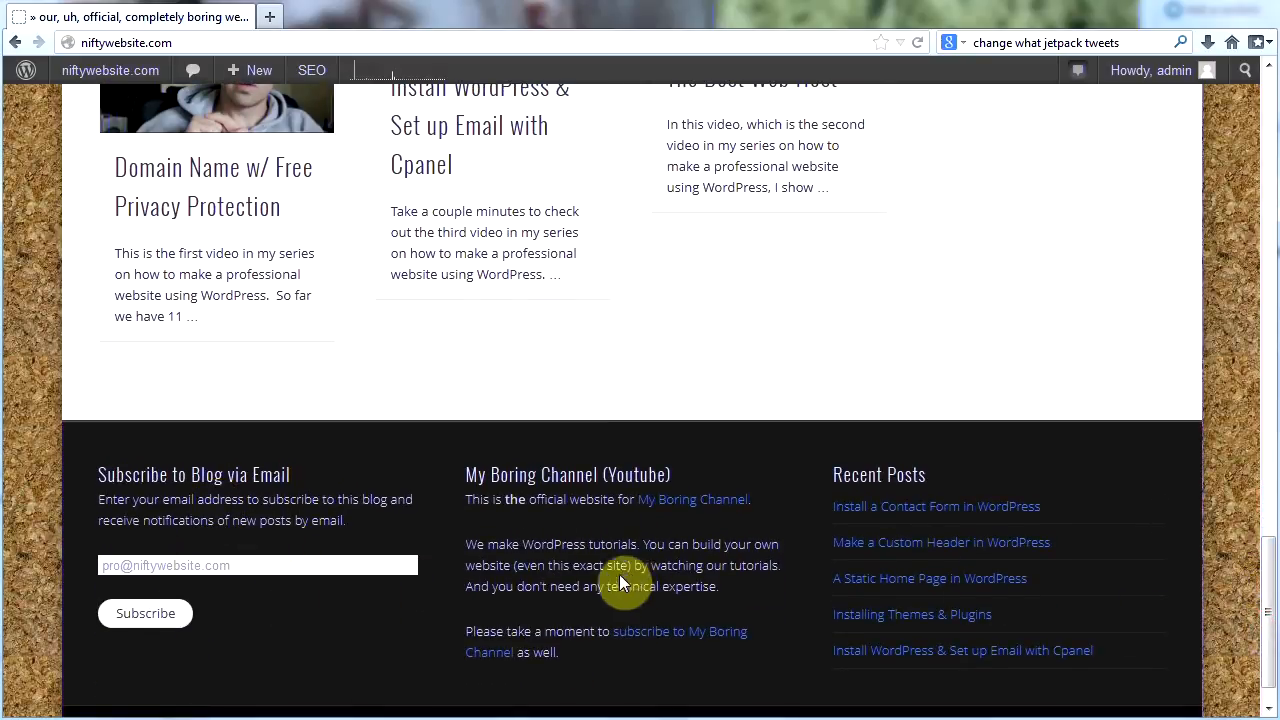
mouse_move(952, 535)
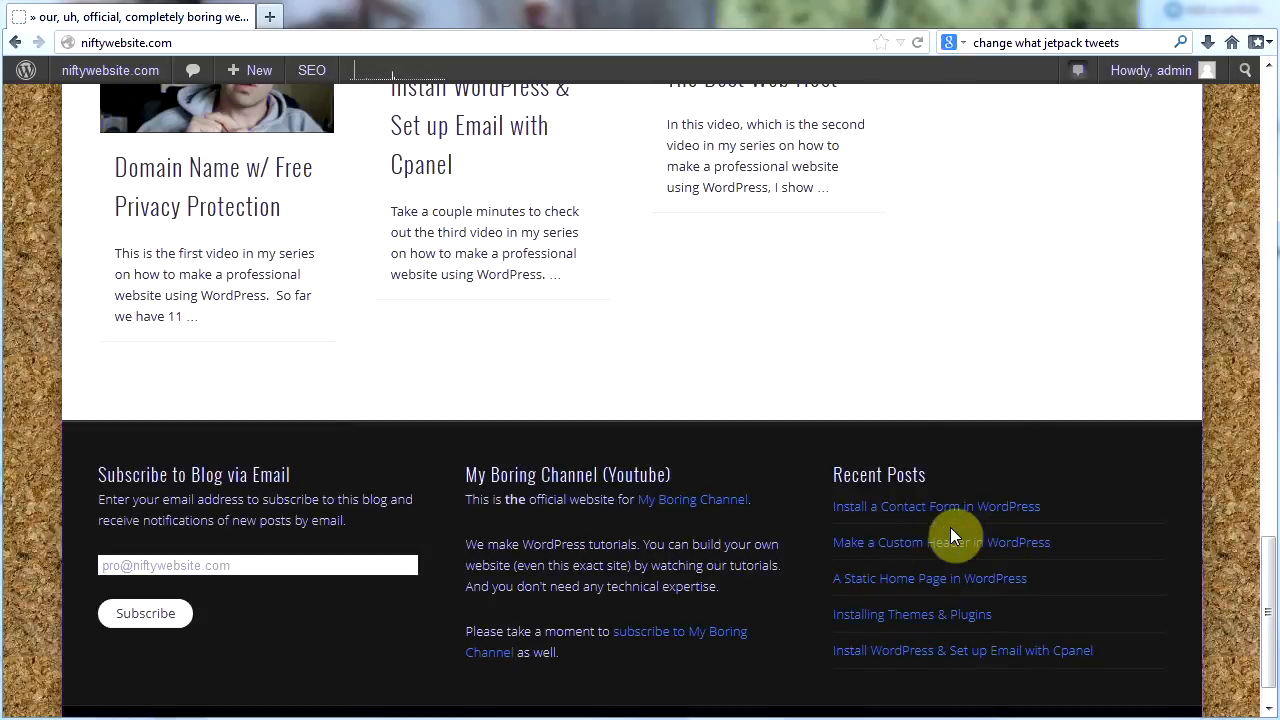
scroll(up, 3)
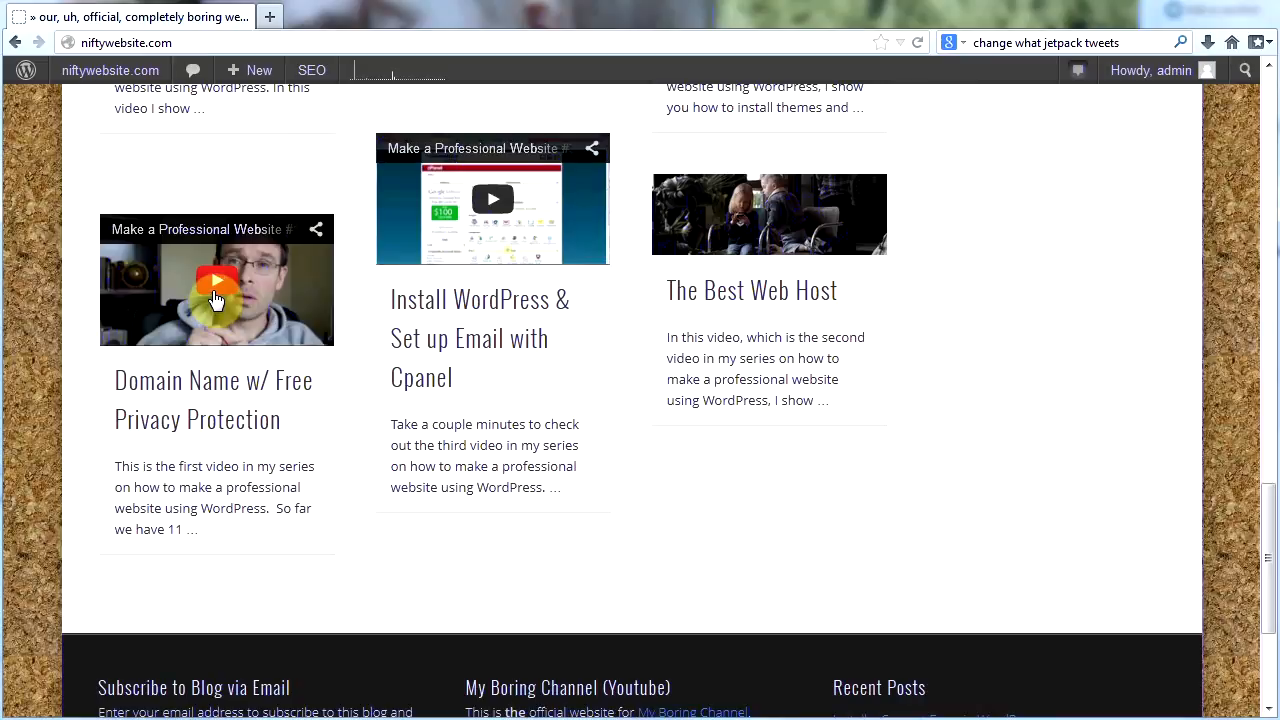
scroll(down, 3)
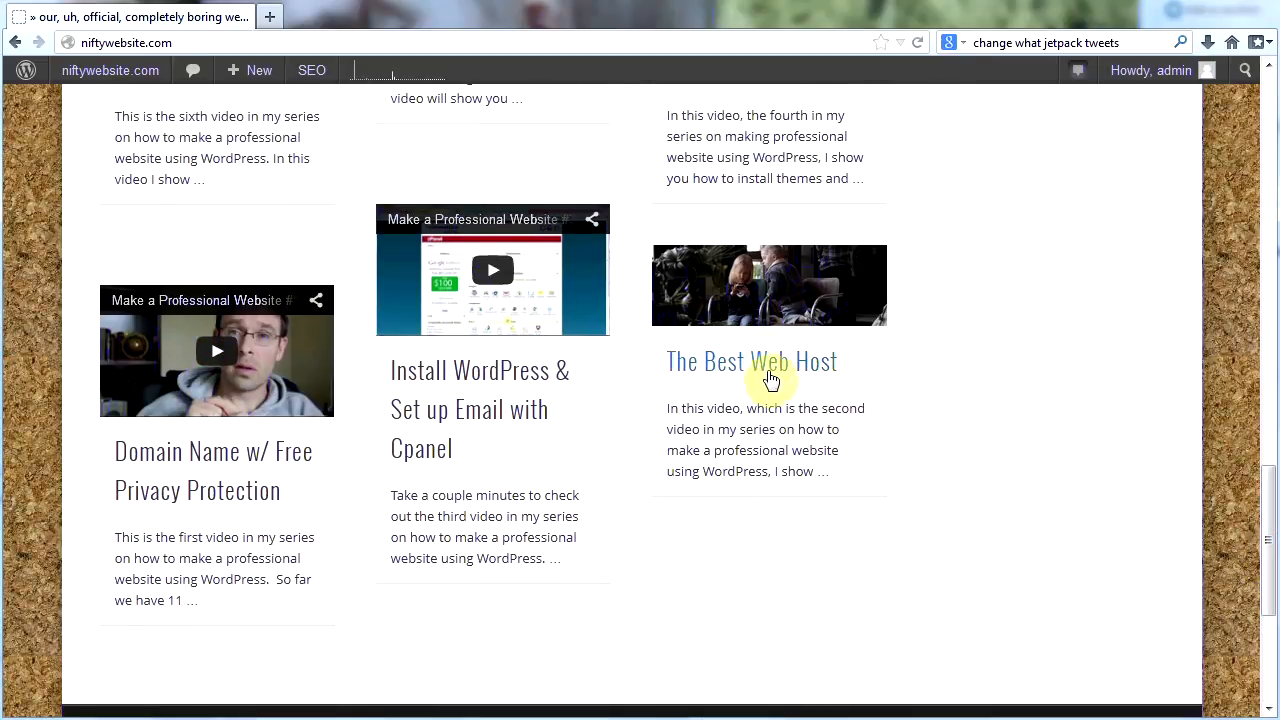
scroll(up, 3)
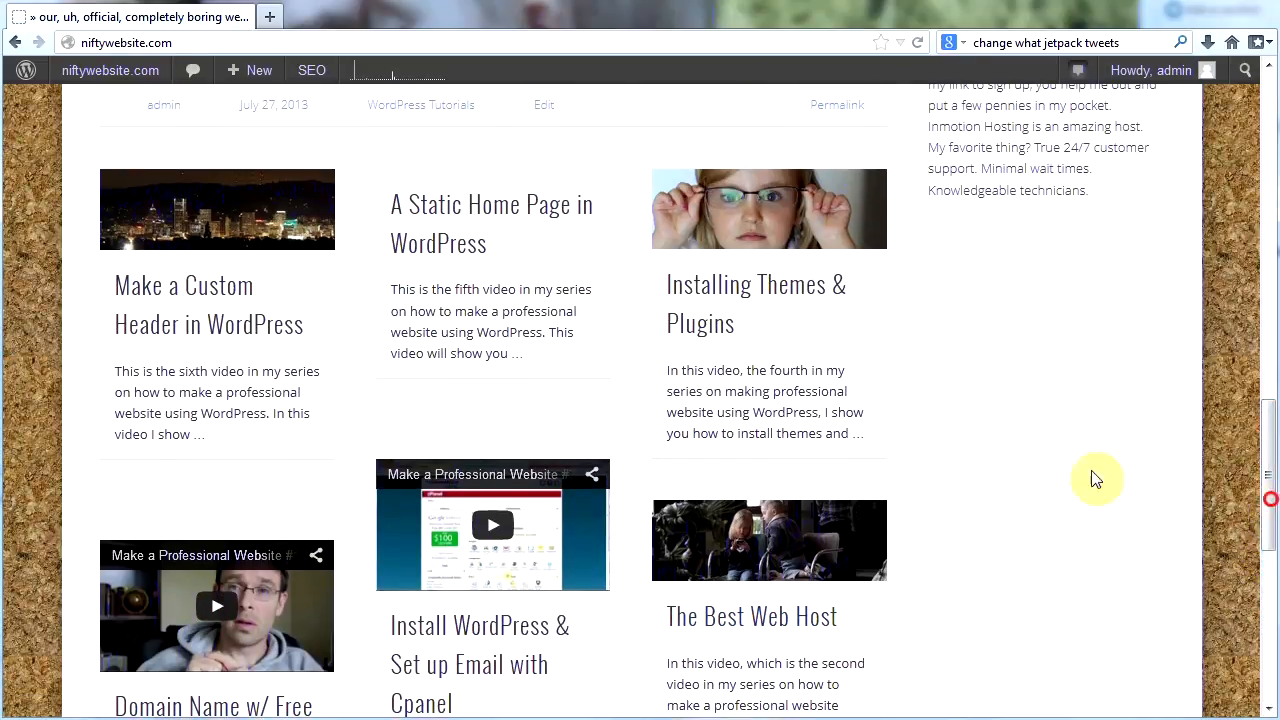
mouse_move(1225, 415)
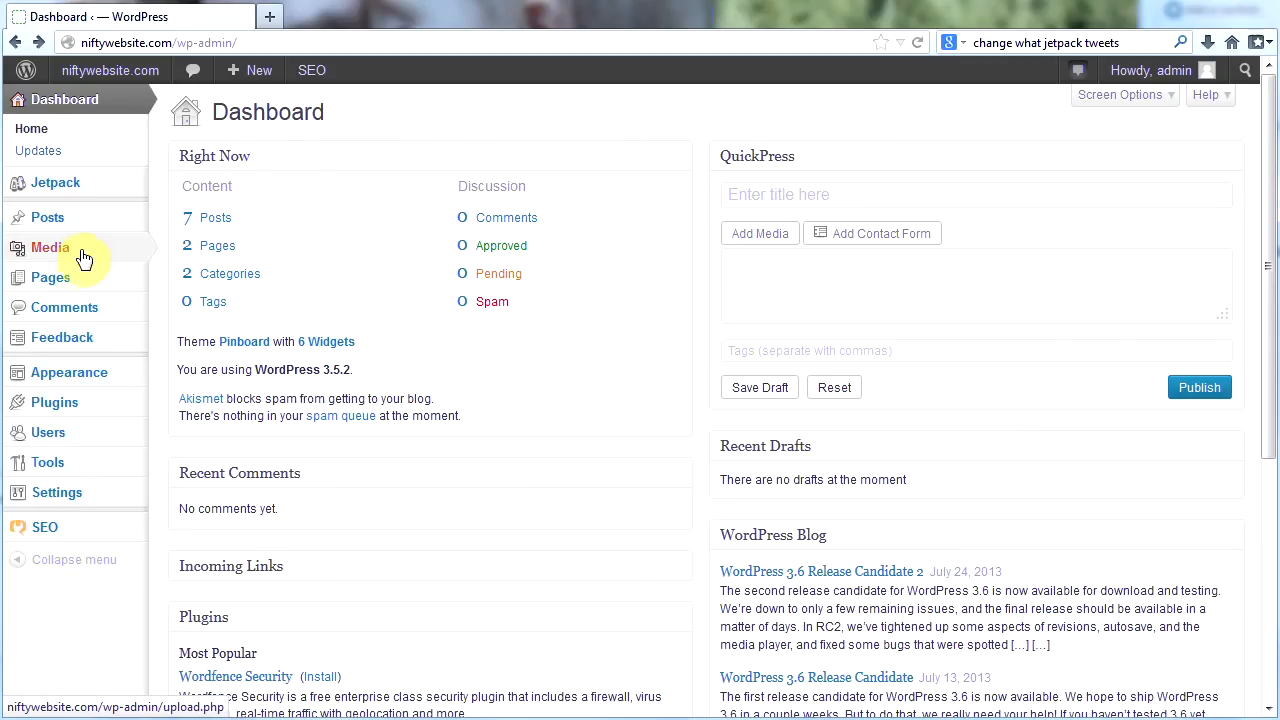
Step: Edit the 'Make a Custom Header in WordPress' post and scroll to its city-at-night featured image
click(47, 217)
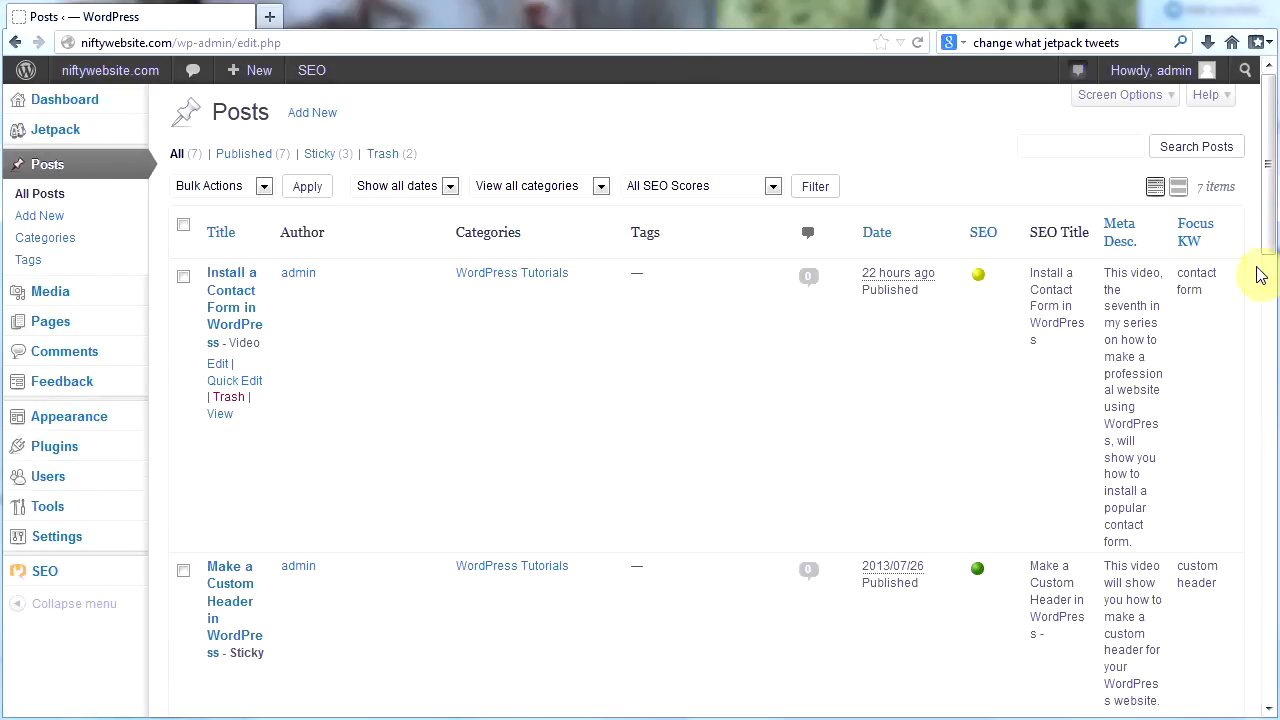
mouse_move(1268, 240)
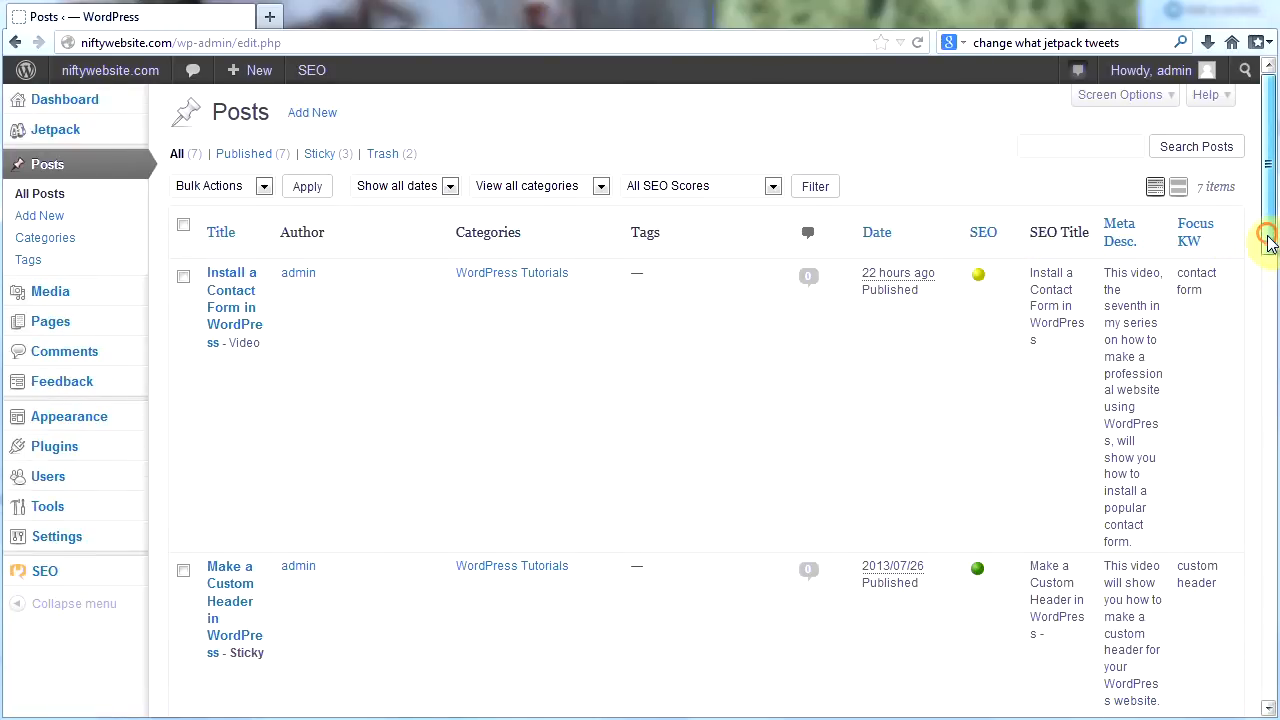
scroll(down, 3)
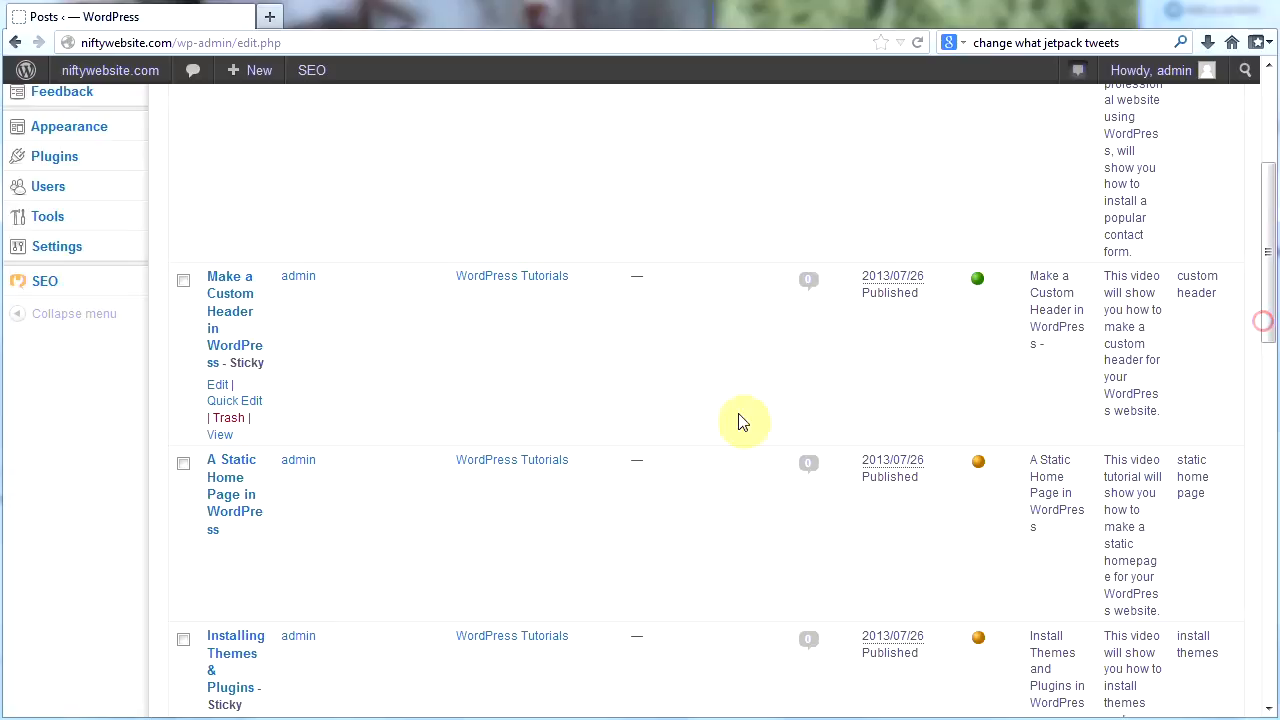
mouse_move(218, 390)
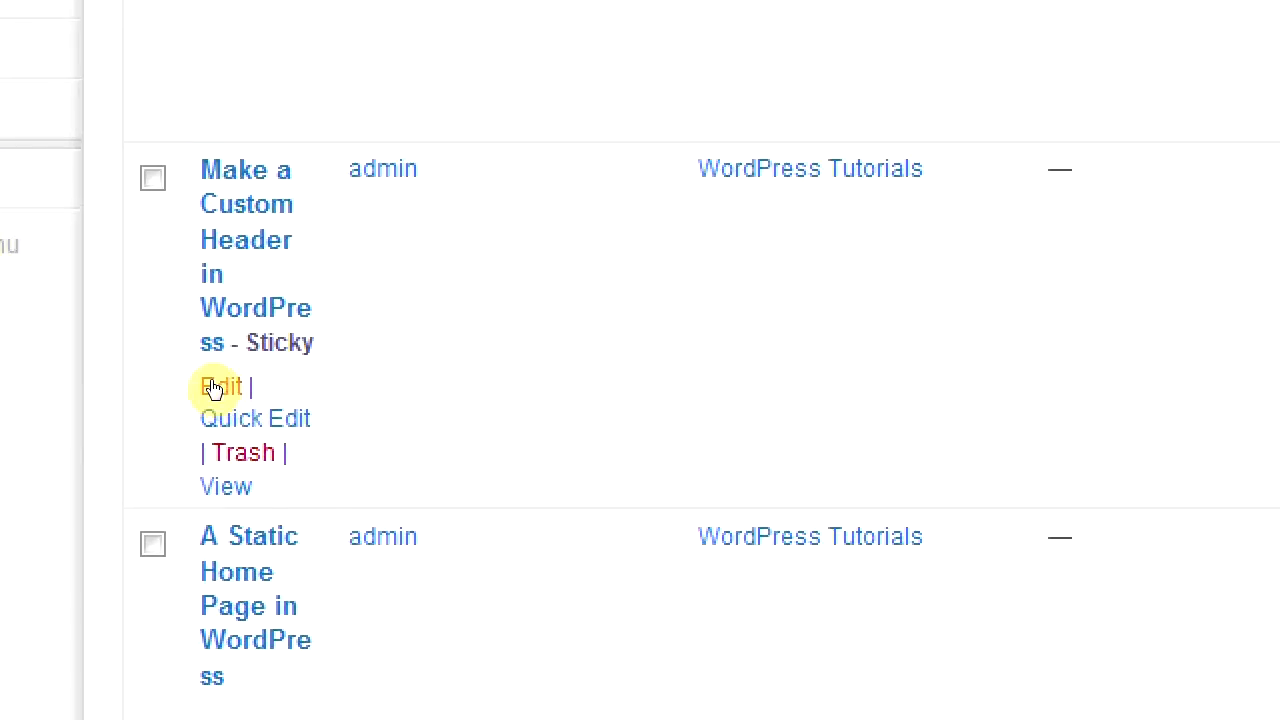
click(219, 386)
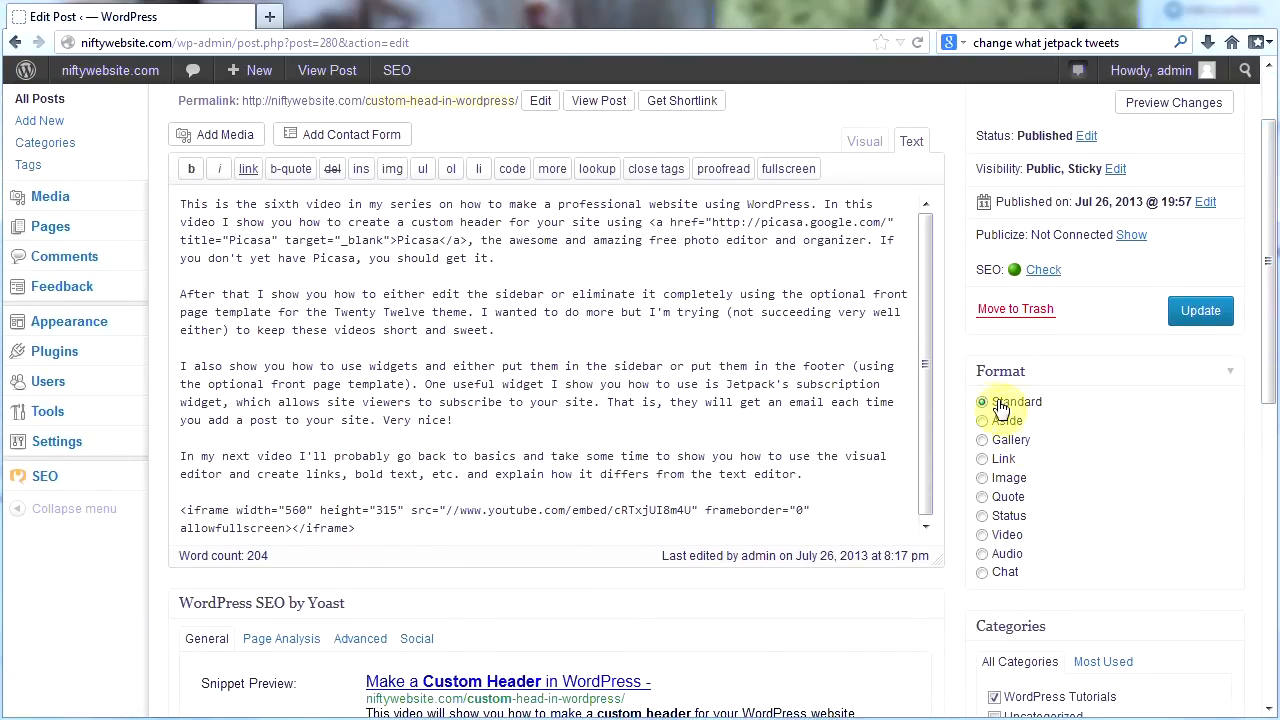
scroll(down, 3)
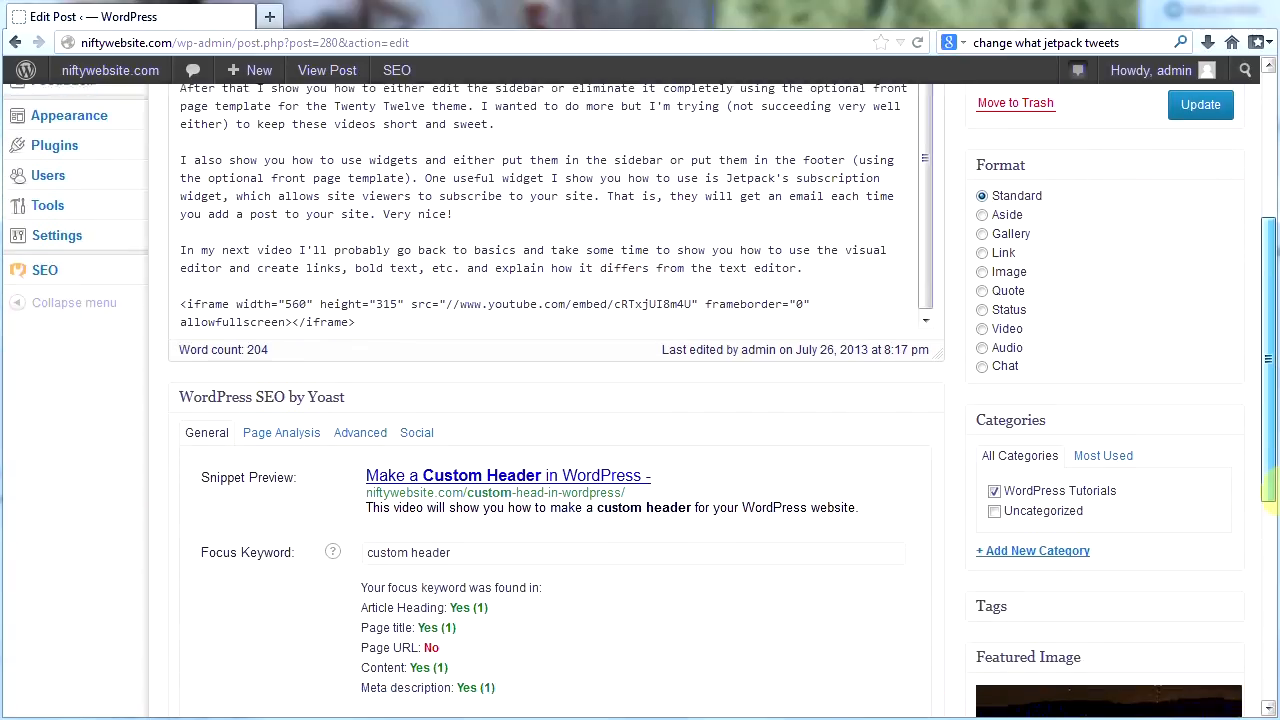
scroll(down, 3)
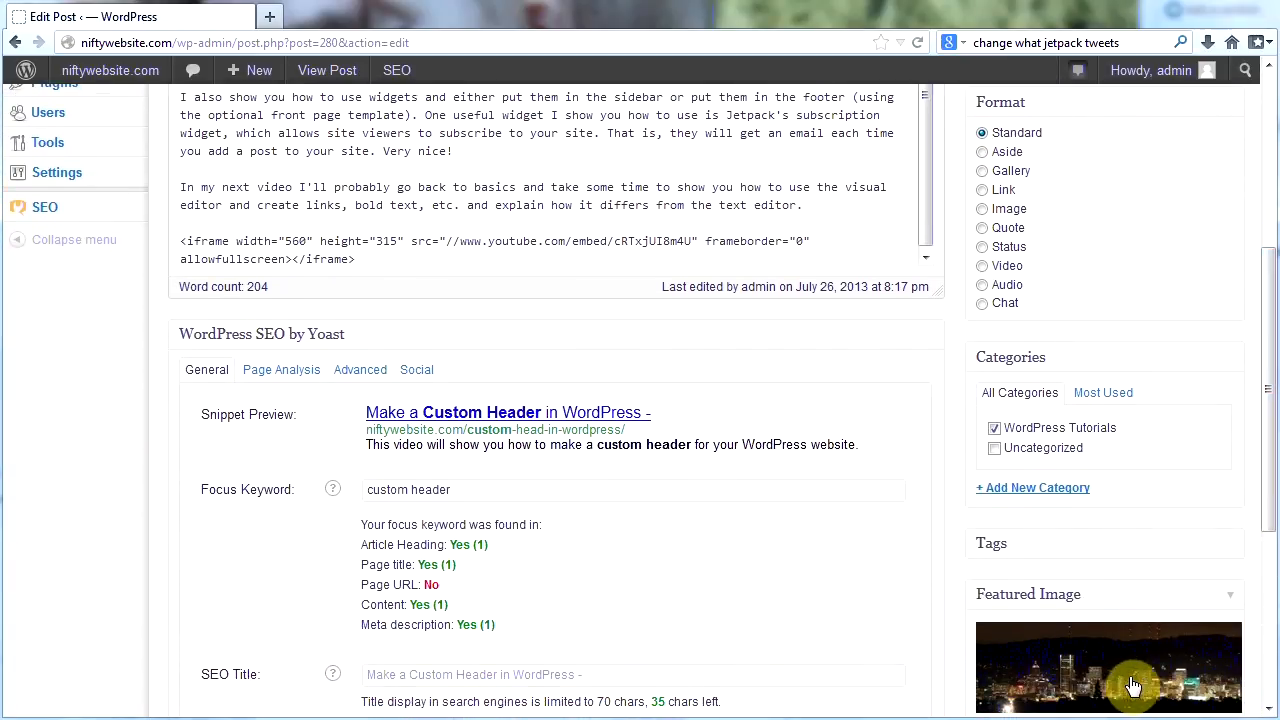
mouse_move(1274, 470)
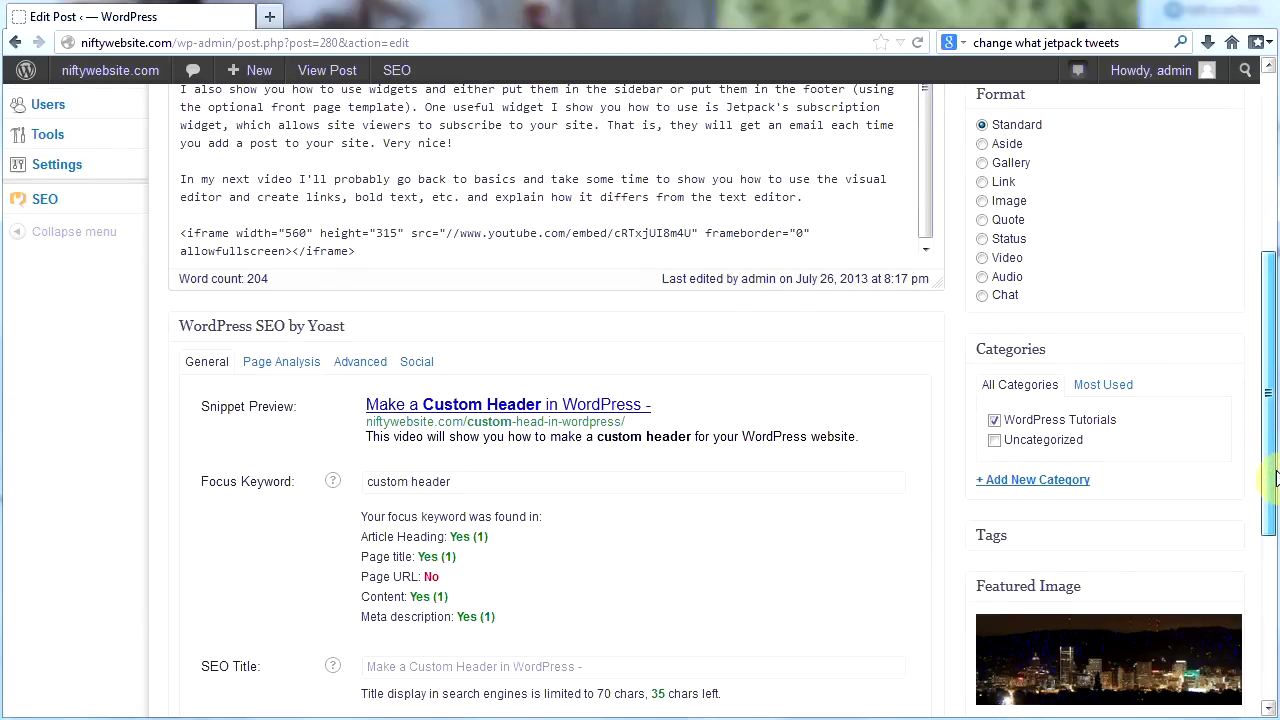
scroll(up, 3)
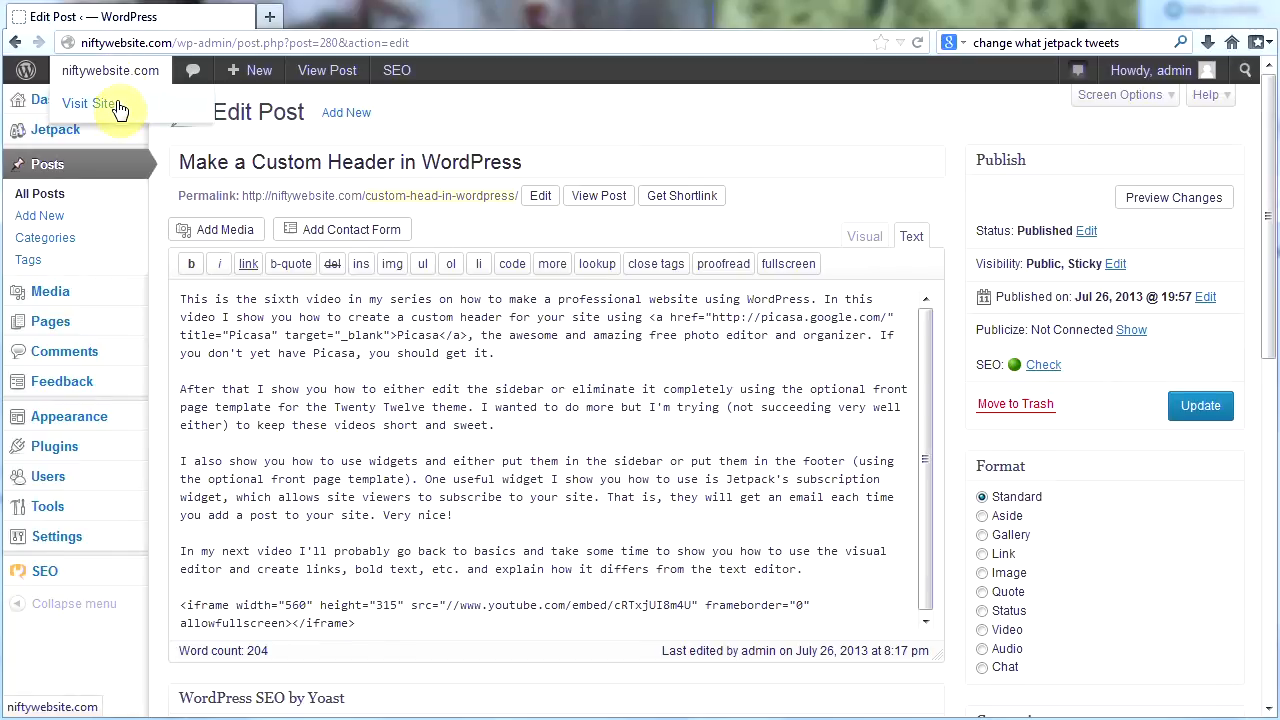
Step: Browse the live site's corkboard post grid, then bring up the site-name admin menu
click(89, 103)
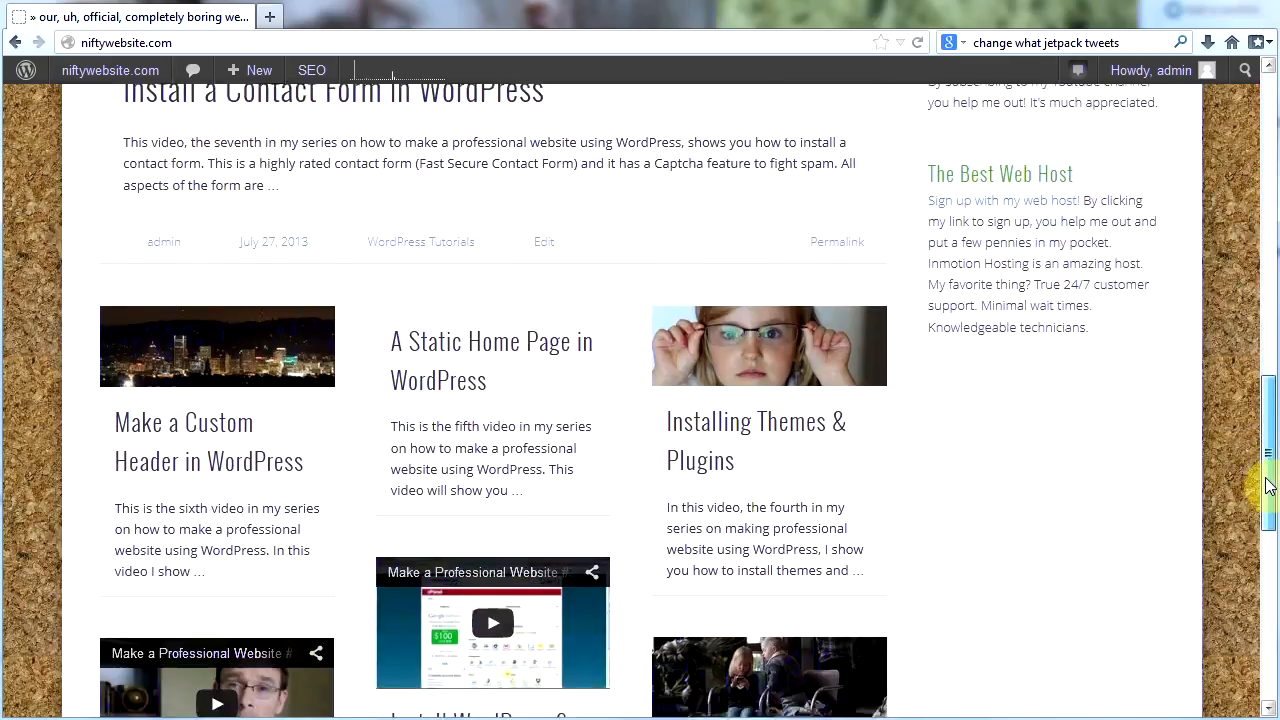
scroll(down, 3)
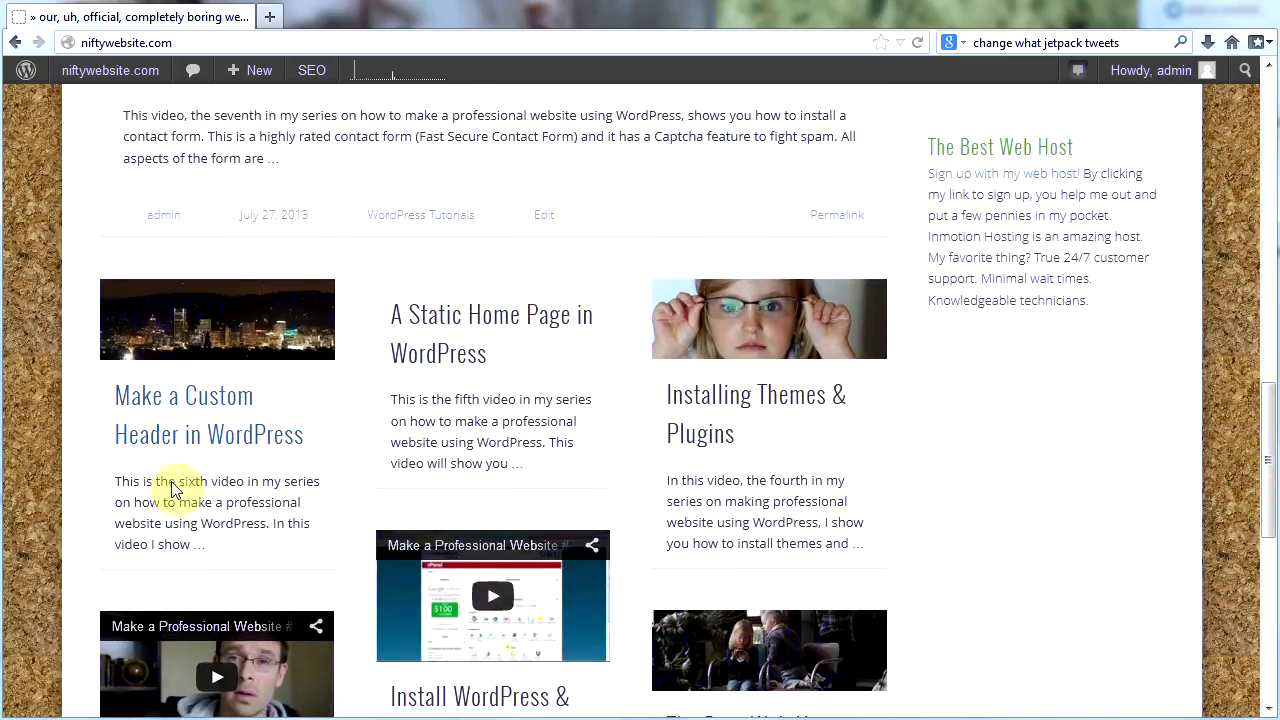
mouse_move(195, 325)
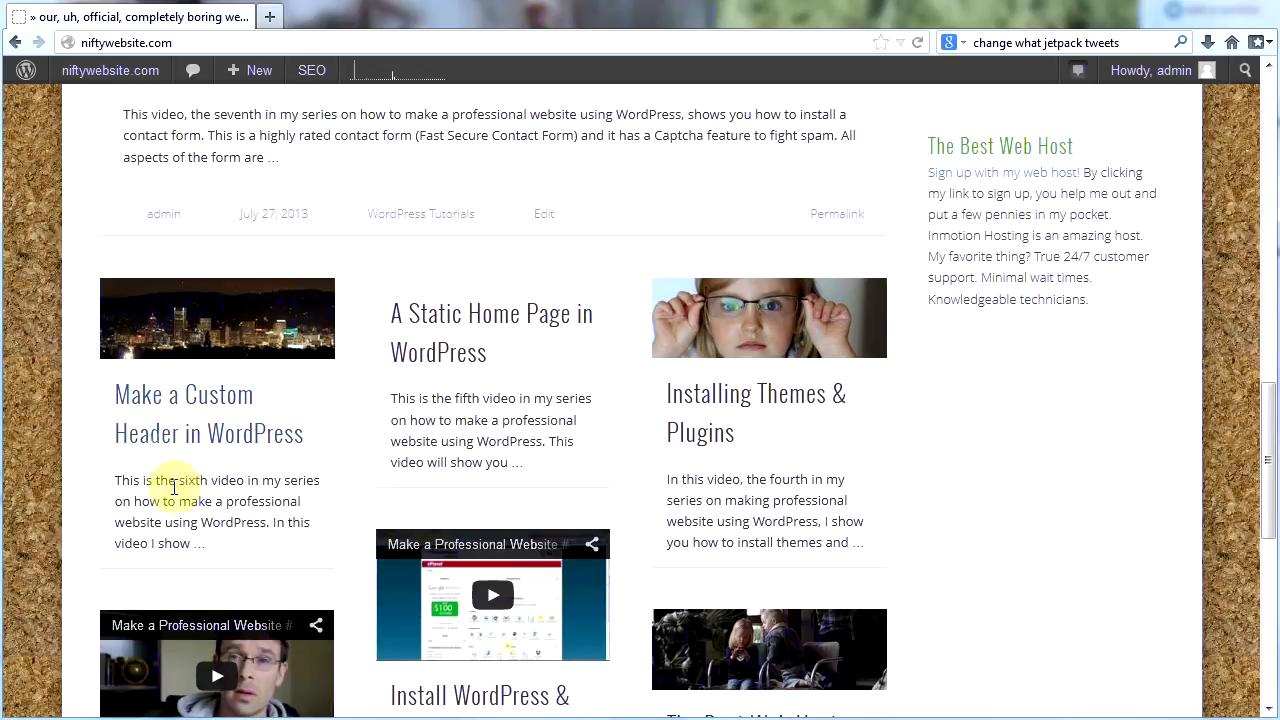
mouse_move(488, 387)
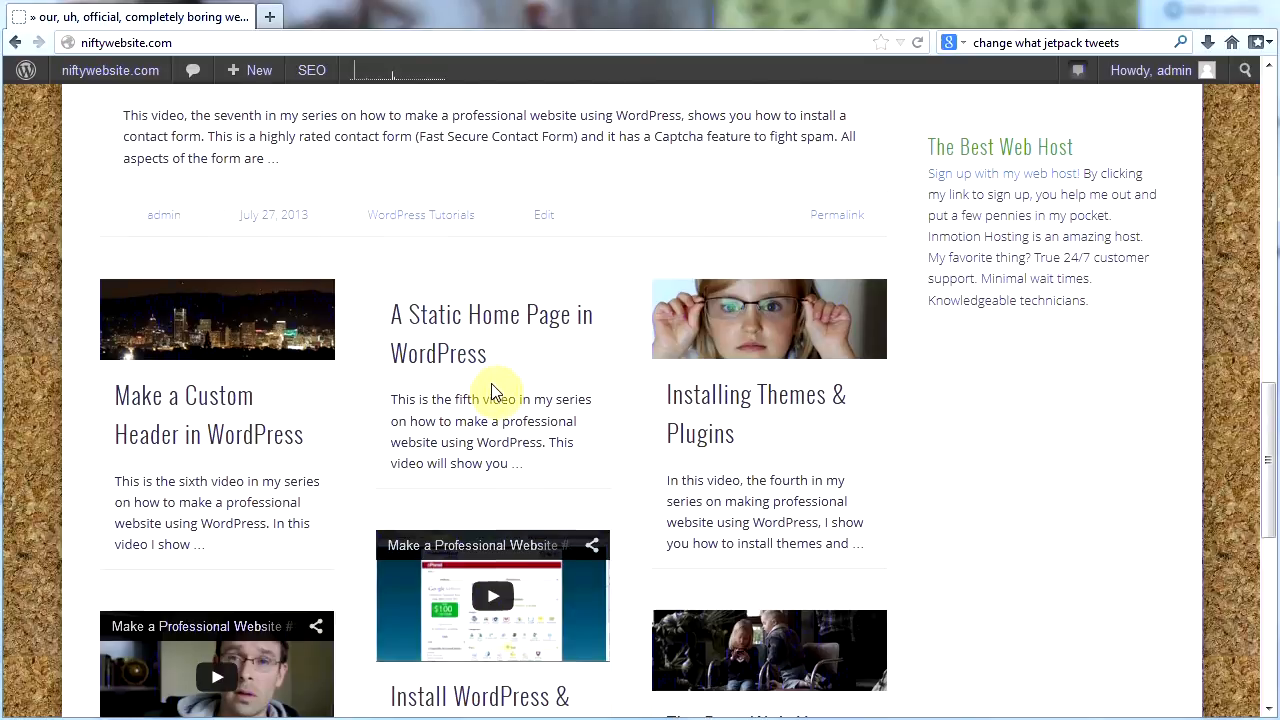
click(110, 70)
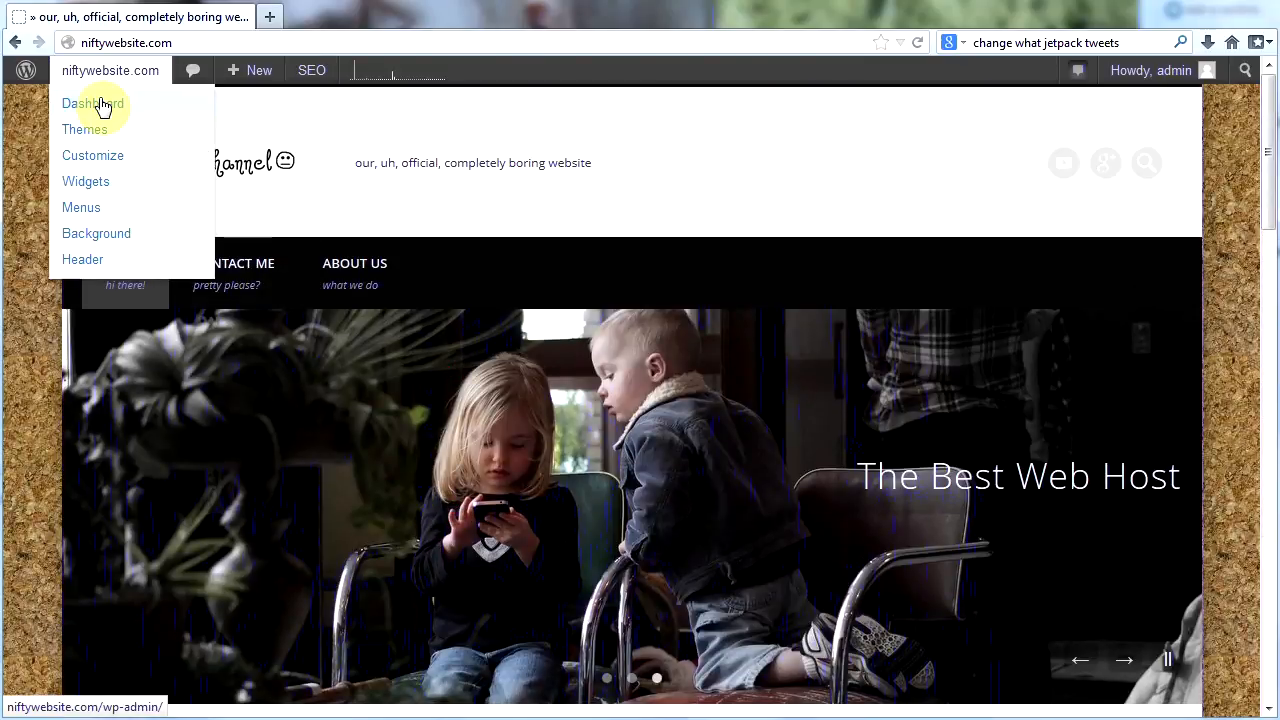
Step: Confirm 'A Static Home Page in WordPress' has no featured image, then return to the live site
click(88, 103)
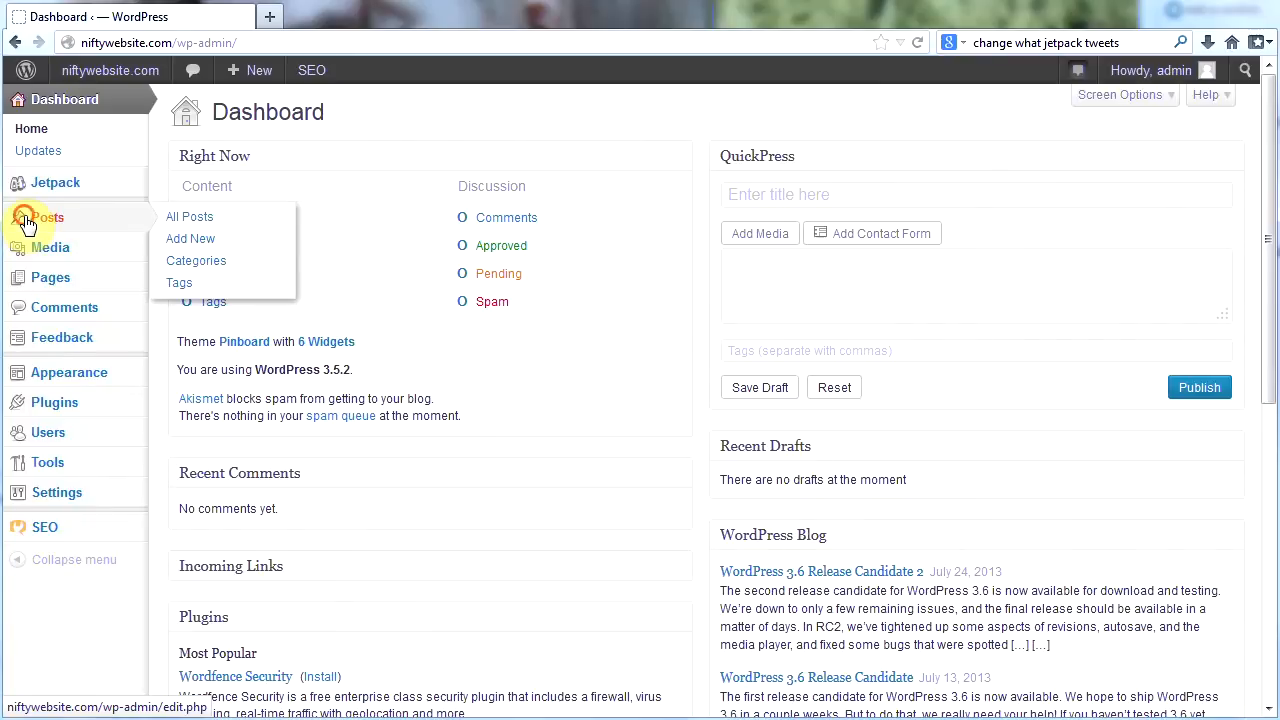
click(189, 217)
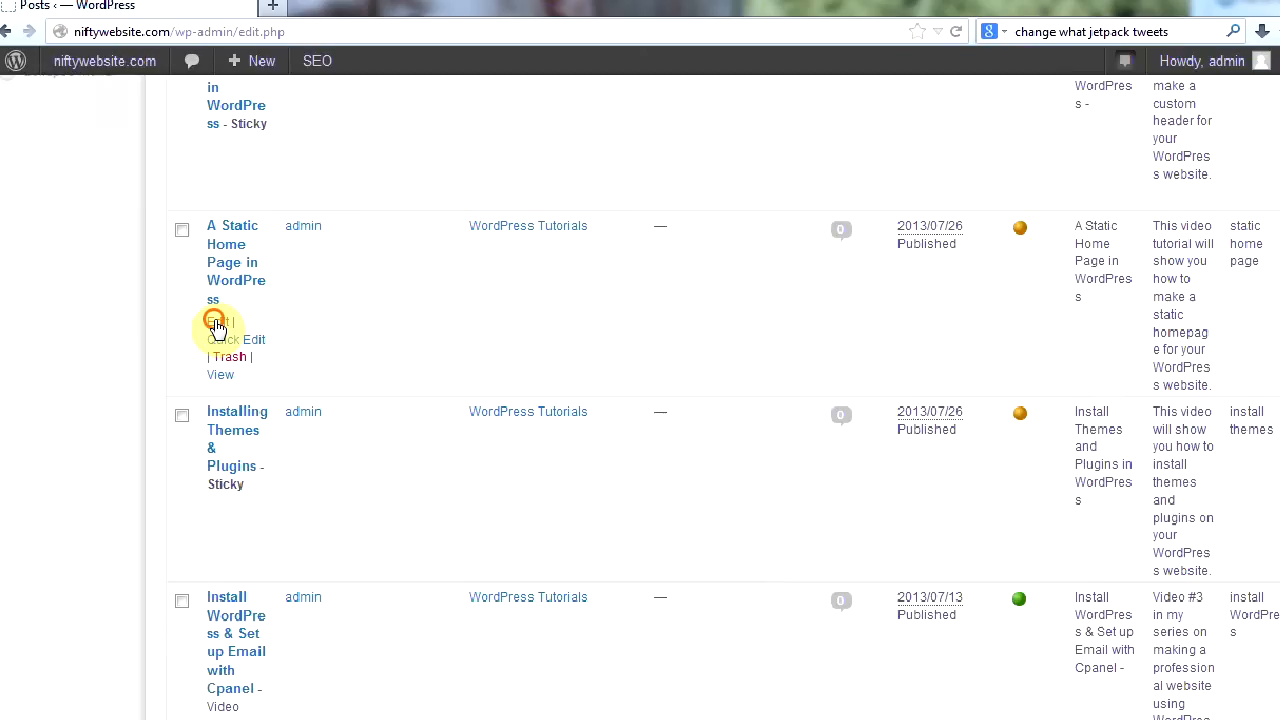
click(217, 320)
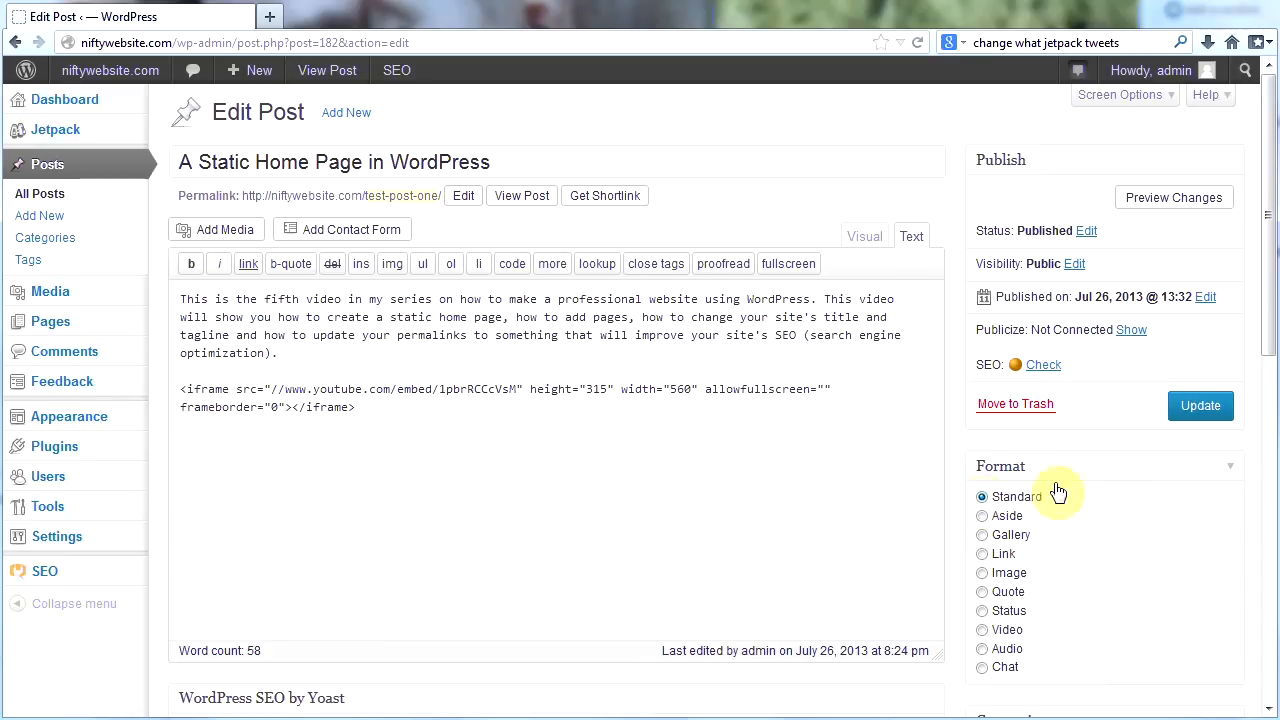
scroll(down, 3)
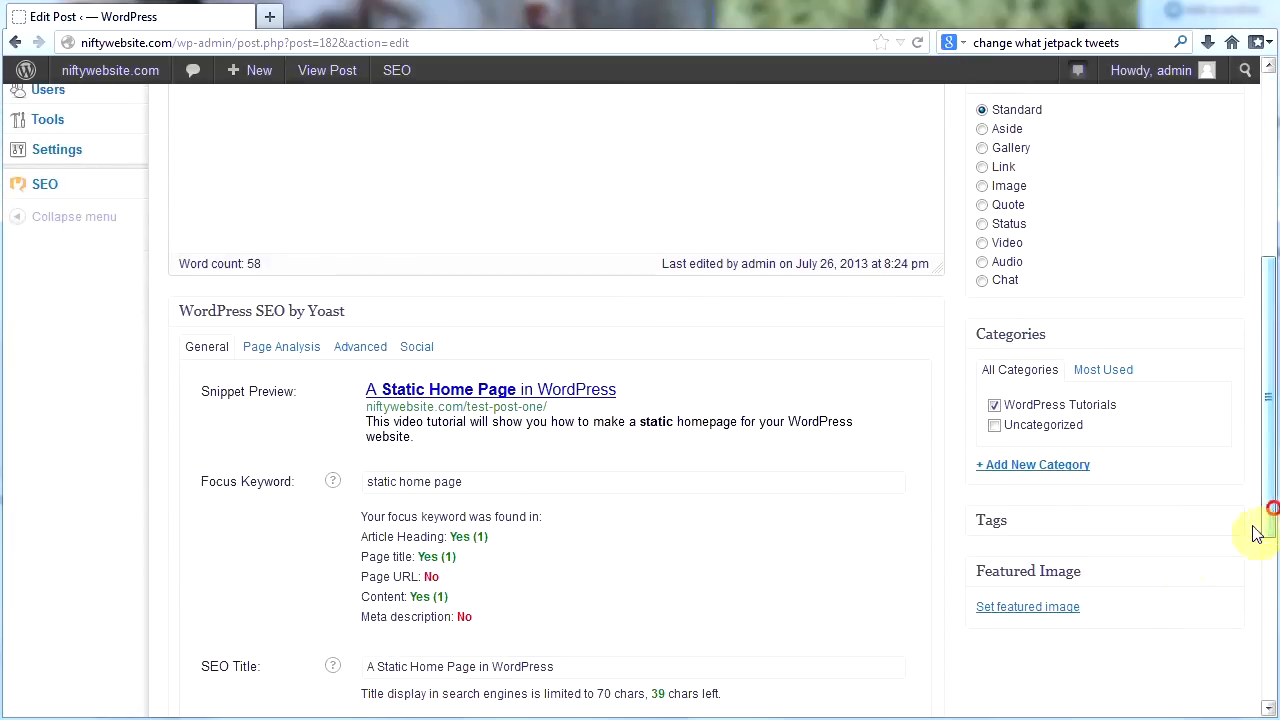
mouse_move(1236, 535)
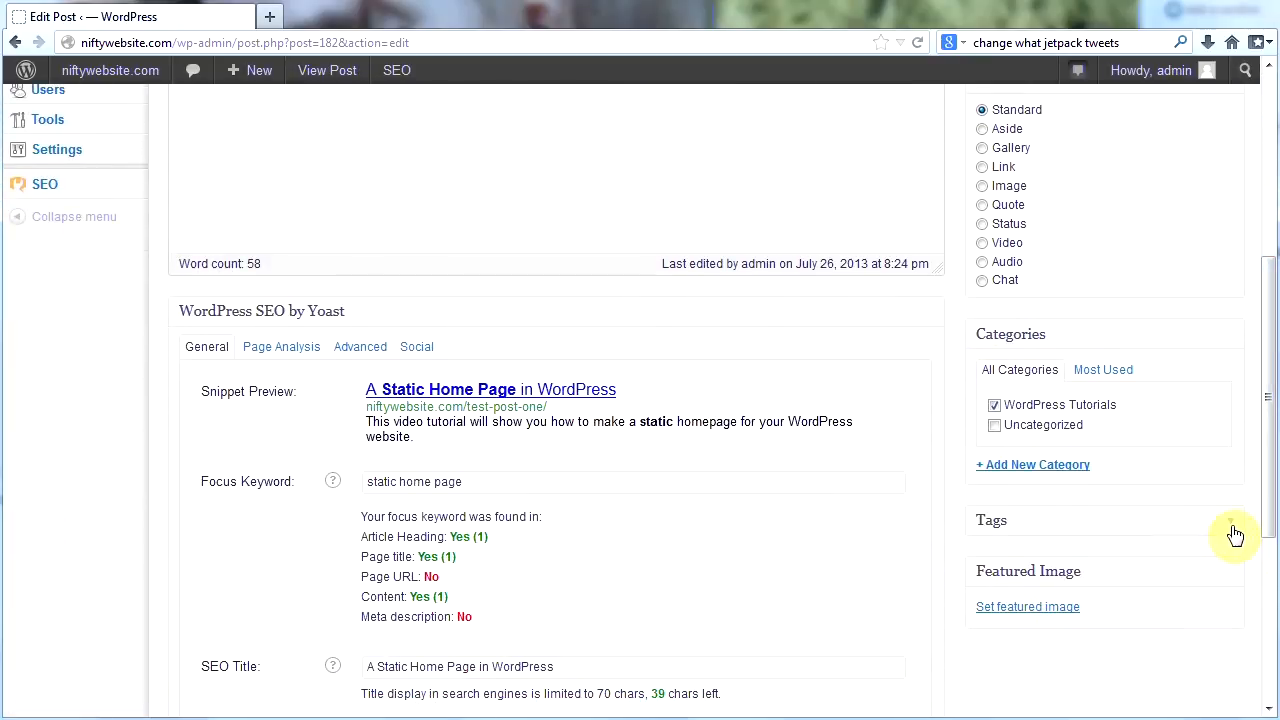
scroll(up, 3)
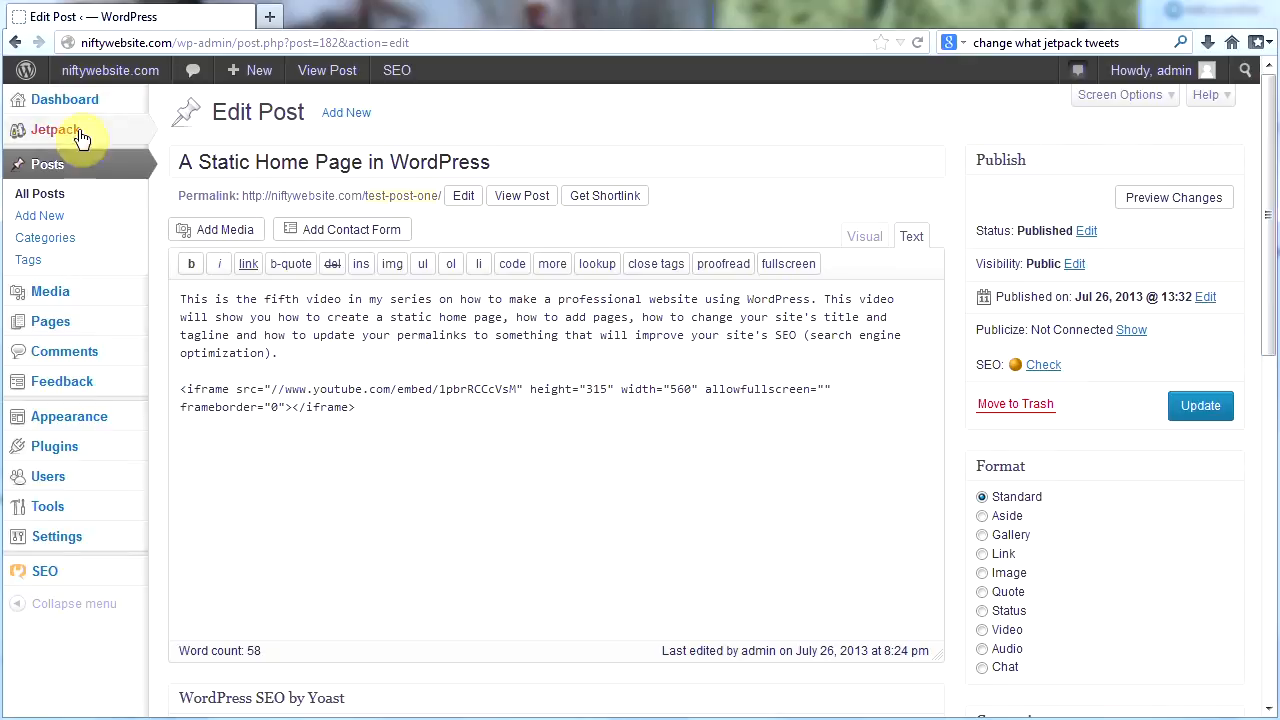
click(110, 70)
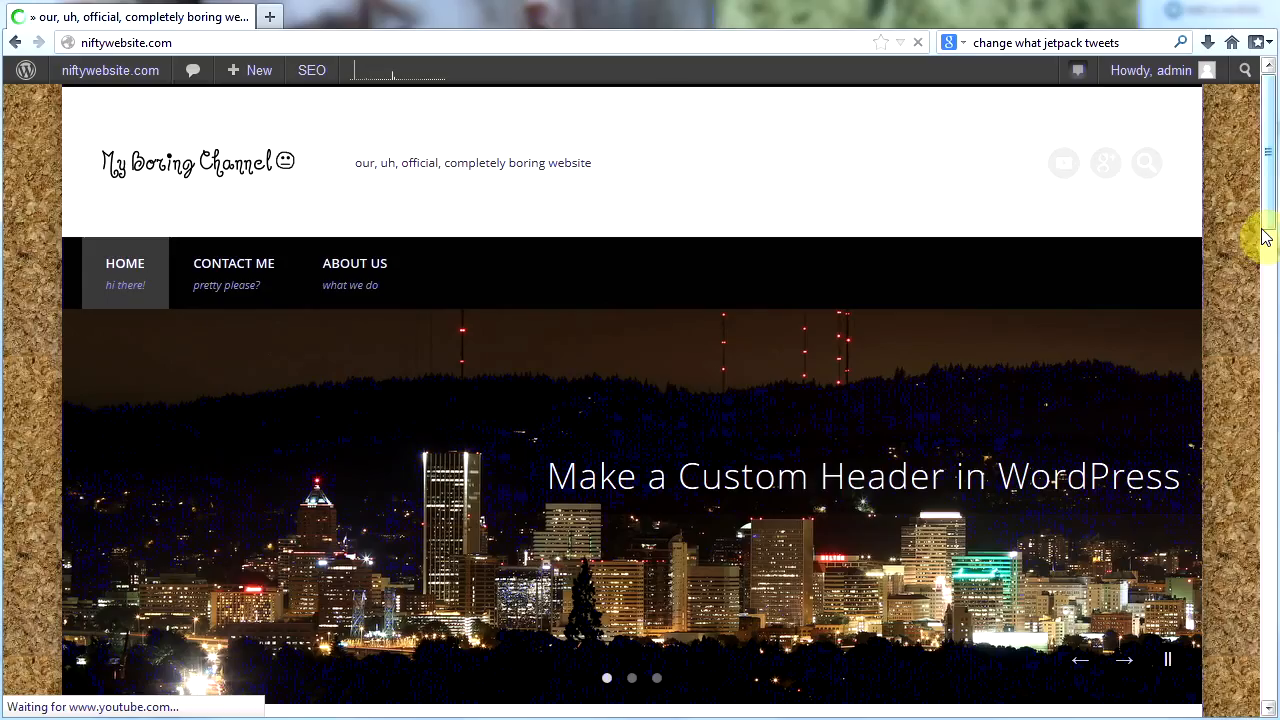
Step: Scroll the front page grid, then play and pause the Install WordPress & Set up Email video
scroll(down, 3)
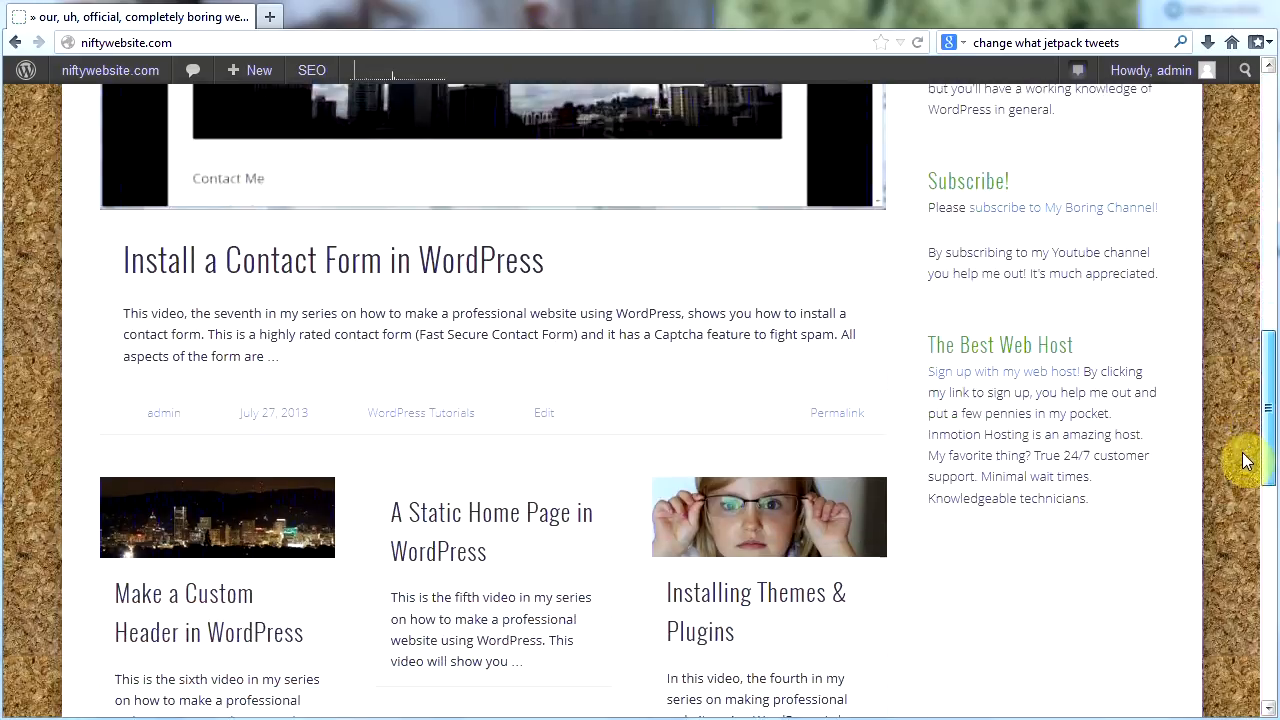
scroll(down, 3)
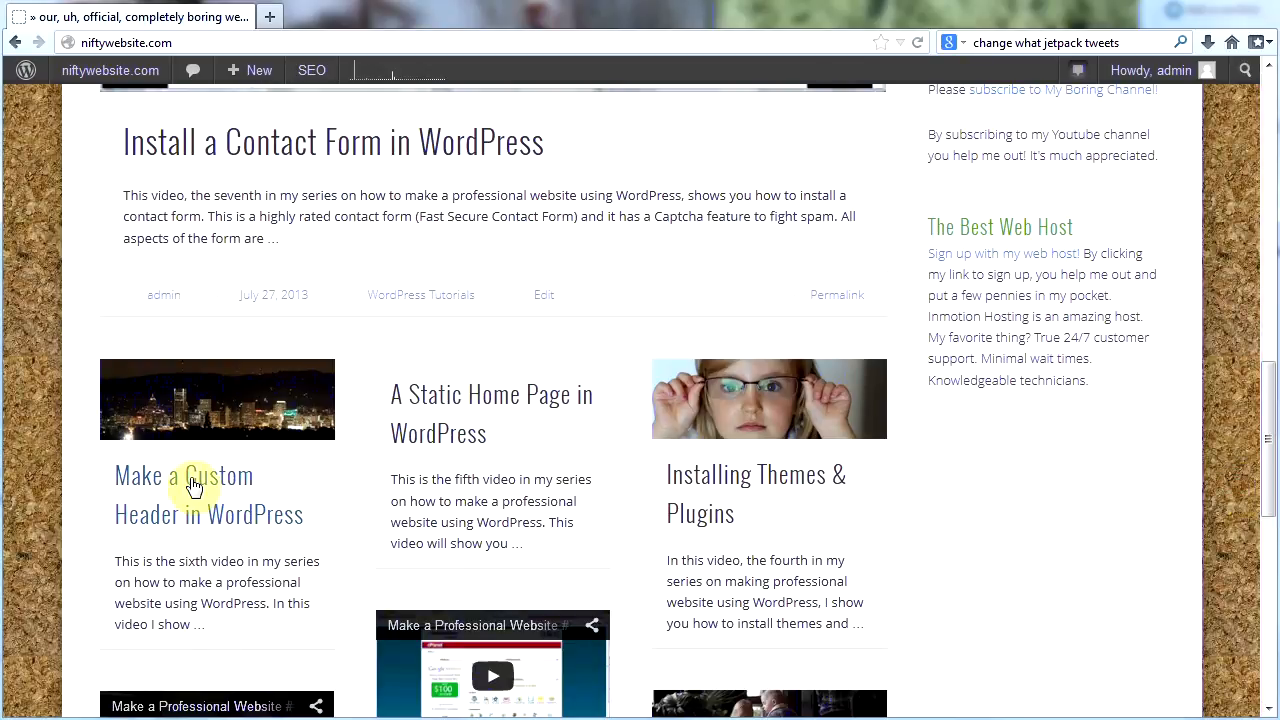
mouse_move(667, 540)
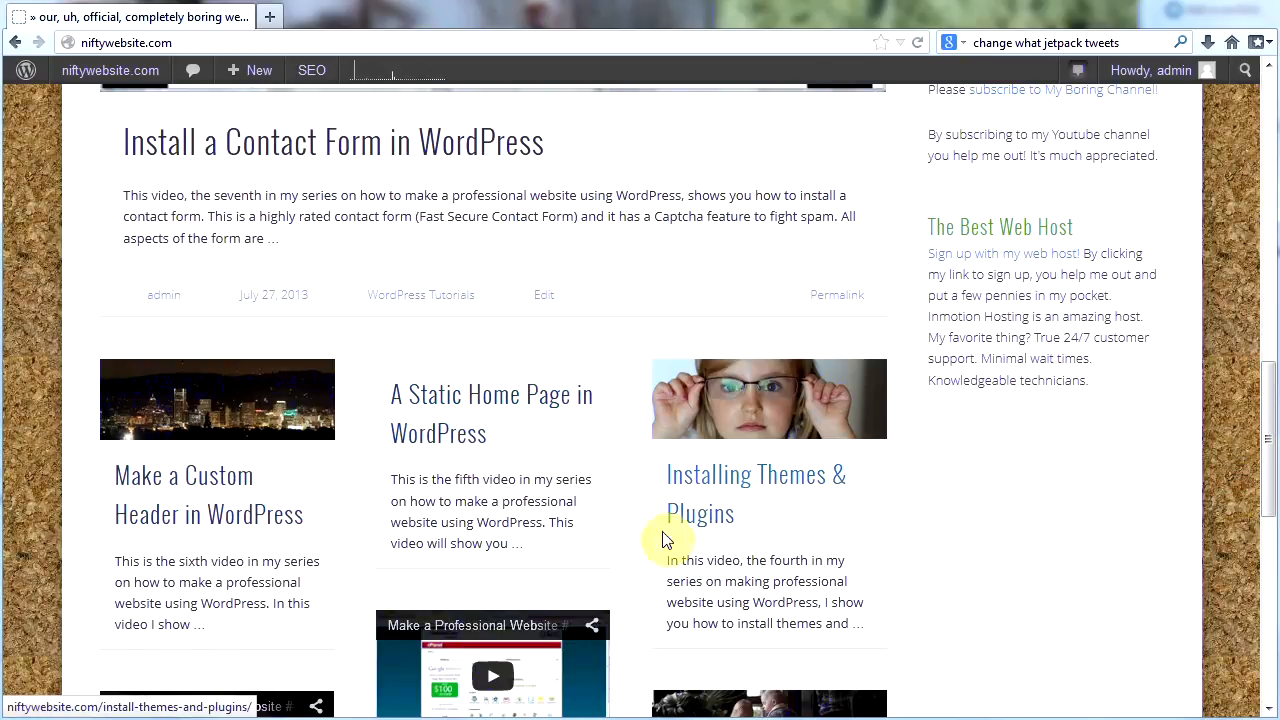
mouse_move(725, 470)
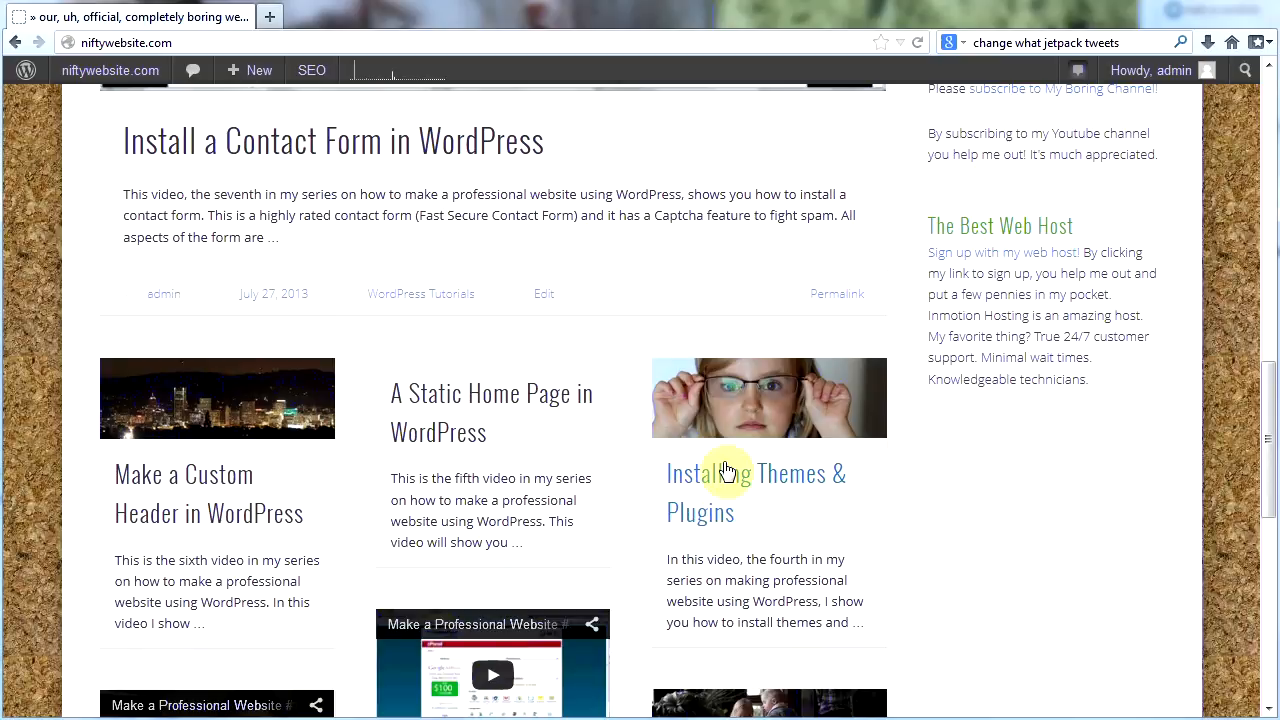
scroll(down, 3)
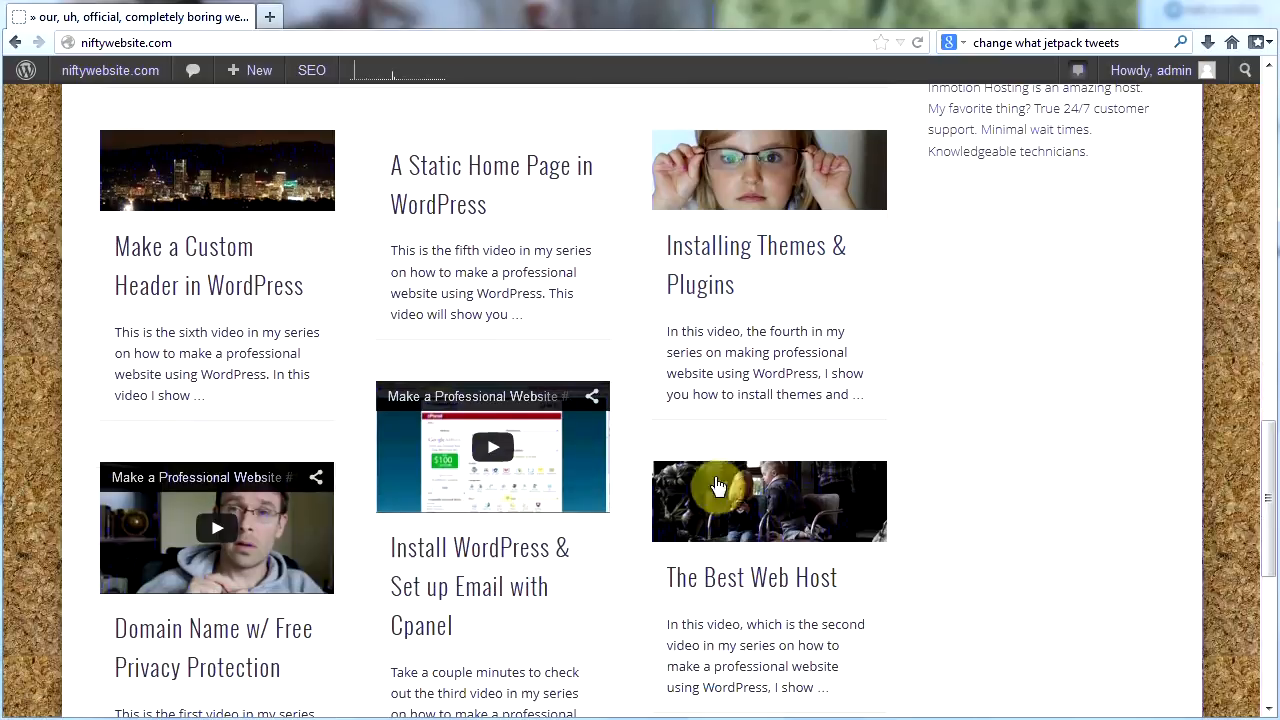
scroll(down, 3)
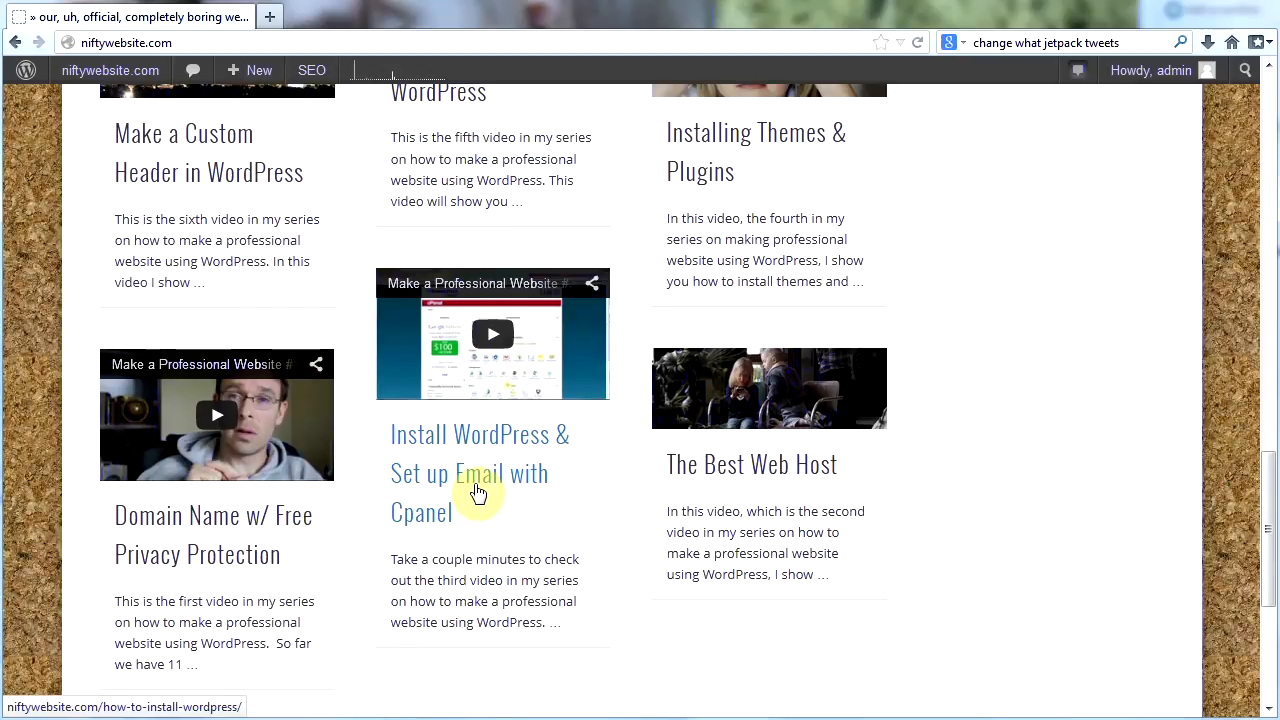
click(491, 334)
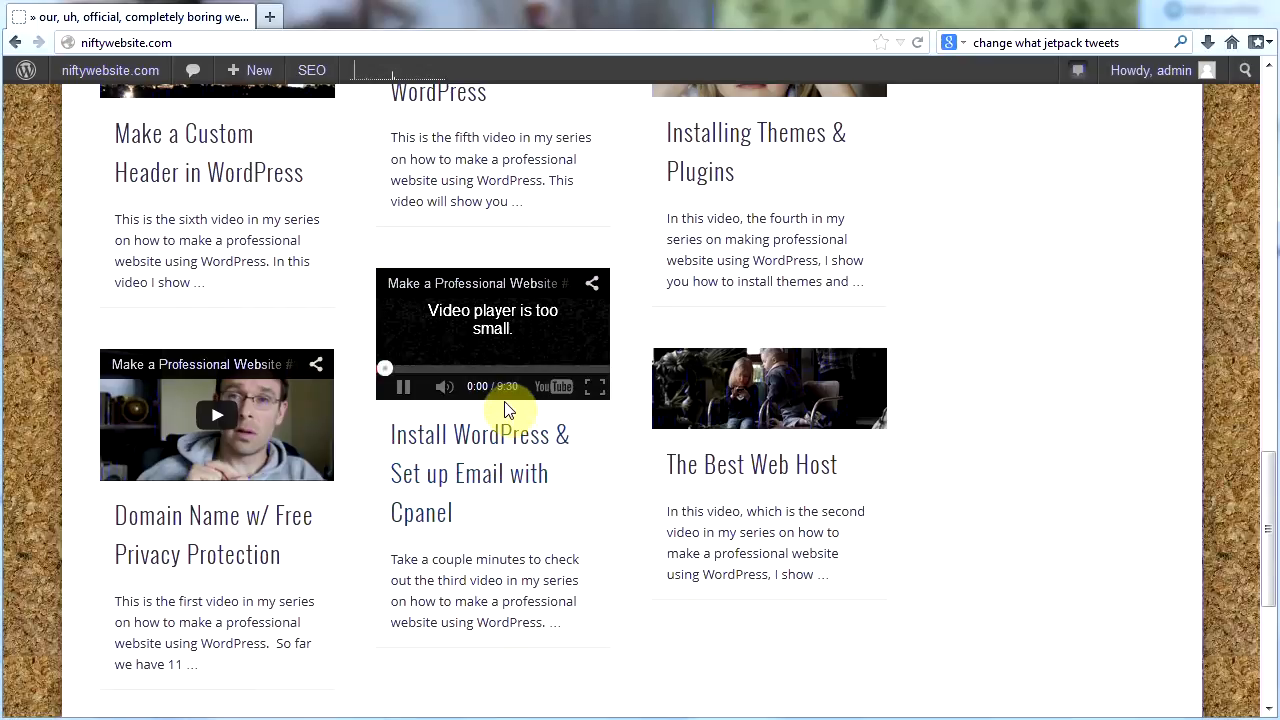
click(404, 387)
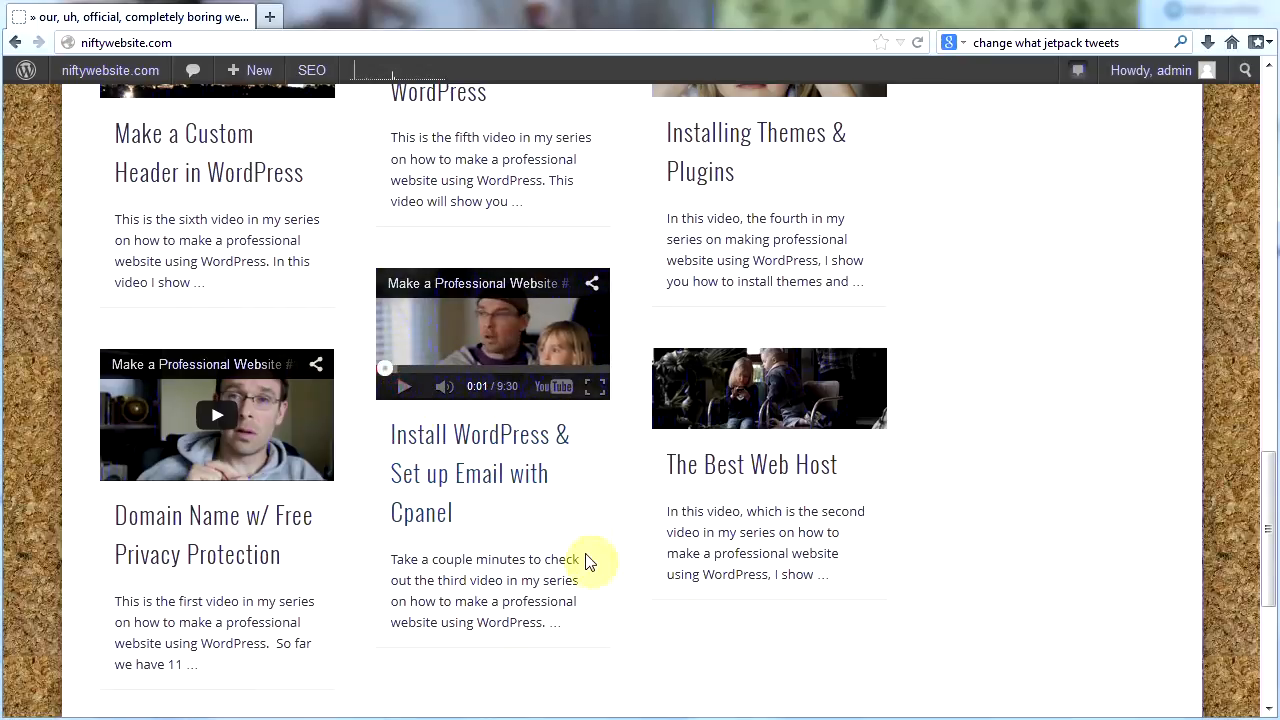
mouse_move(27, 70)
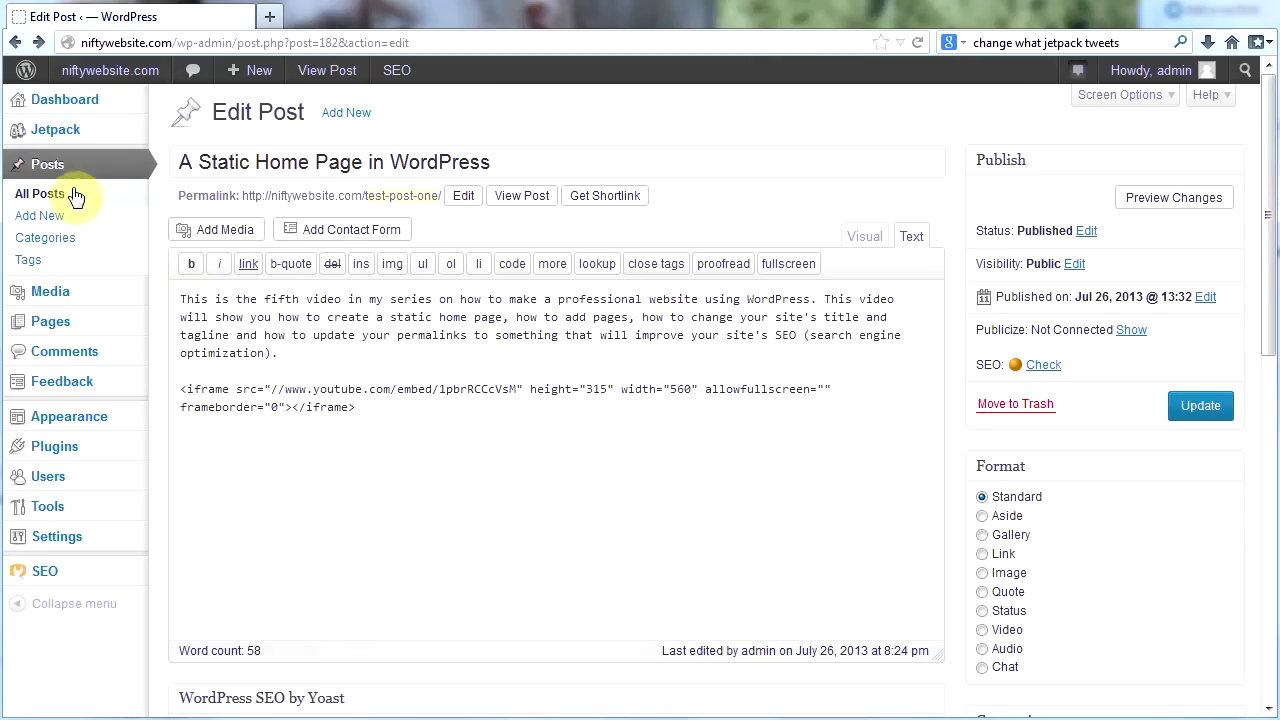
Step: Edit 'Install WordPress & Set up Email with Cpanel' and review its Video format YouTube iframe code
click(39, 193)
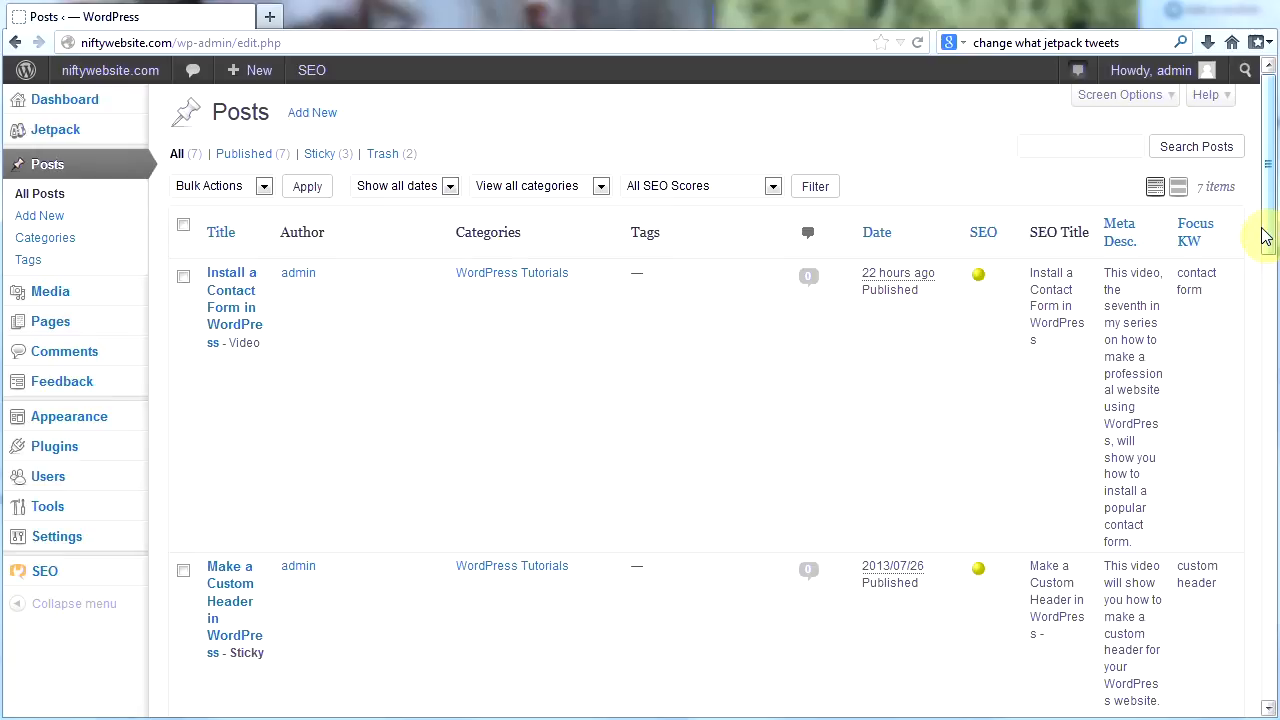
scroll(down, 3)
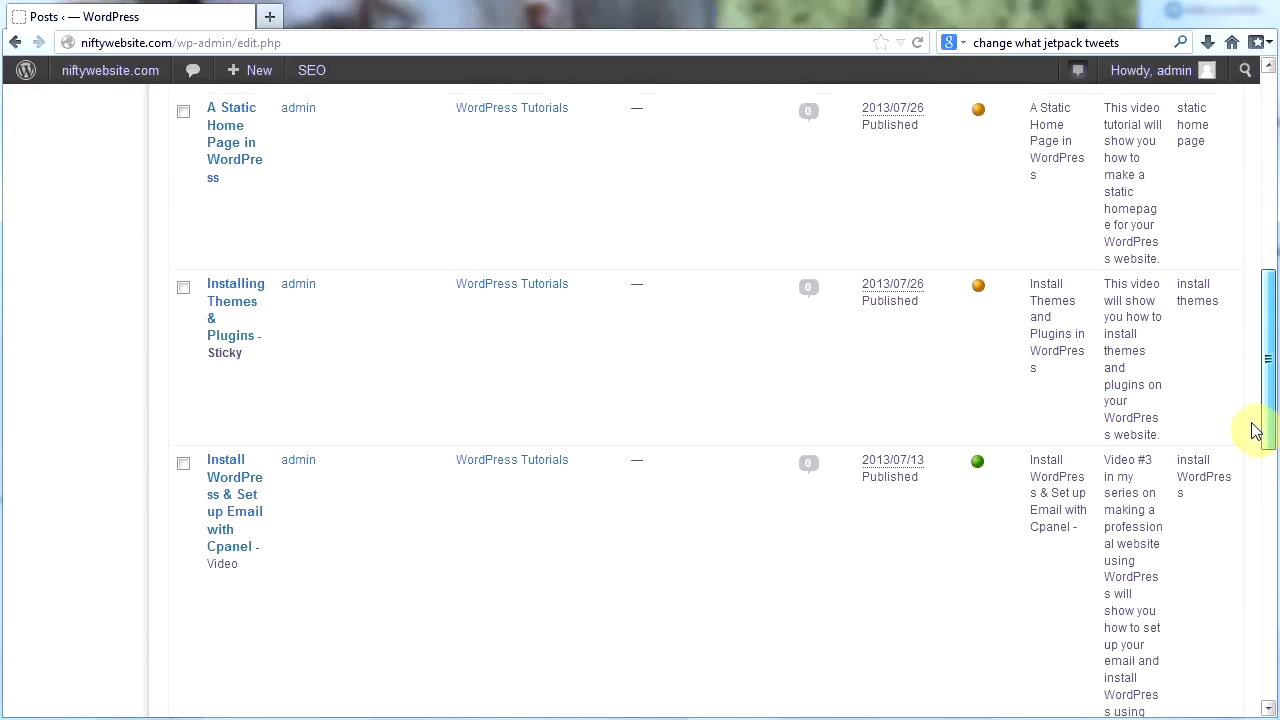
scroll(down, 3)
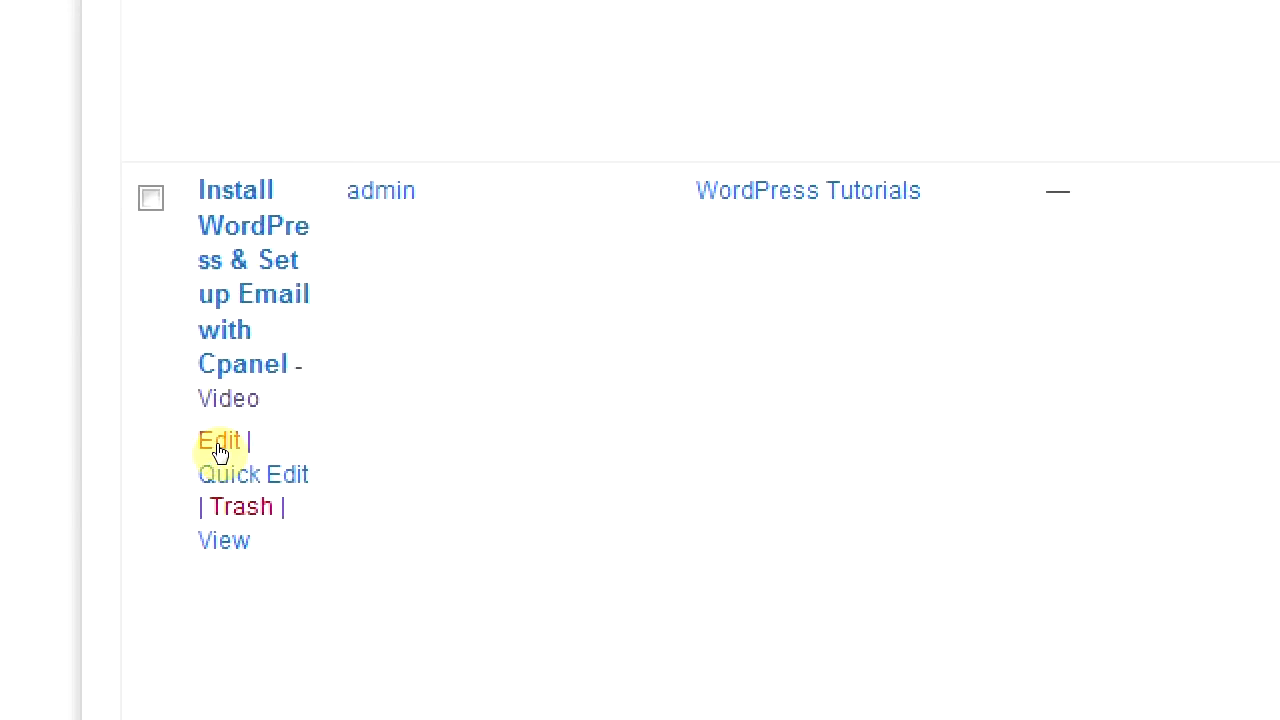
click(218, 441)
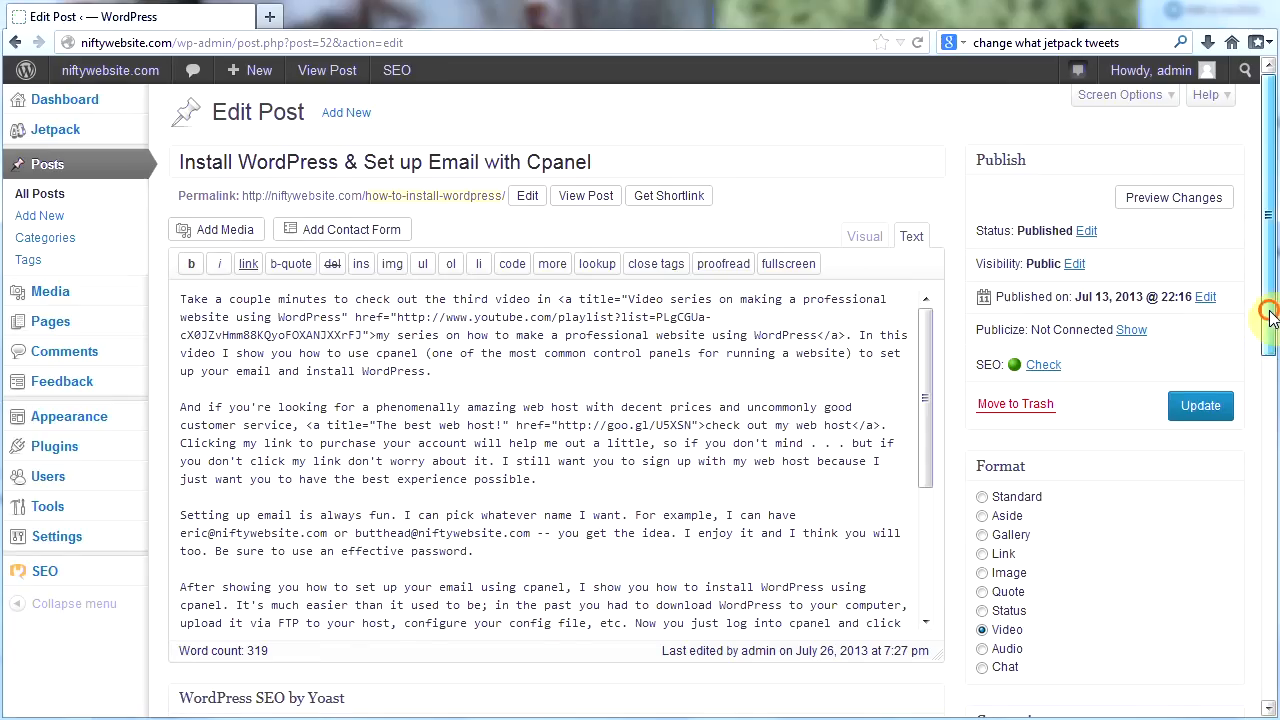
scroll(down, 3)
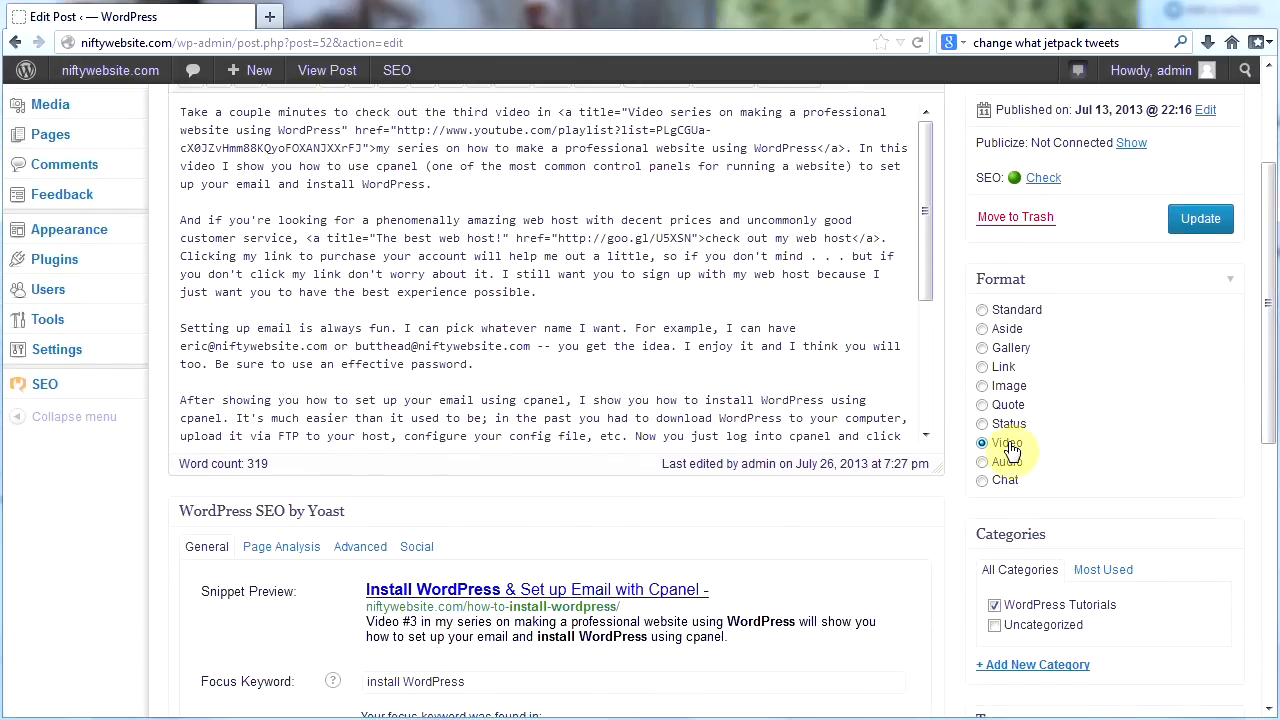
mouse_move(950, 415)
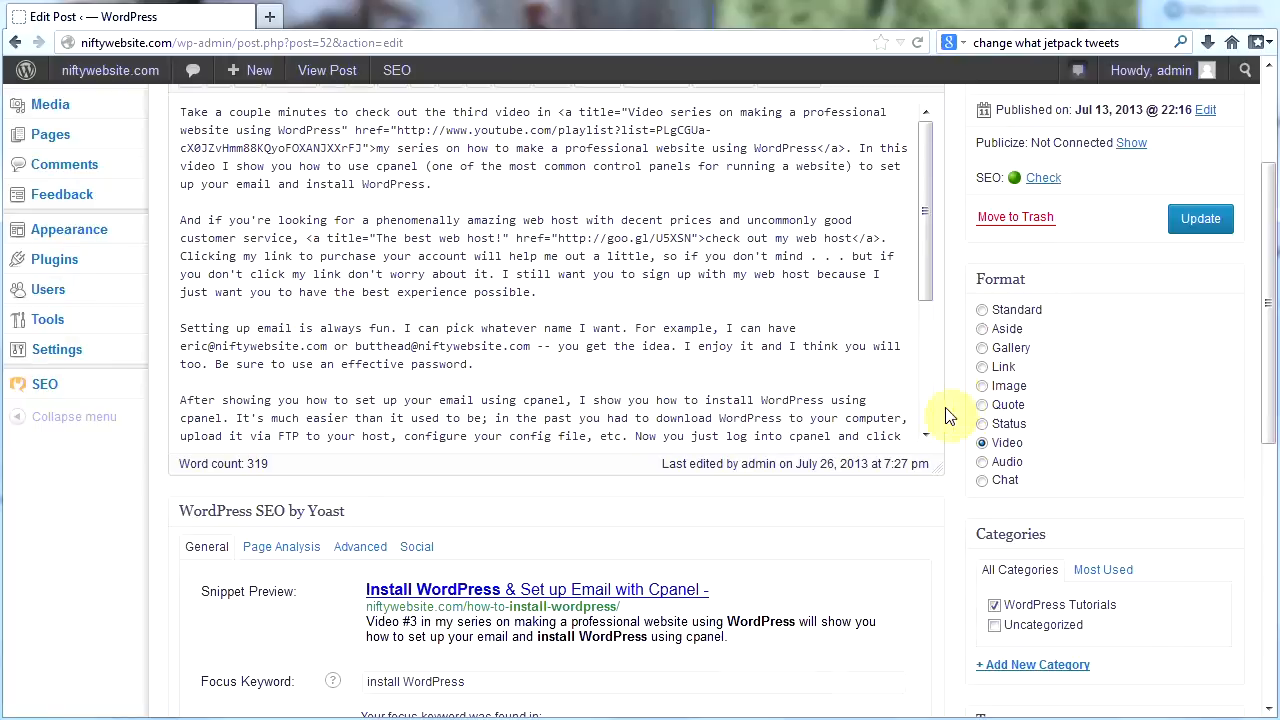
scroll(down, 3)
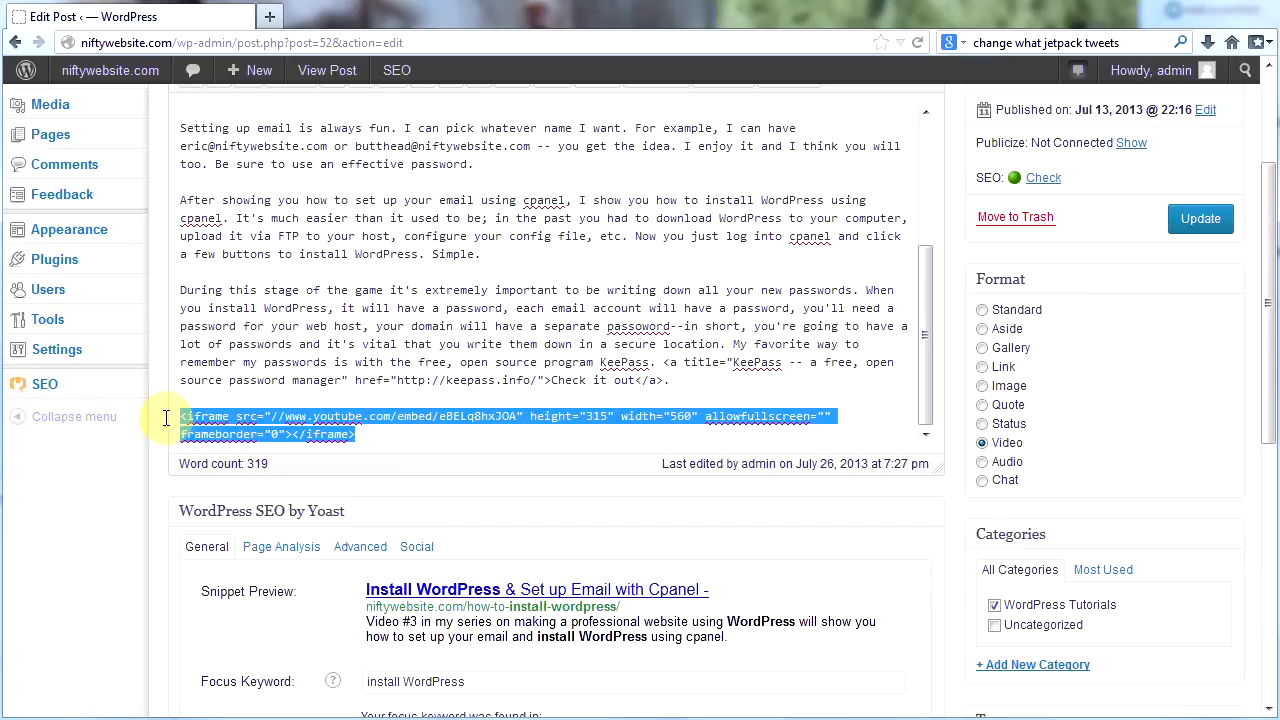
click(360, 435)
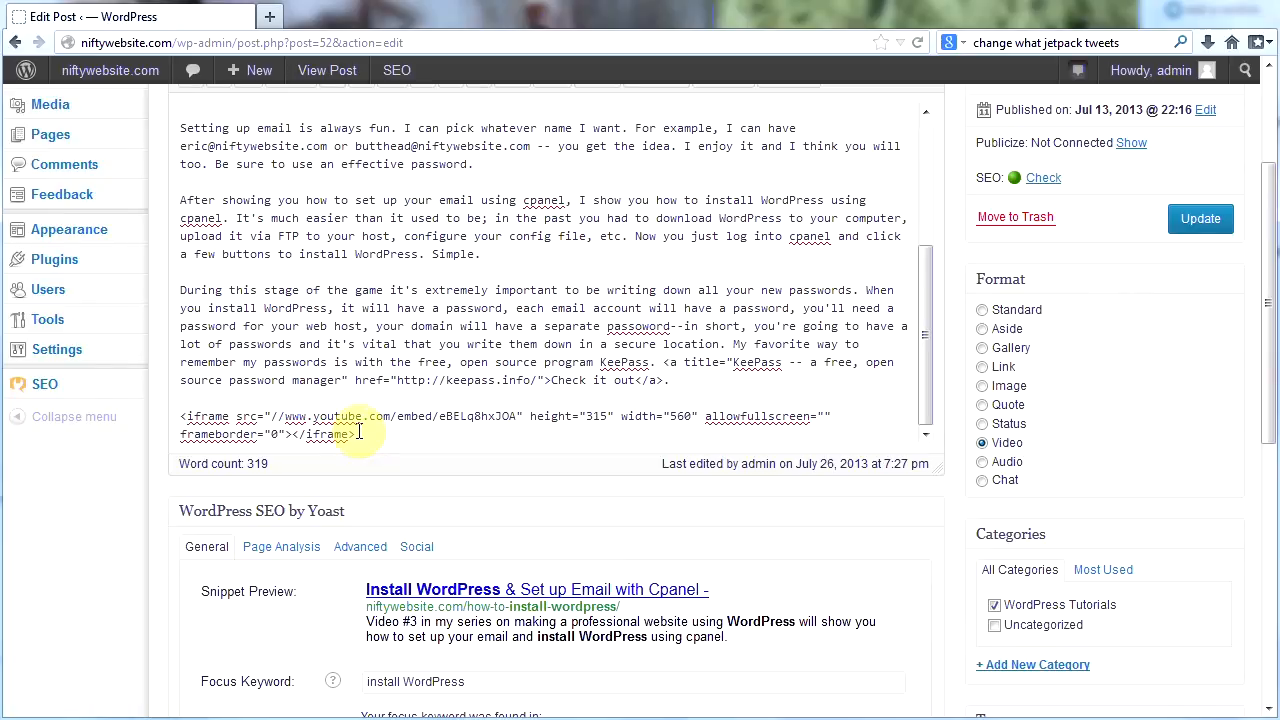
mouse_move(1201, 218)
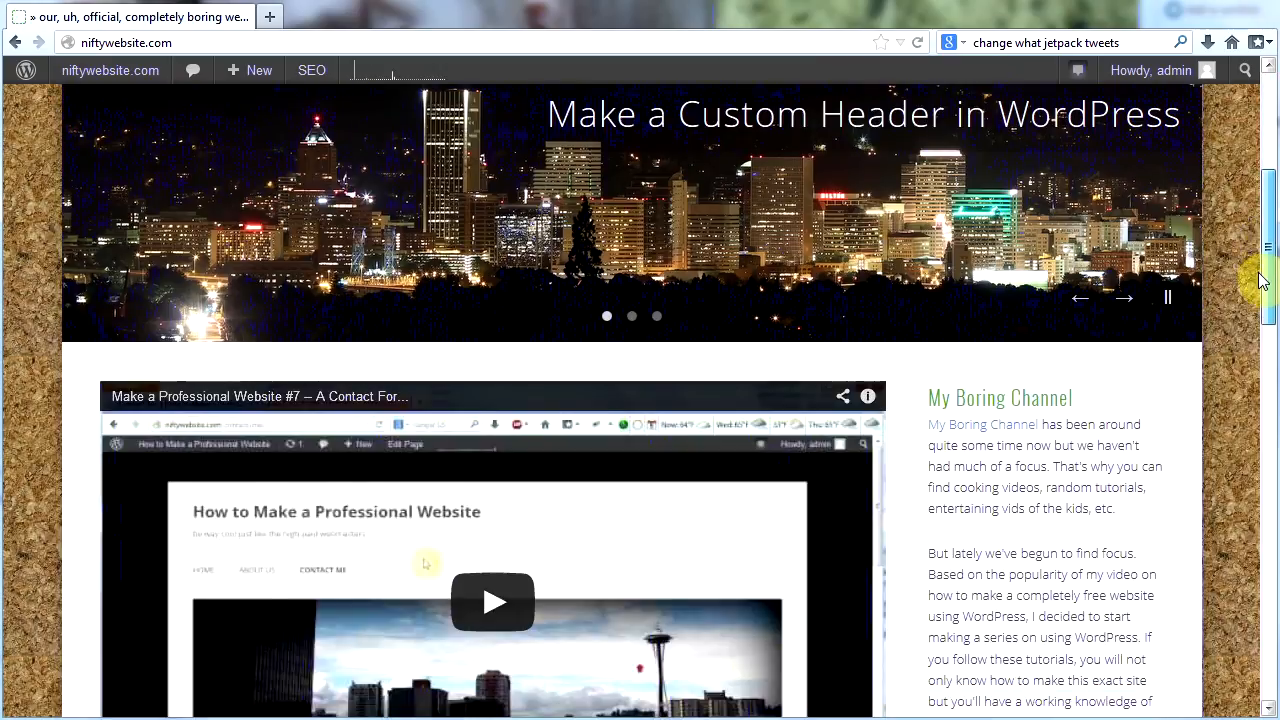
Step: Scroll down through the live home page's post grid
scroll(down, 3)
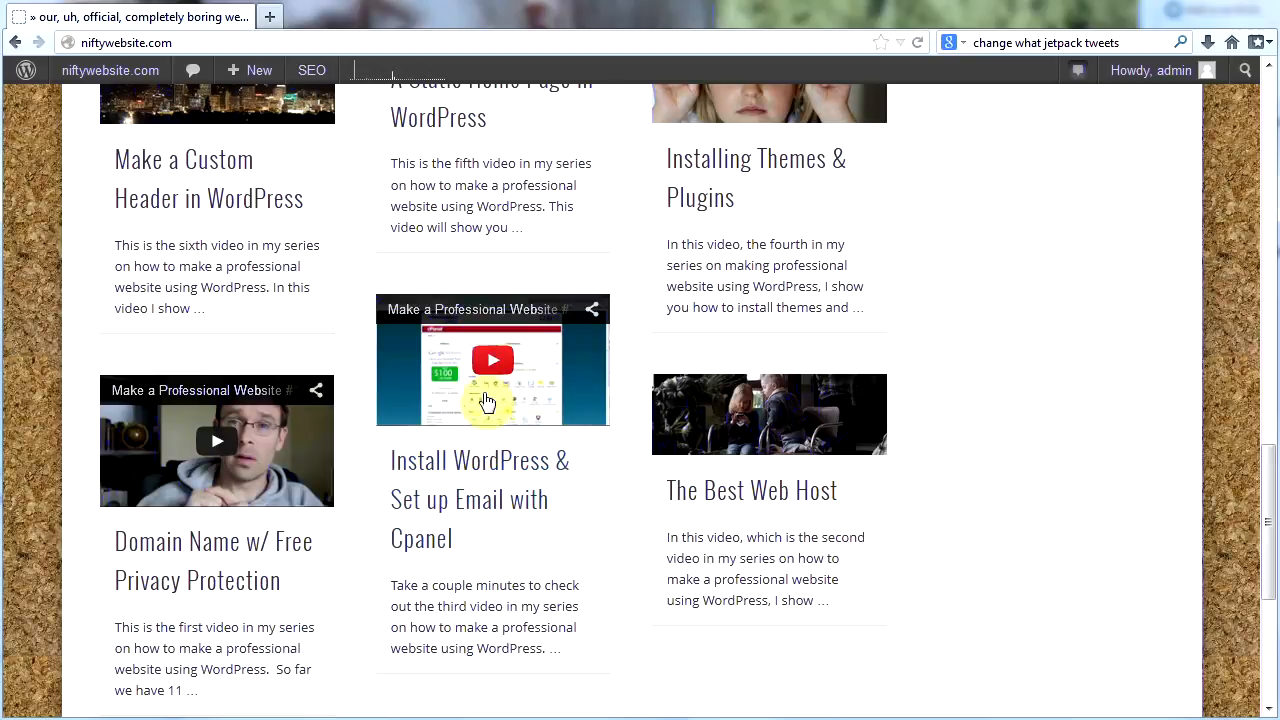
mouse_move(620, 570)
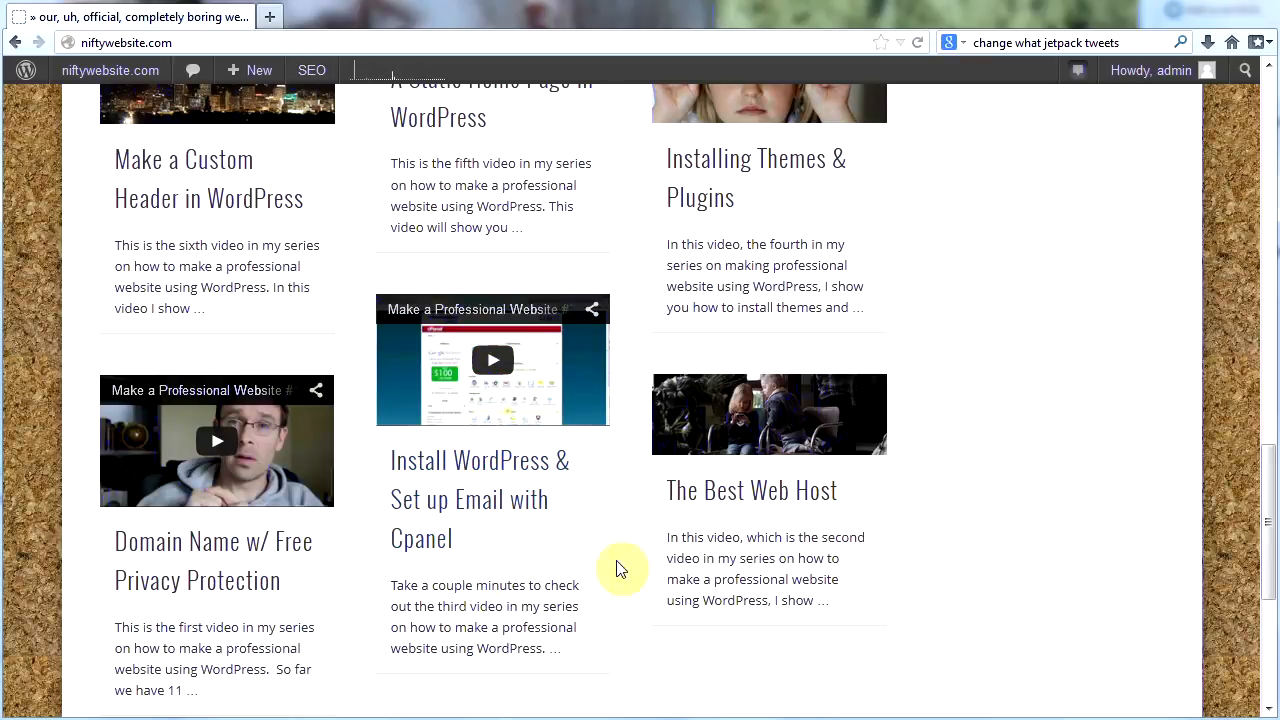
mouse_move(1210, 498)
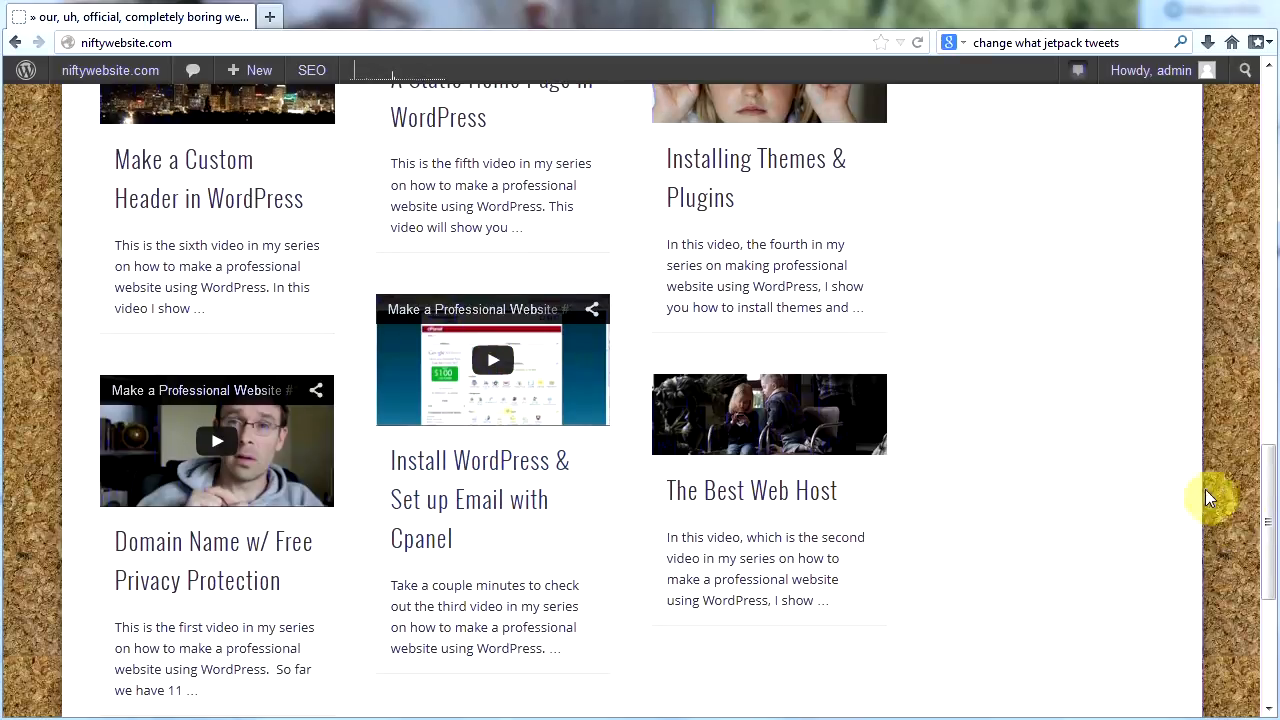
scroll(down, 3)
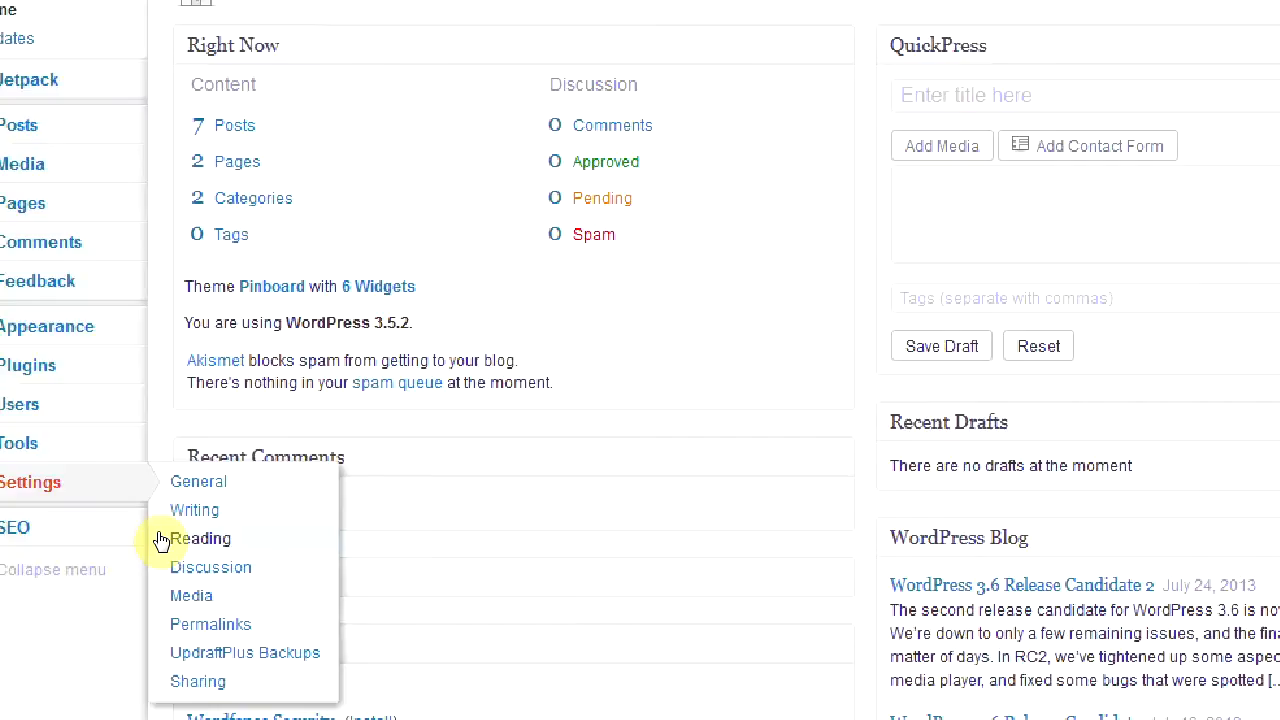
Step: Open Reading Settings and focus the 'Blog pages show at most' field, currently 10
click(201, 538)
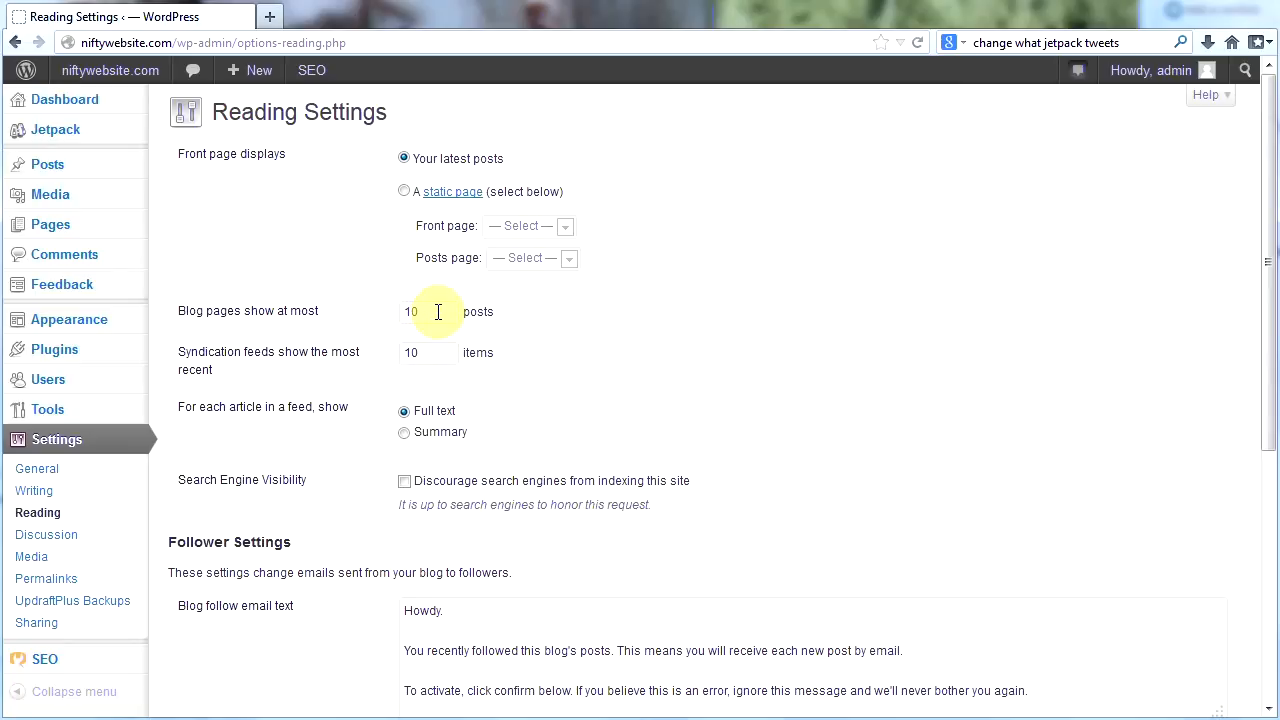
click(428, 311)
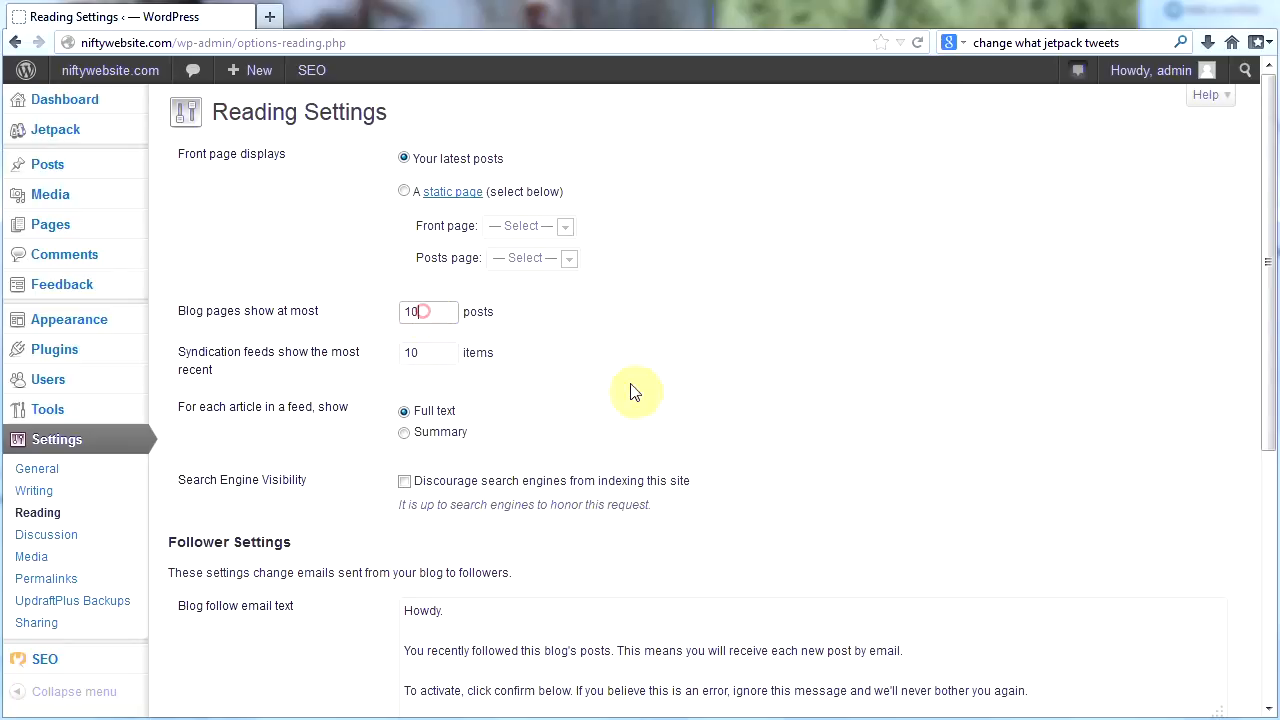
scroll(down, 3)
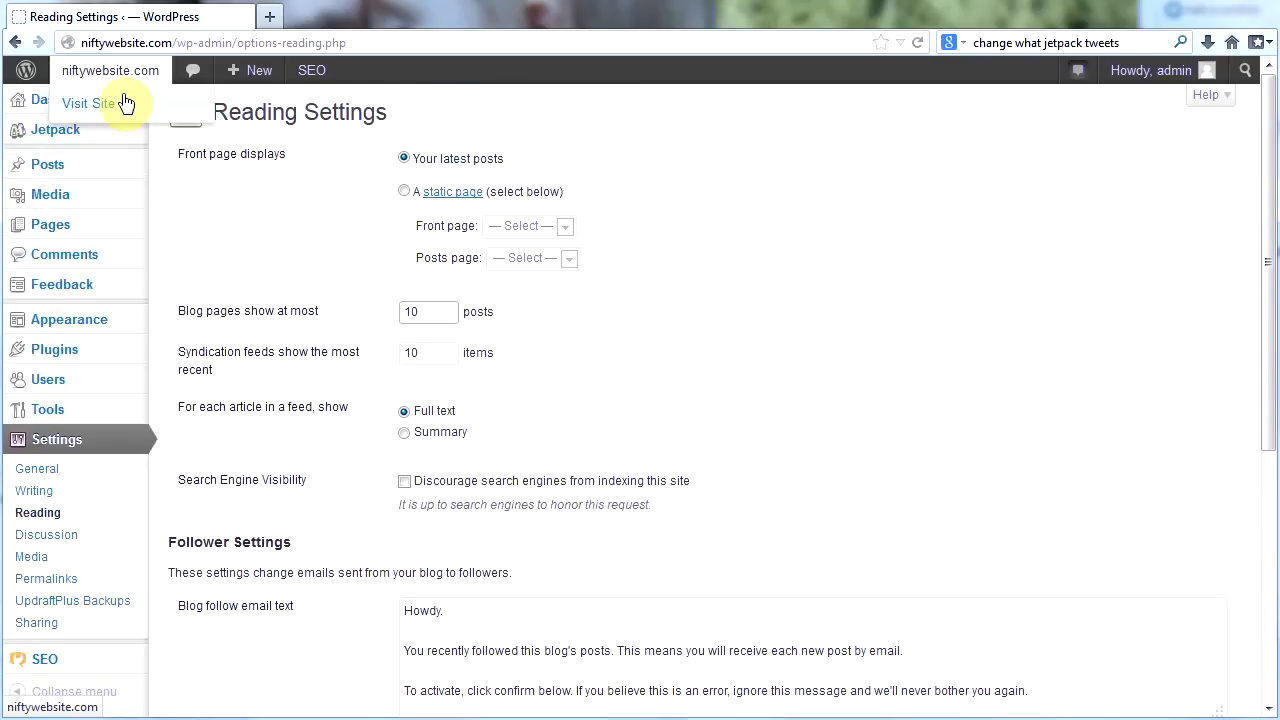
Step: Visit the live site and scroll down to the footer widgets and back to the slider
click(88, 103)
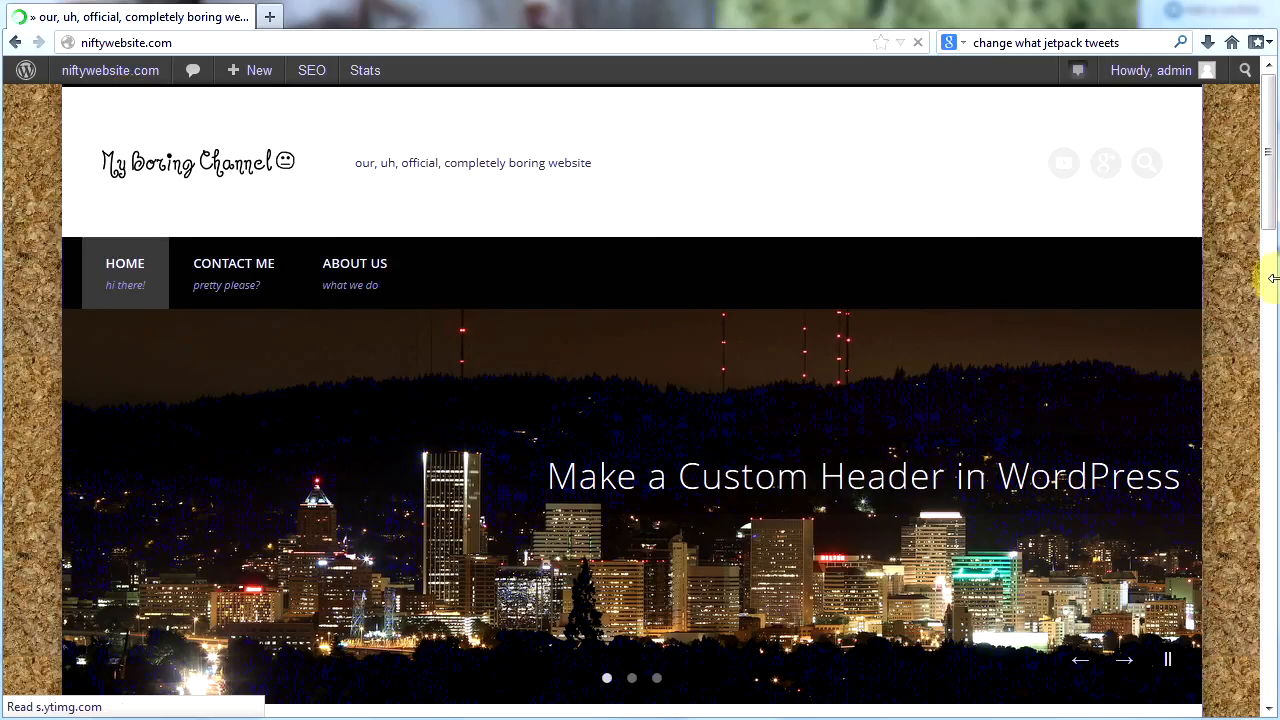
scroll(down, 3)
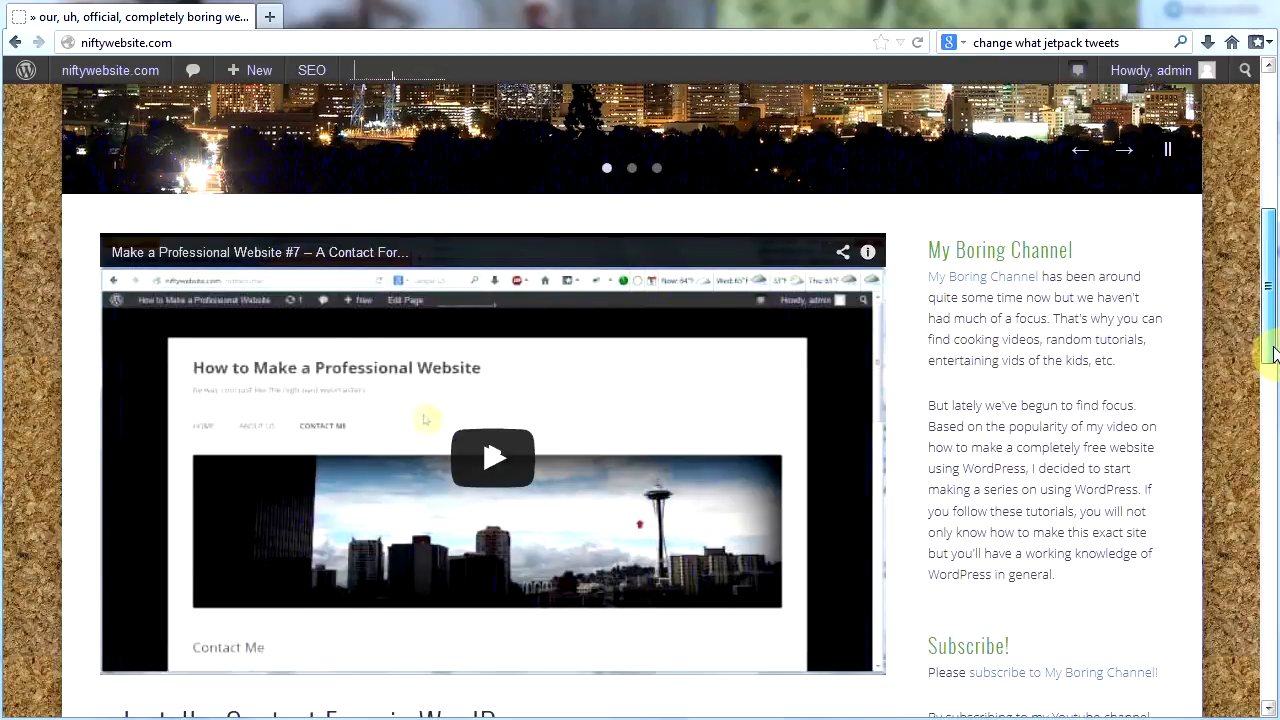
scroll(down, 3)
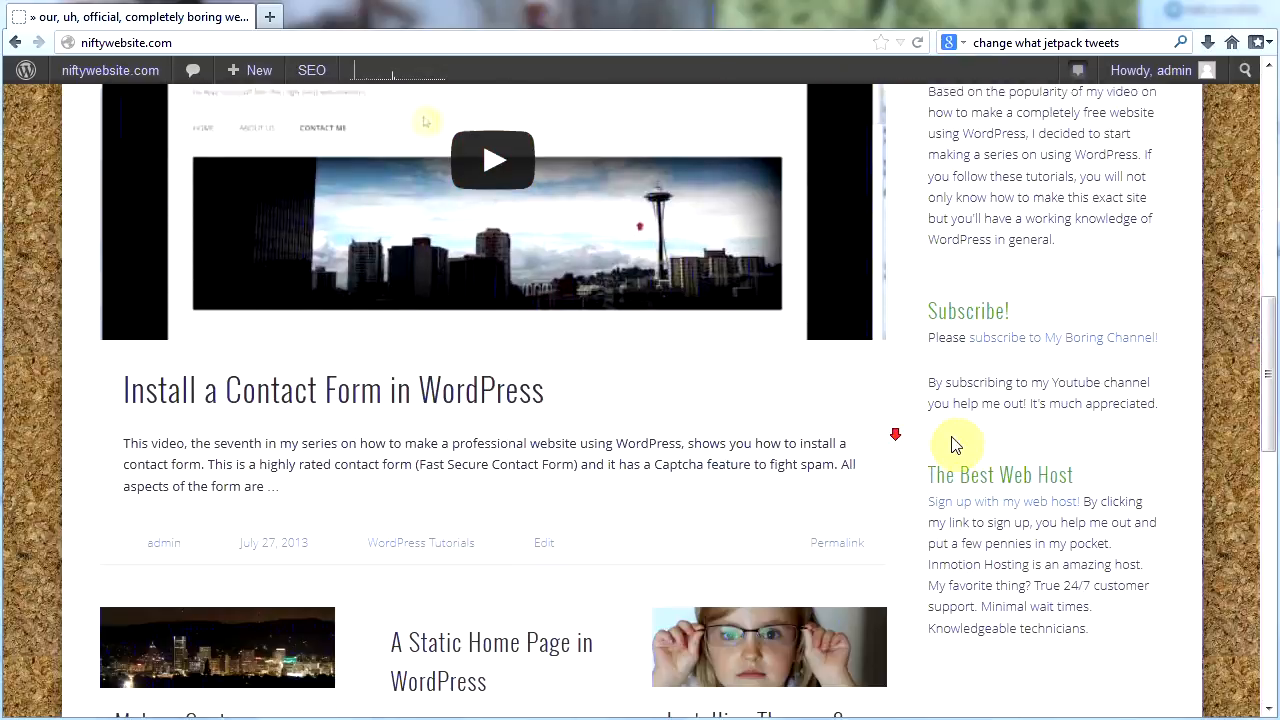
scroll(down, 3)
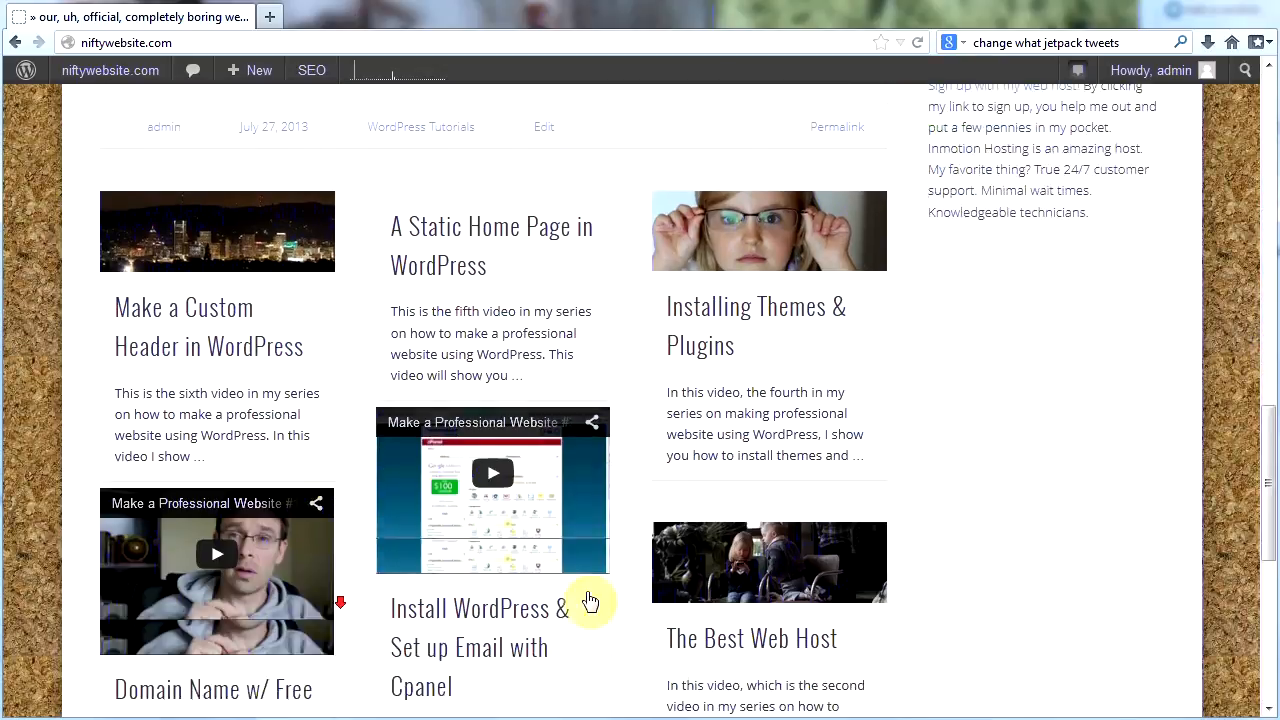
scroll(down, 3)
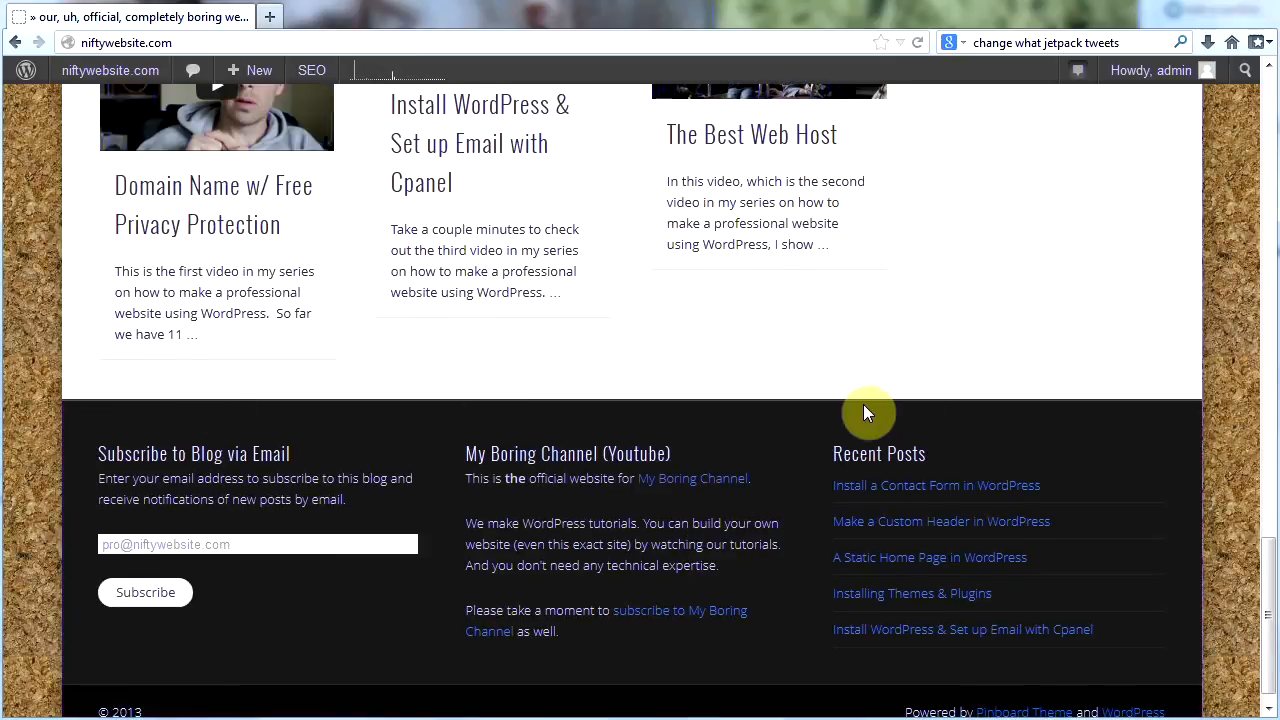
scroll(up, 3)
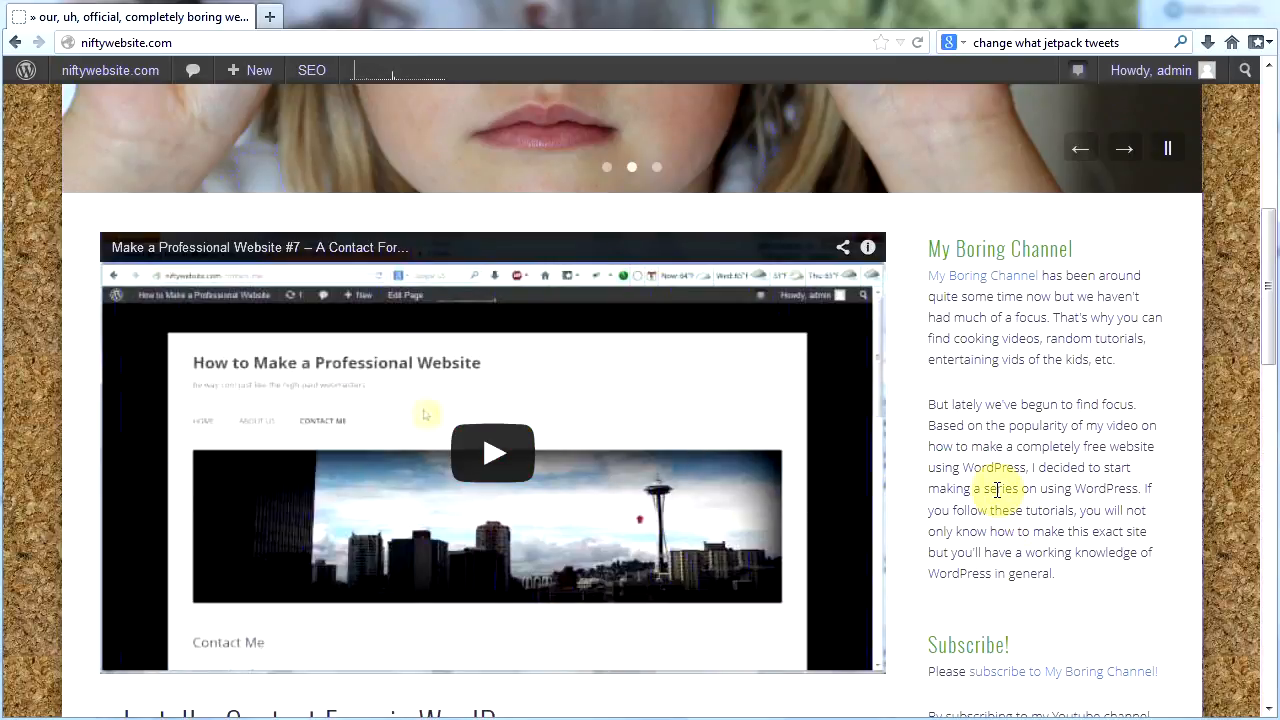
scroll(up, 3)
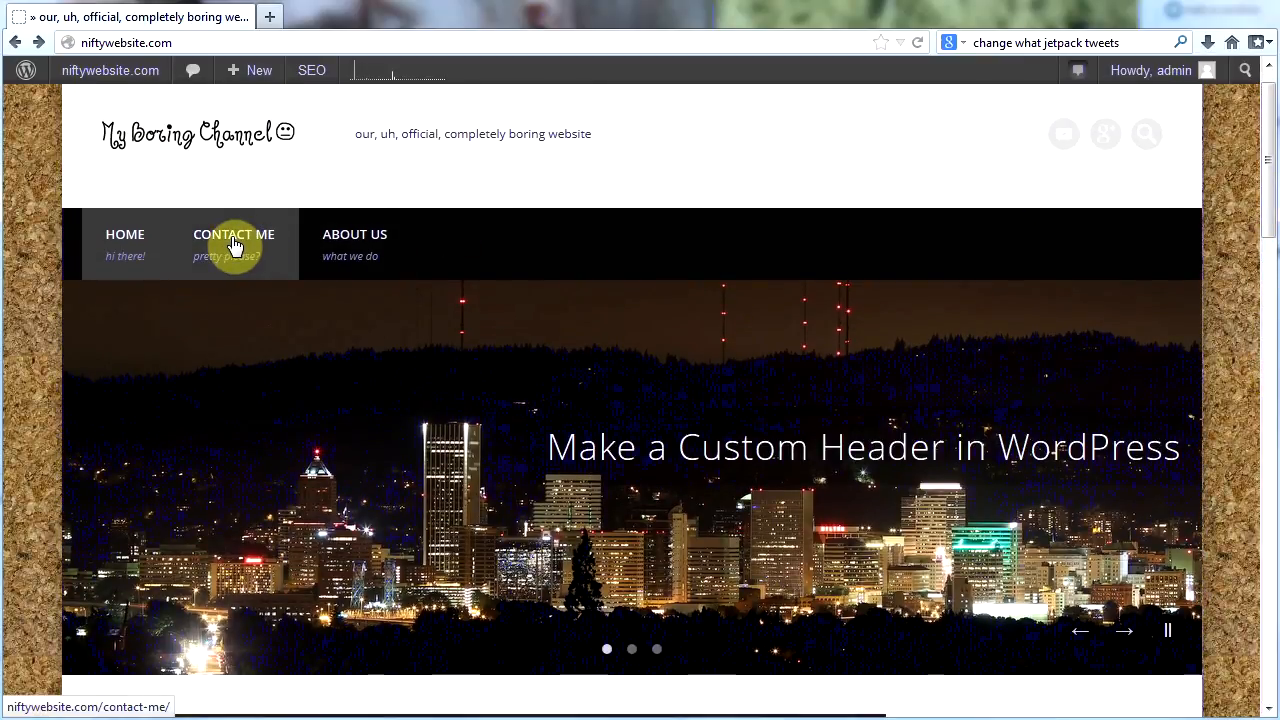
Step: Open the Contact Me page, scroll its form, and open it in the page editor
click(233, 240)
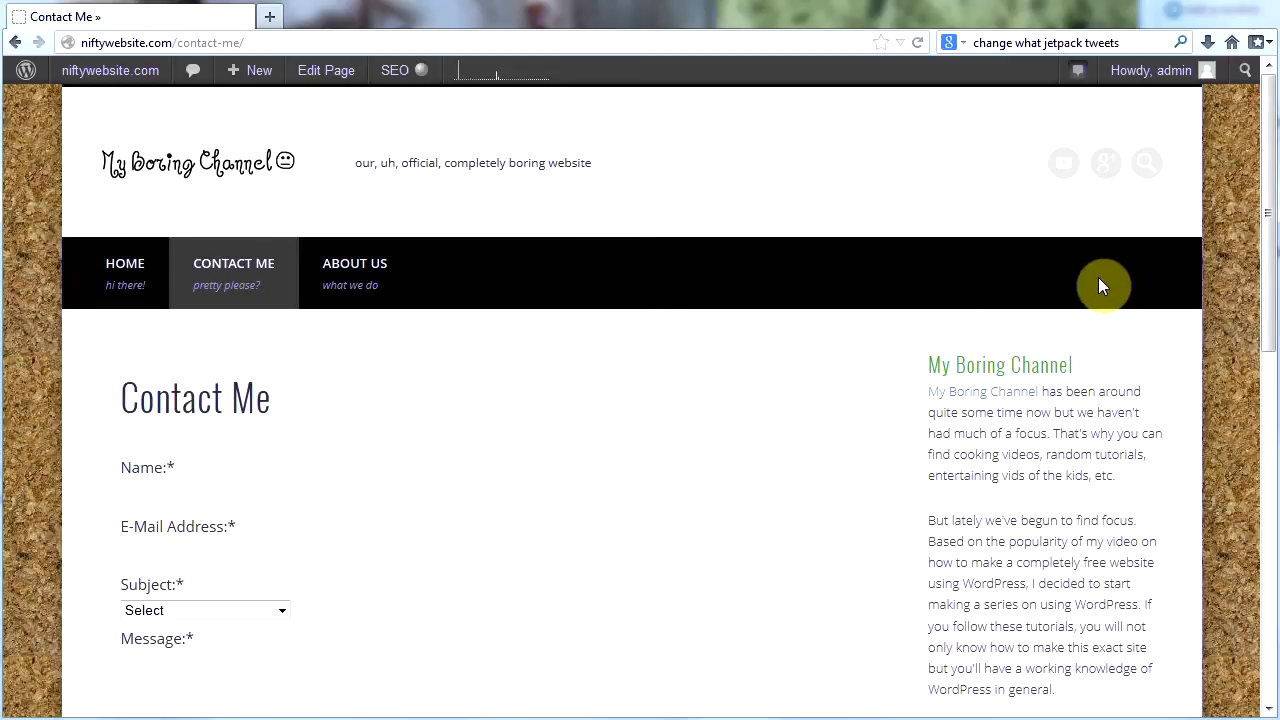
scroll(down, 3)
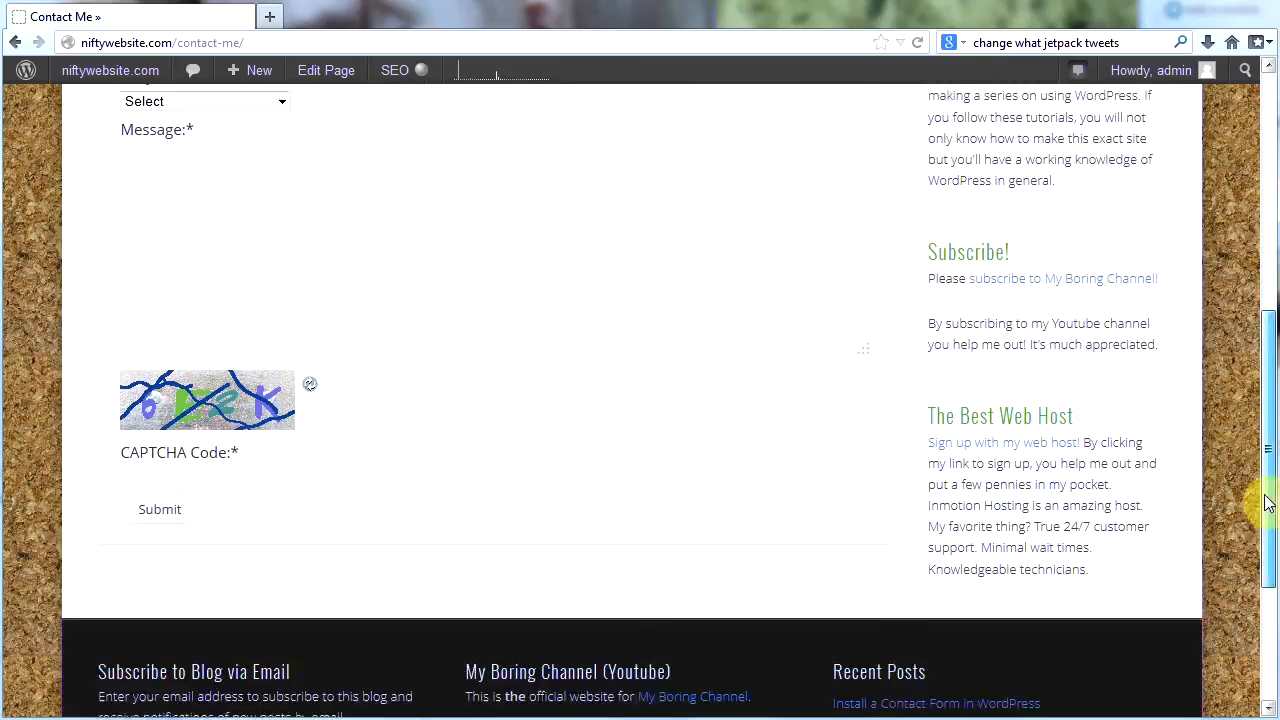
scroll(down, 3)
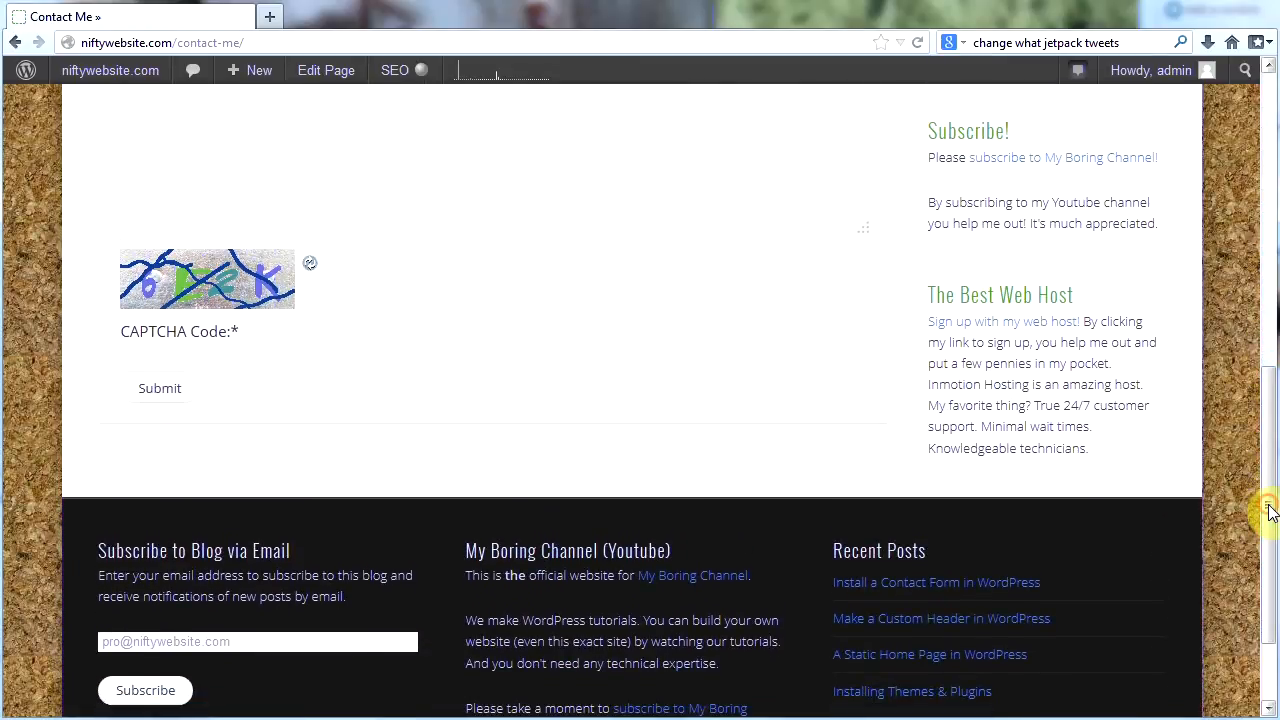
mouse_move(527, 522)
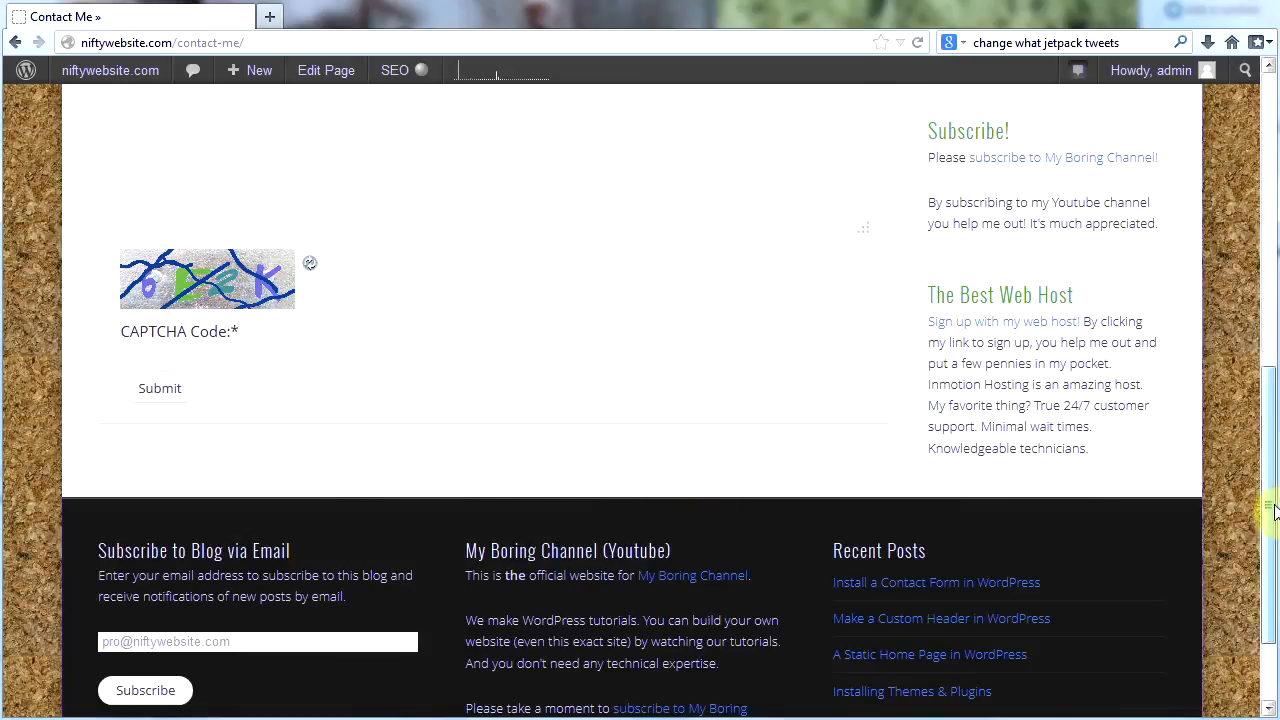
click(325, 70)
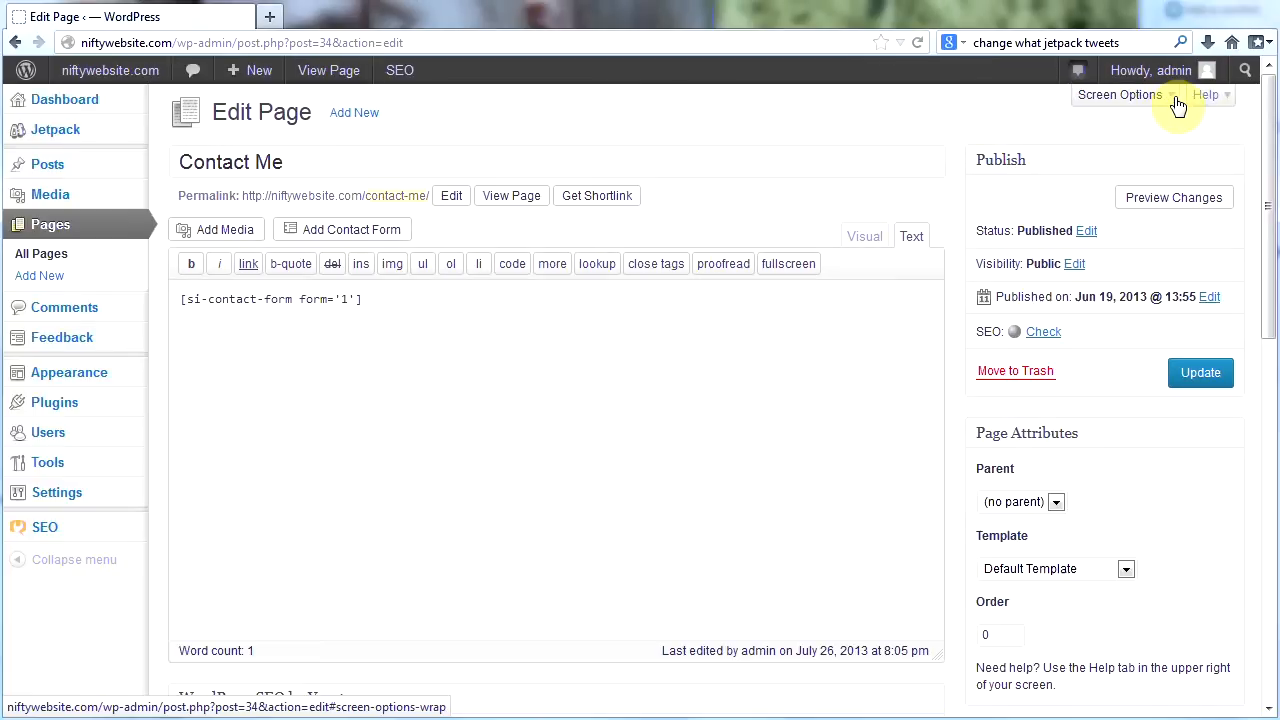
Step: Look over the Contact Me editor and its screen options, then view the published page
click(1118, 94)
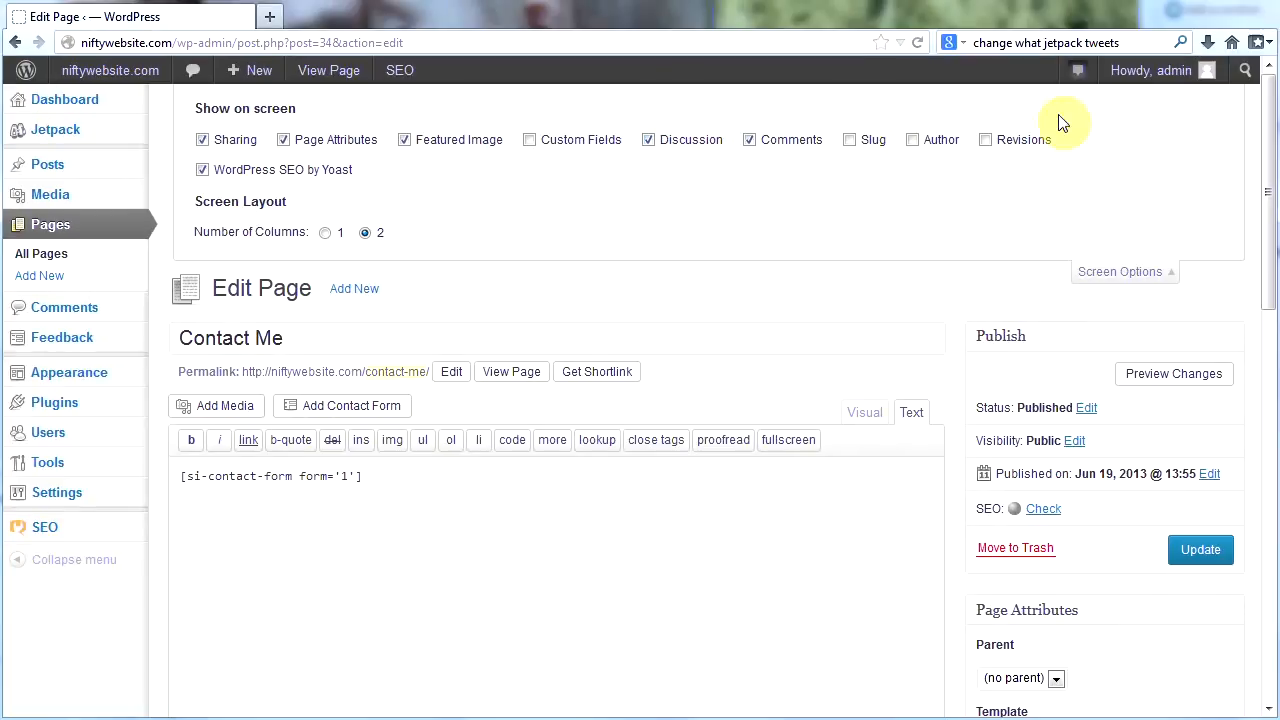
scroll(down, 3)
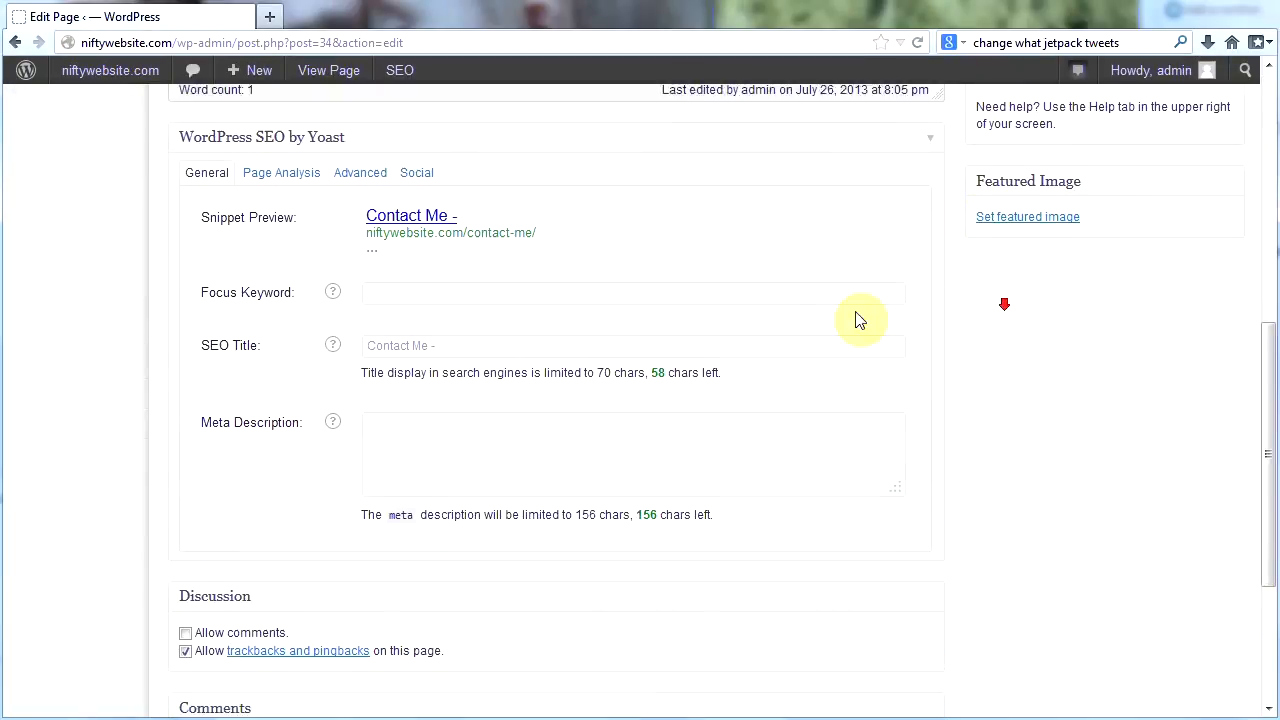
scroll(down, 3)
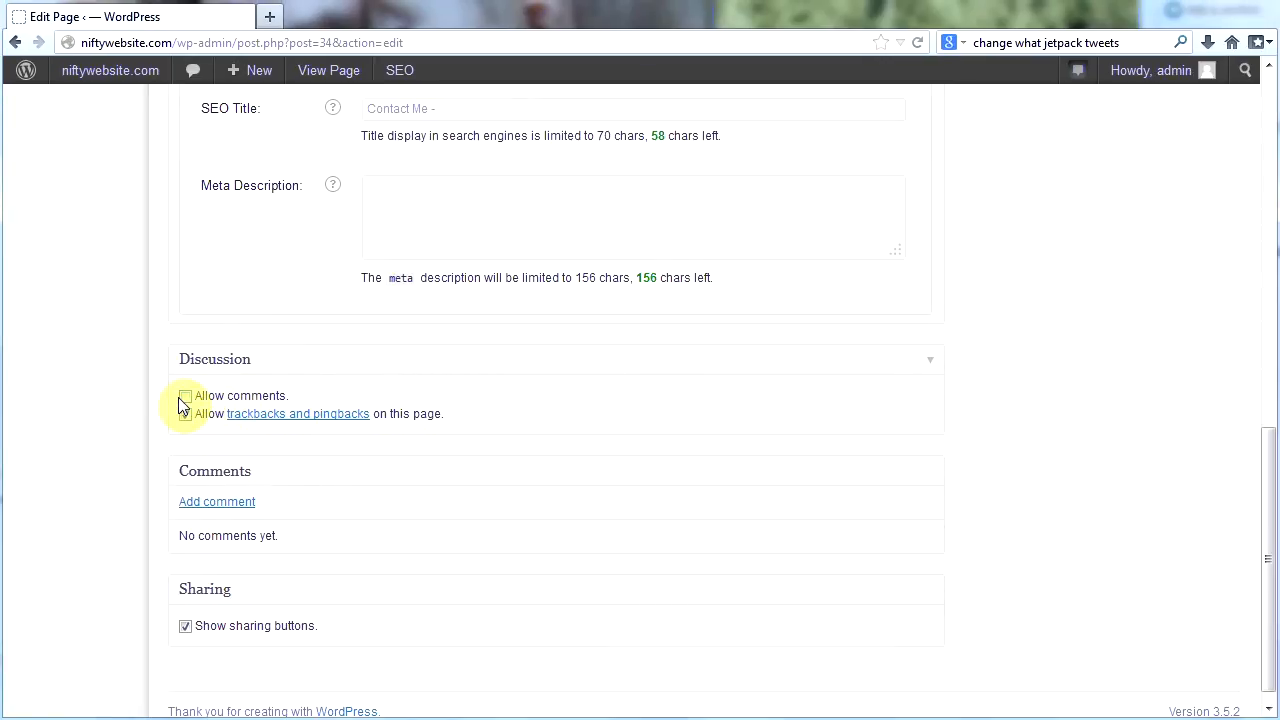
scroll(up, 3)
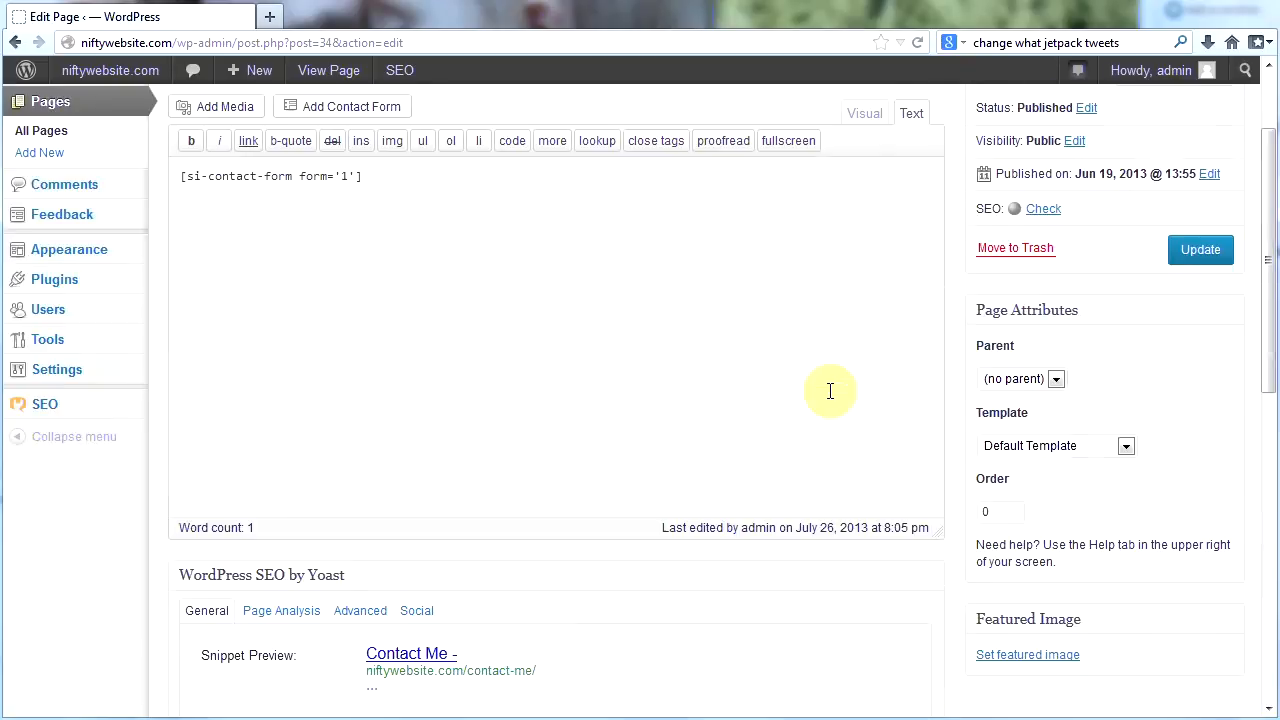
scroll(up, 3)
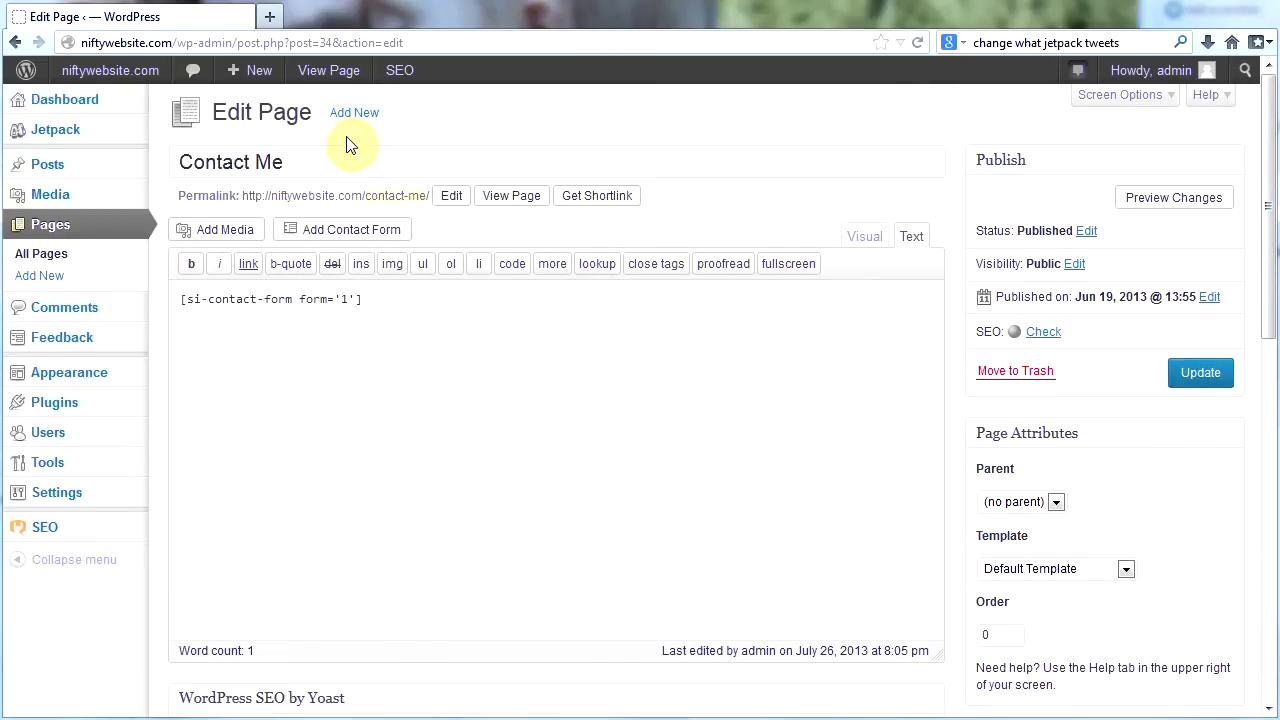
click(511, 195)
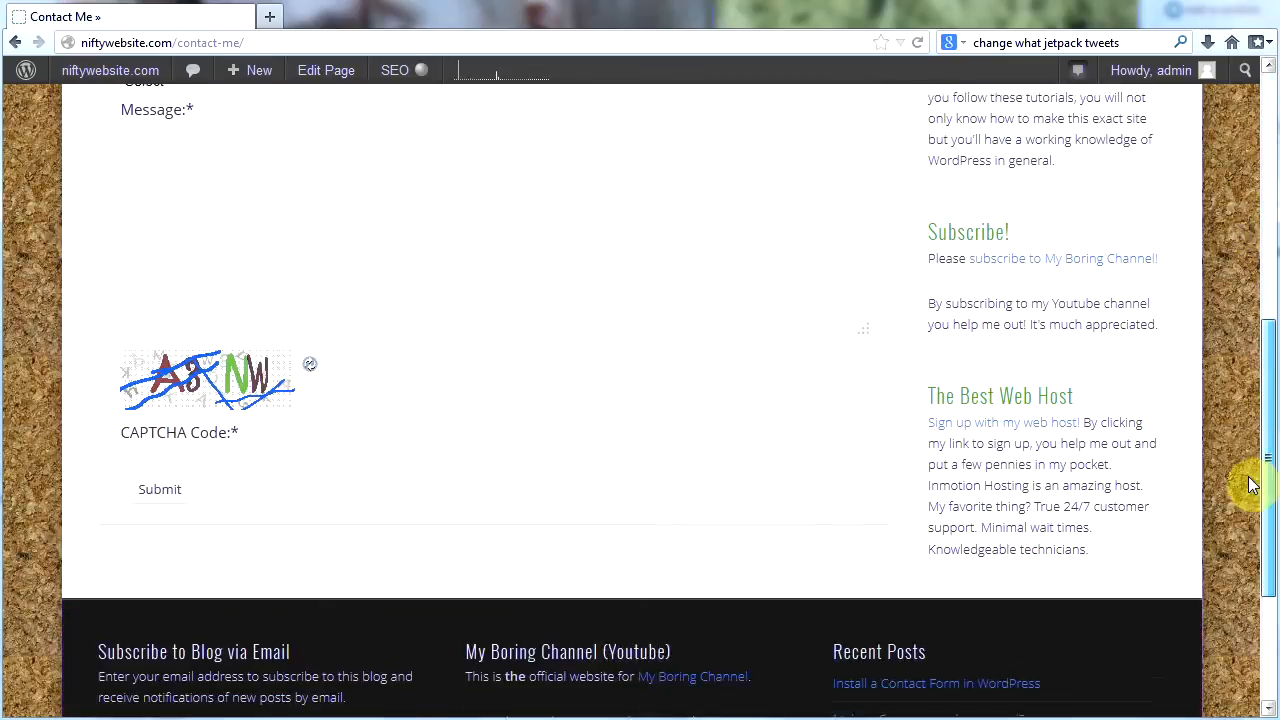
Step: Go to the About Us page and scroll through its welcome text and sidebar widgets
scroll(up, 3)
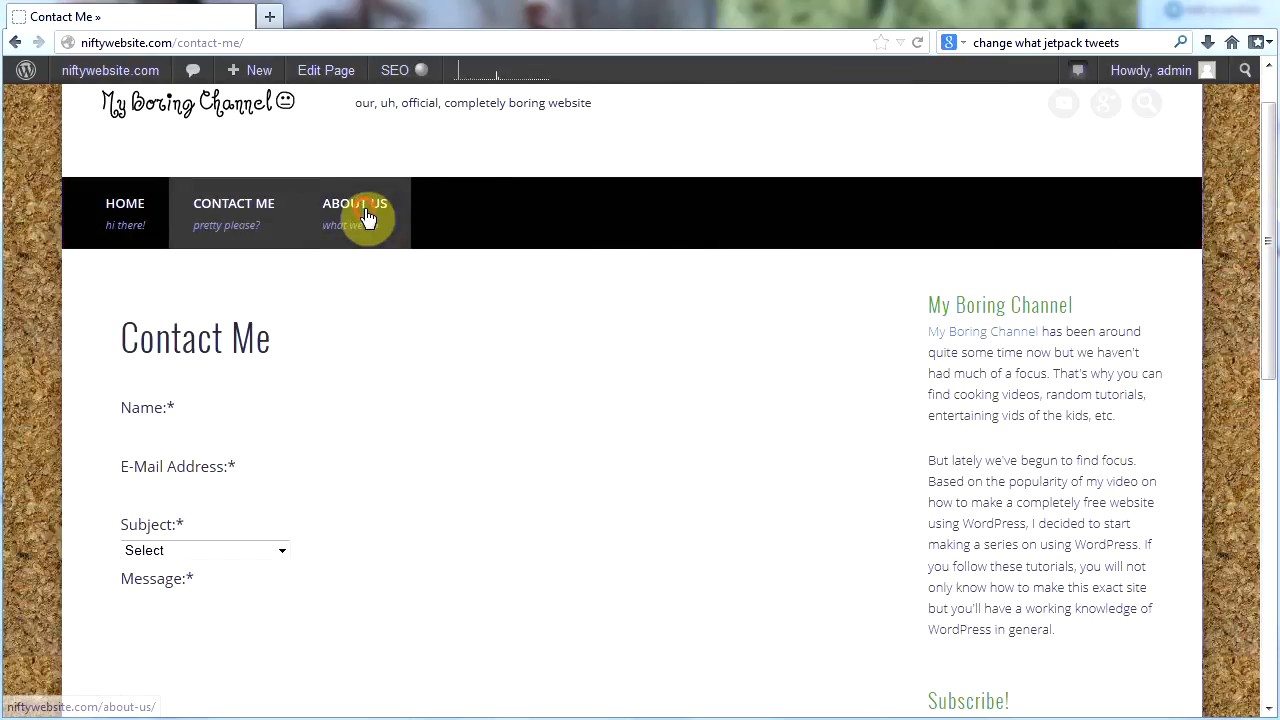
click(355, 203)
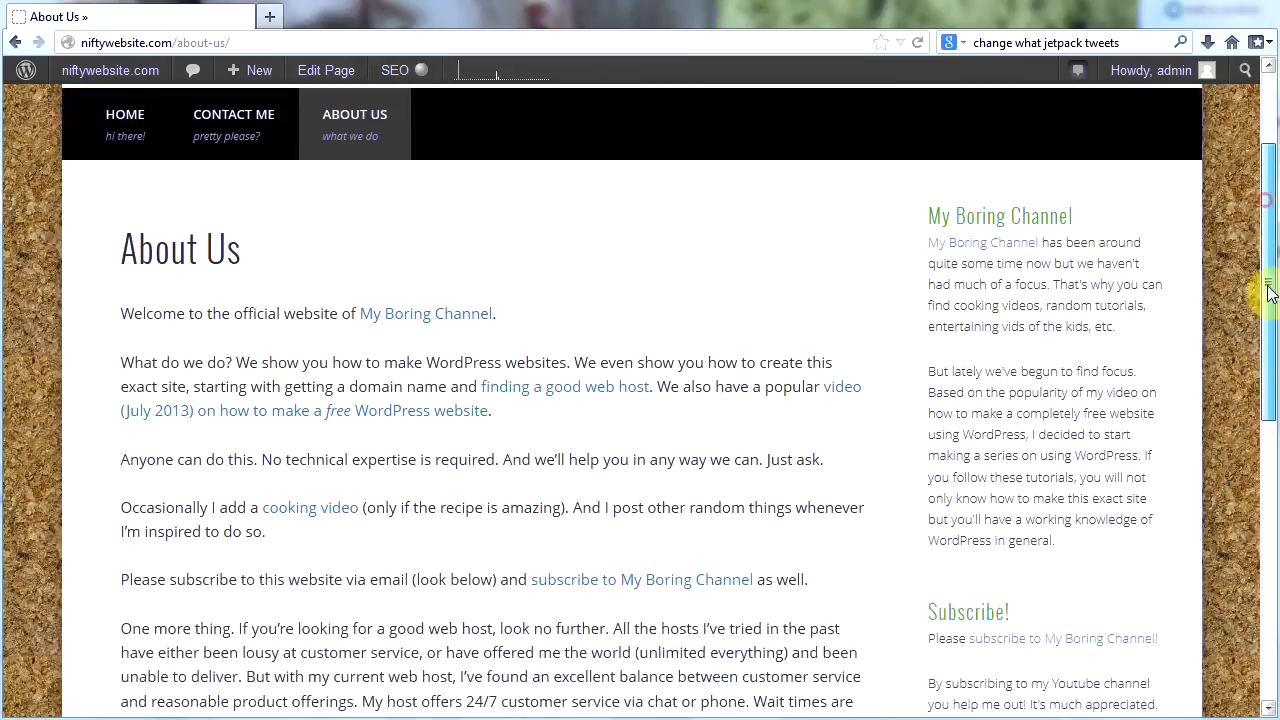
scroll(up, 3)
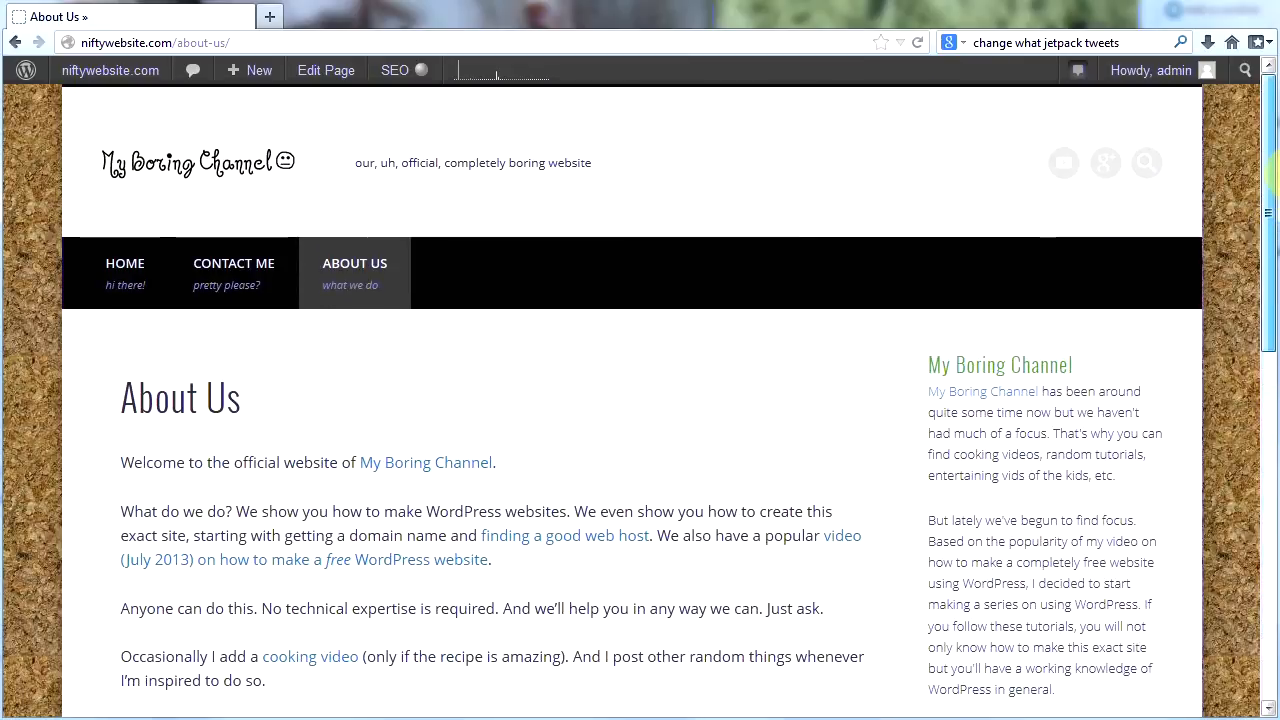
scroll(down, 3)
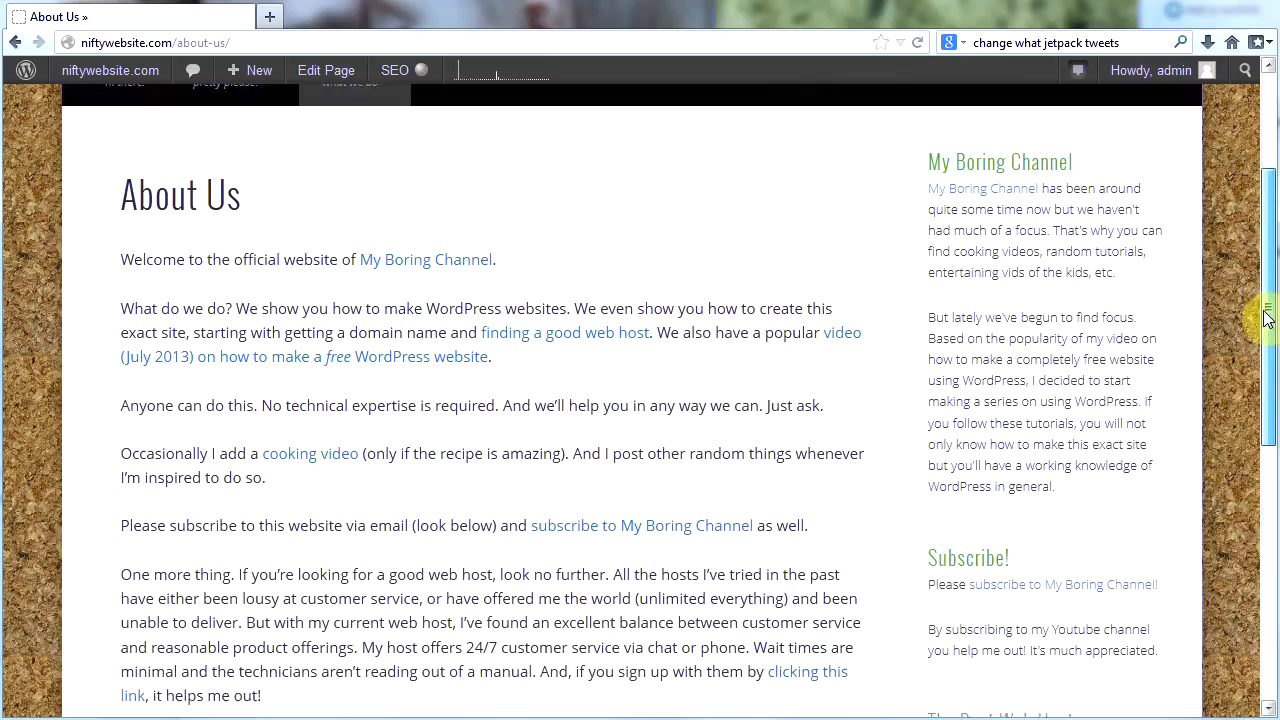
scroll(up, 3)
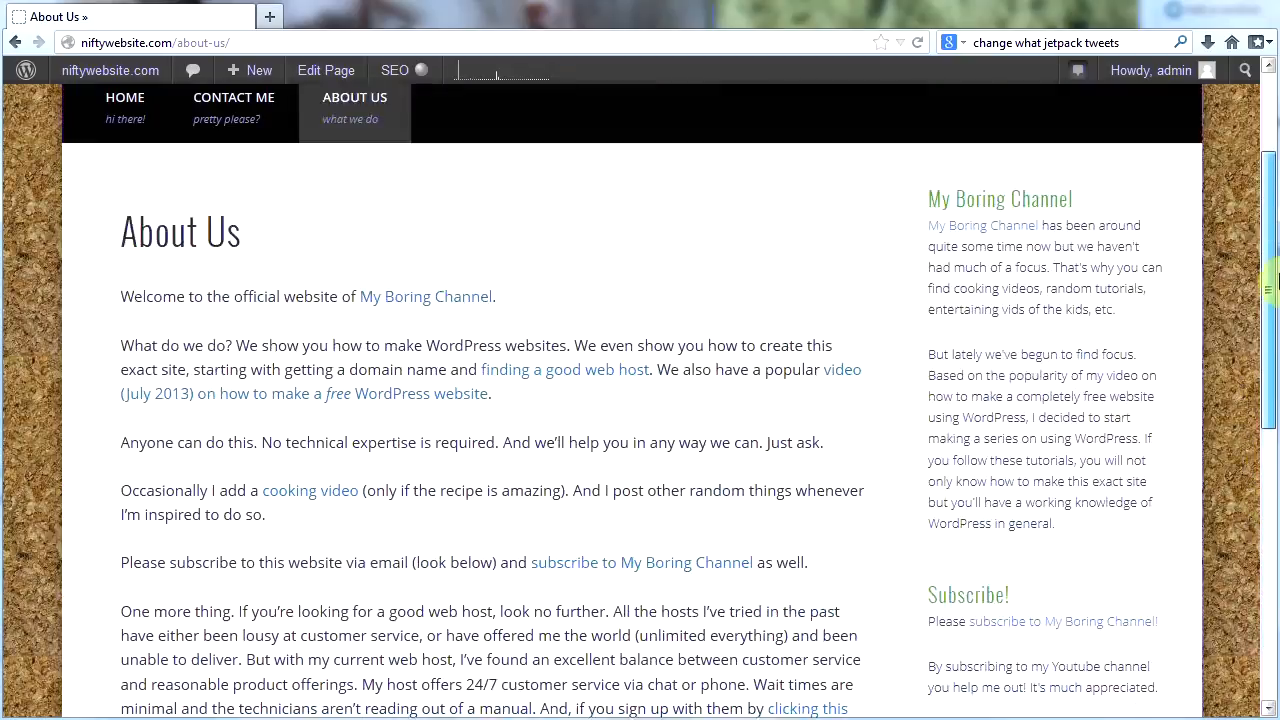
scroll(up, 3)
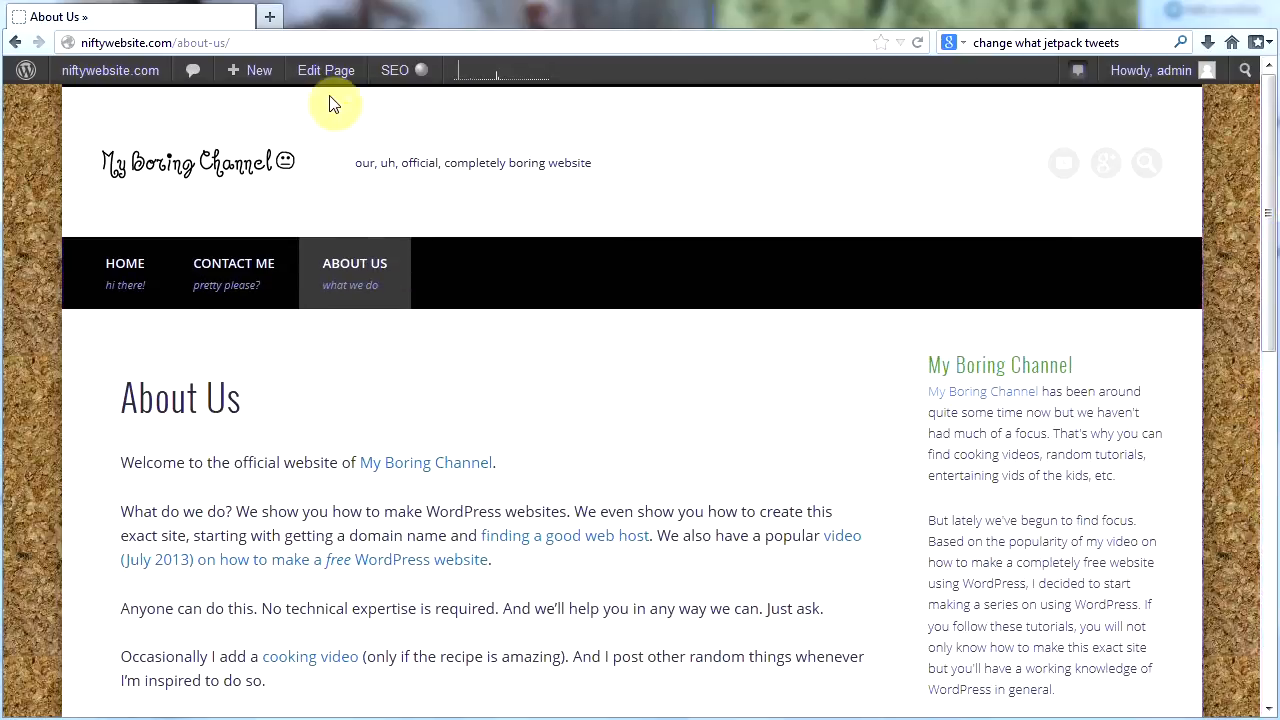
Step: Edit the About Us page, set its template to Landing Page, and save the update
click(326, 70)
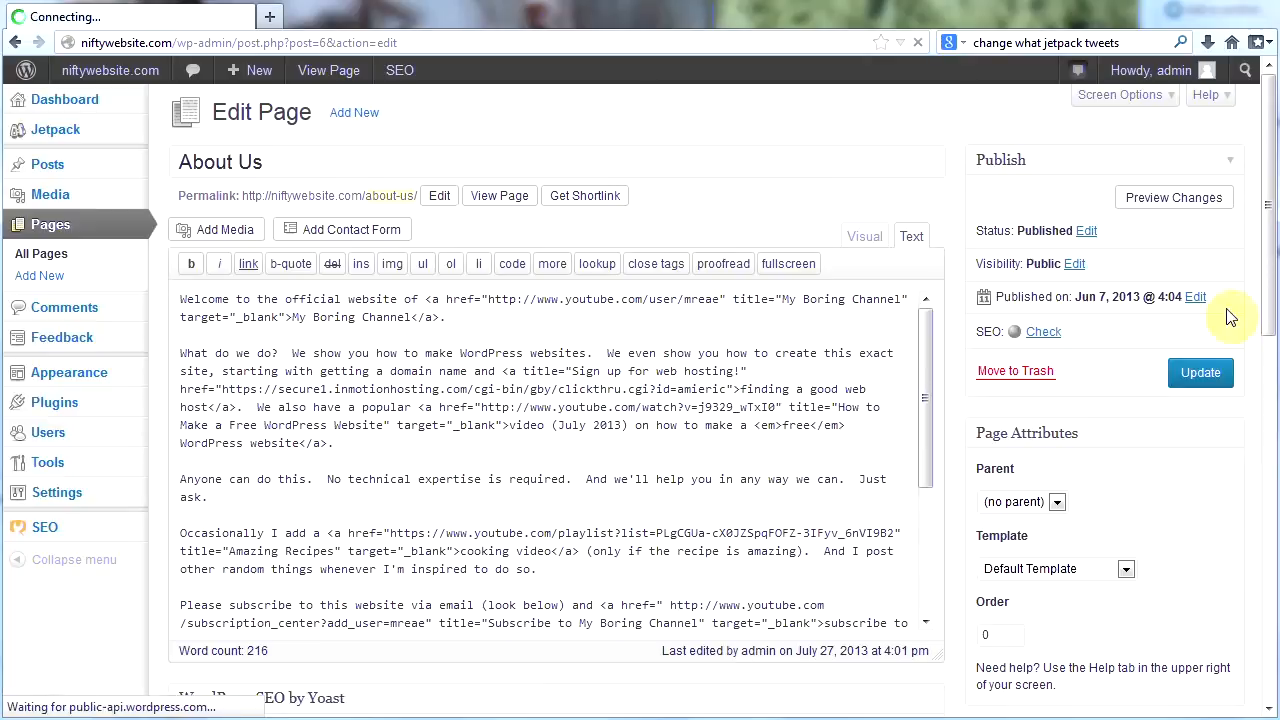
scroll(down, 3)
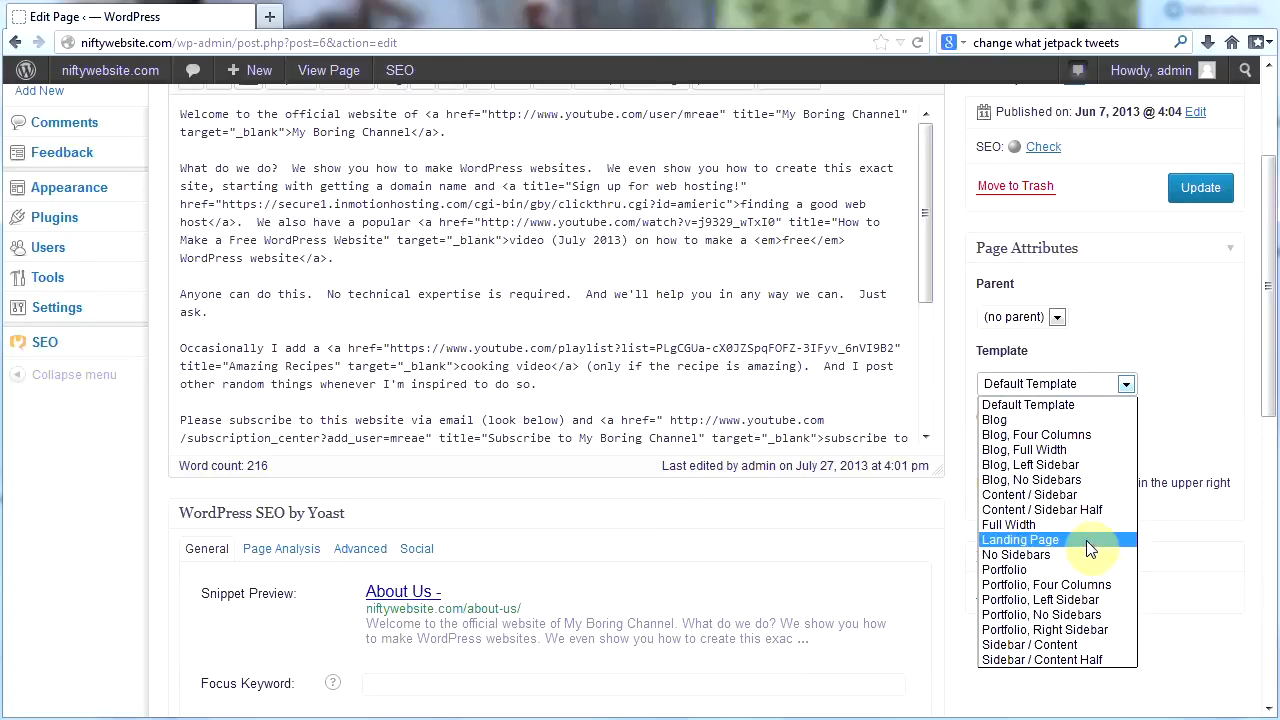
click(1020, 539)
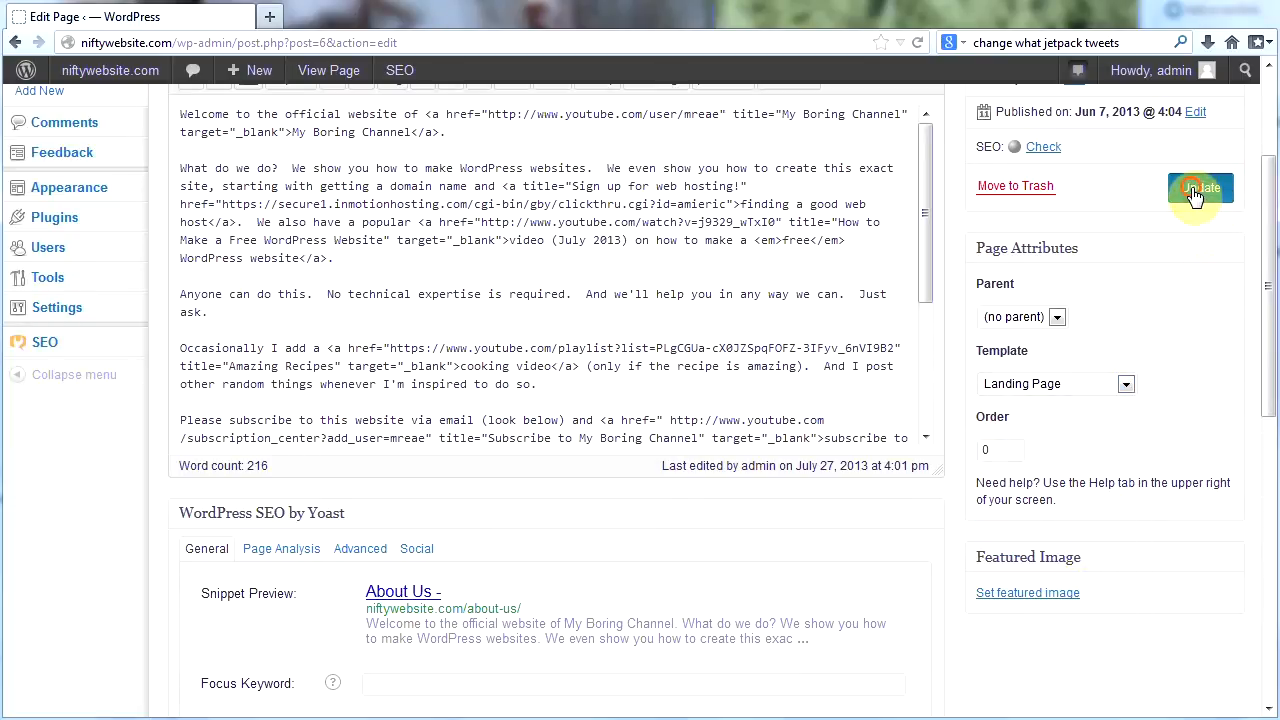
click(1200, 188)
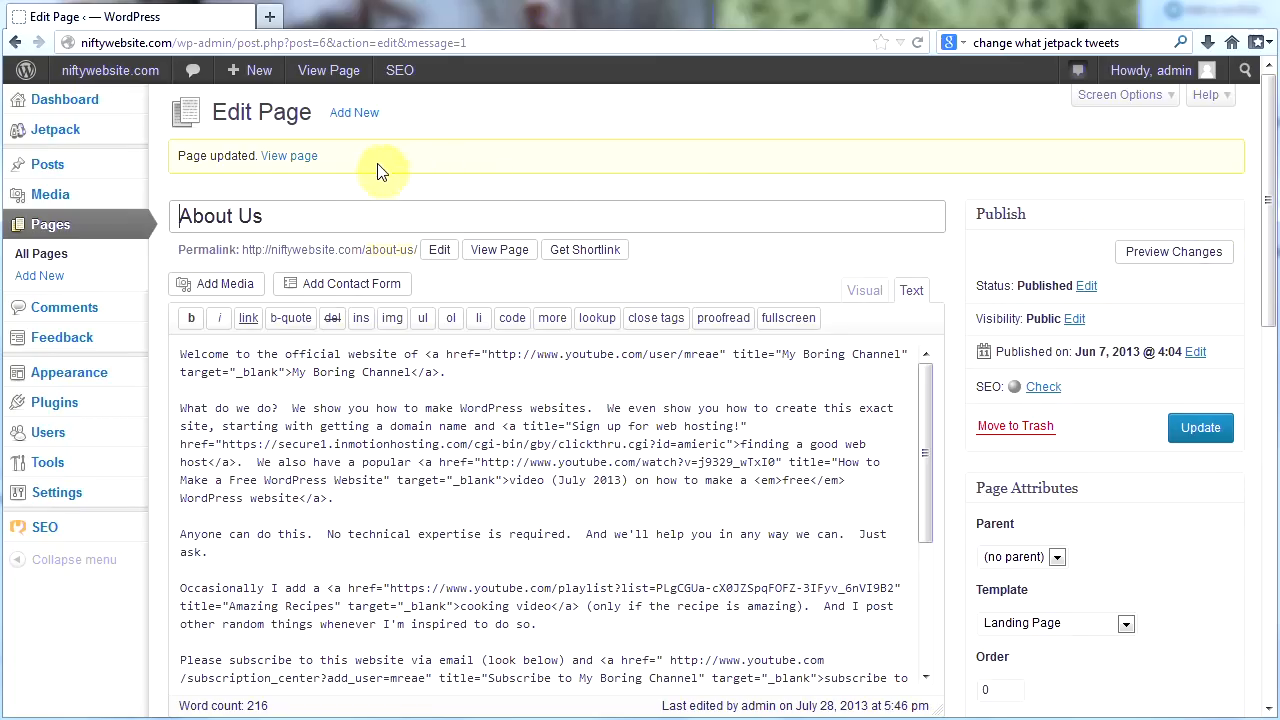
Step: View the About Us page with its header slider, then return to the editor and open the home page
click(289, 155)
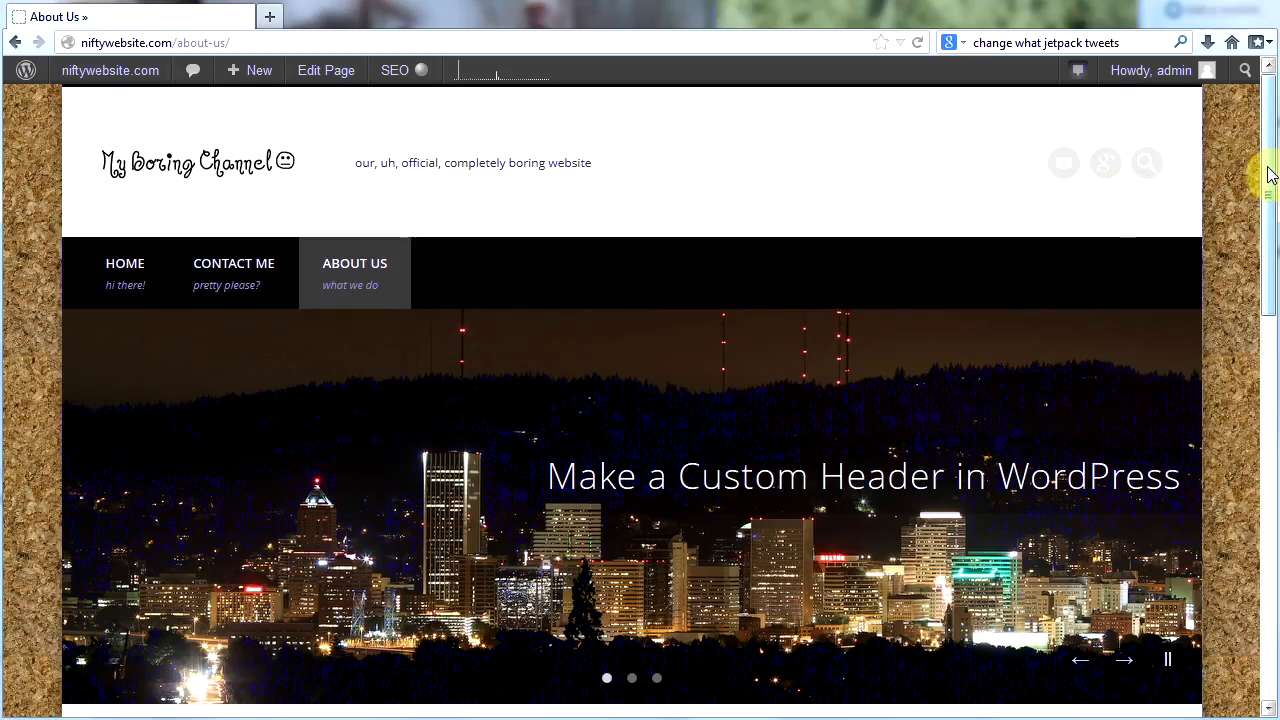
scroll(down, 3)
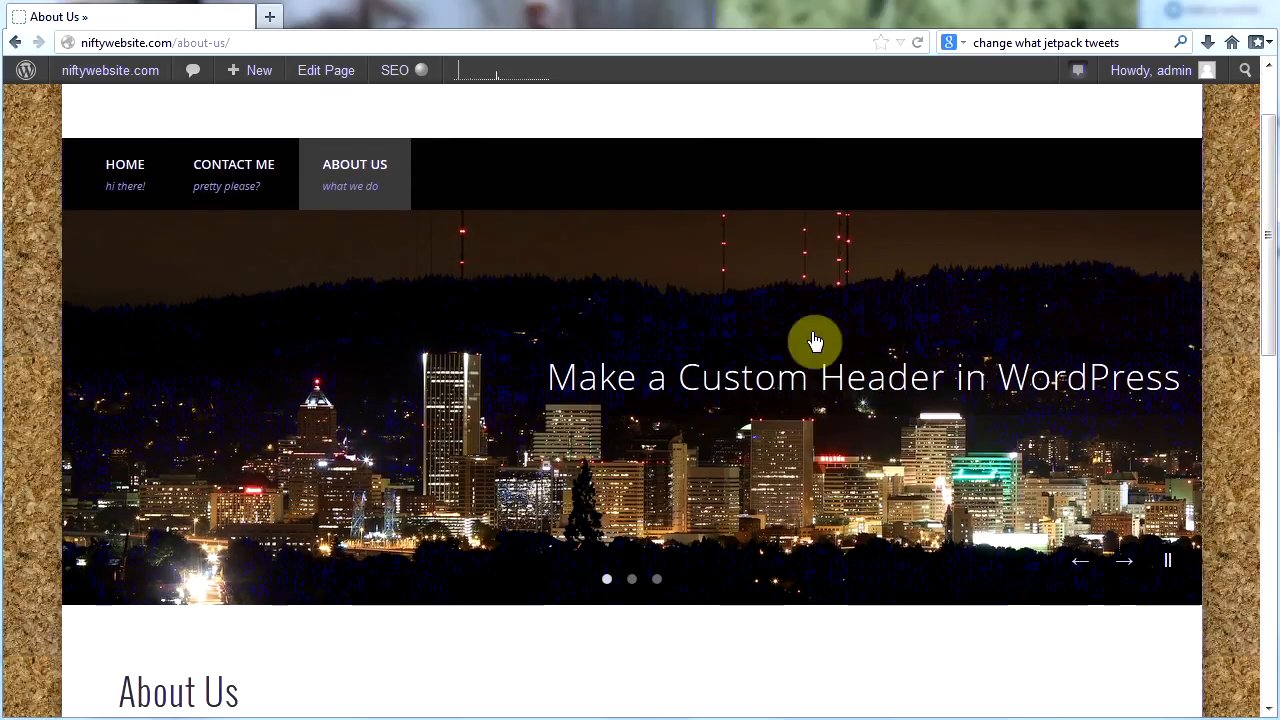
scroll(down, 3)
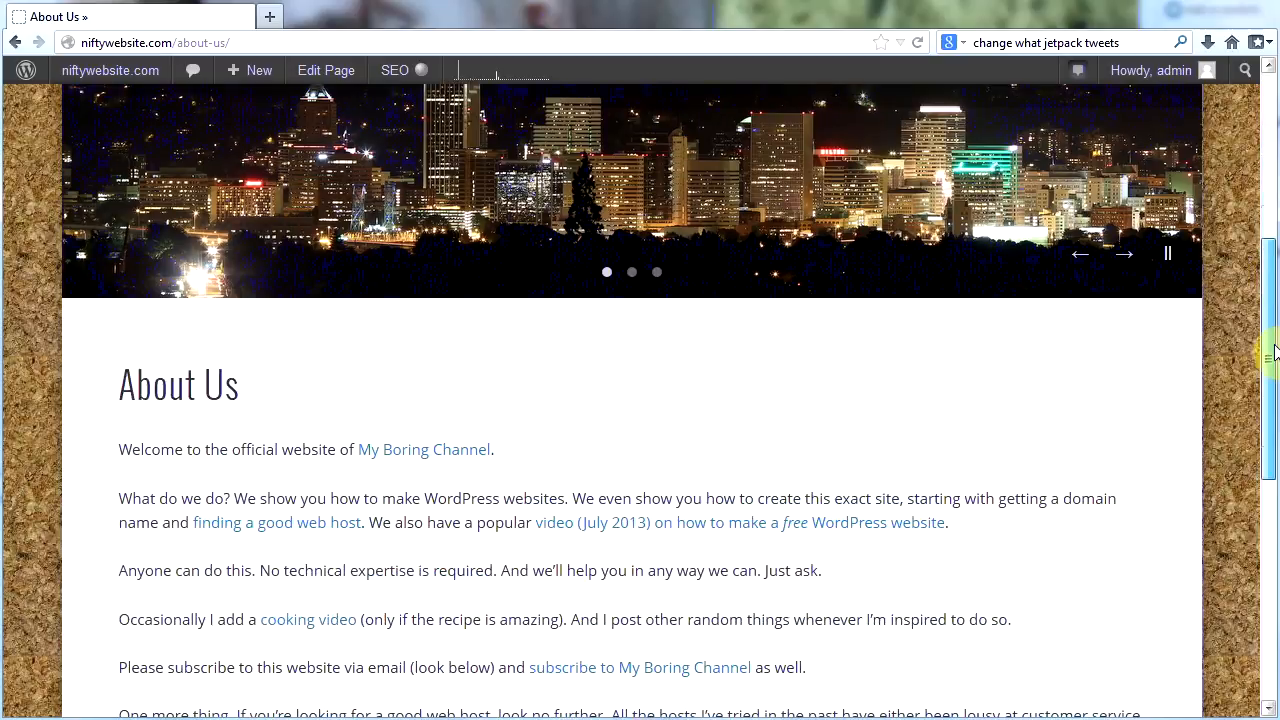
scroll(down, 3)
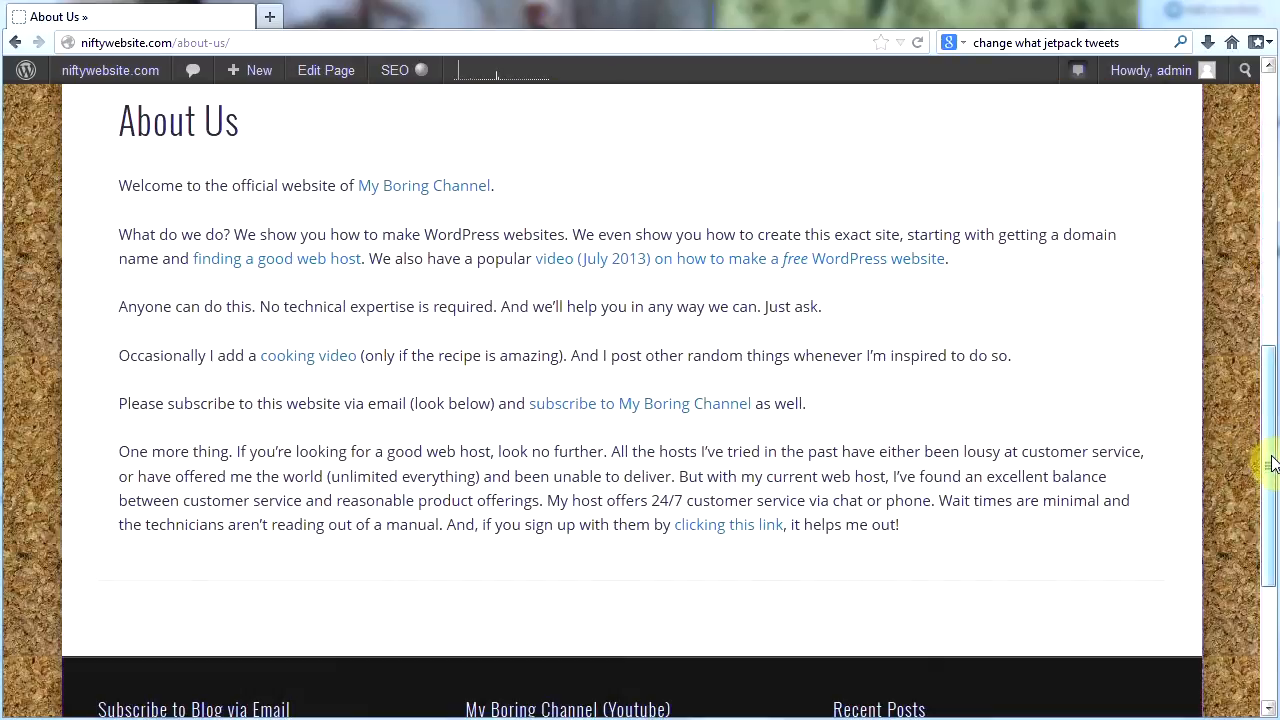
scroll(up, 3)
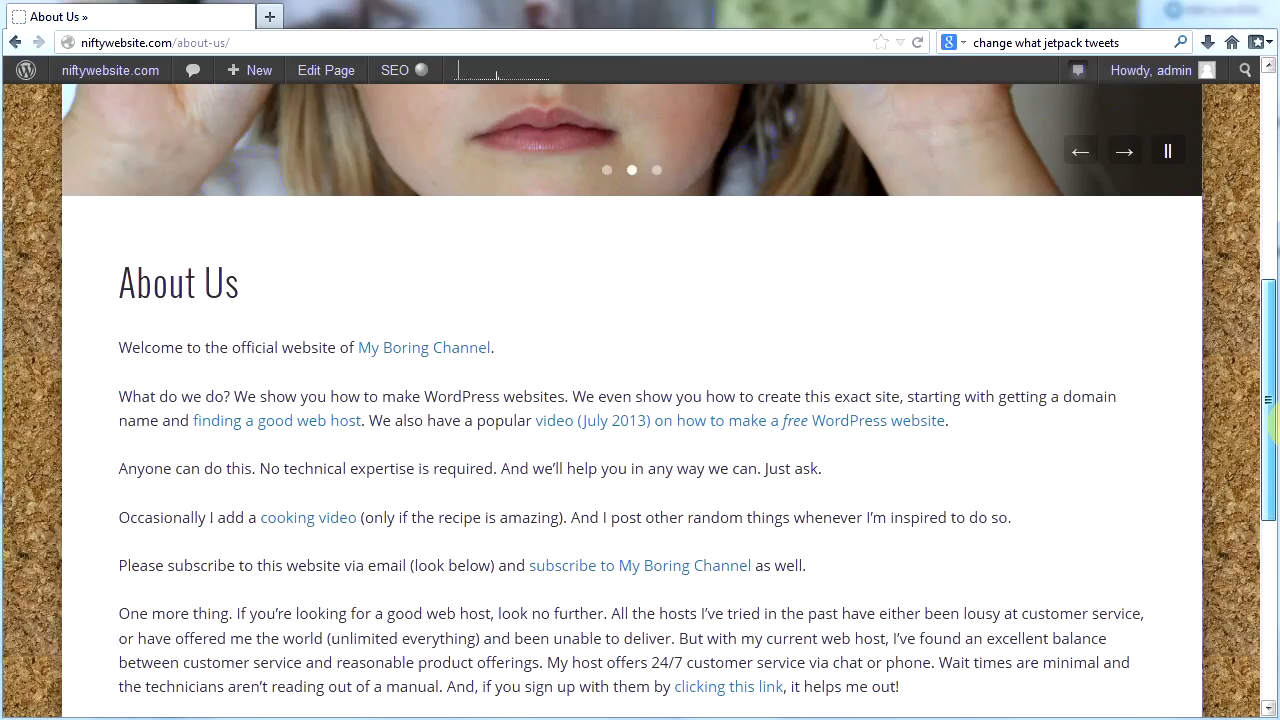
scroll(up, 3)
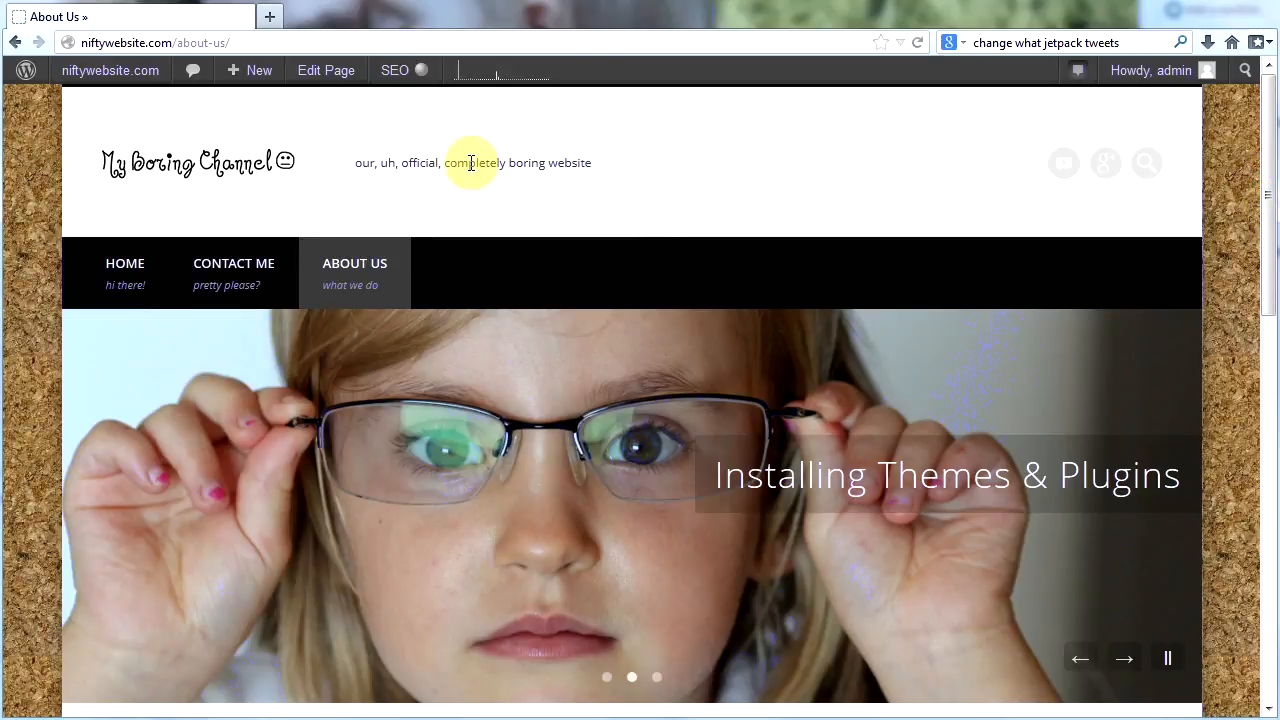
click(325, 70)
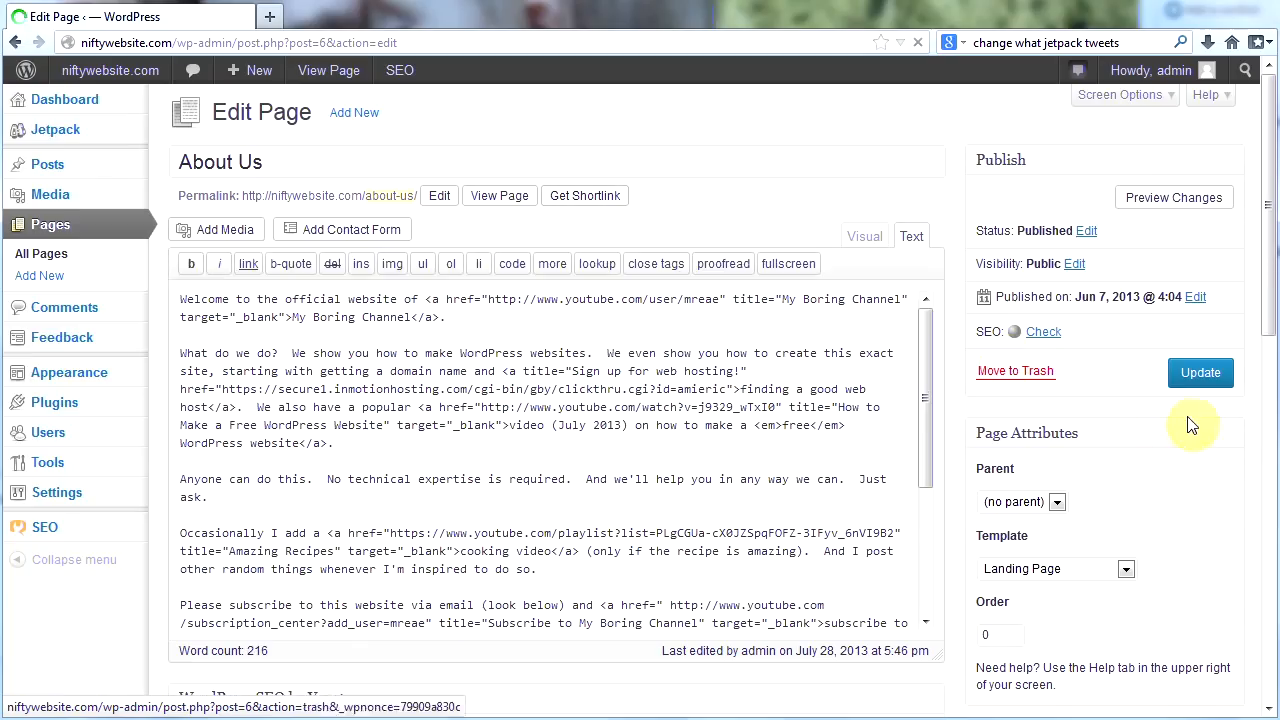
click(1124, 568)
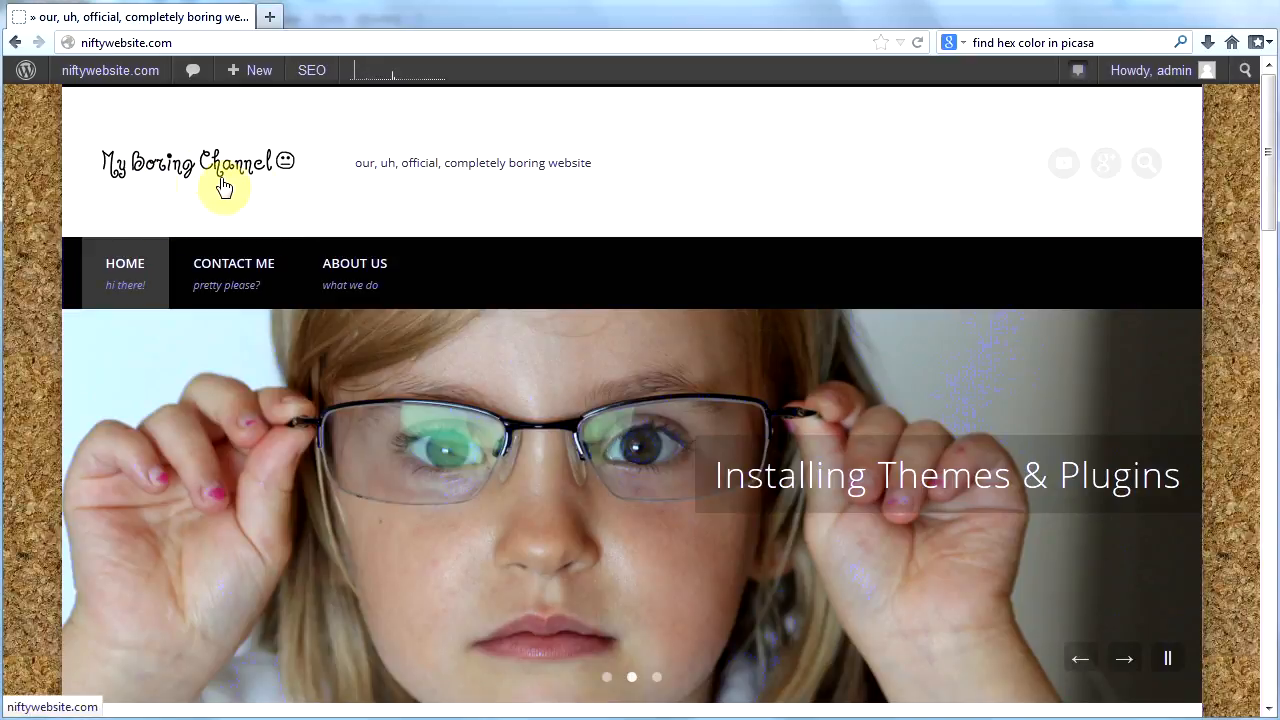
Step: Go through the admin bar to the Dashboard, then to Appearance > Themes
click(110, 70)
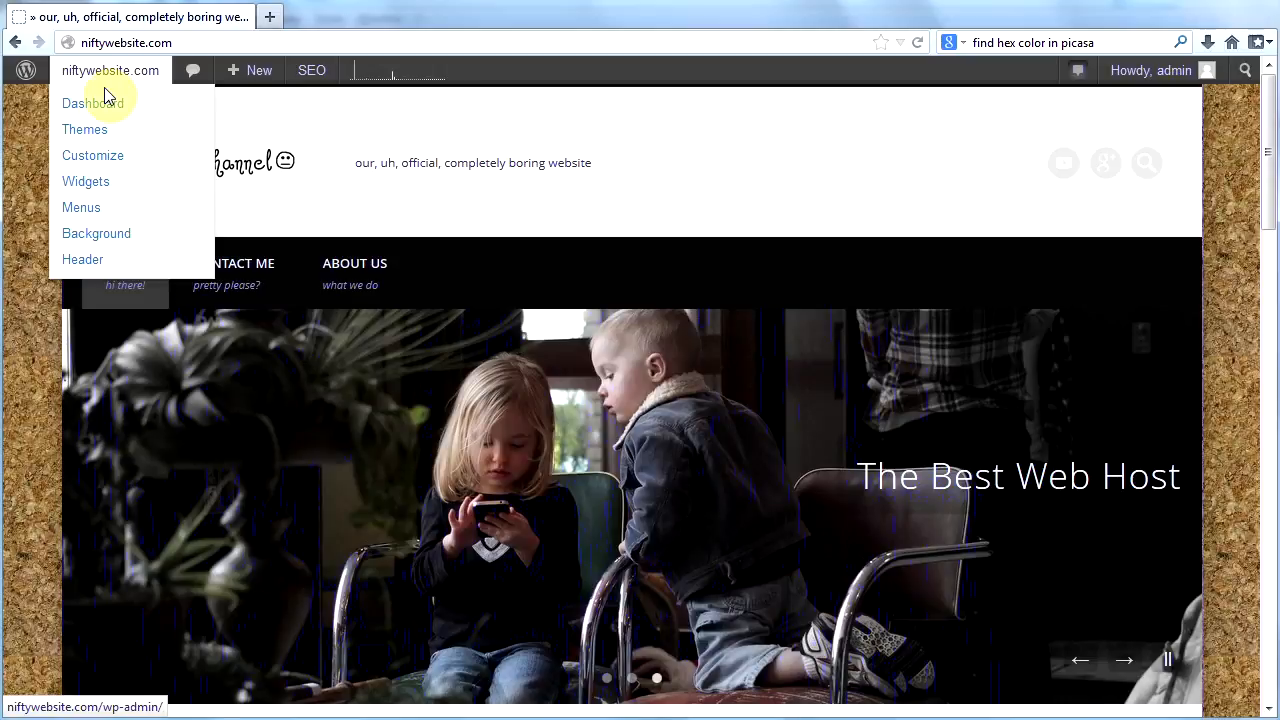
click(91, 103)
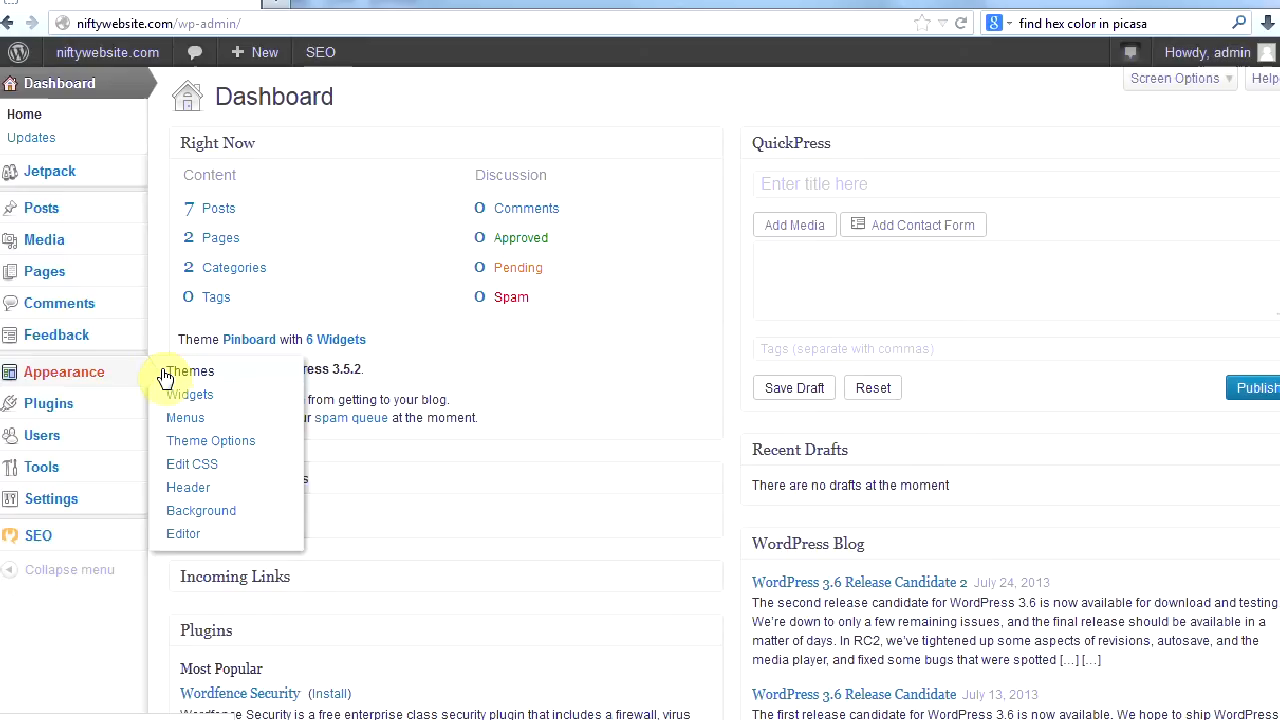
click(190, 371)
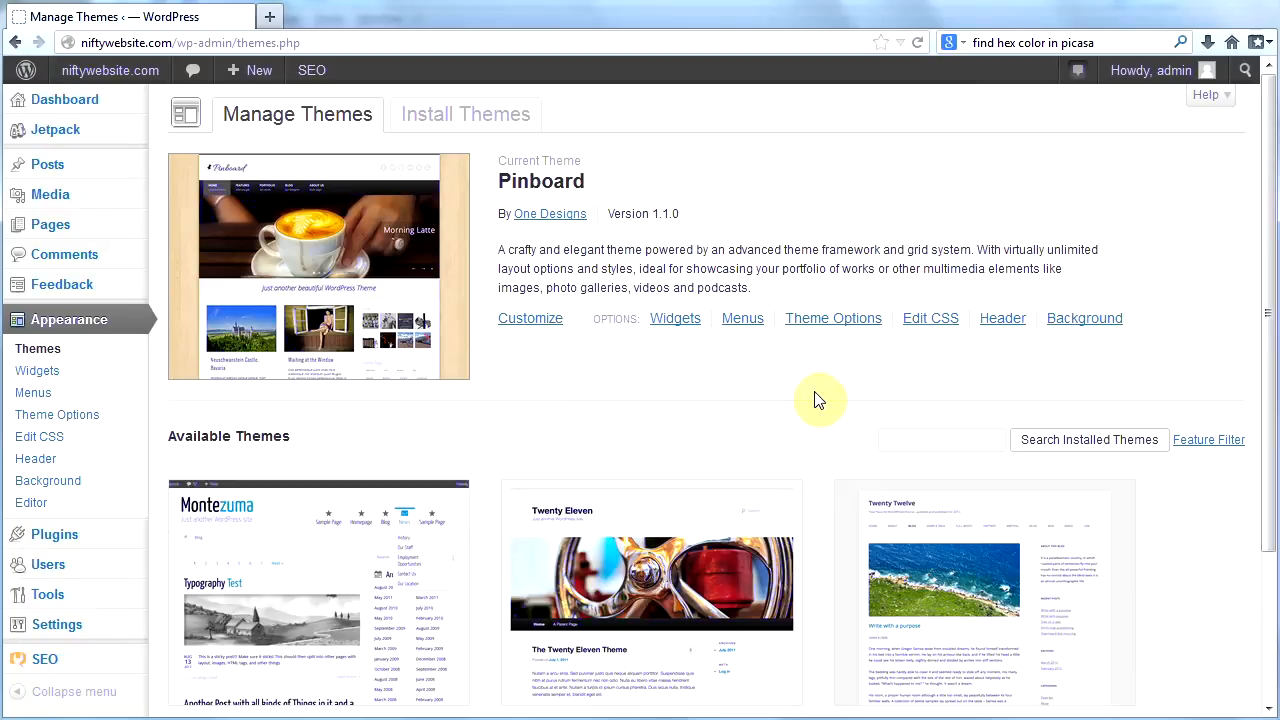
mouse_move(580, 230)
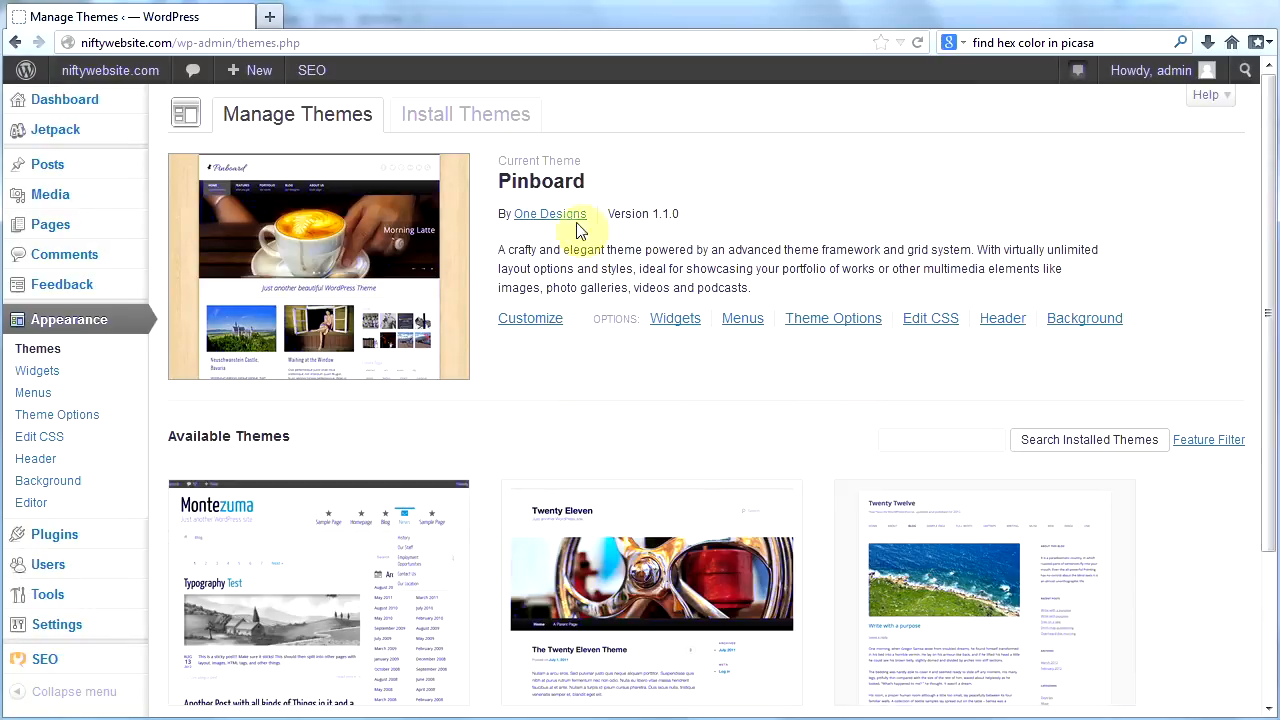
mouse_move(765, 358)
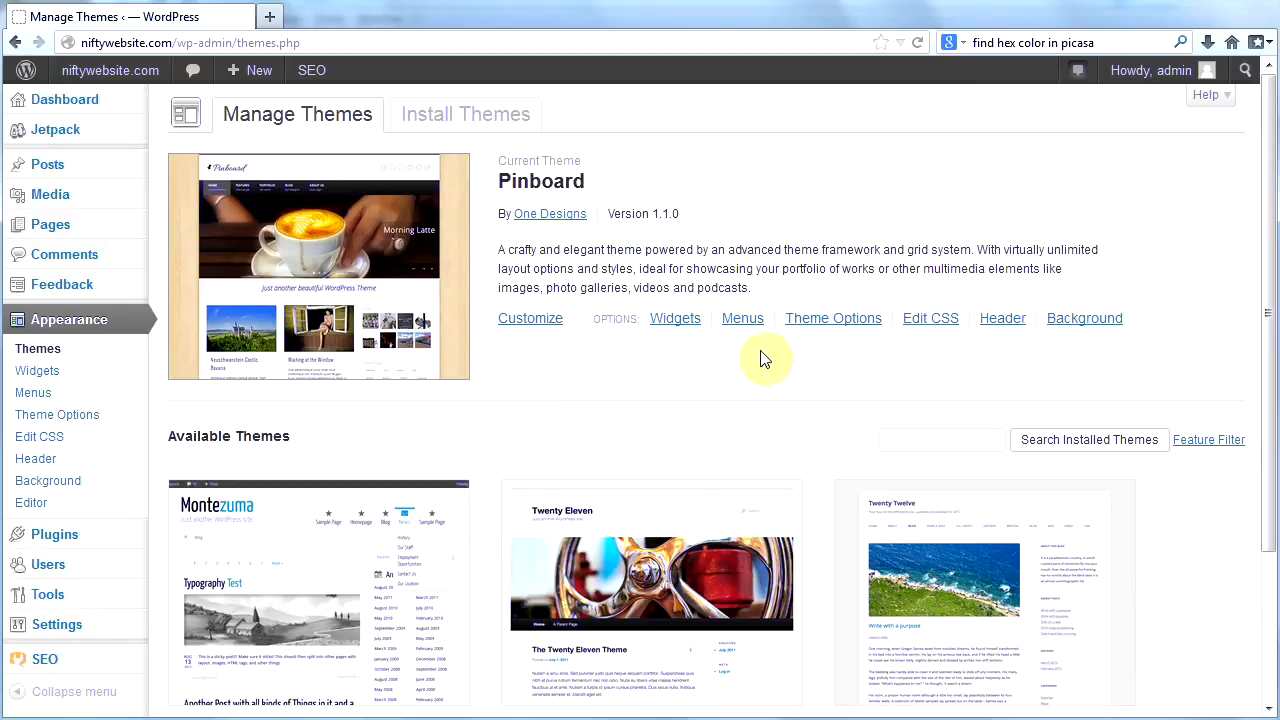
mouse_move(1021, 335)
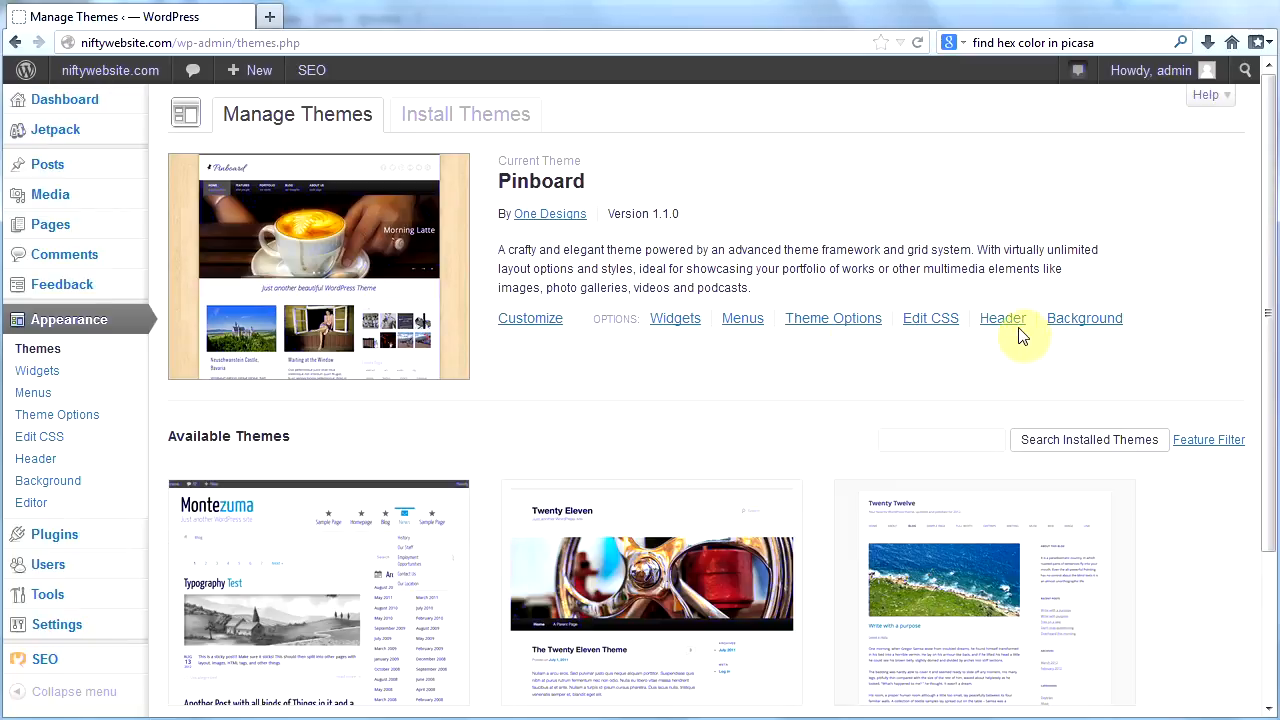
click(1002, 318)
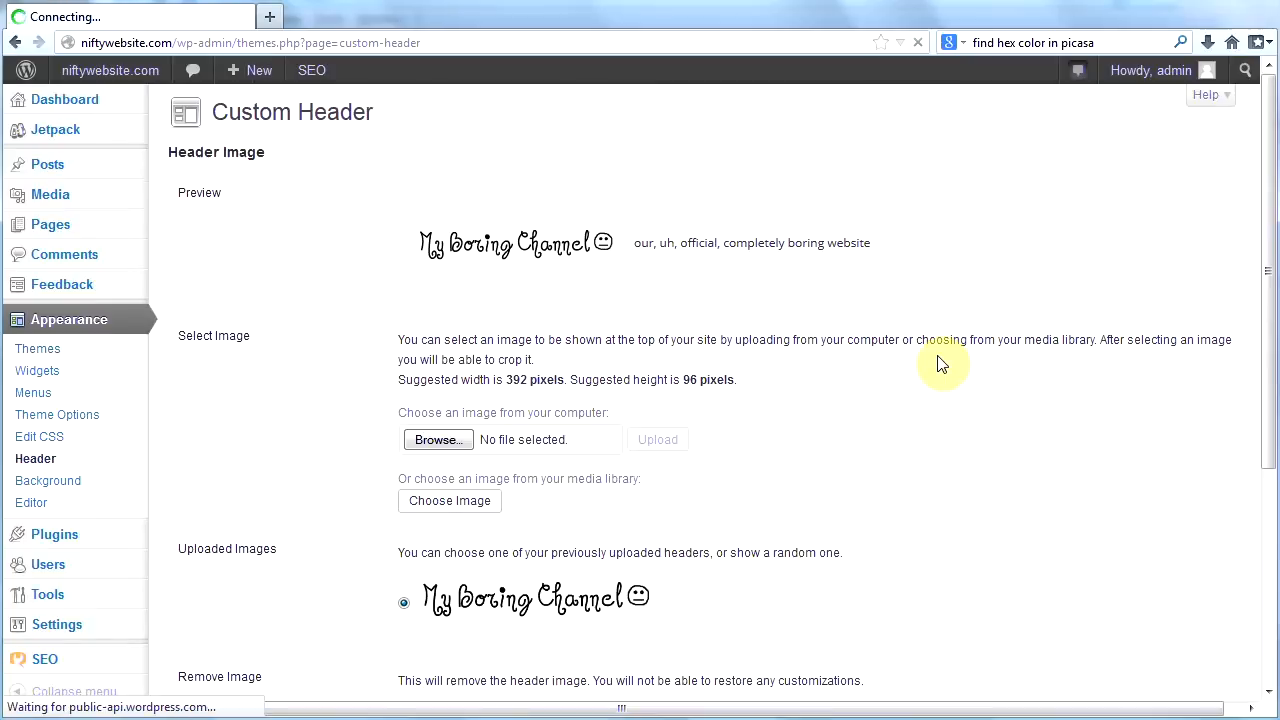
mouse_move(450, 390)
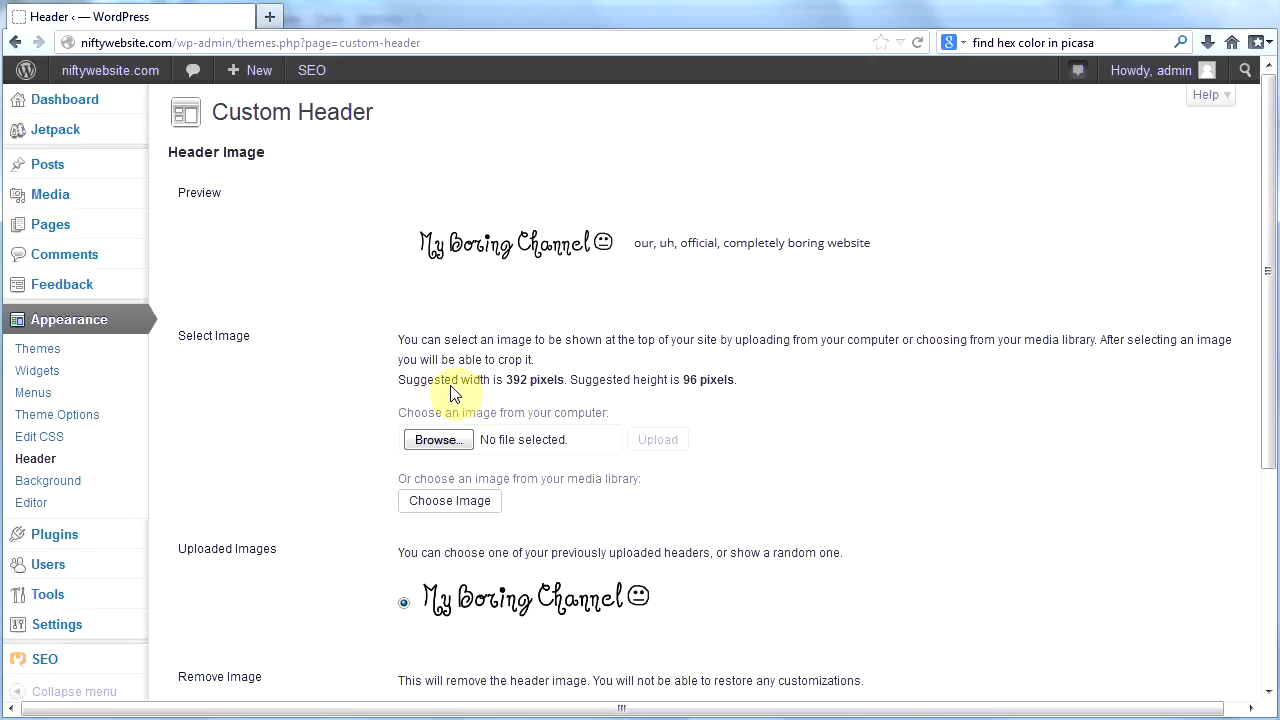
mouse_move(510, 388)
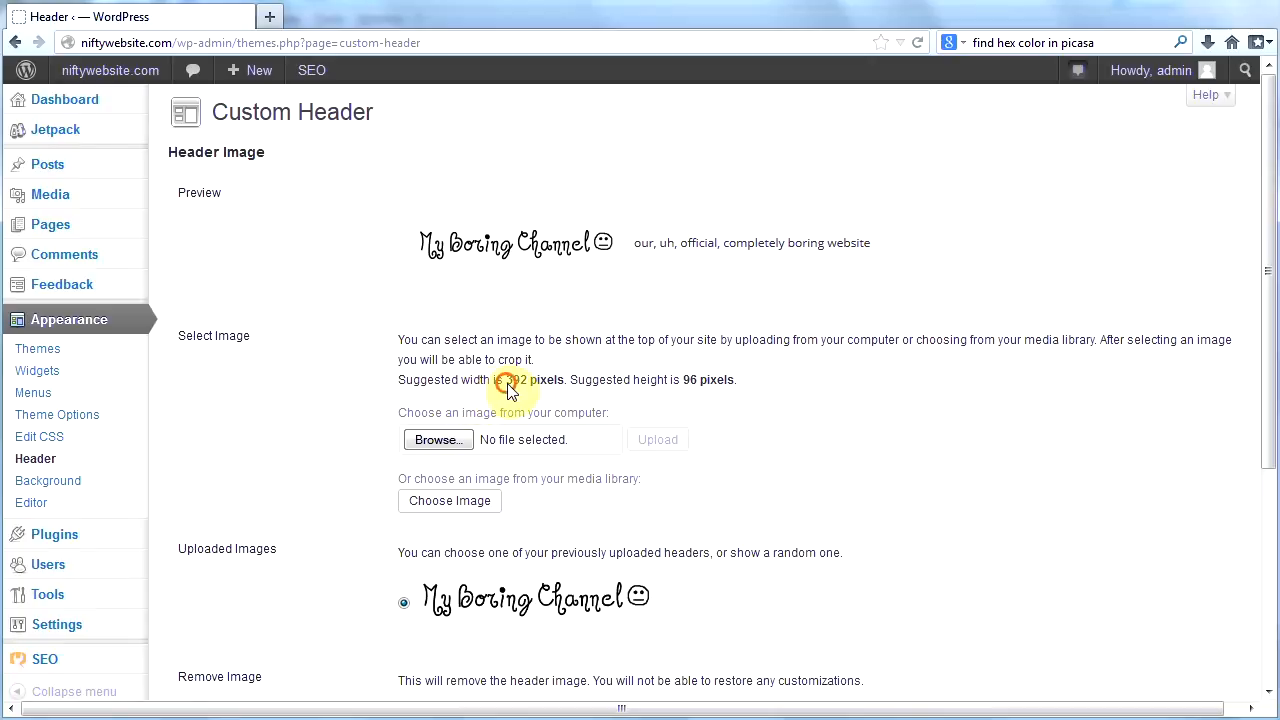
drag(510, 379, 730, 379)
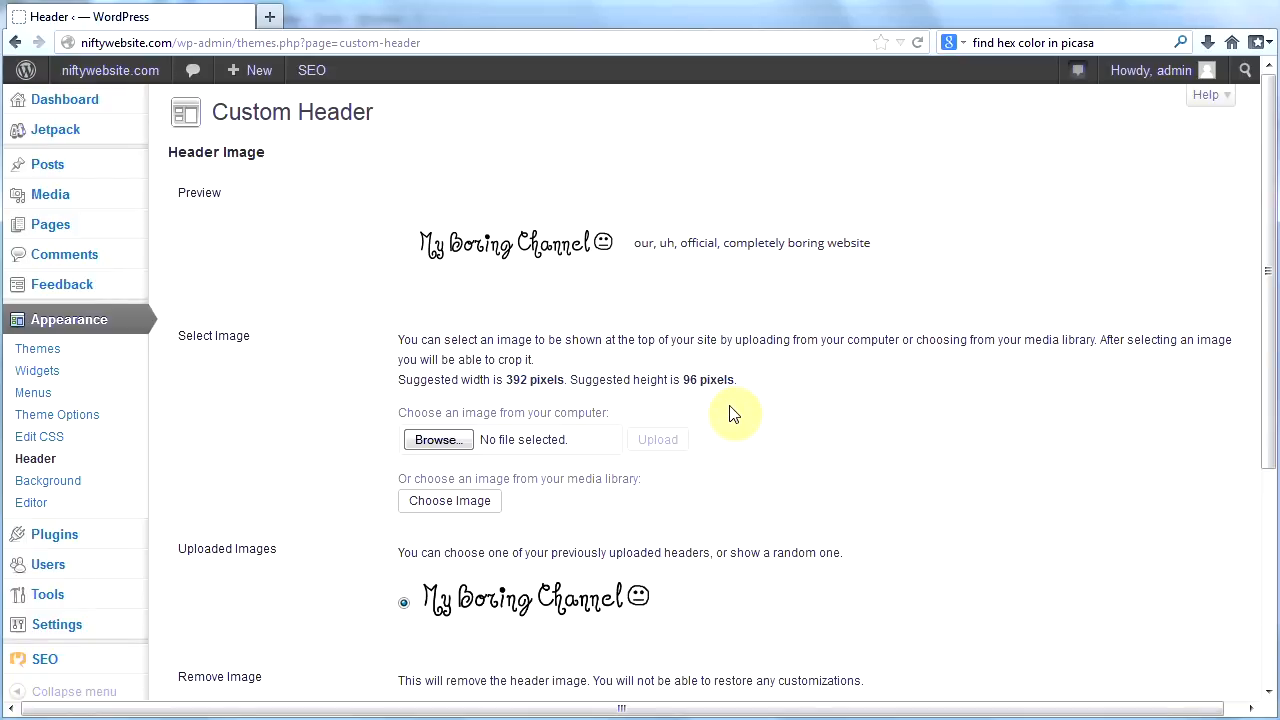
mouse_move(675, 400)
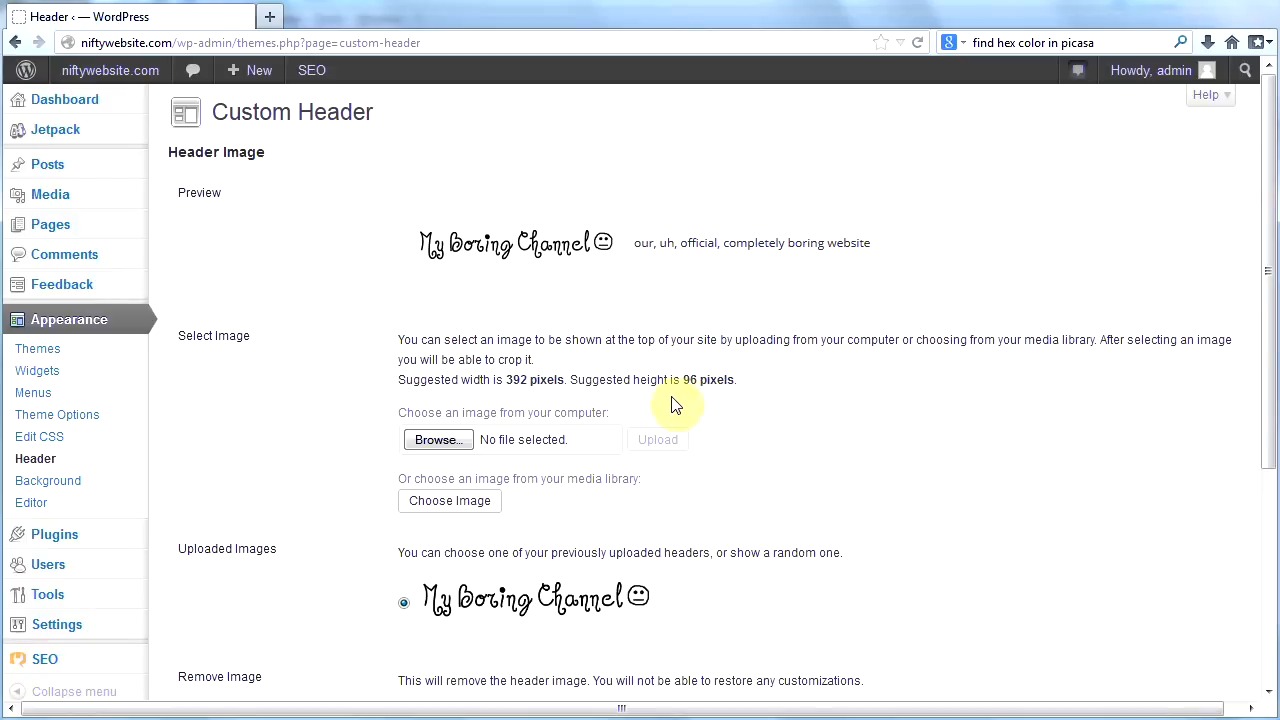
mouse_move(588, 390)
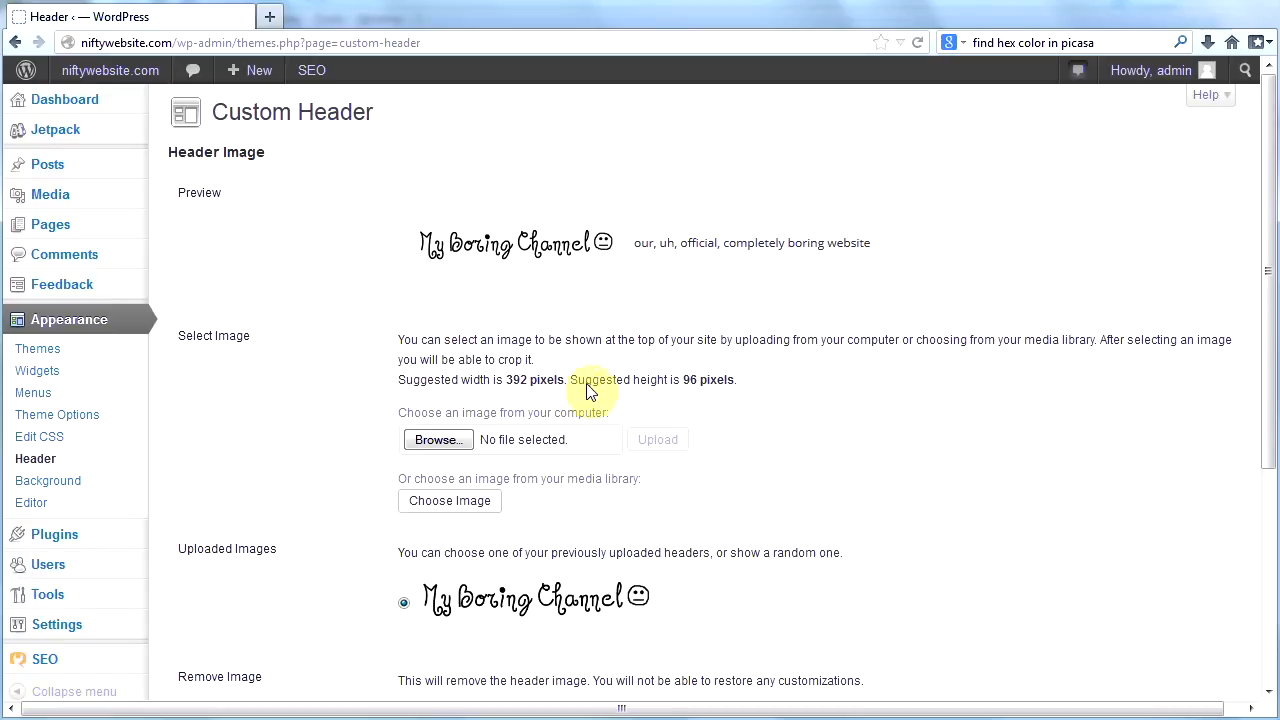
mouse_move(490, 410)
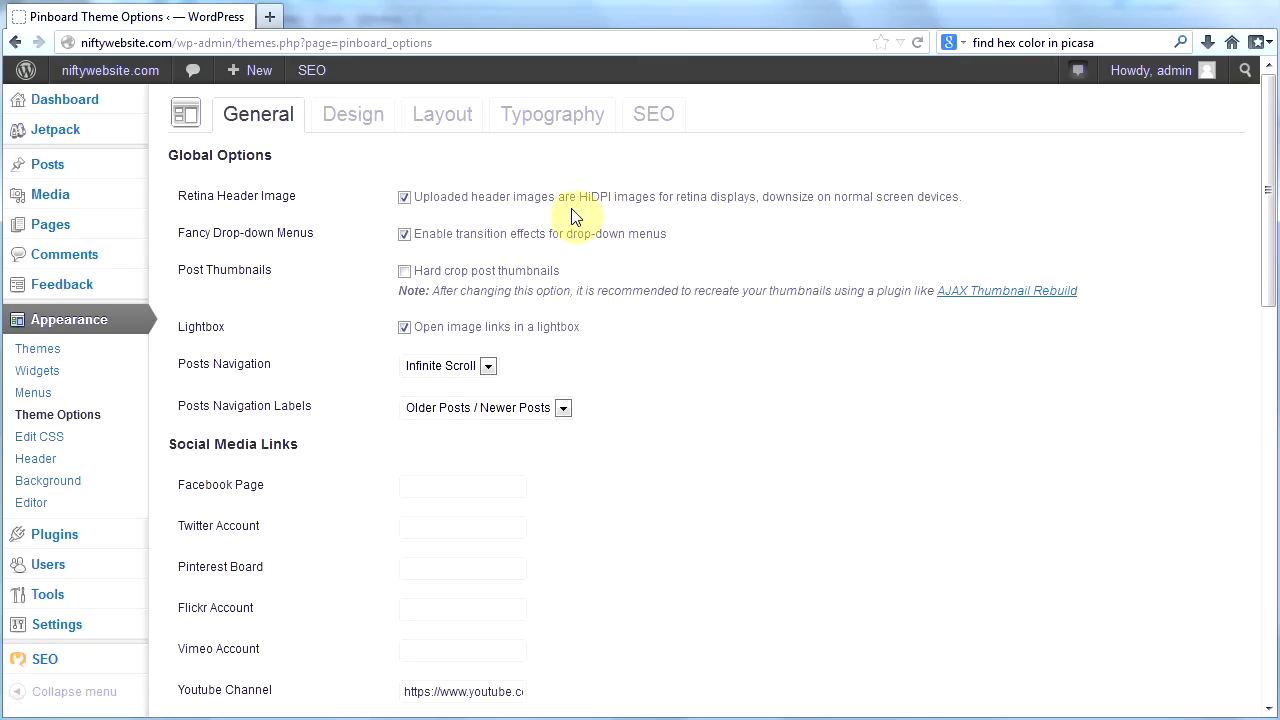
mouse_move(640, 218)
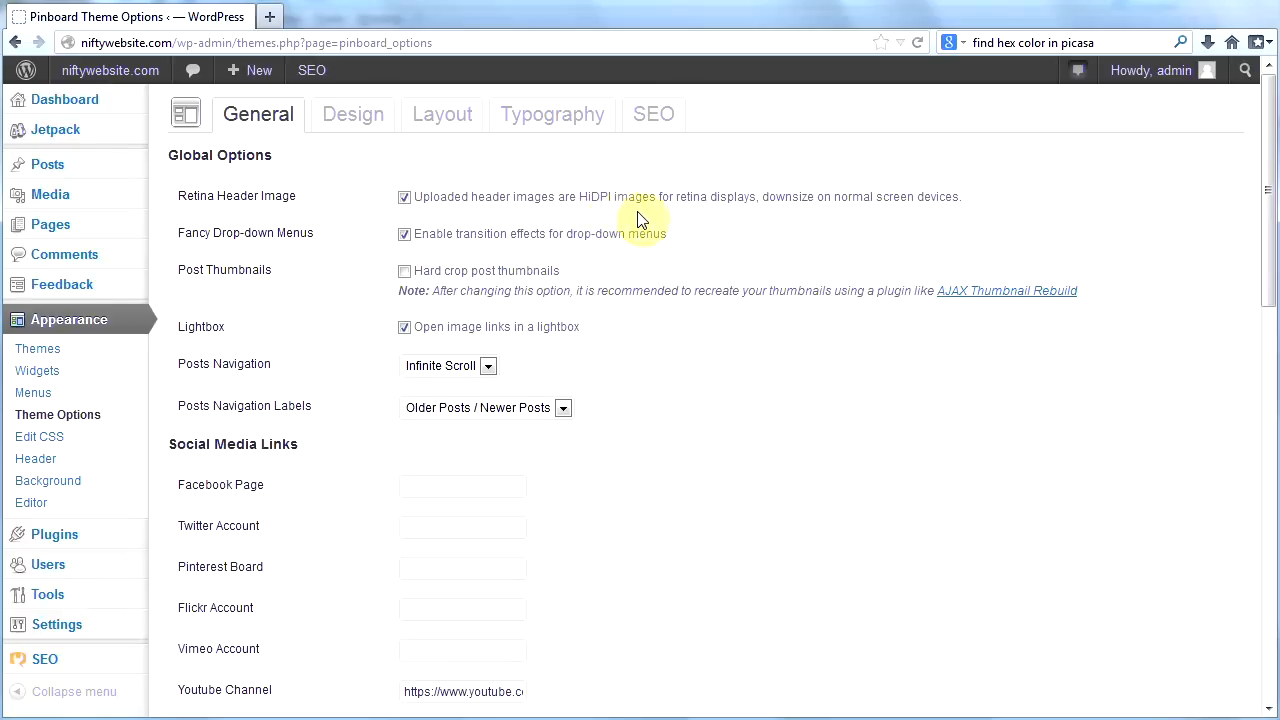
mouse_move(420, 213)
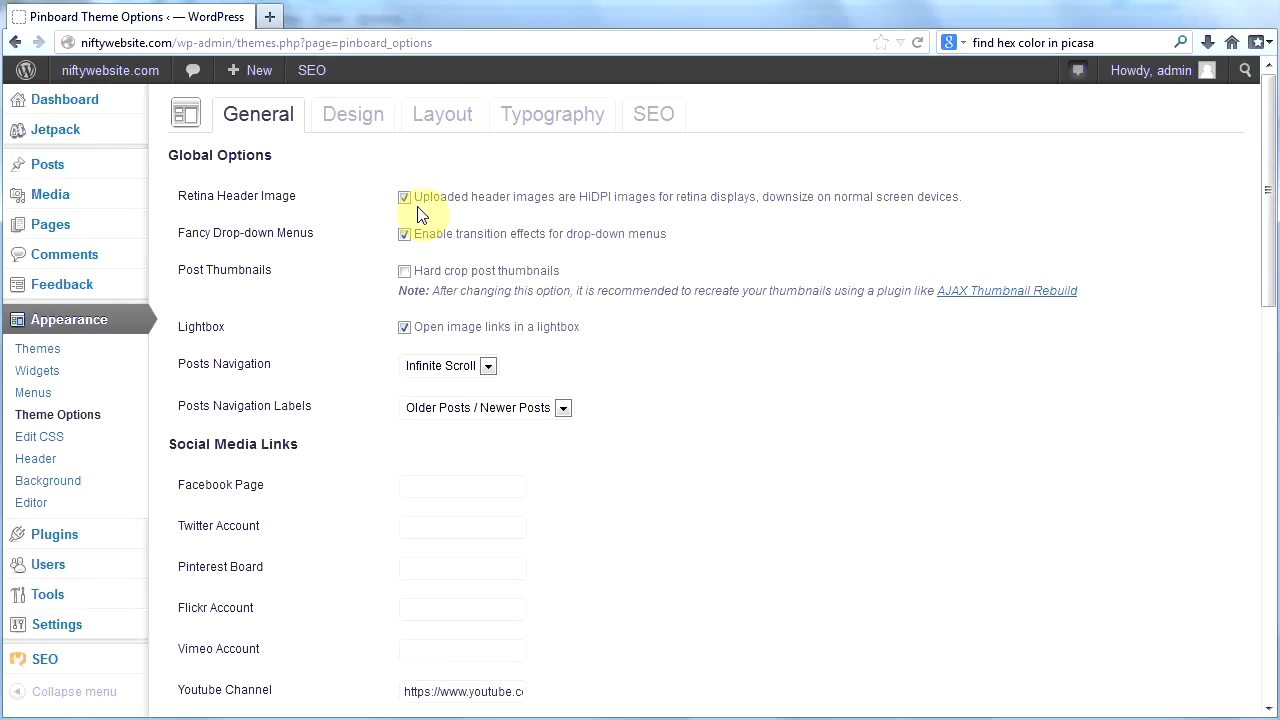
mouse_move(424, 231)
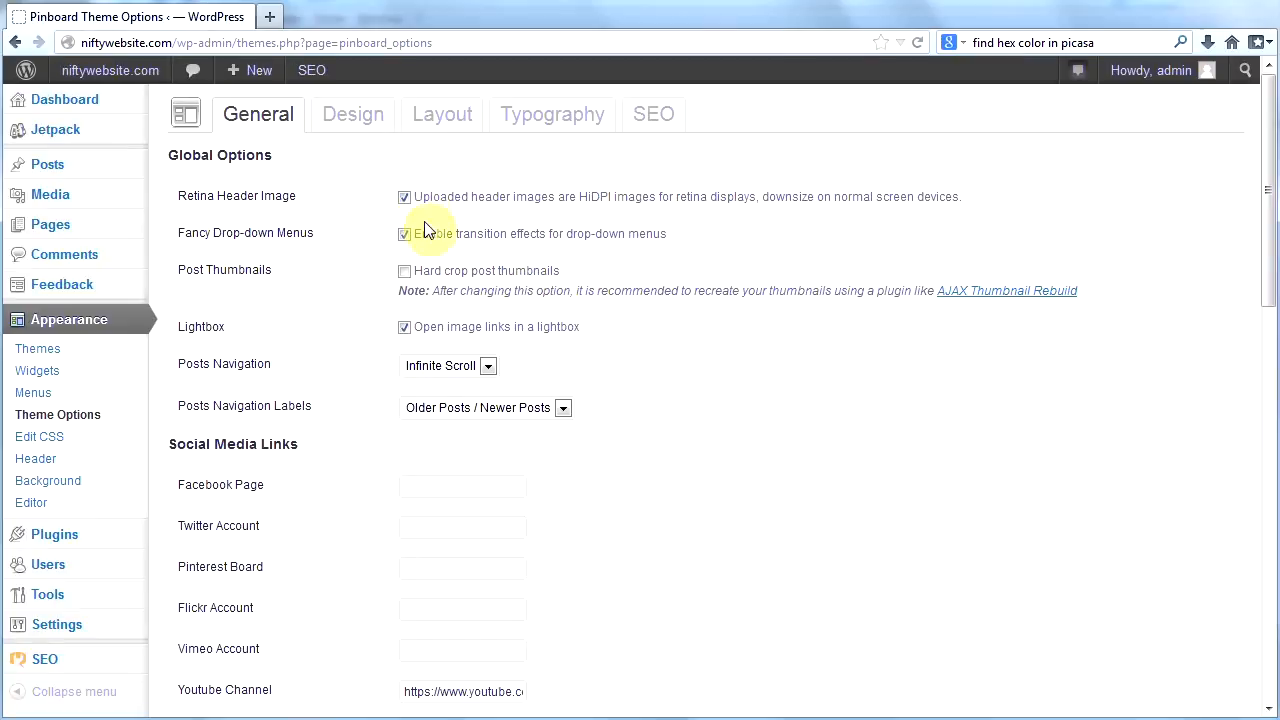
mouse_move(155, 397)
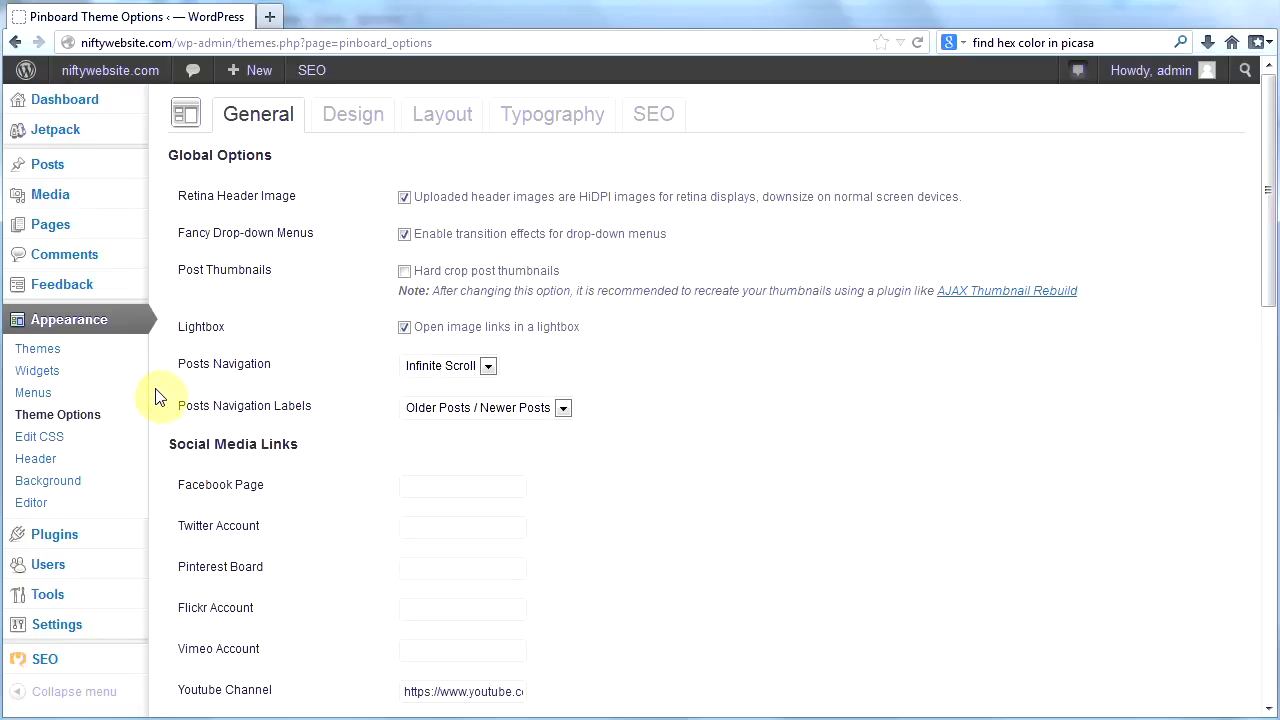
Step: Return to Appearance > Header to see the My Boring Channel header image
click(35, 458)
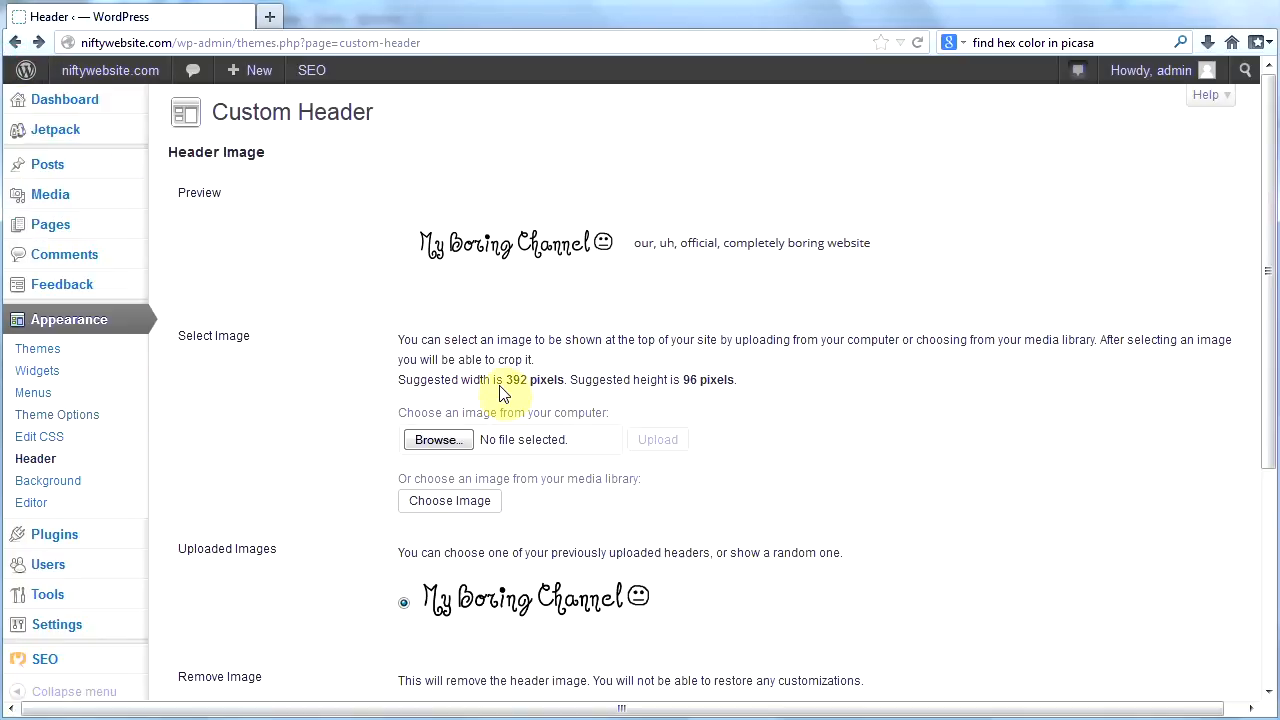
mouse_move(671, 402)
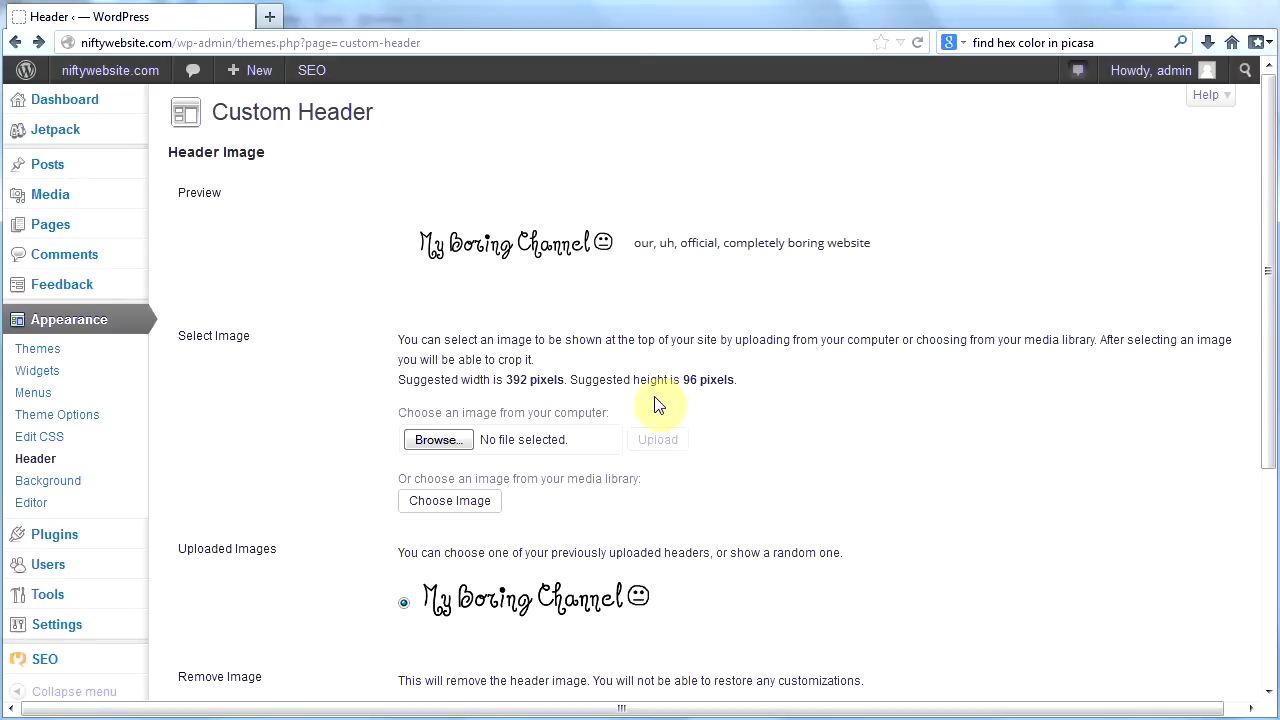
mouse_move(603, 390)
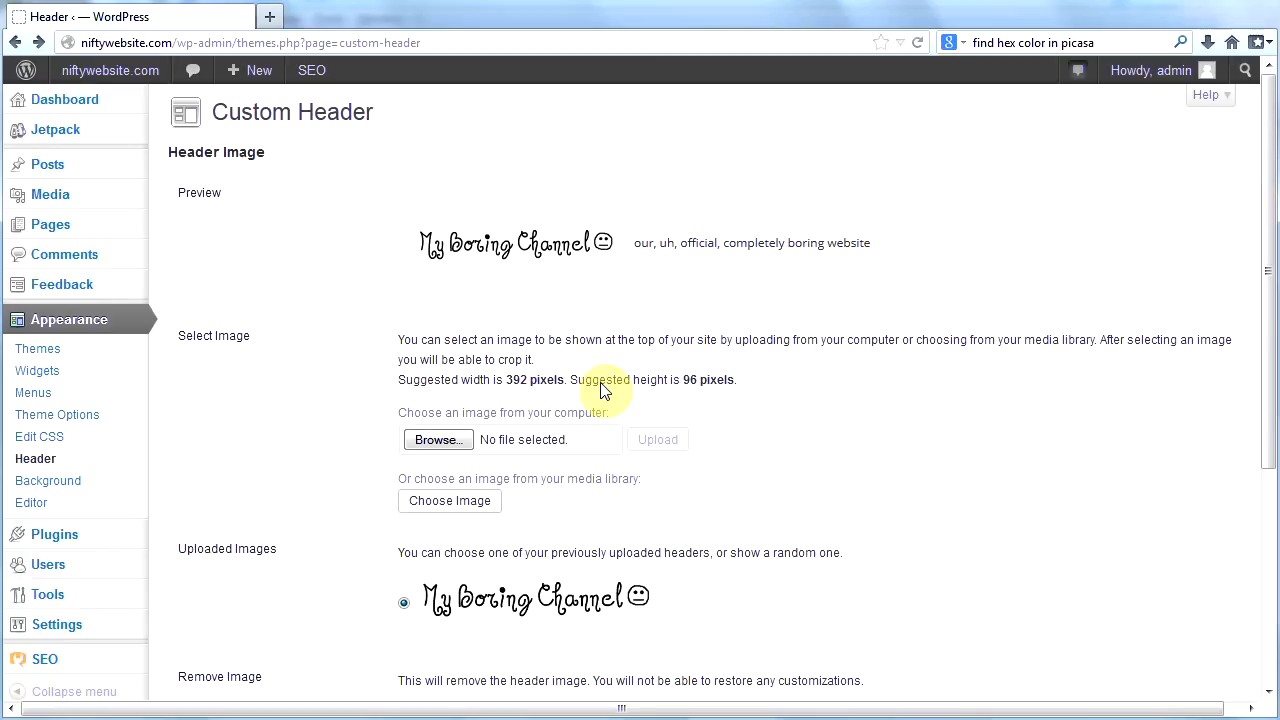
mouse_move(532, 613)
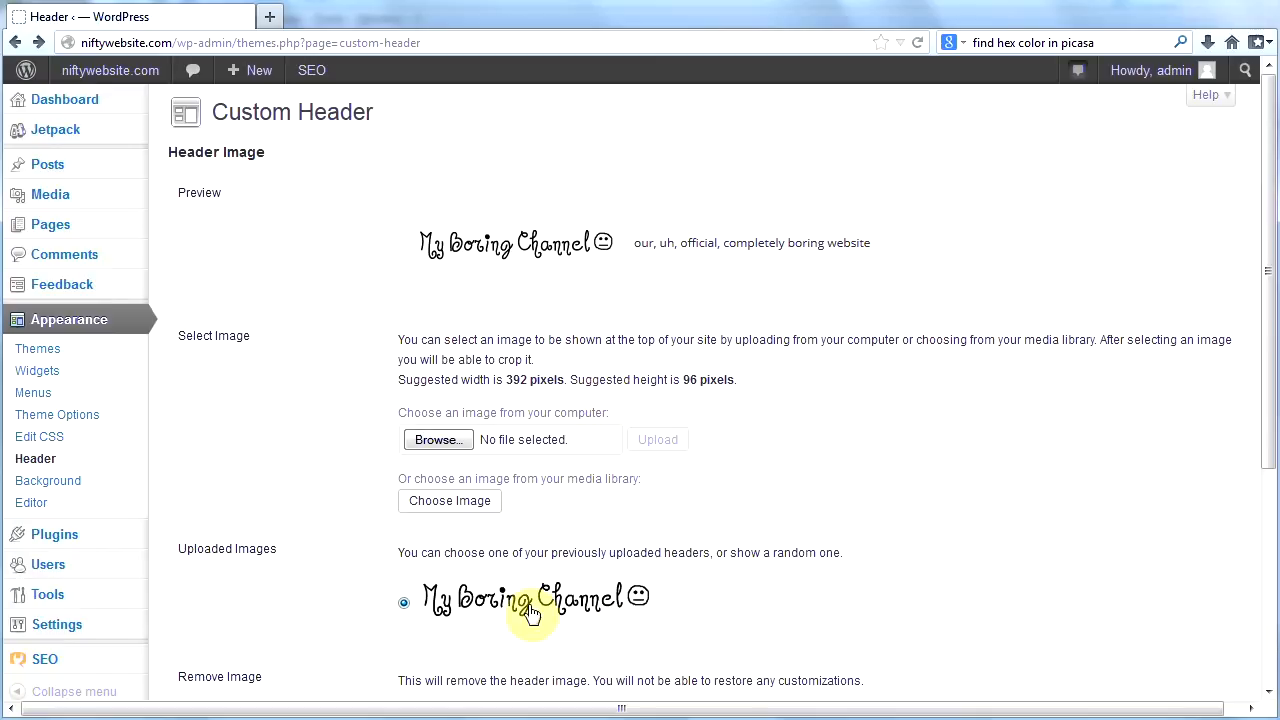
mouse_move(550, 600)
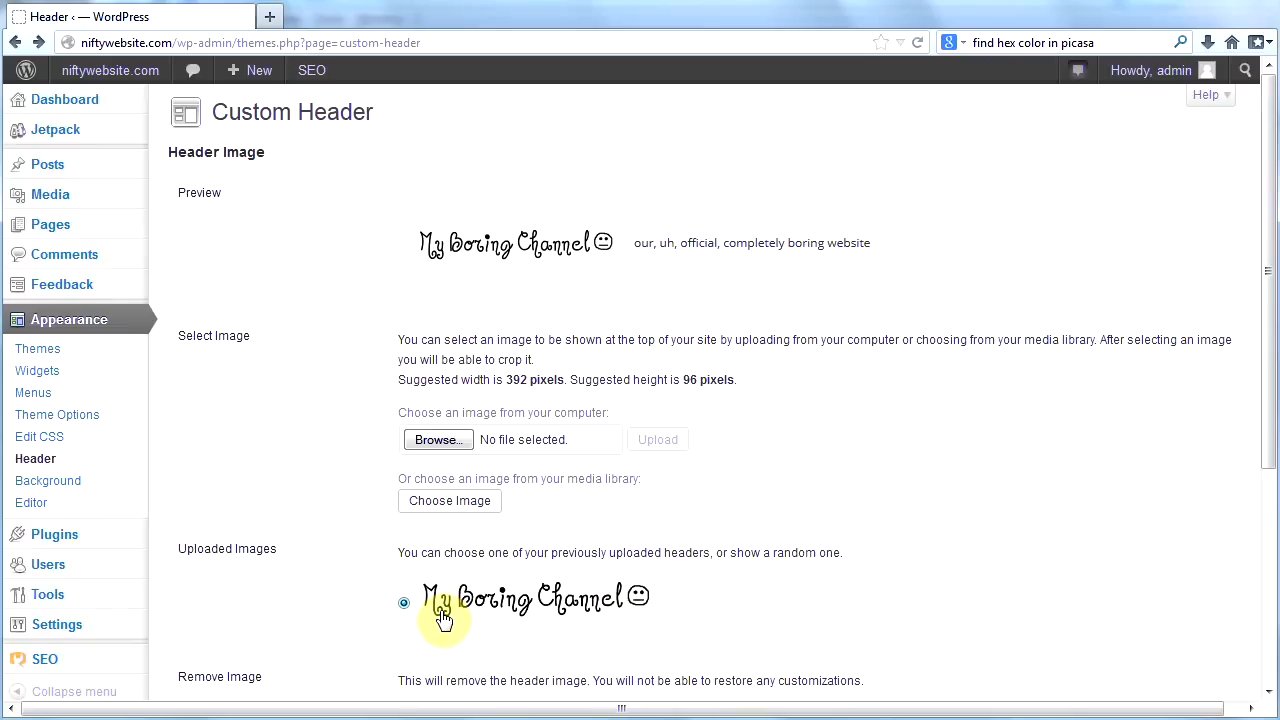
mouse_move(513, 615)
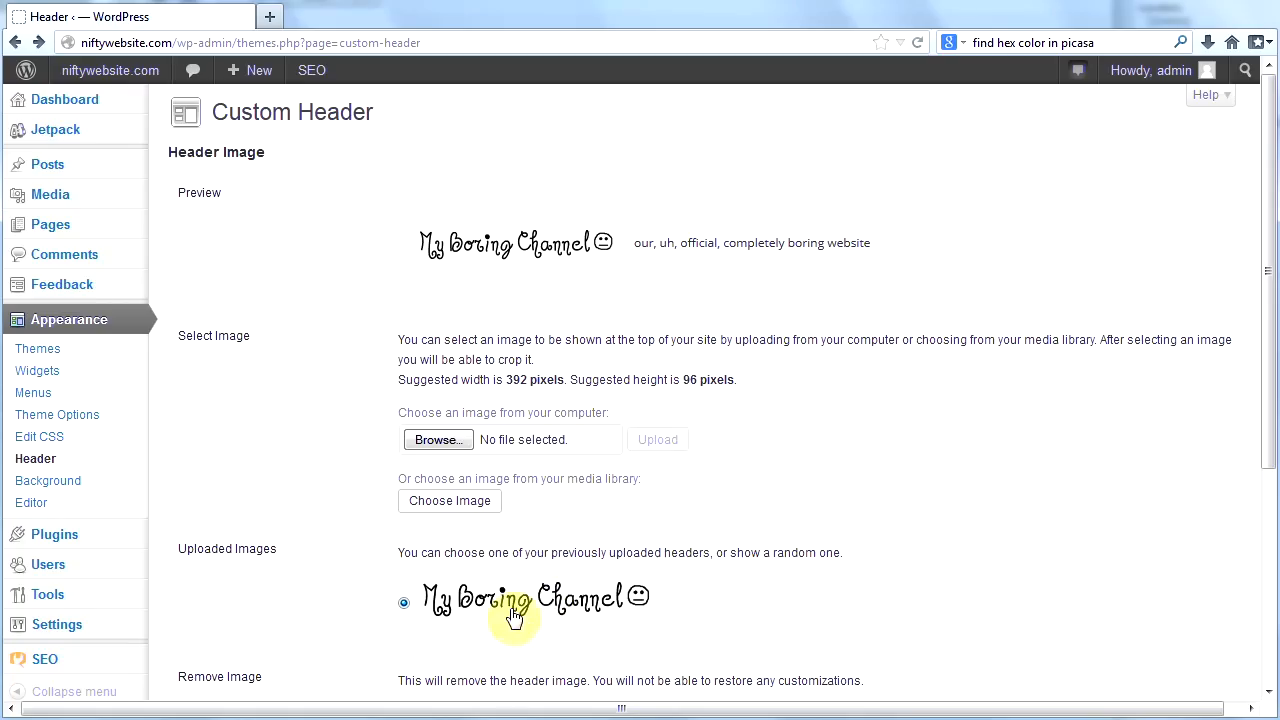
mouse_move(490, 607)
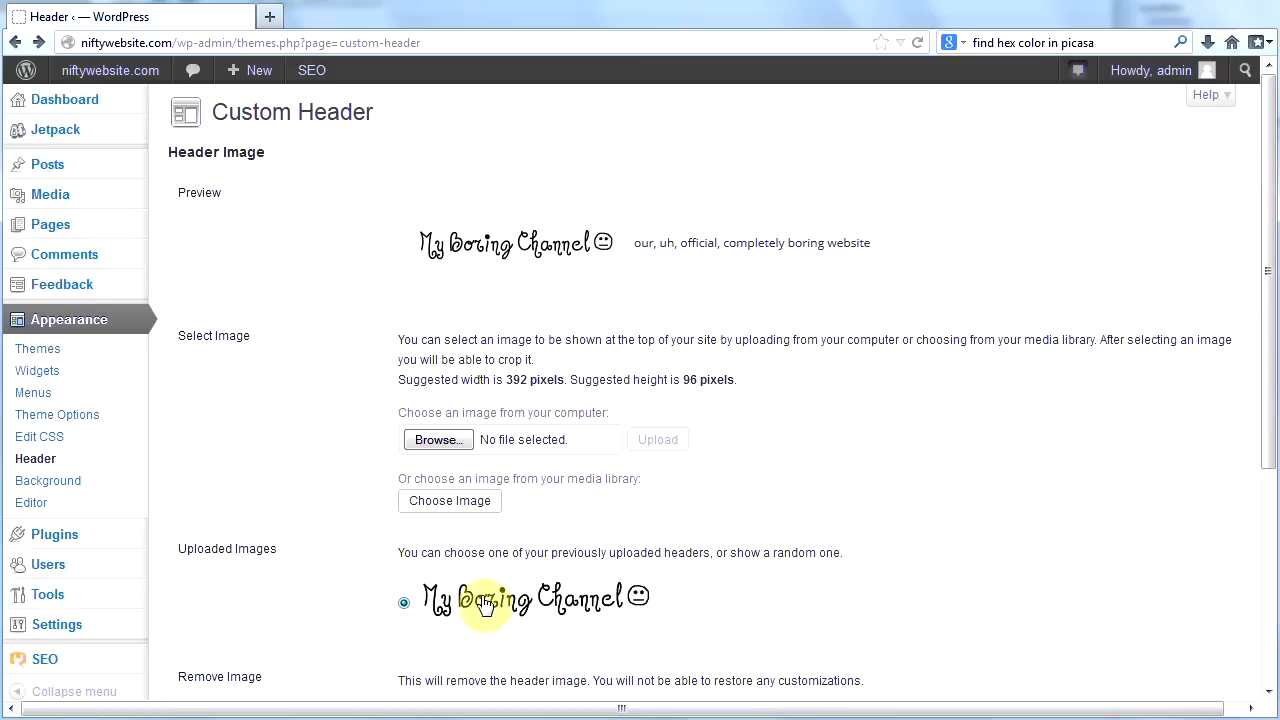
mouse_move(558, 605)
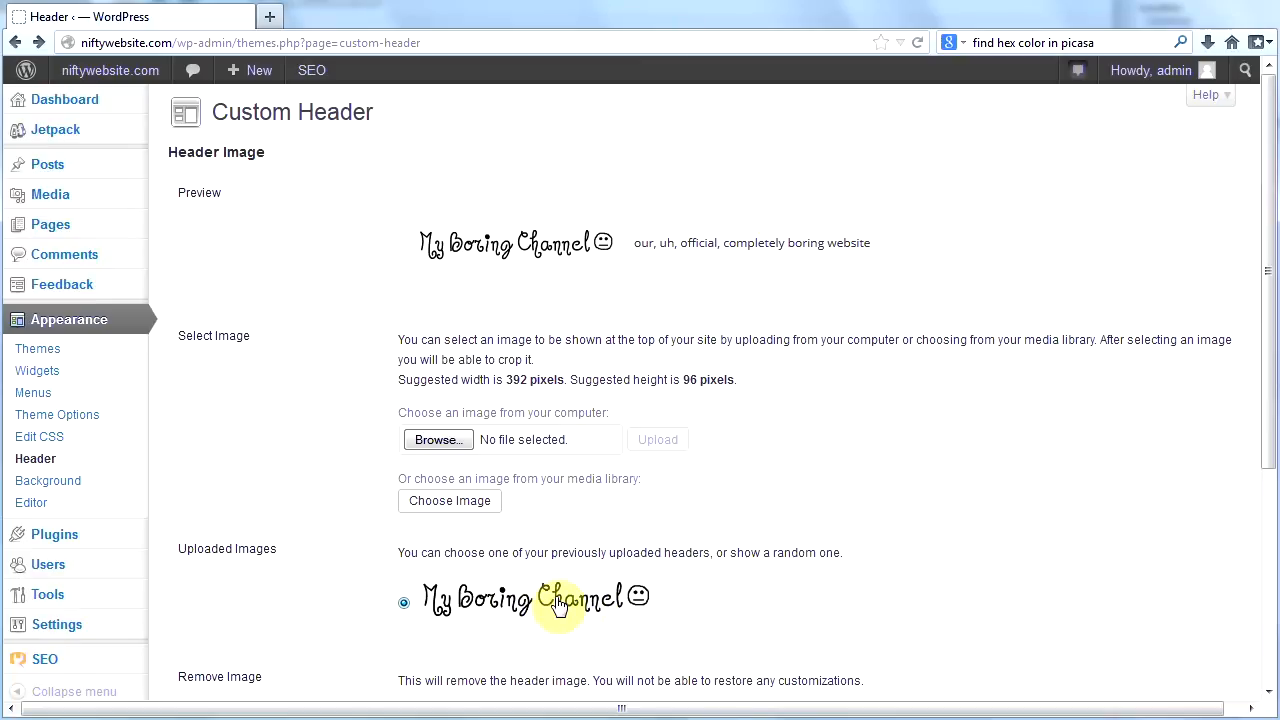
mouse_move(545, 623)
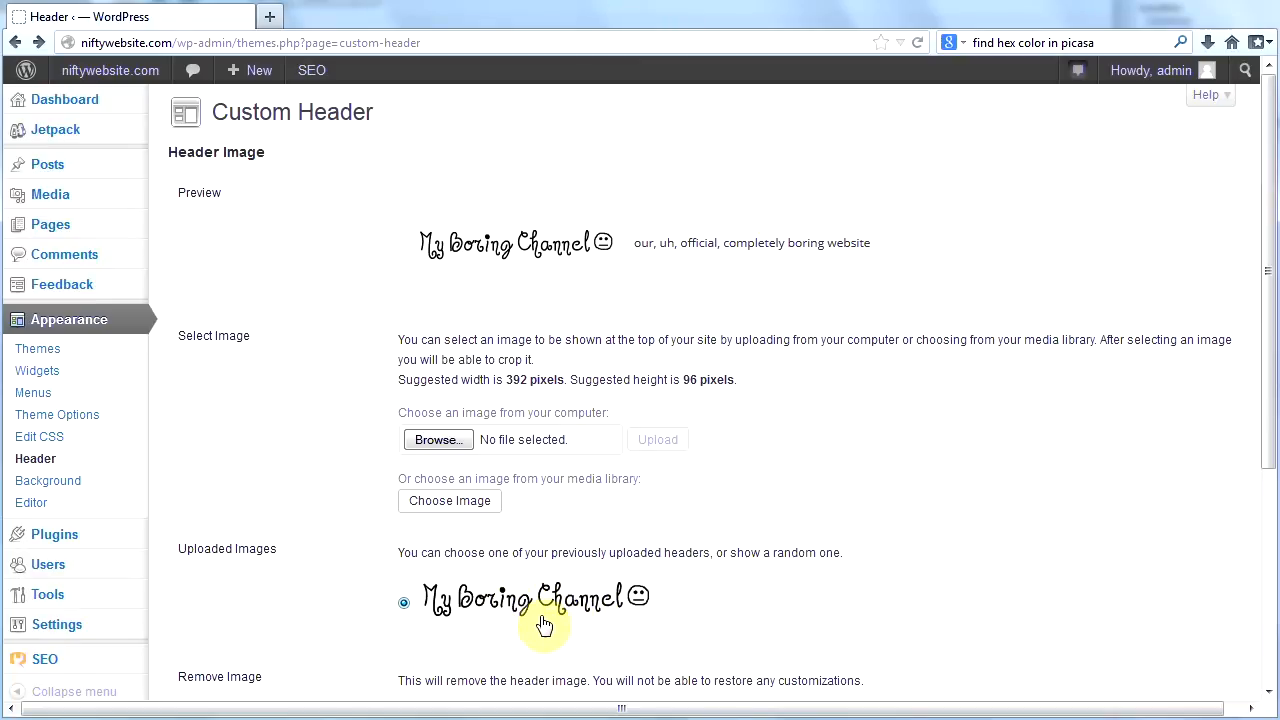
mouse_move(558, 608)
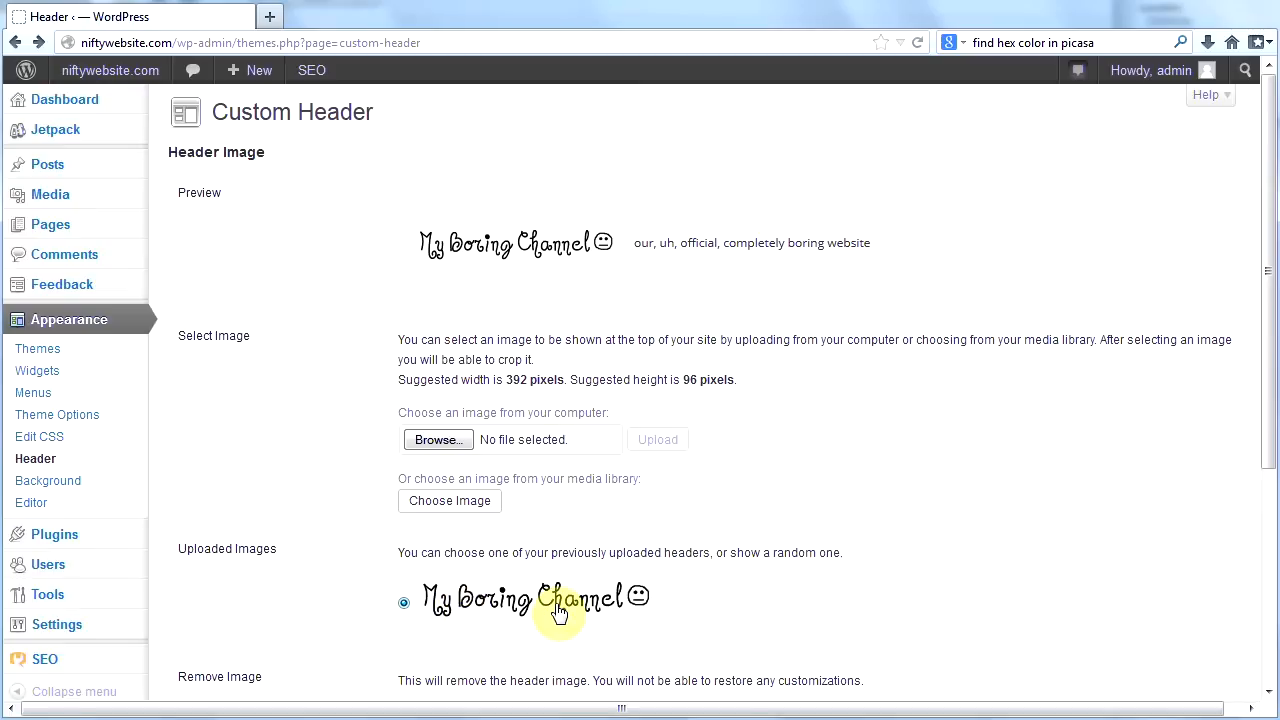
mouse_move(515, 625)
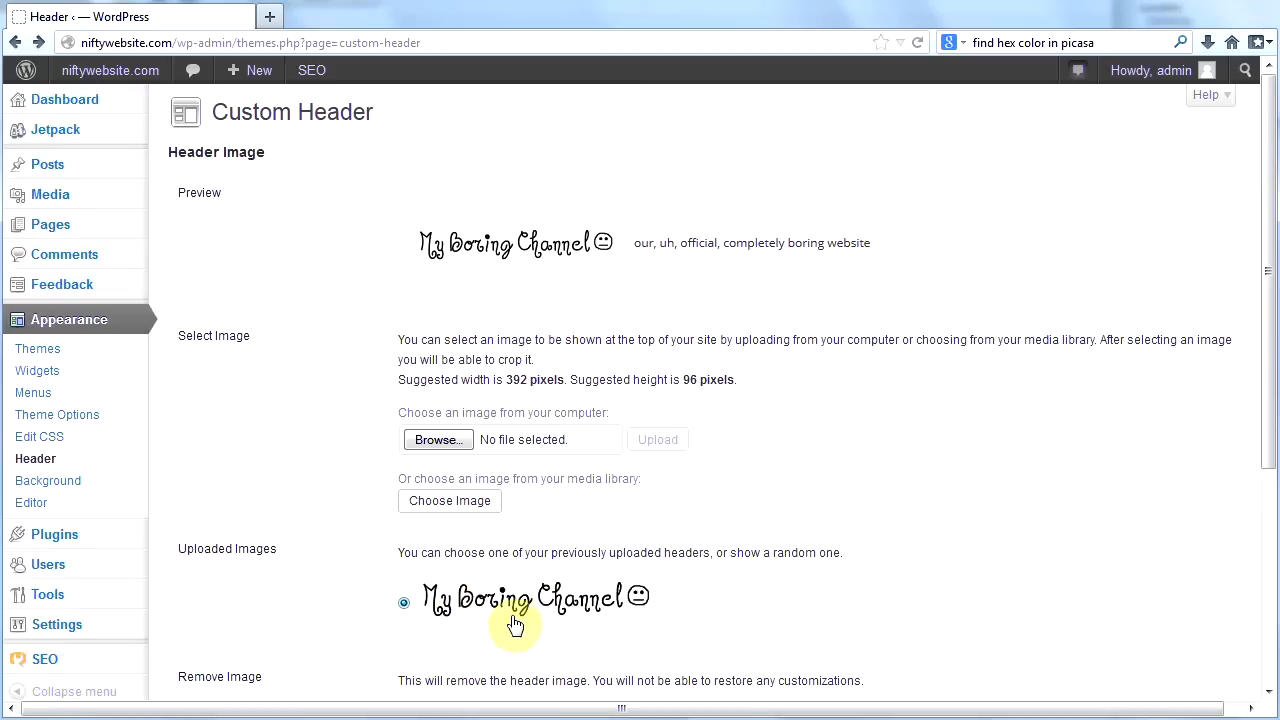
mouse_move(544, 630)
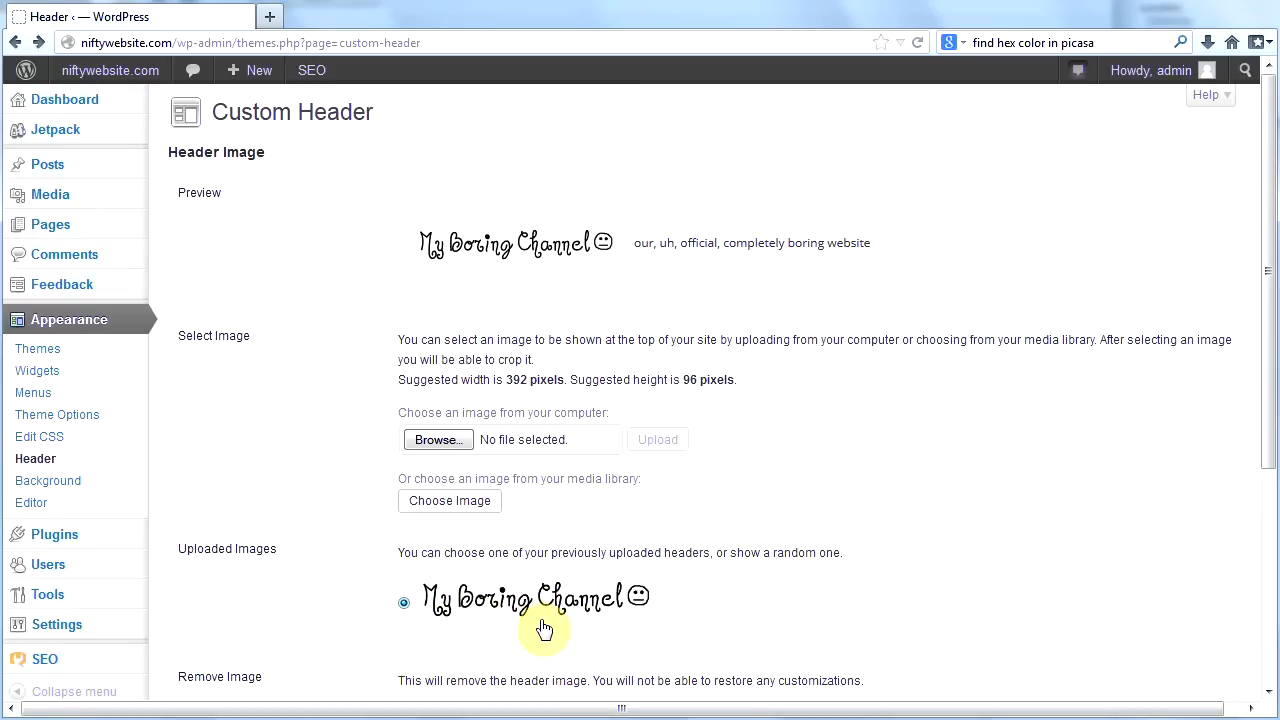
mouse_move(471, 625)
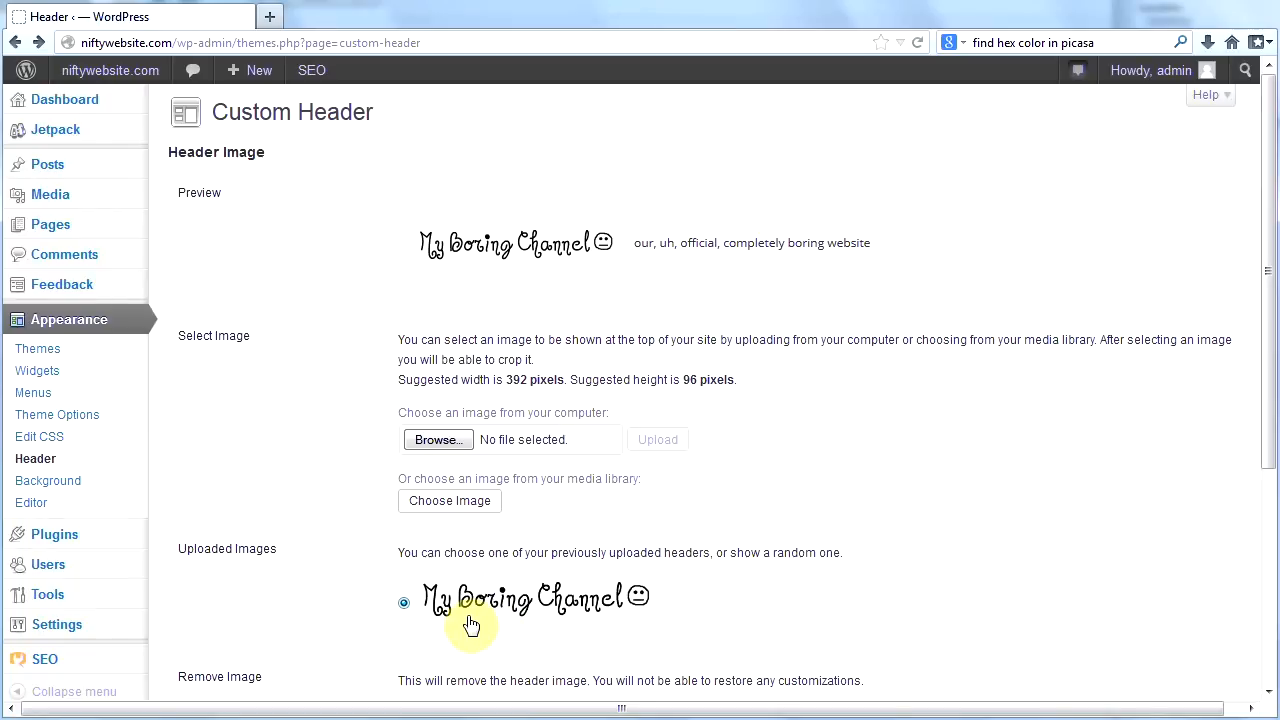
mouse_move(487, 629)
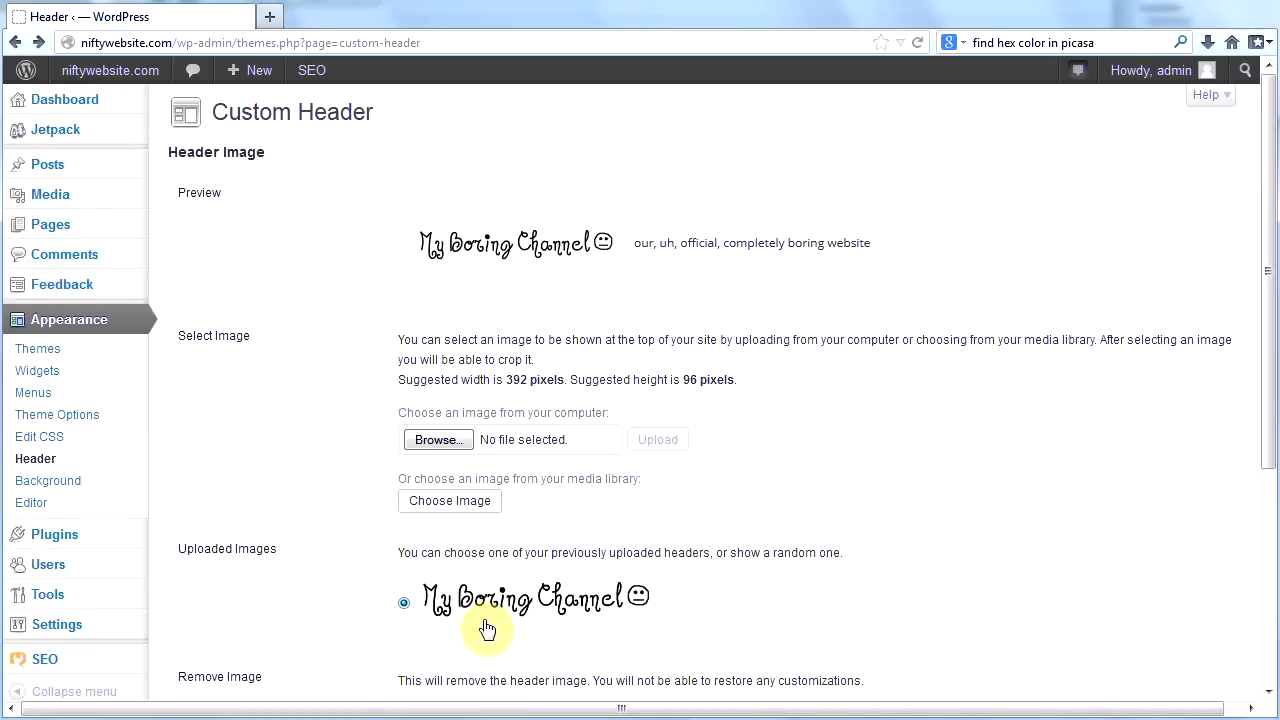
mouse_move(515, 615)
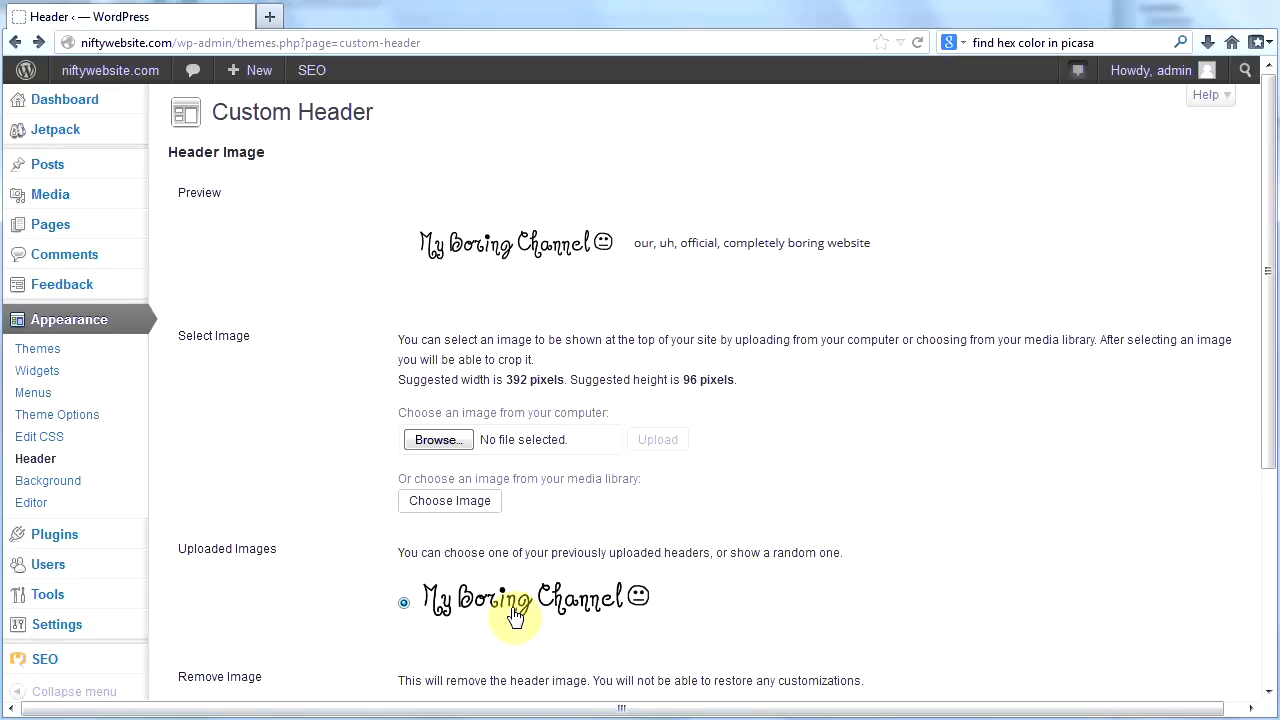
mouse_move(538, 615)
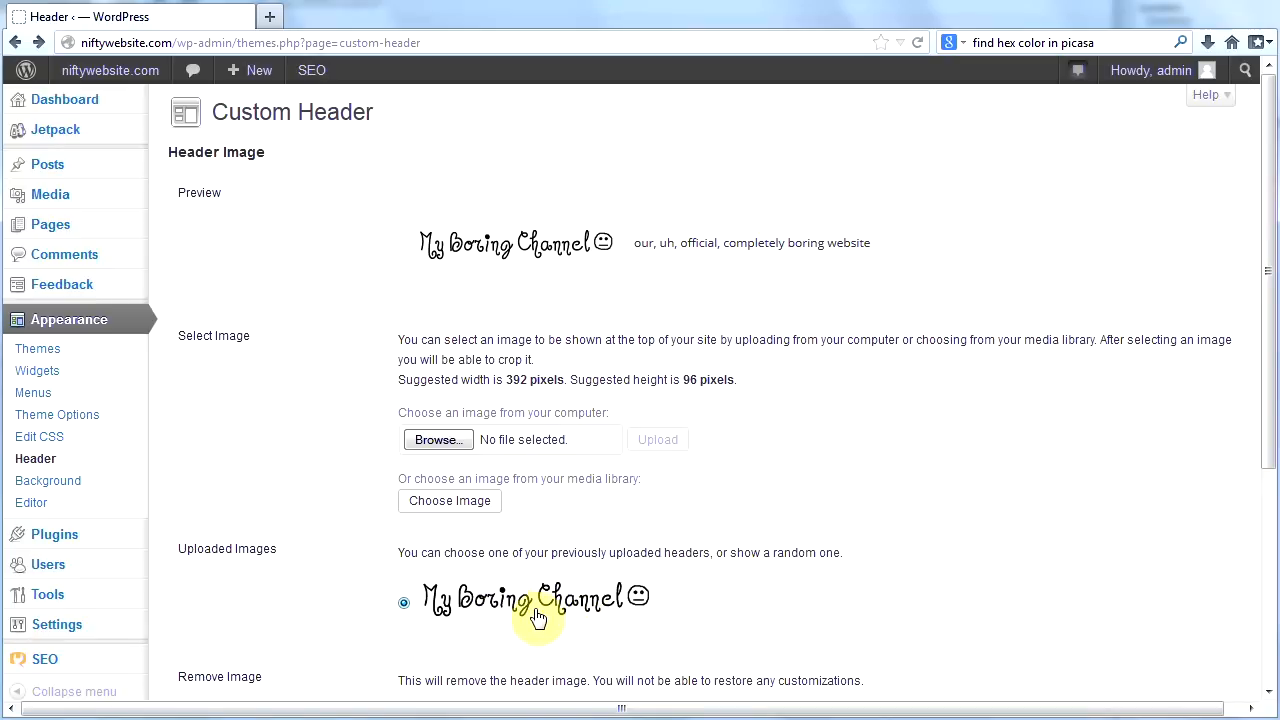
mouse_move(440, 605)
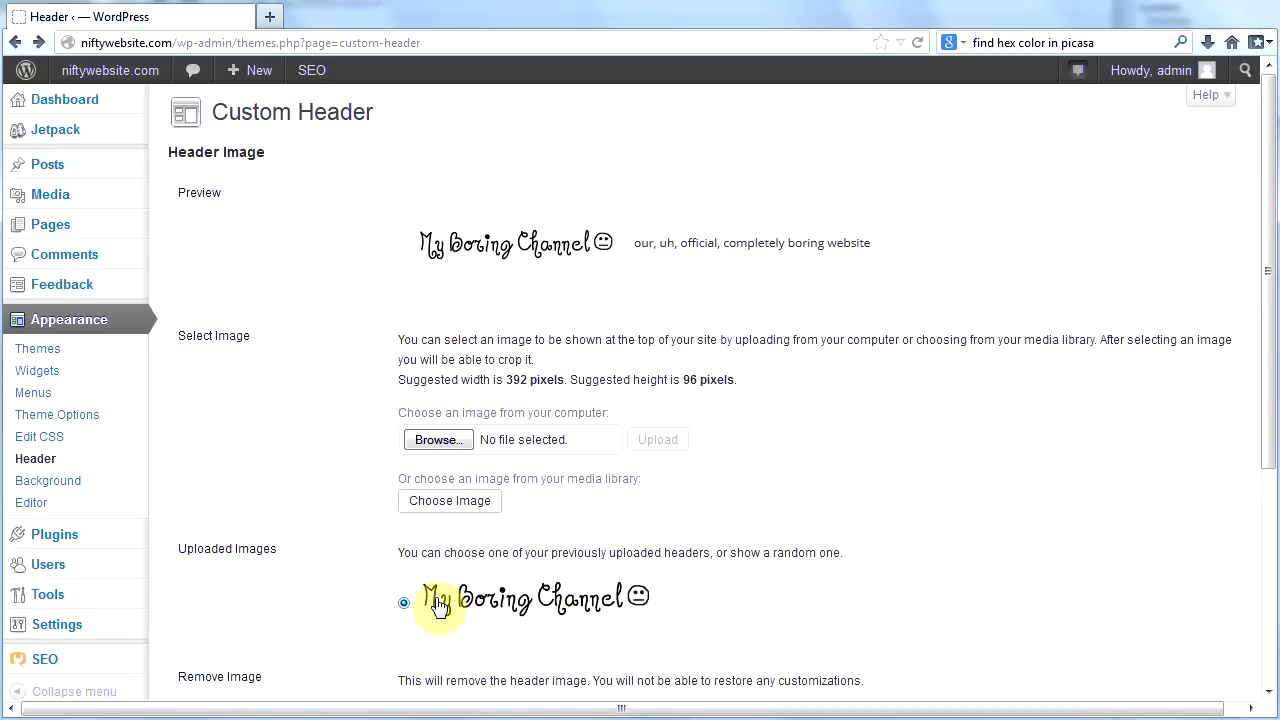
mouse_move(597, 610)
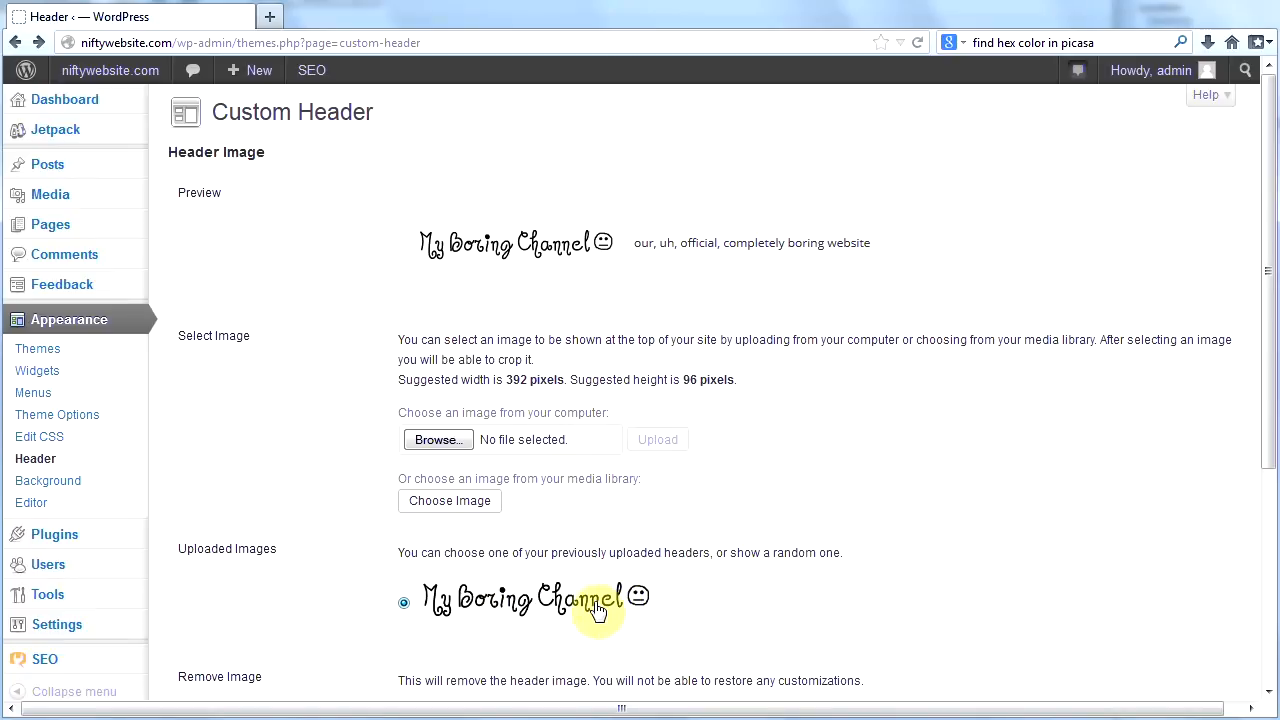
mouse_move(550, 605)
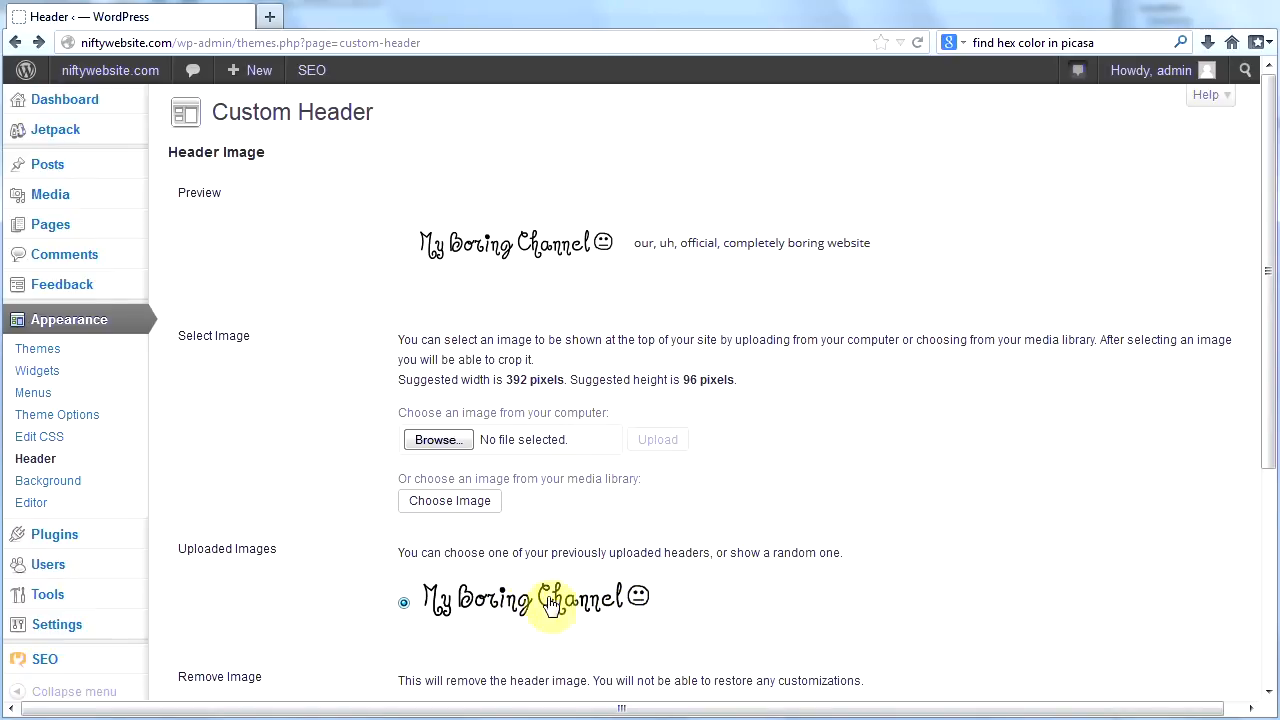
mouse_move(645, 583)
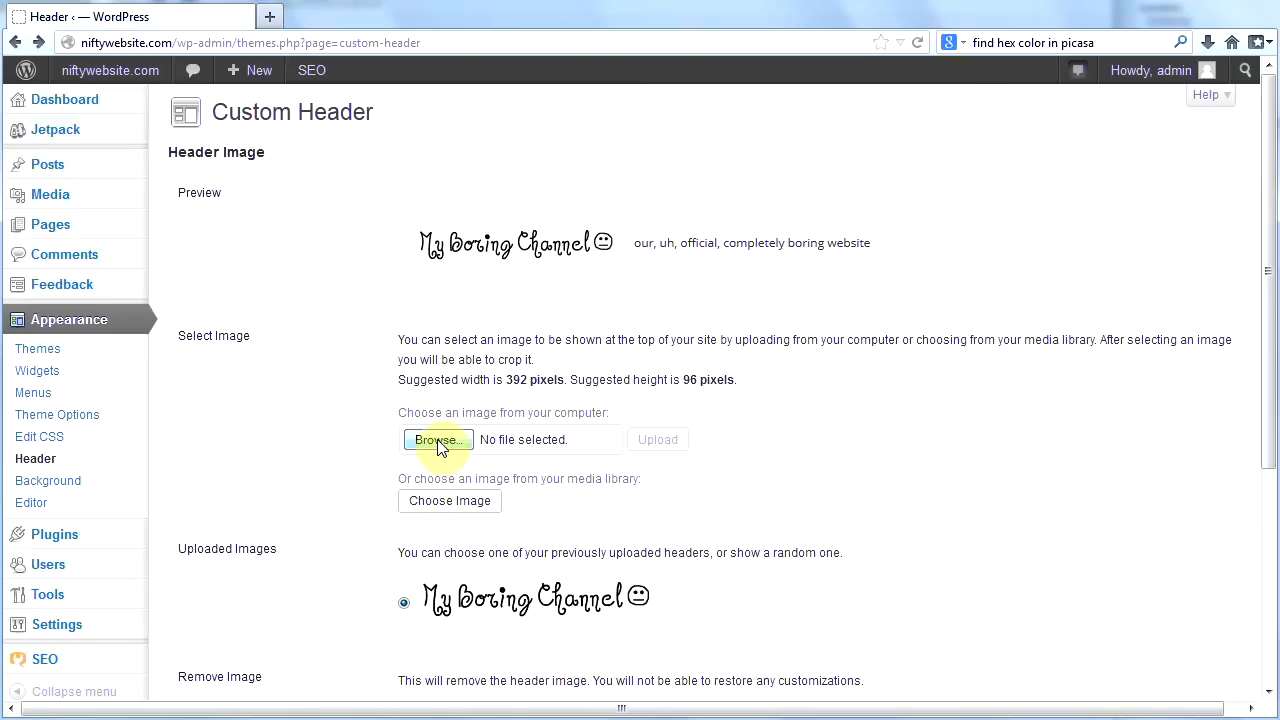
Step: Dismiss the header image file picker, save the unchanged header settings, and visit the live site
click(437, 439)
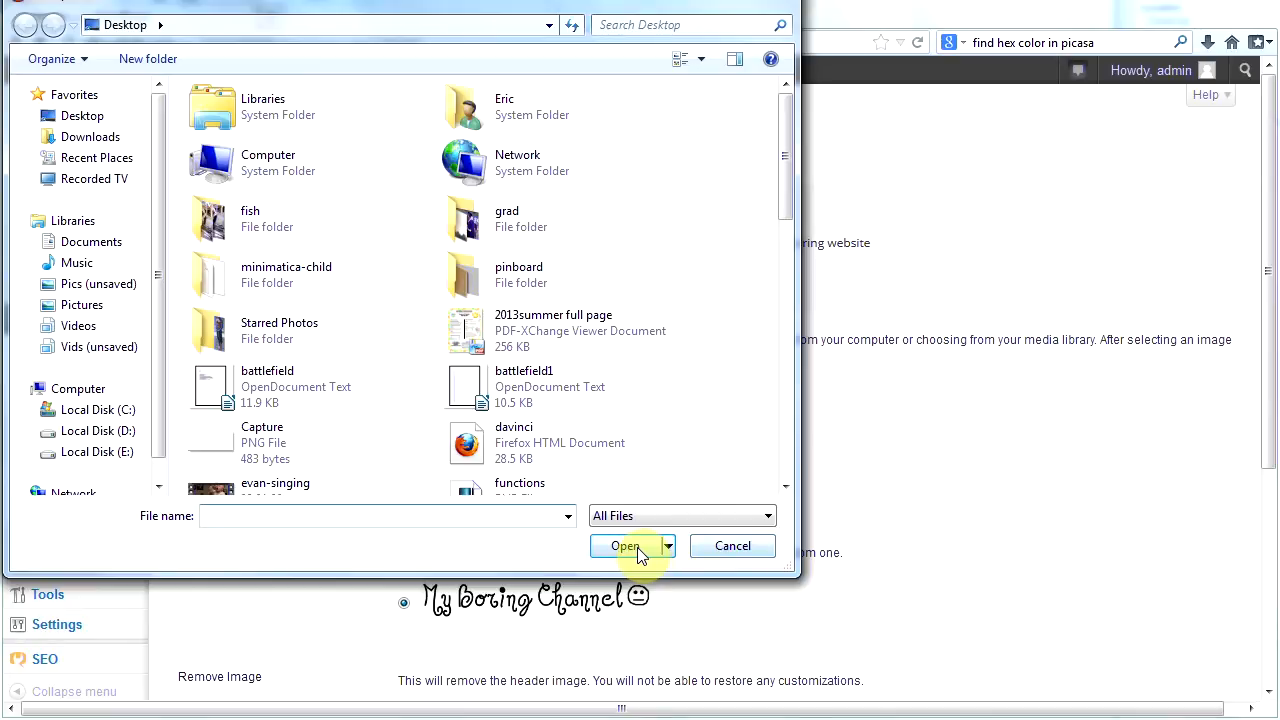
click(732, 545)
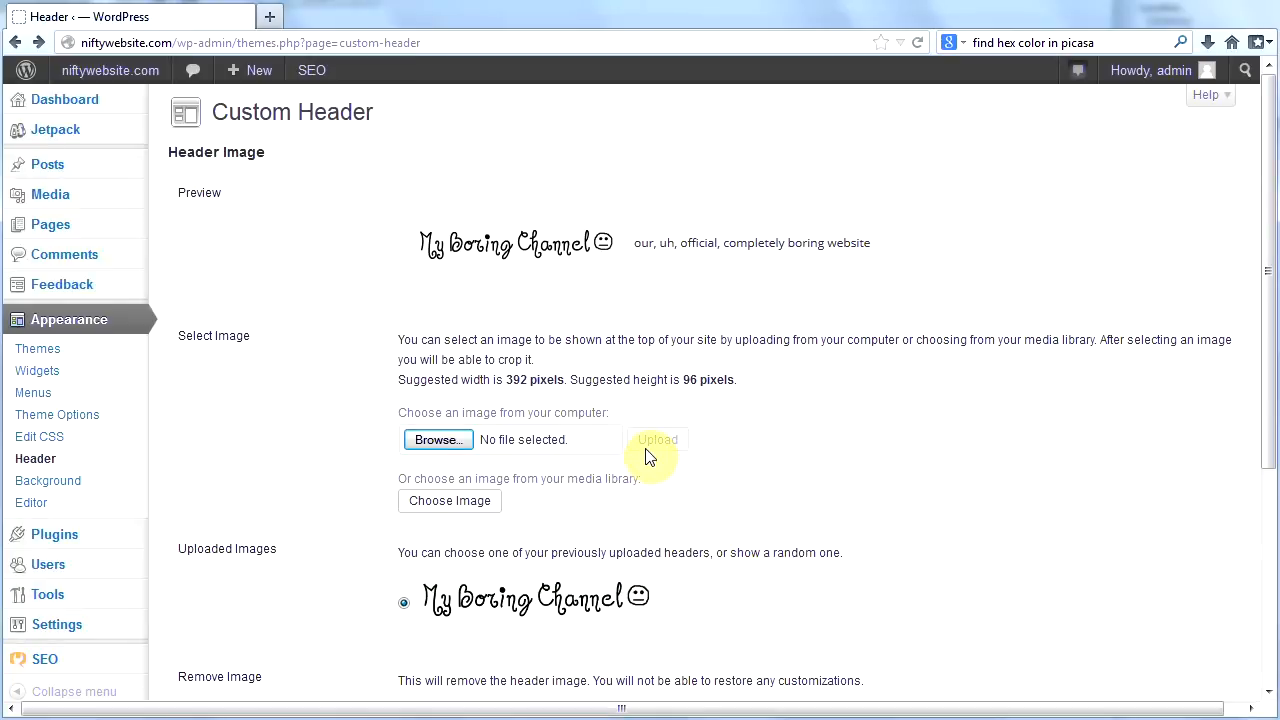
mouse_move(668, 453)
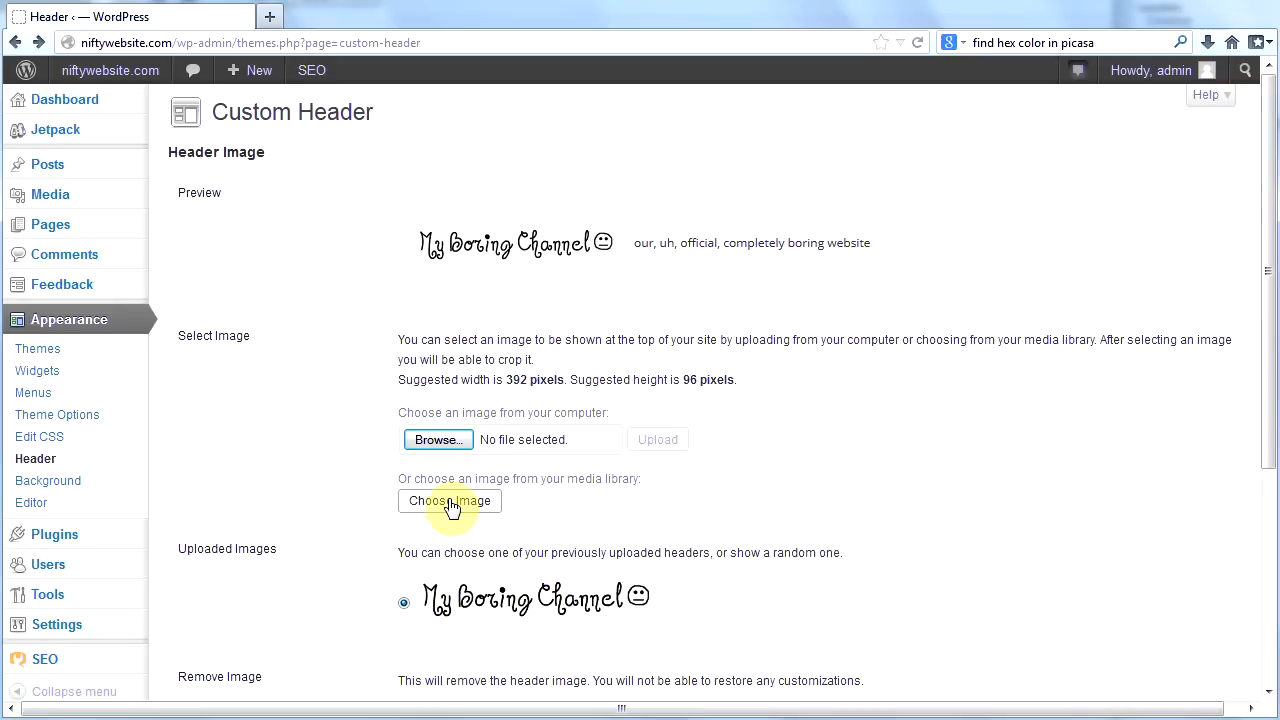
scroll(down, 3)
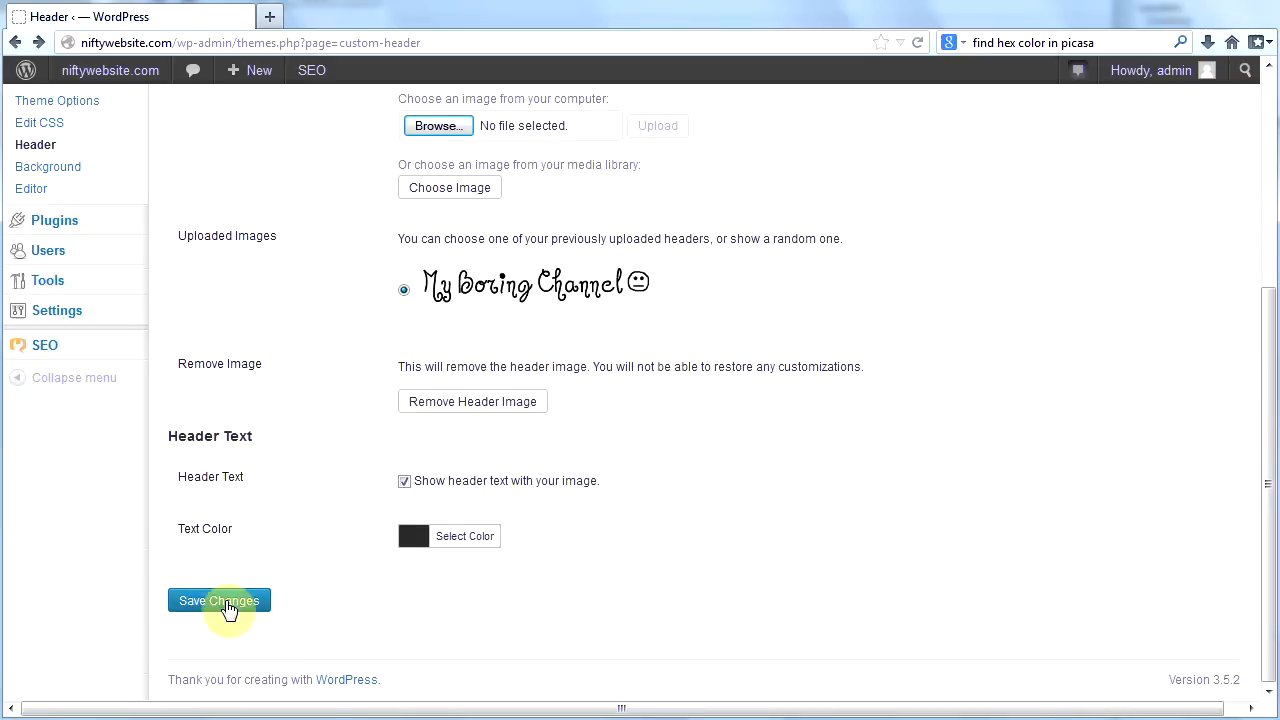
click(218, 600)
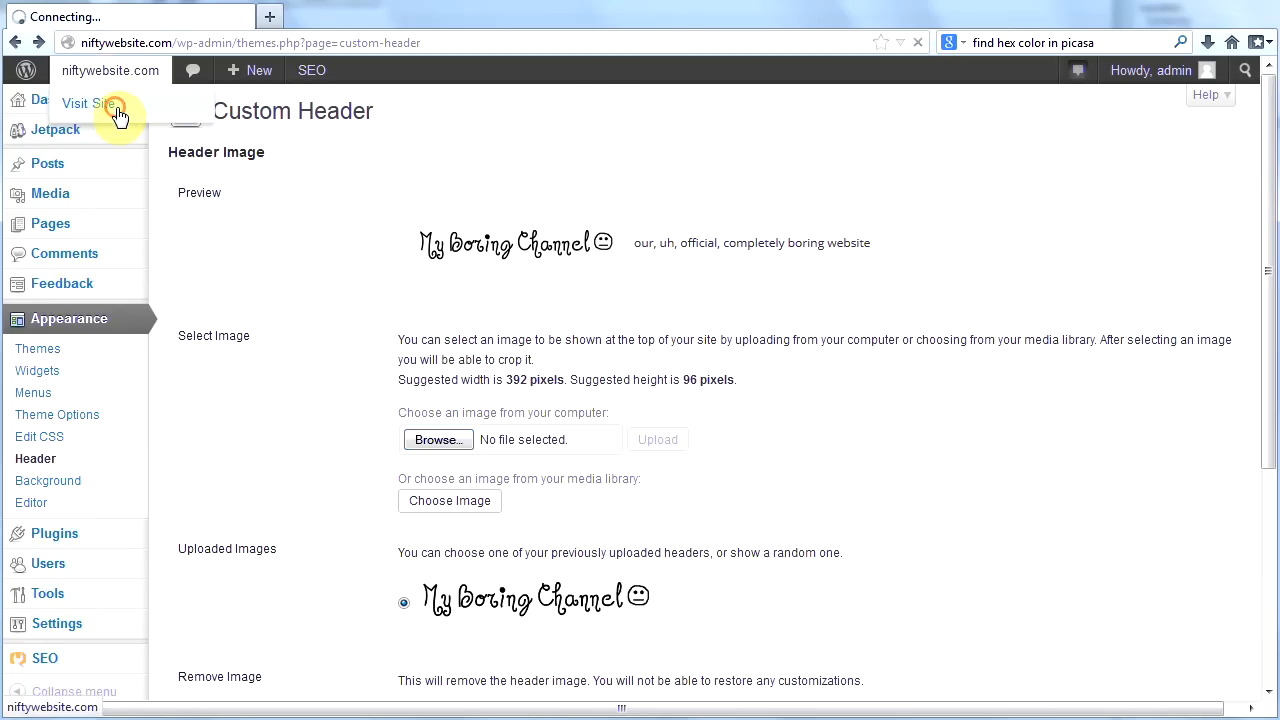
click(88, 103)
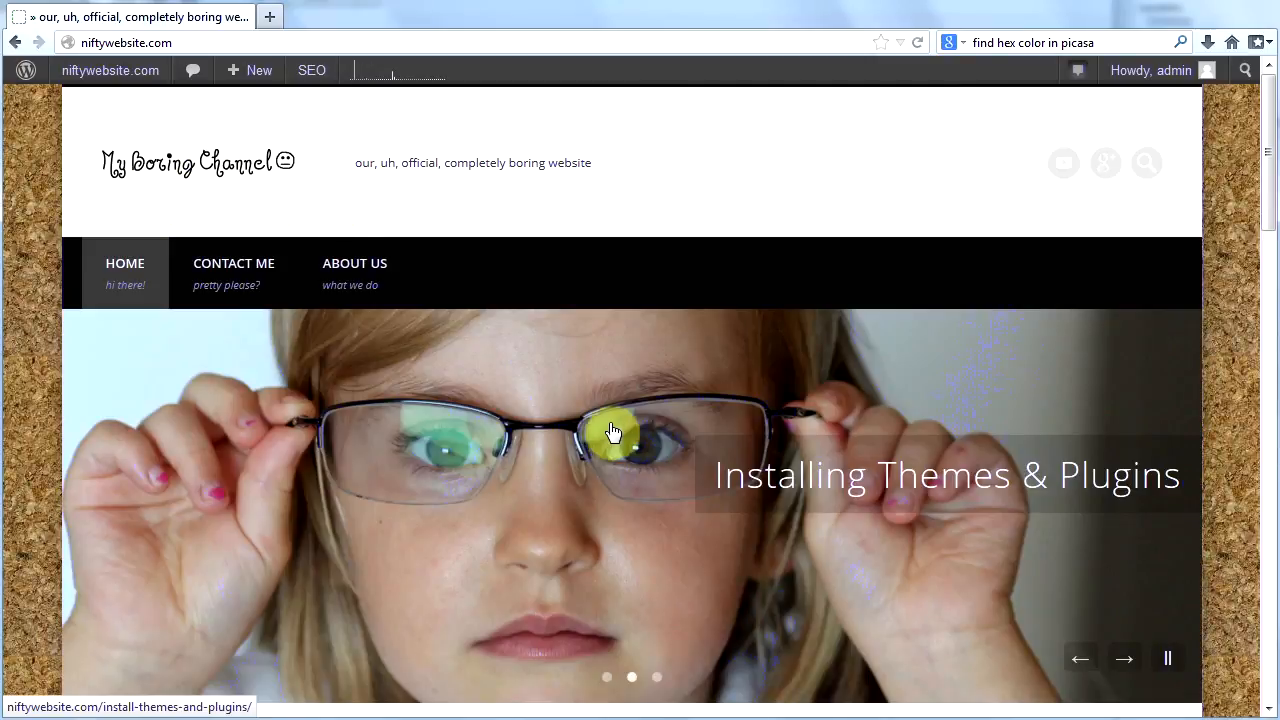
mouse_move(42, 360)
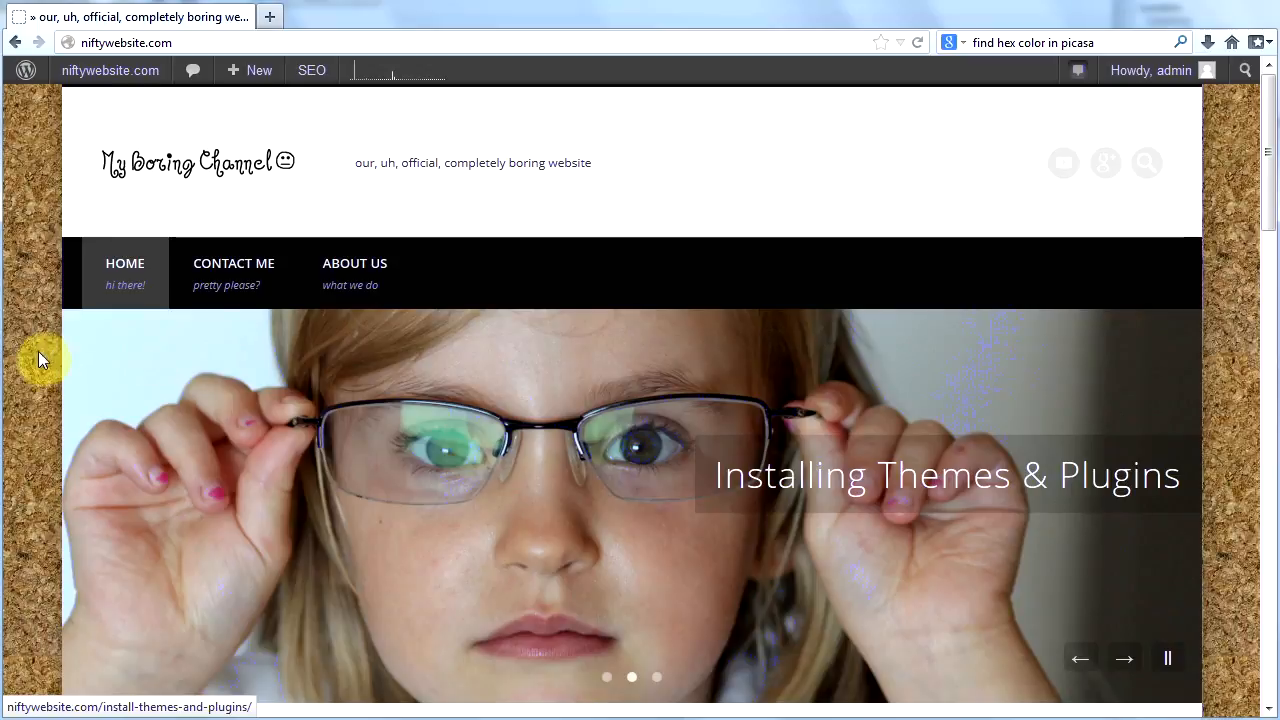
mouse_move(523, 523)
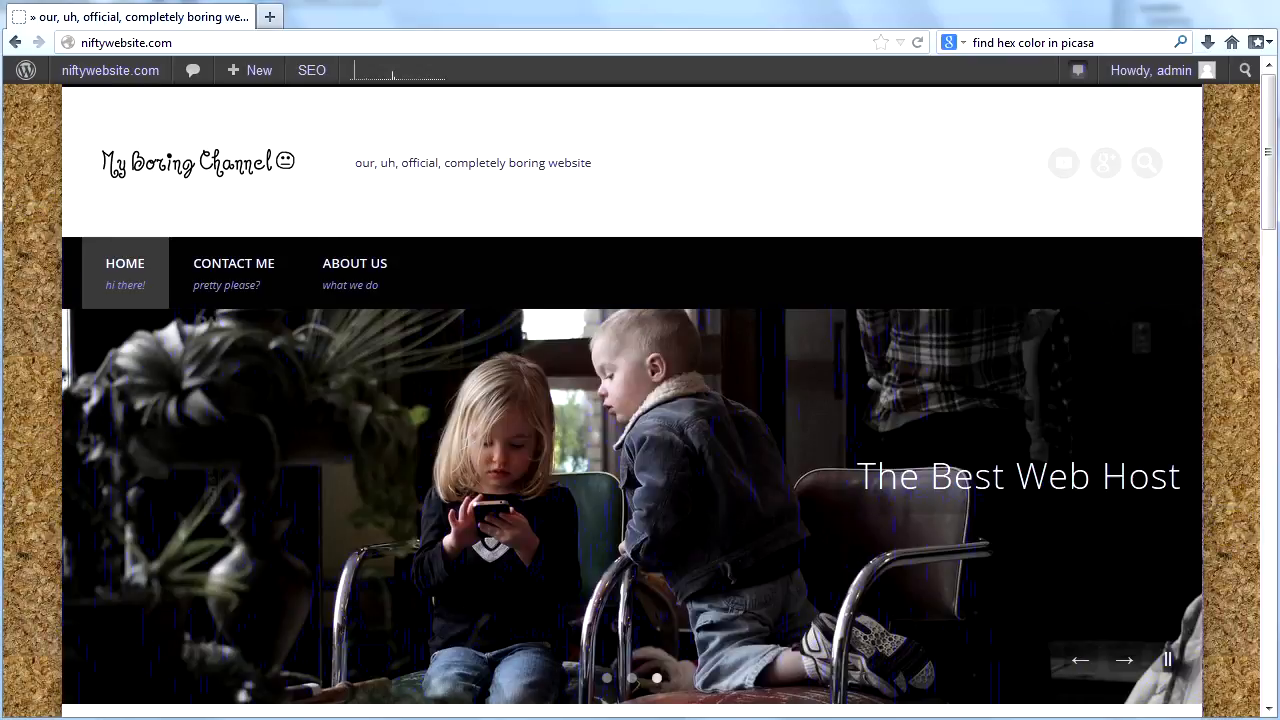
mouse_move(98, 78)
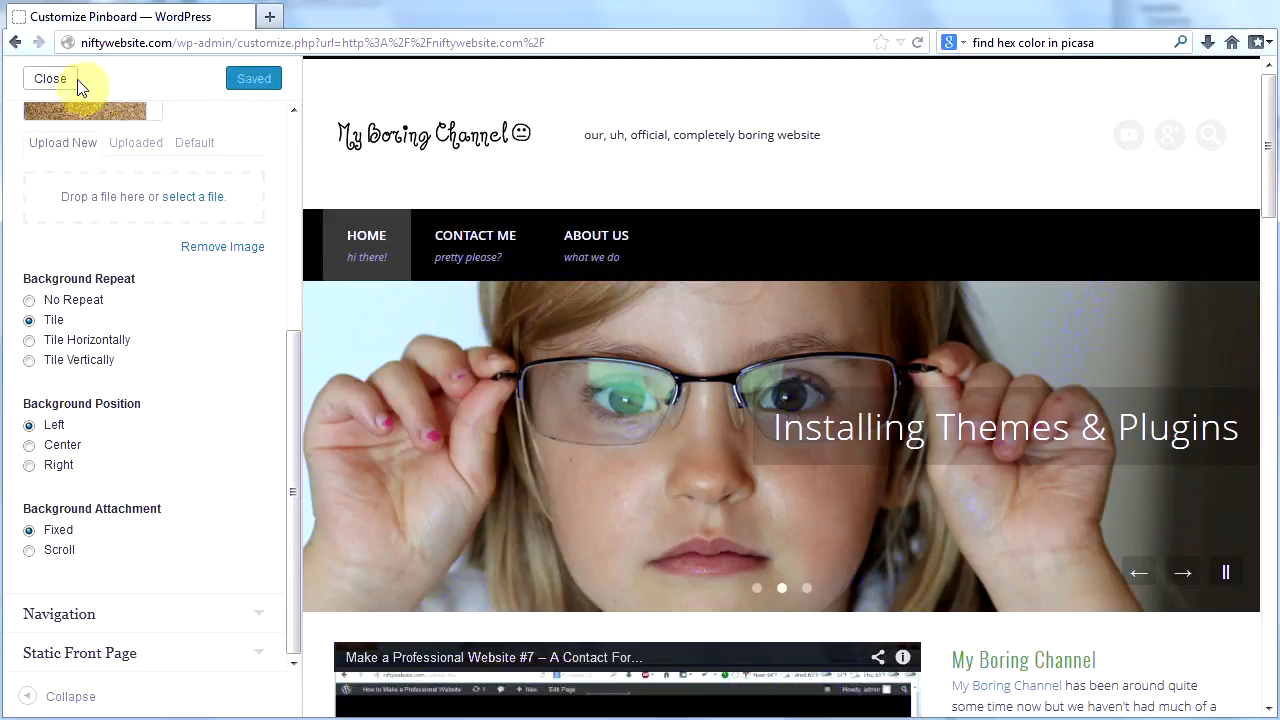
Step: Close the Customize Pinboard panel to return to the live corkboard site
click(49, 78)
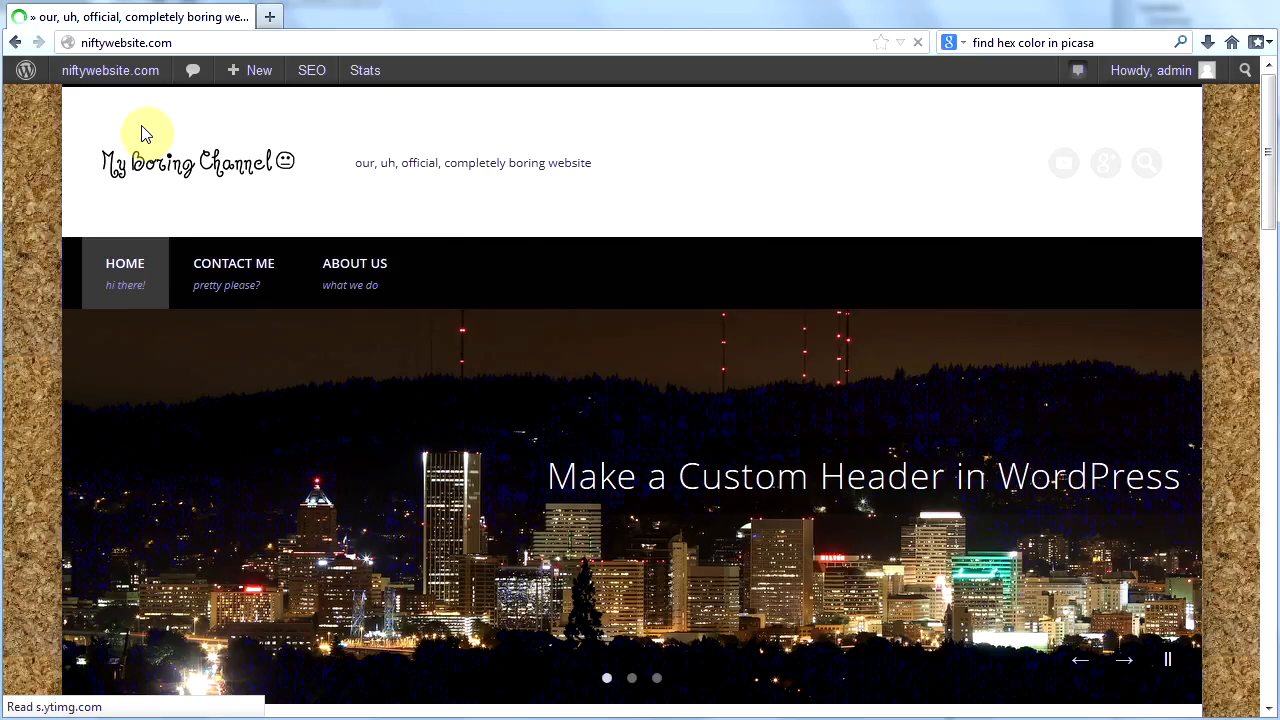
mouse_move(1245, 270)
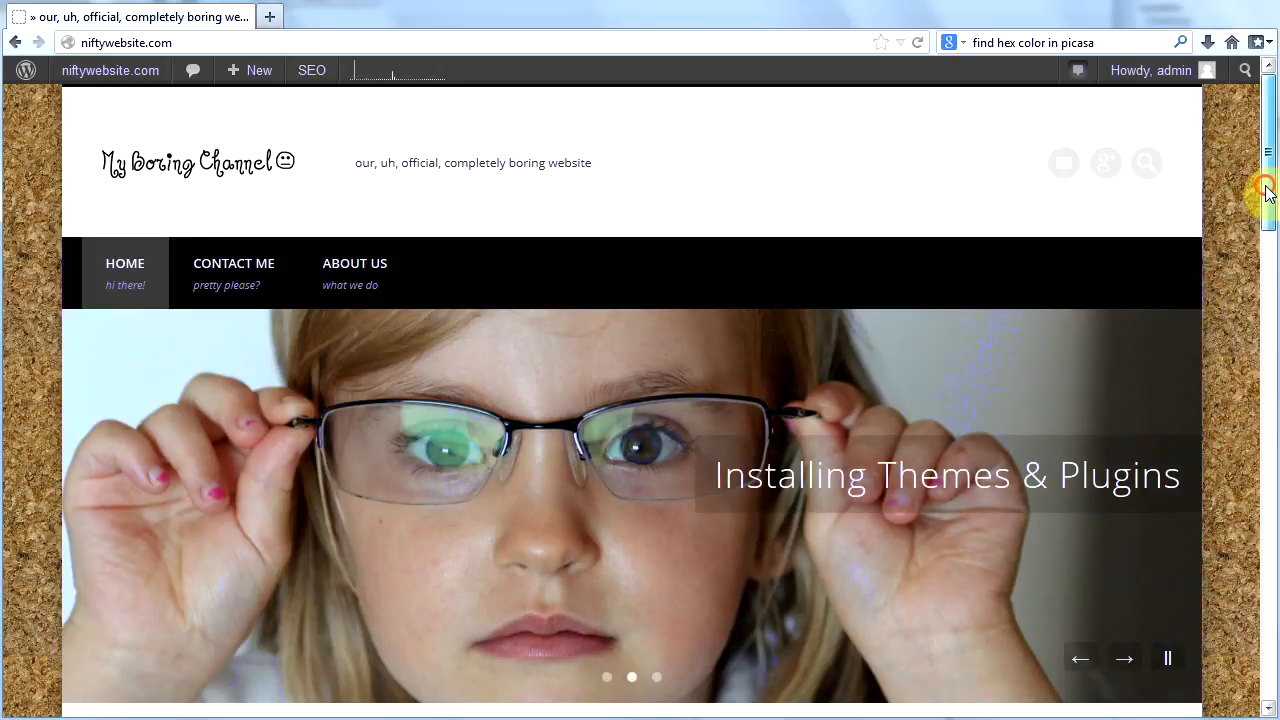
scroll(down, 3)
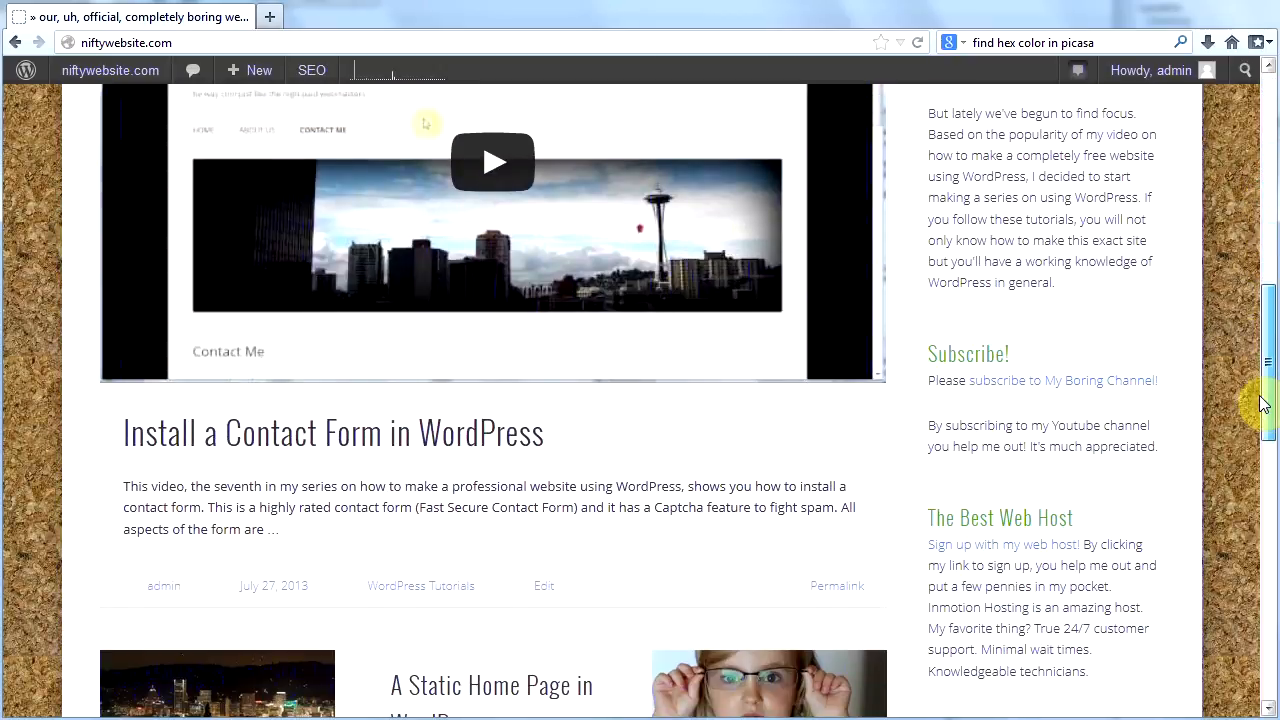
scroll(up, 3)
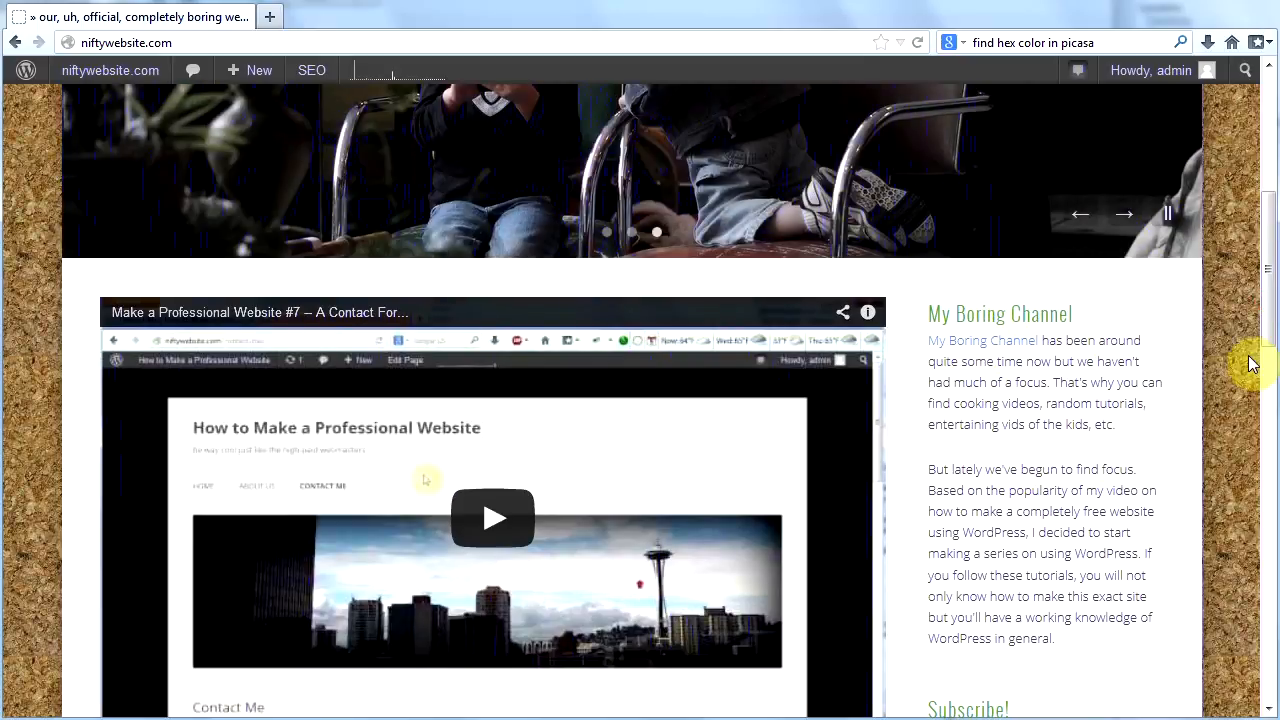
scroll(up, 3)
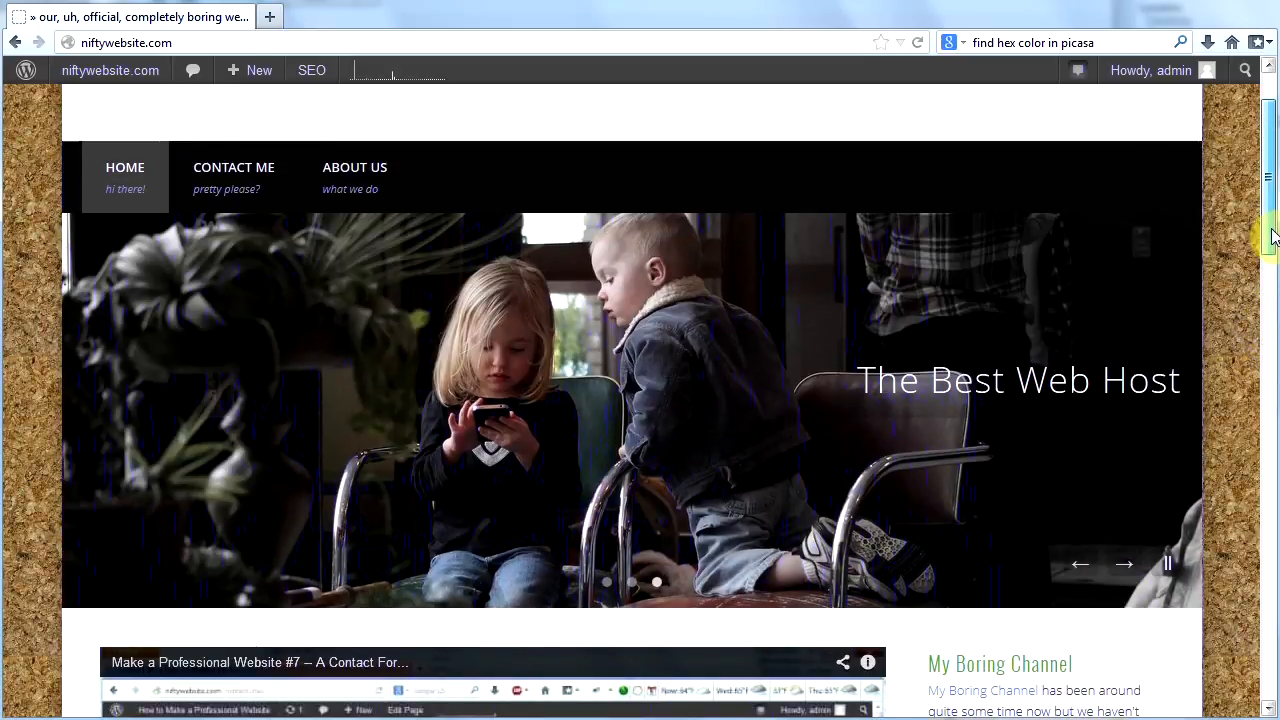
scroll(up, 3)
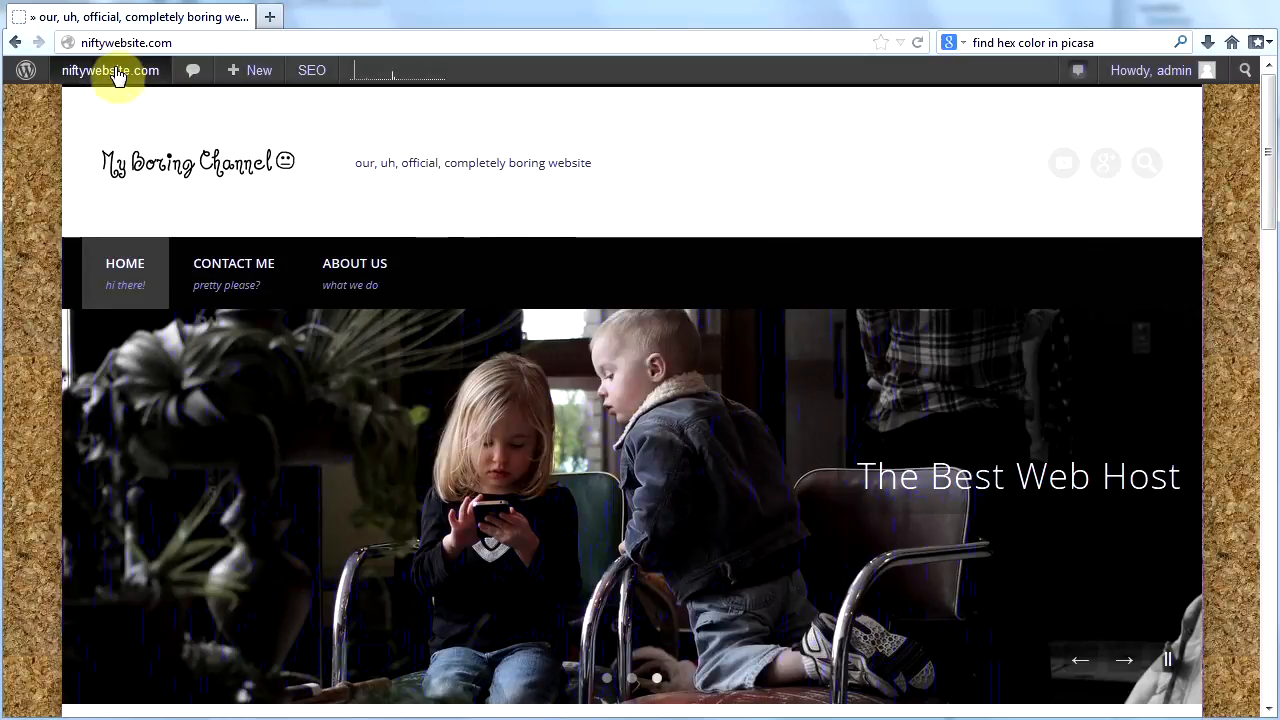
Step: Go from the admin bar to the Dashboard and open Pinboard Theme Options' Typography settings
click(110, 70)
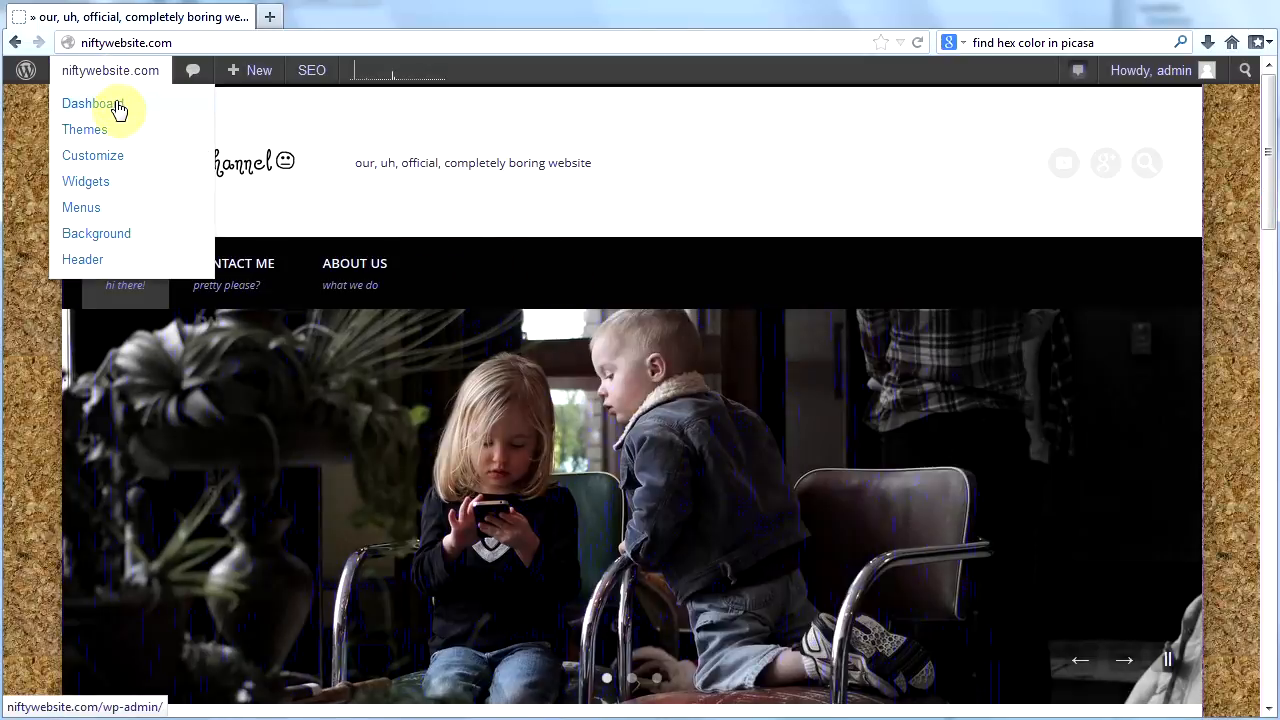
click(88, 103)
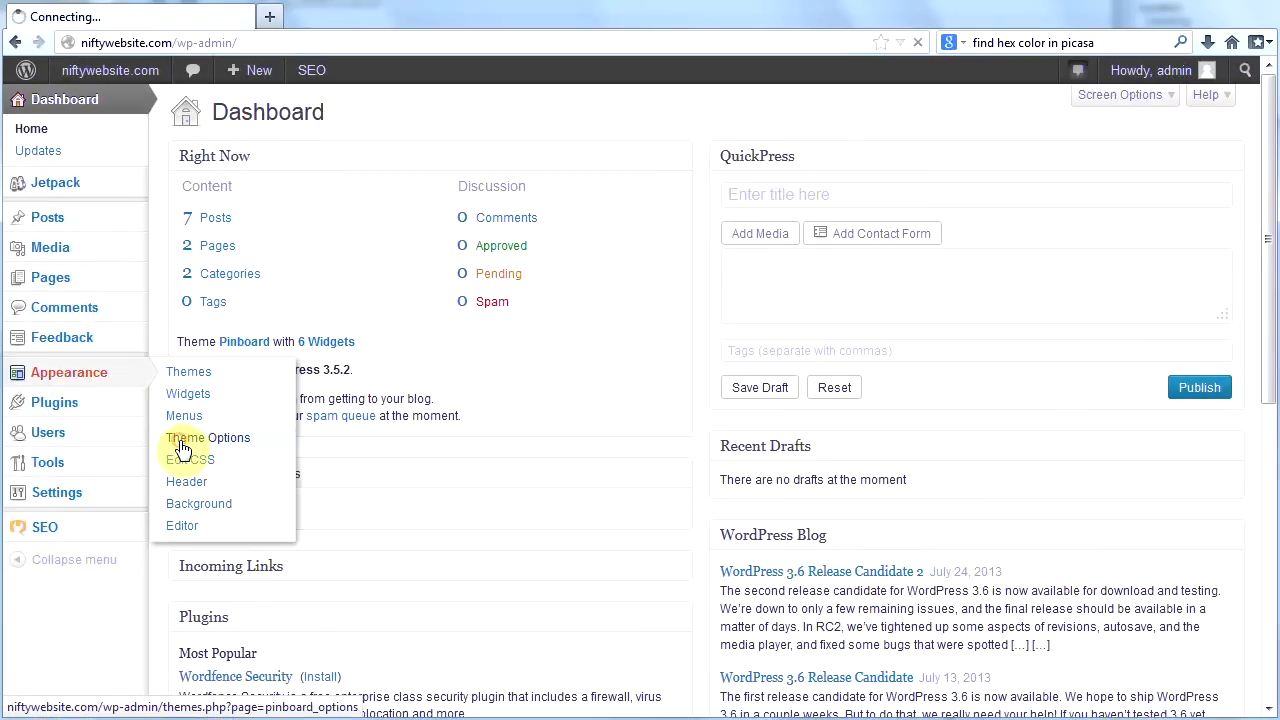
click(207, 437)
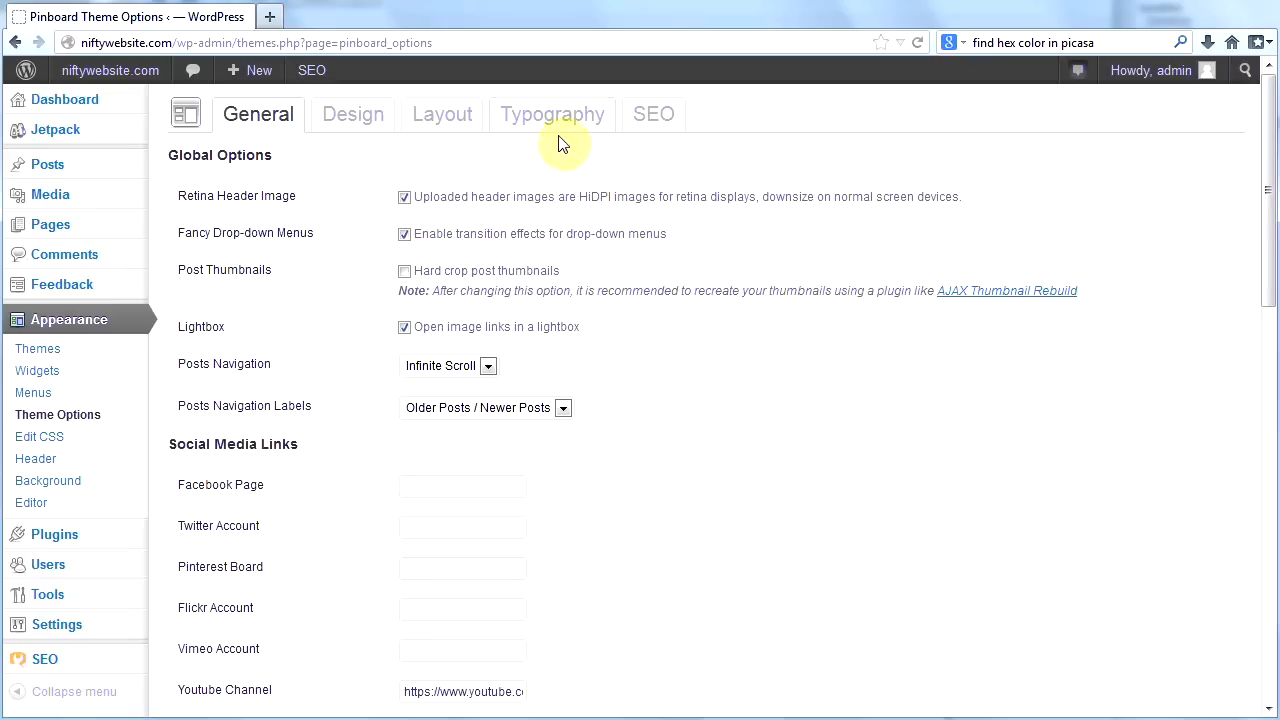
click(552, 113)
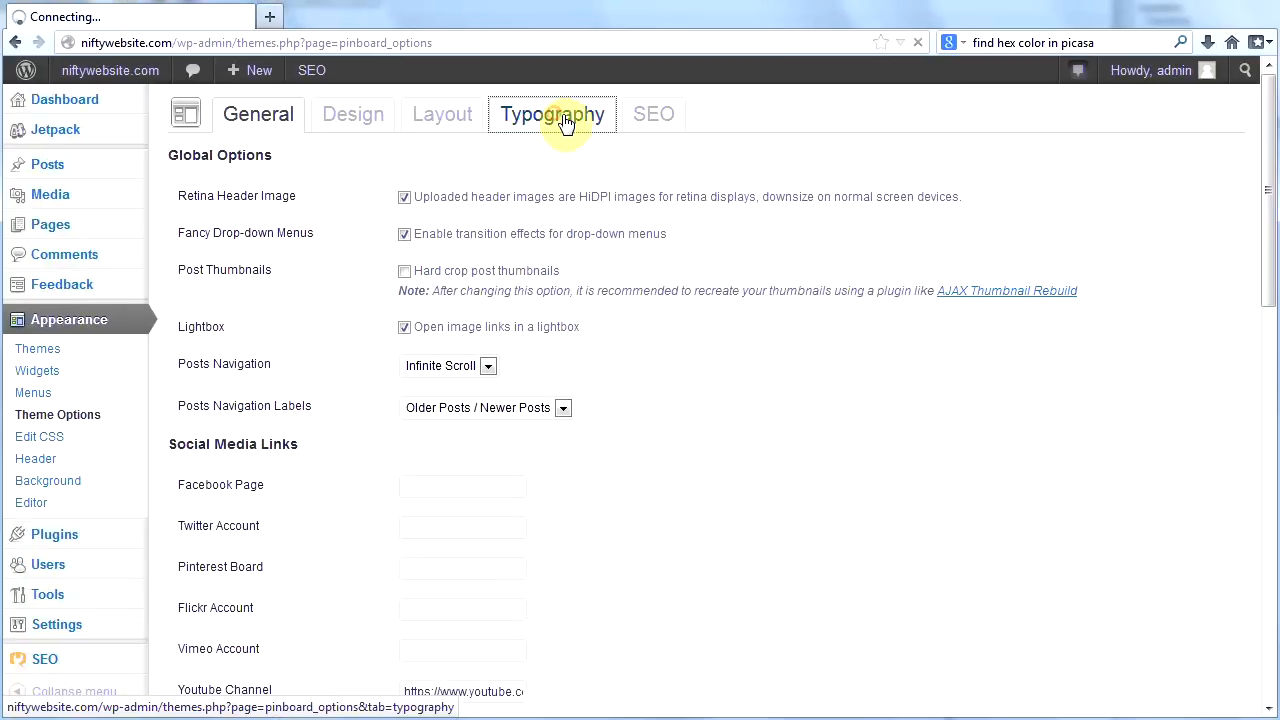
click(551, 113)
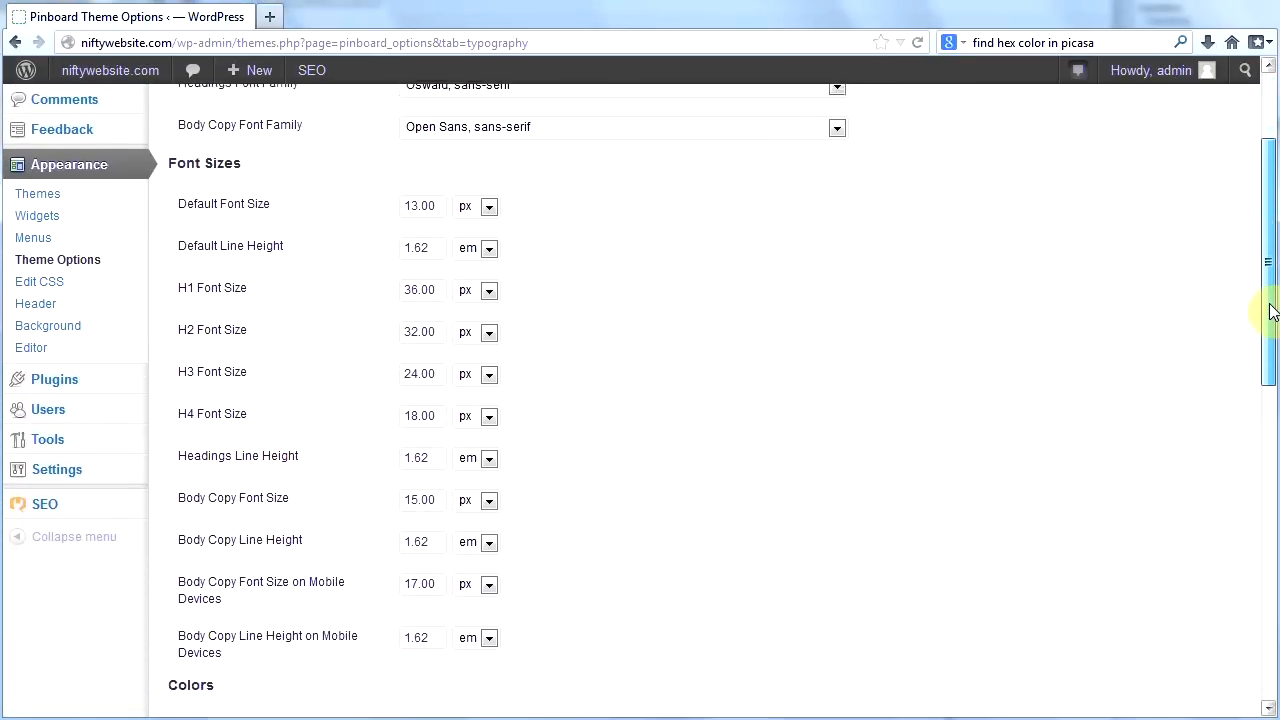
Step: Scroll through the Typography font families, sizes and colours to Save Settings and back up
scroll(down, 3)
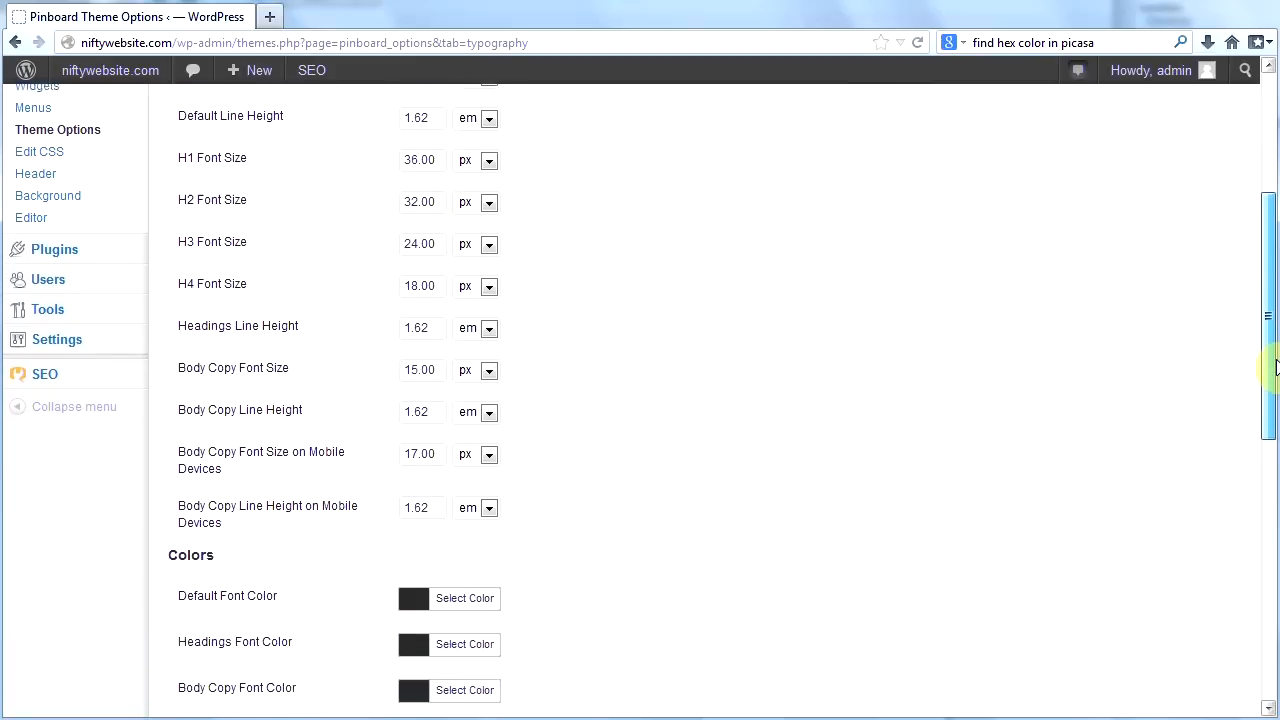
scroll(down, 3)
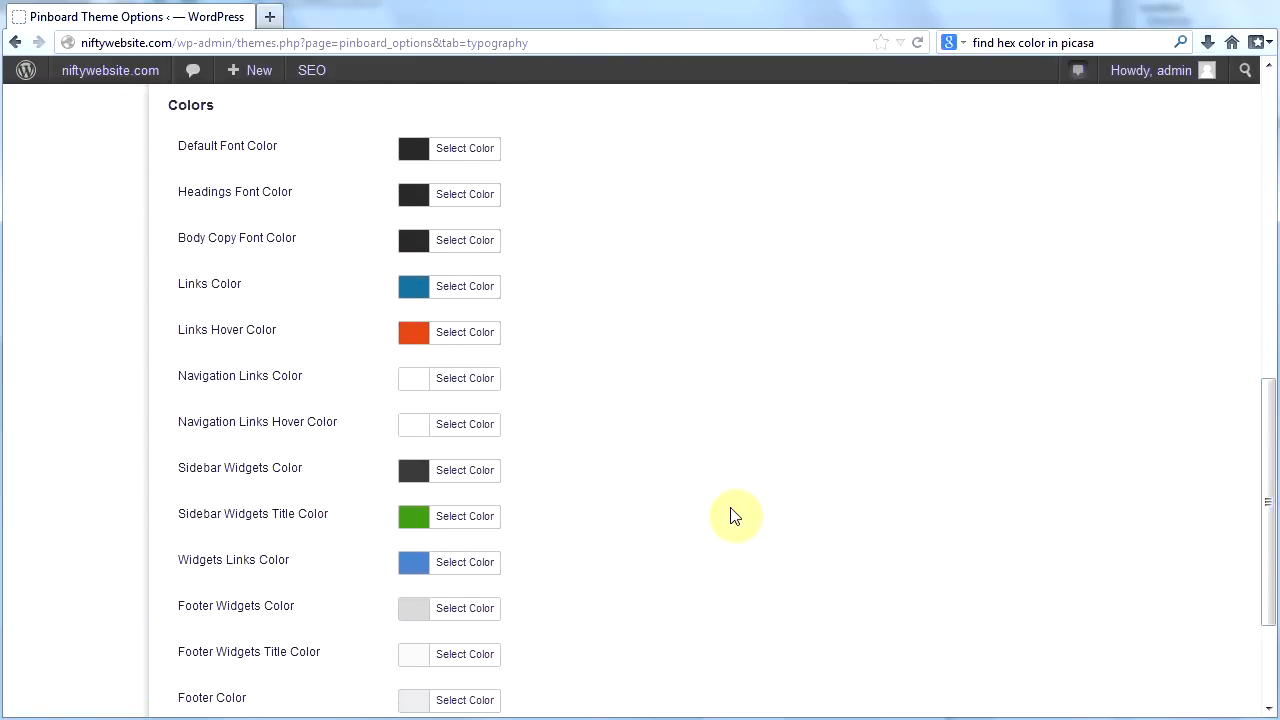
mouse_move(363, 598)
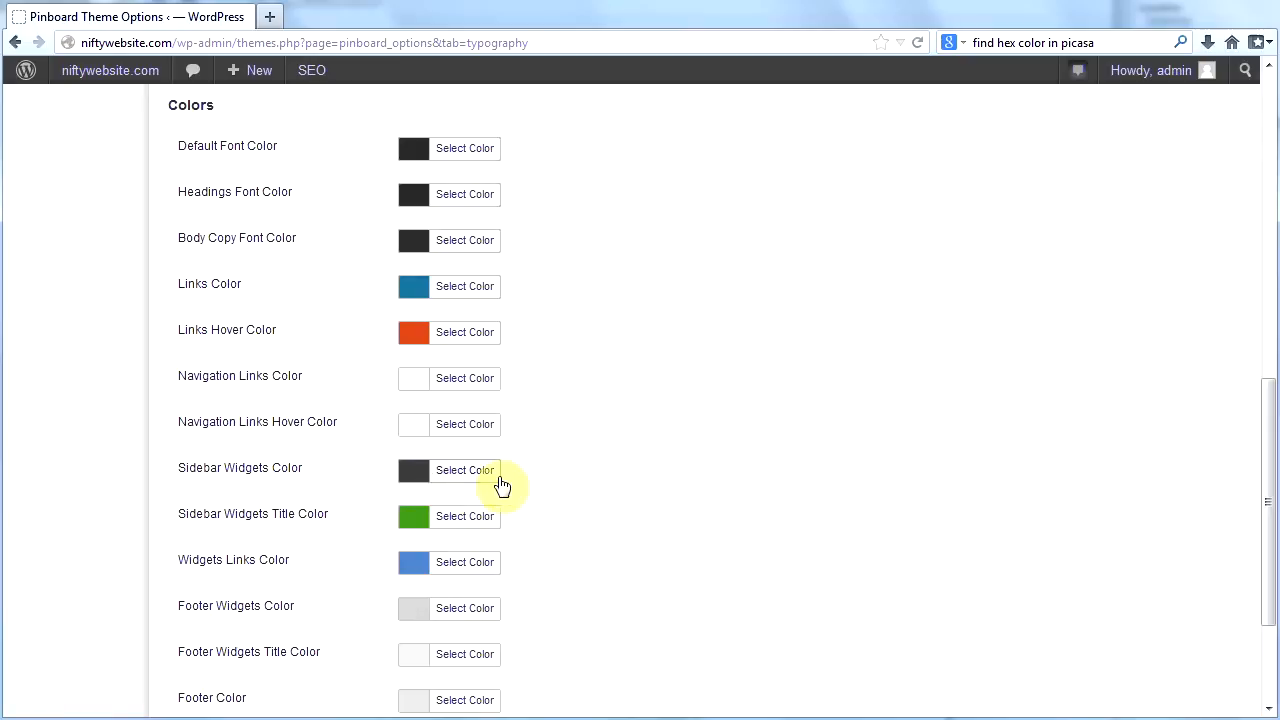
scroll(down, 3)
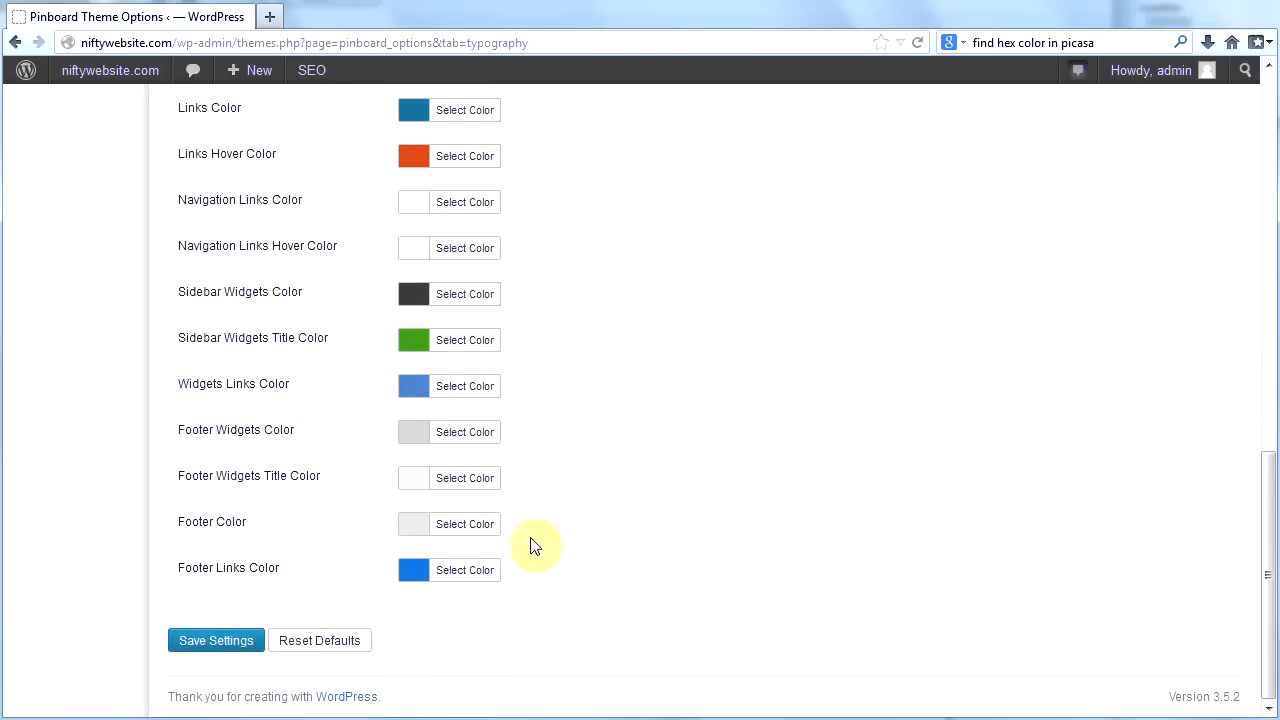
scroll(up, 3)
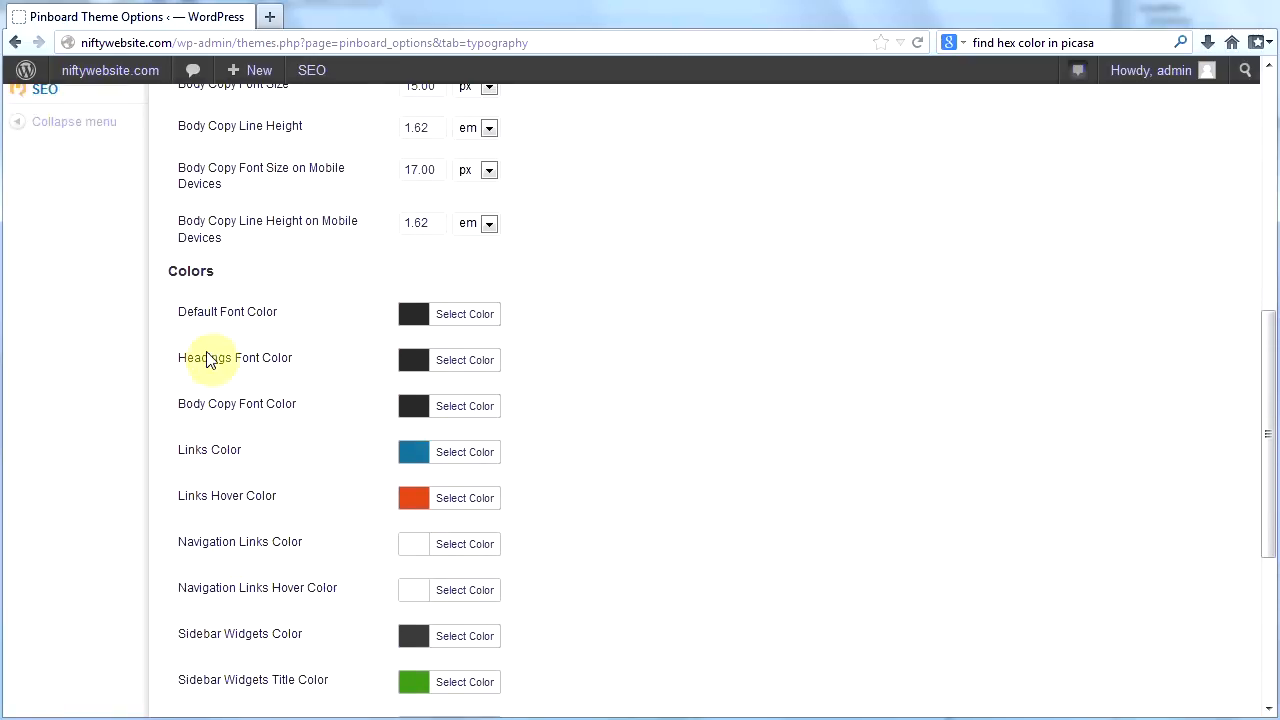
scroll(down, 3)
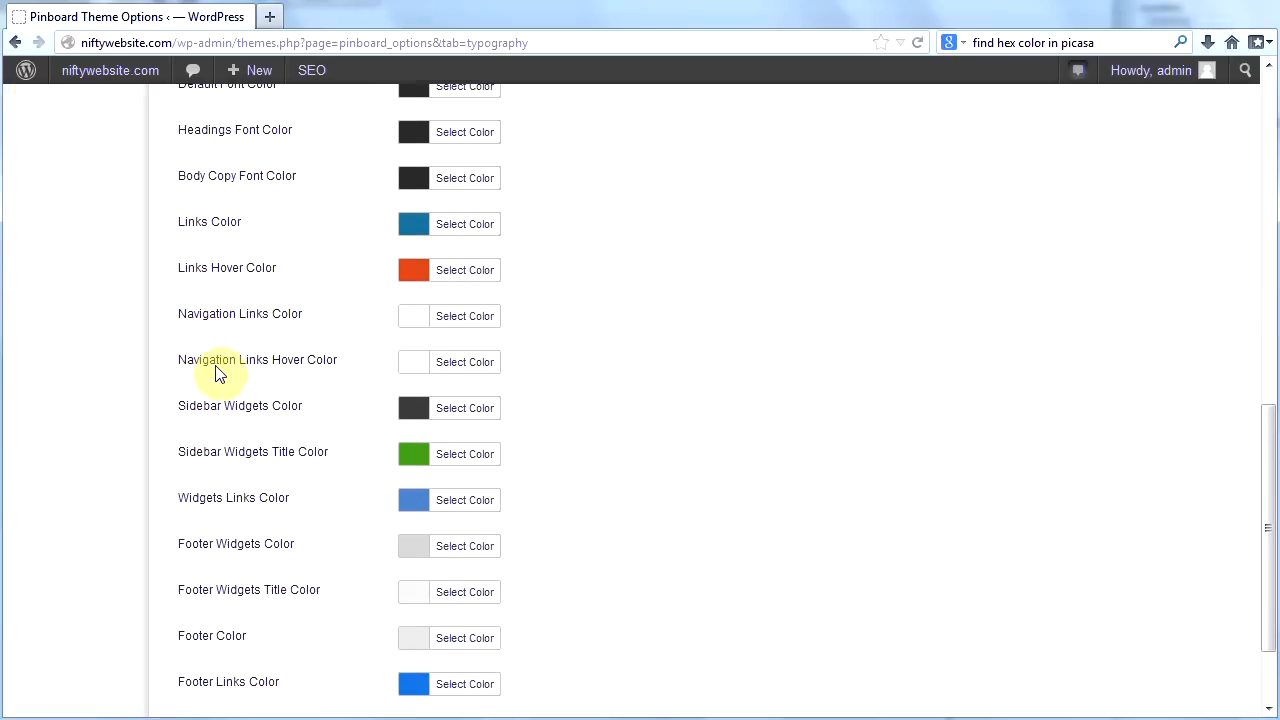
scroll(up, 3)
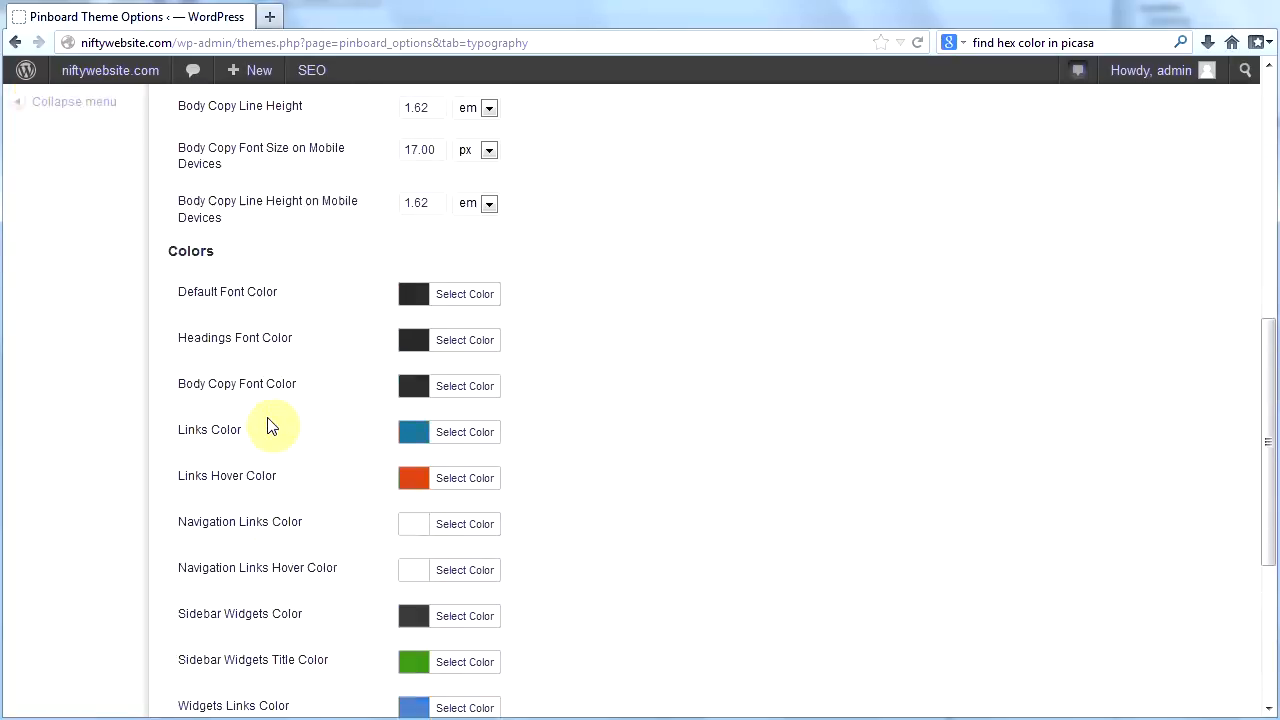
scroll(up, 3)
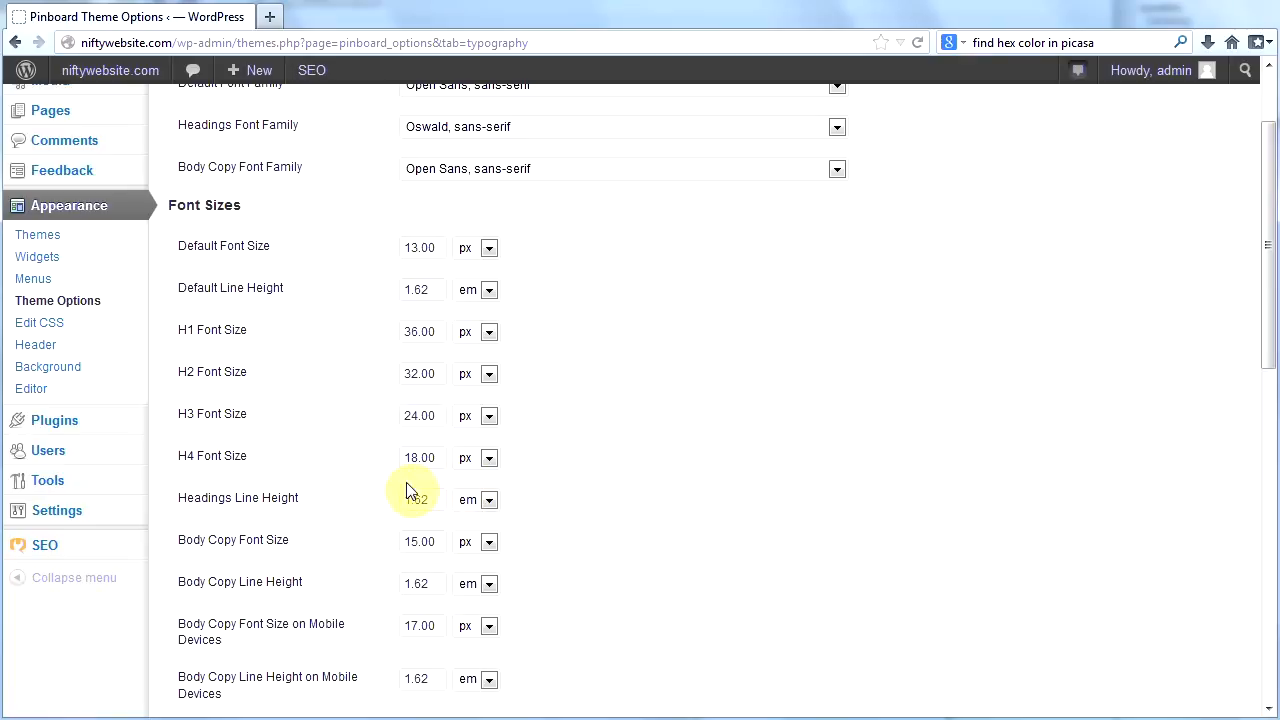
mouse_move(483, 458)
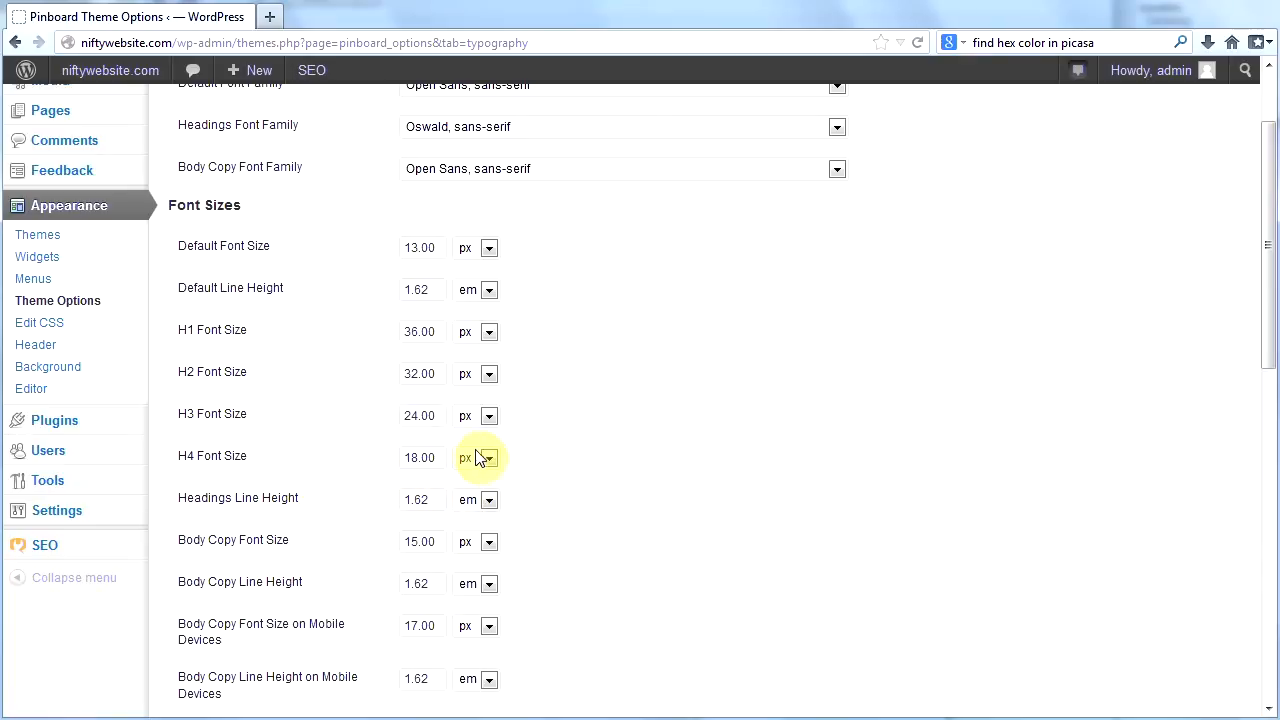
mouse_move(692, 611)
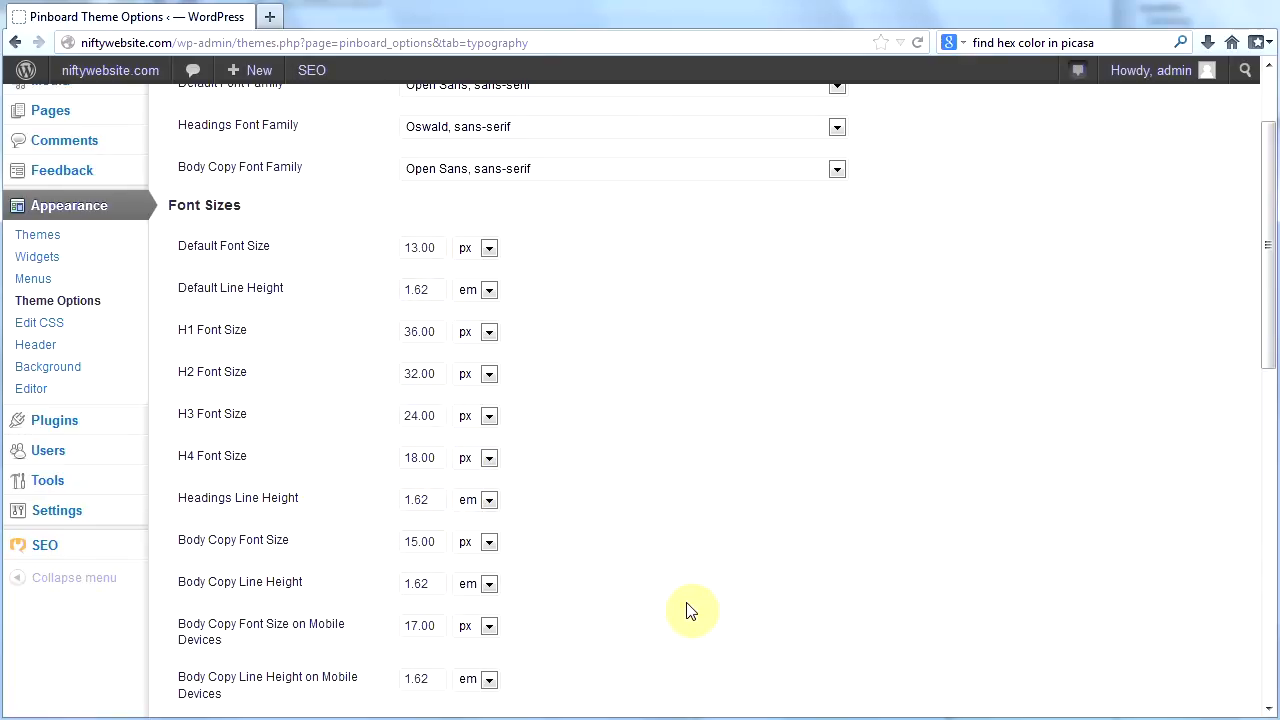
scroll(up, 3)
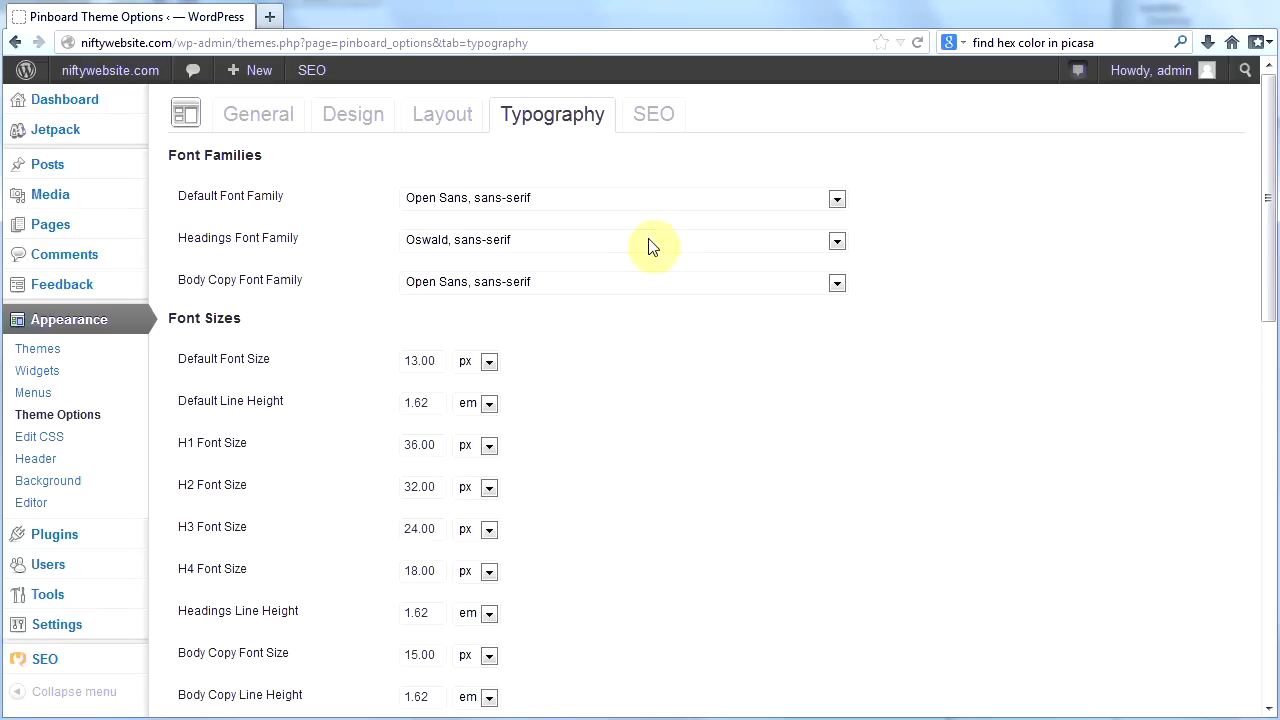
scroll(down, 3)
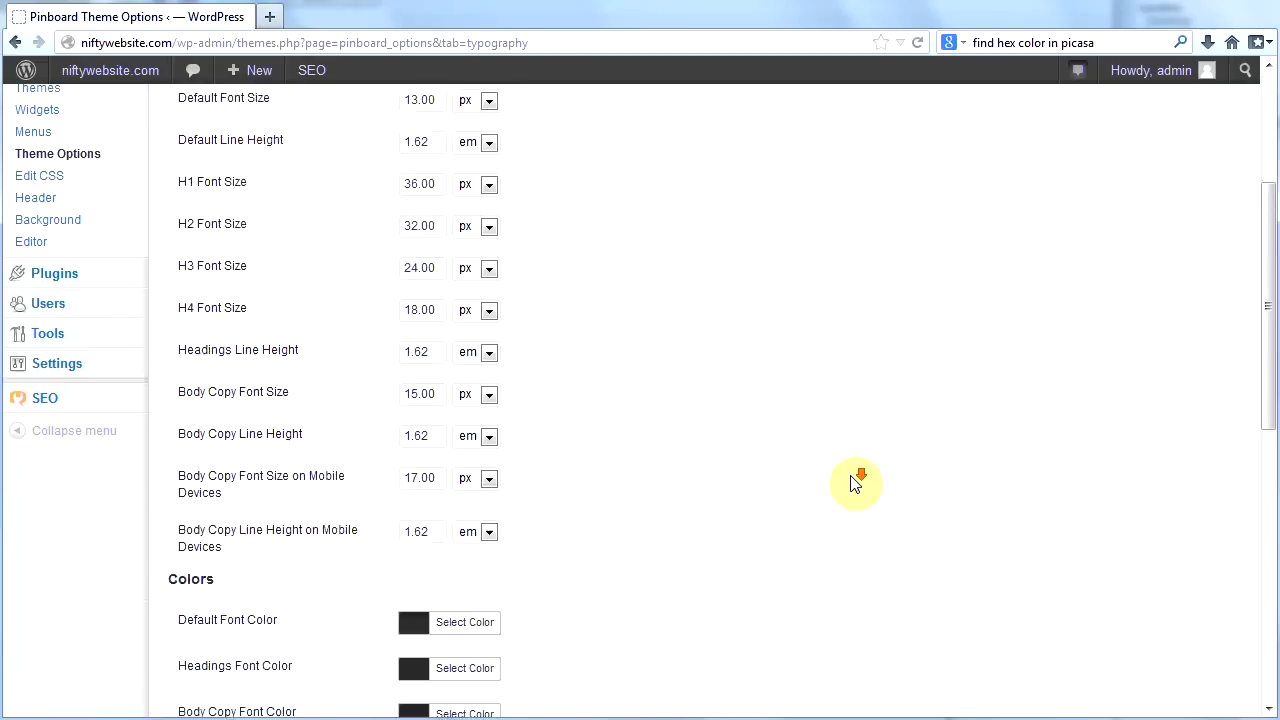
scroll(down, 3)
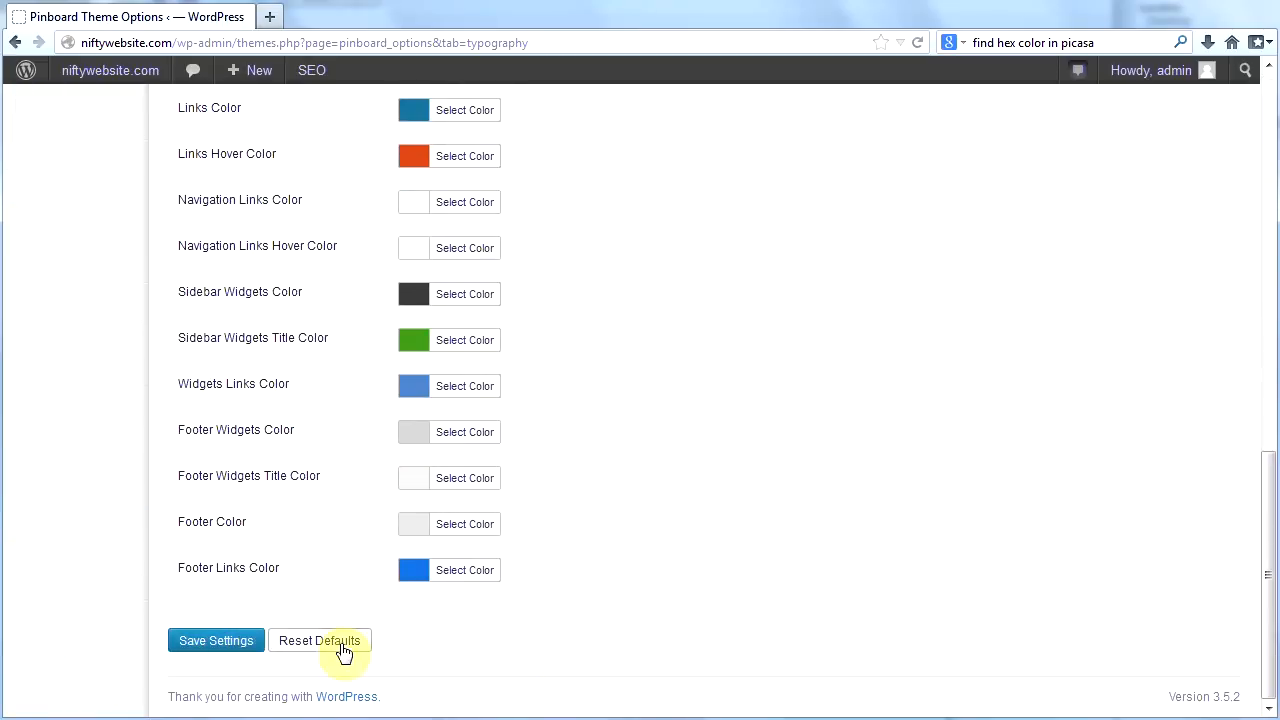
mouse_move(300, 655)
text(PINBOARD DOCUMENTATION)
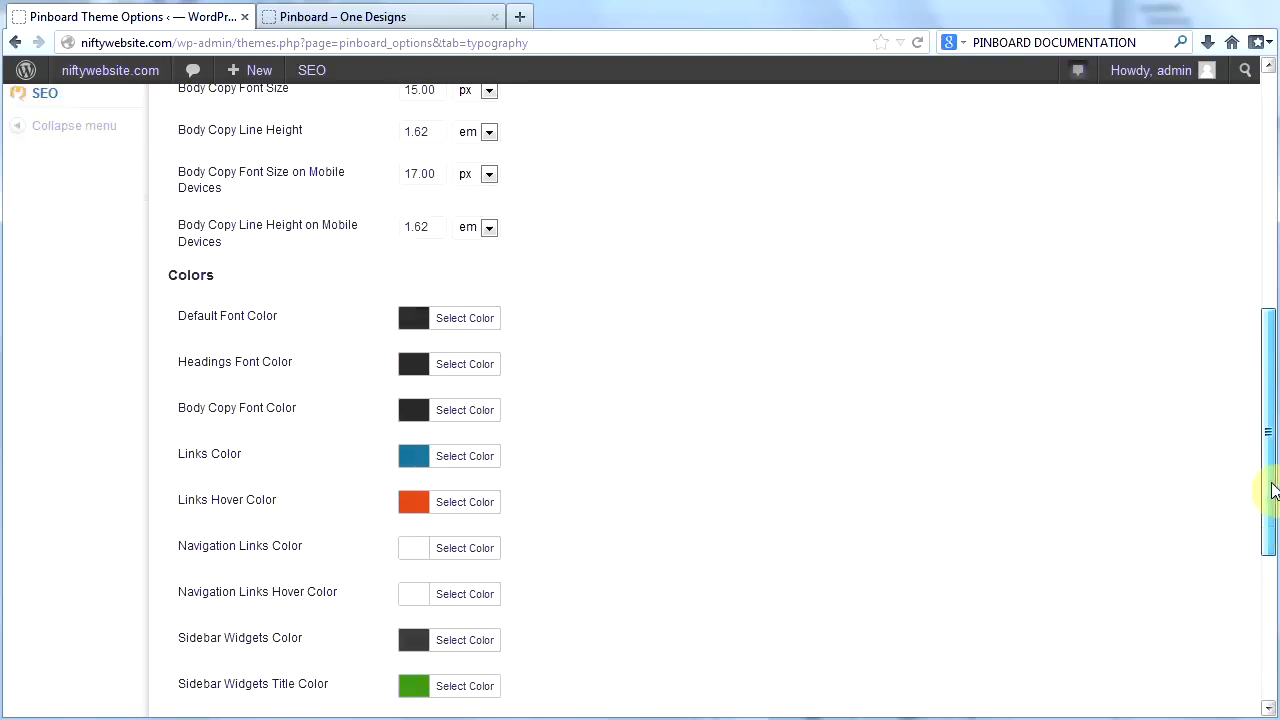
scroll(up, 3)
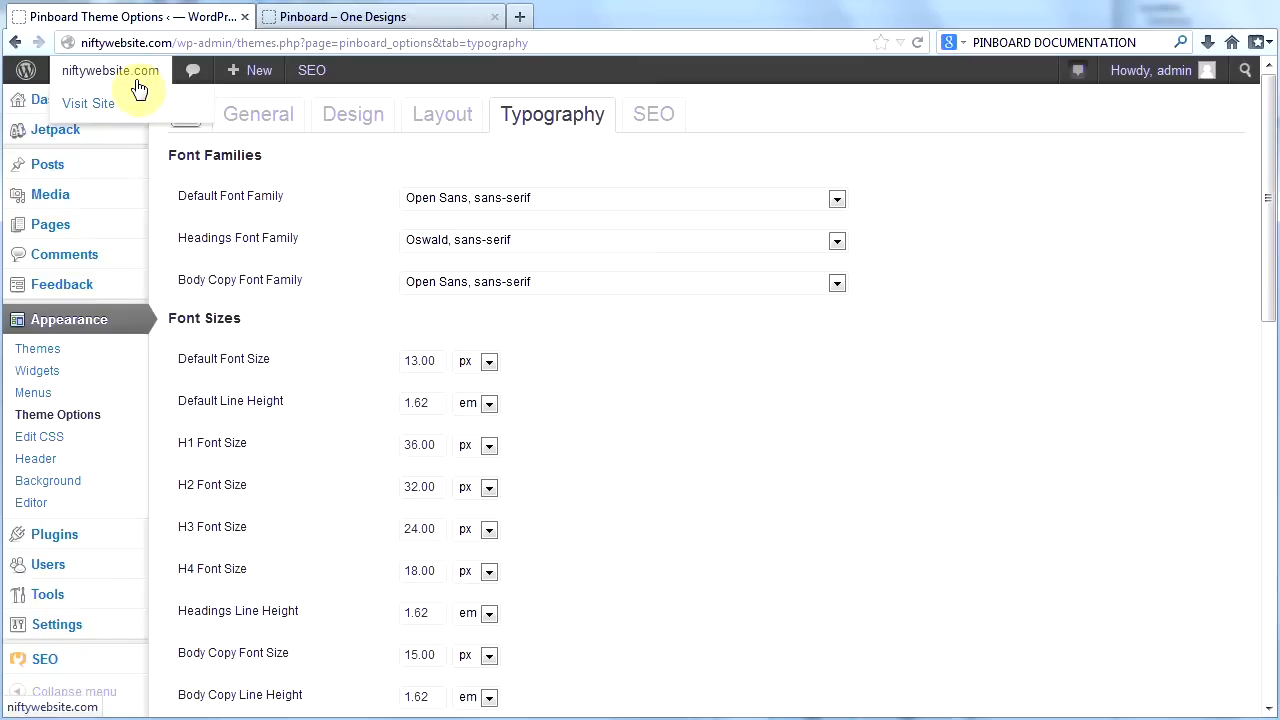
Step: Visit the live My Boring Channel homepage, scroll through its video tiles, then switch to One Designs
click(87, 103)
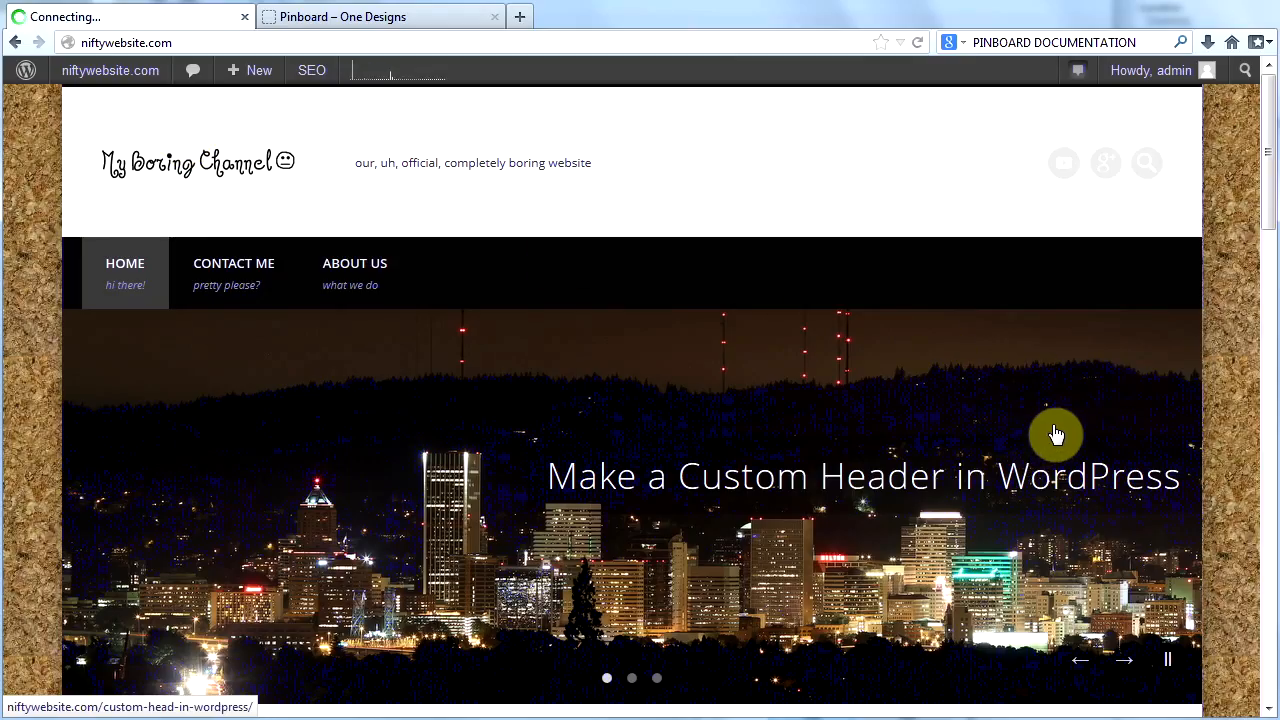
mouse_move(1173, 428)
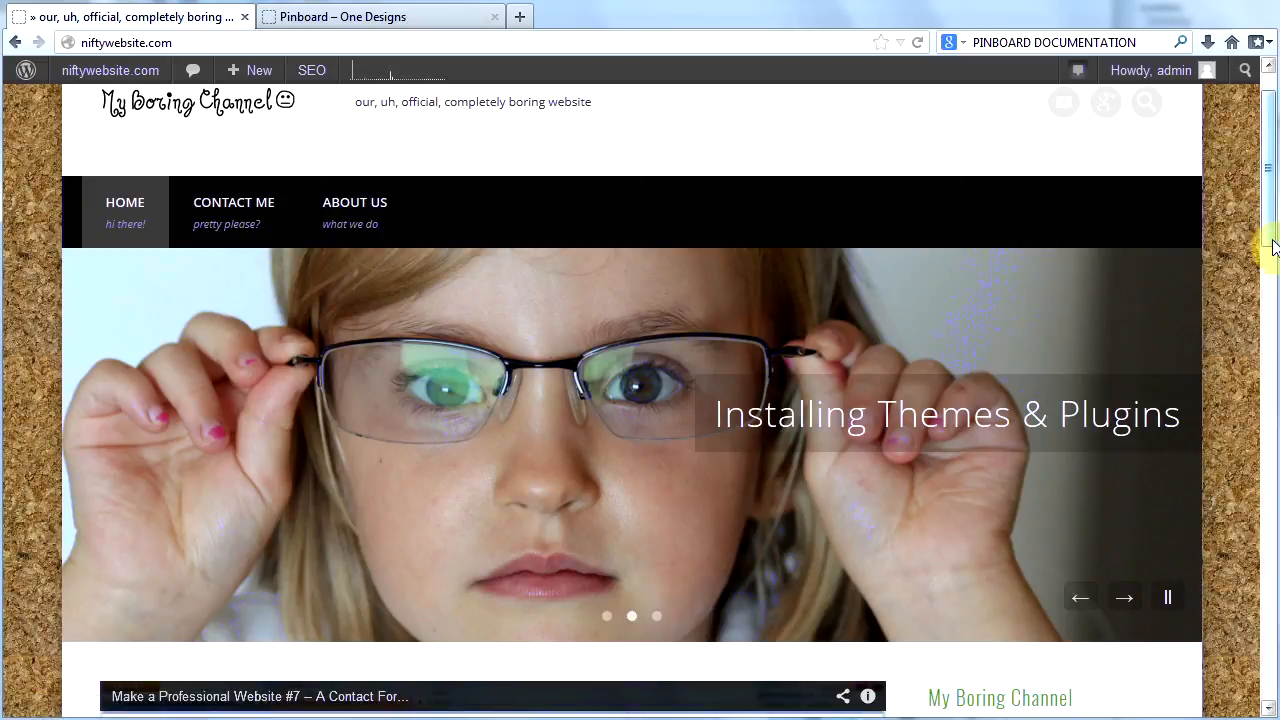
scroll(down, 3)
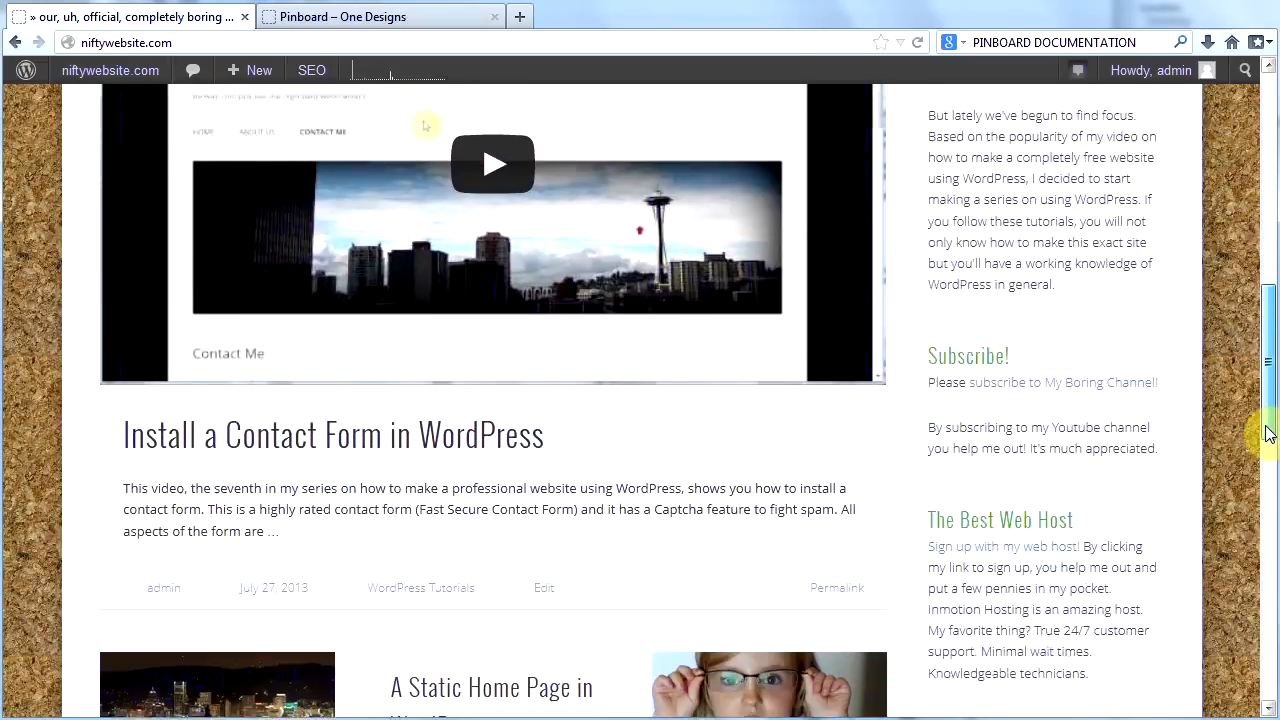
scroll(down, 3)
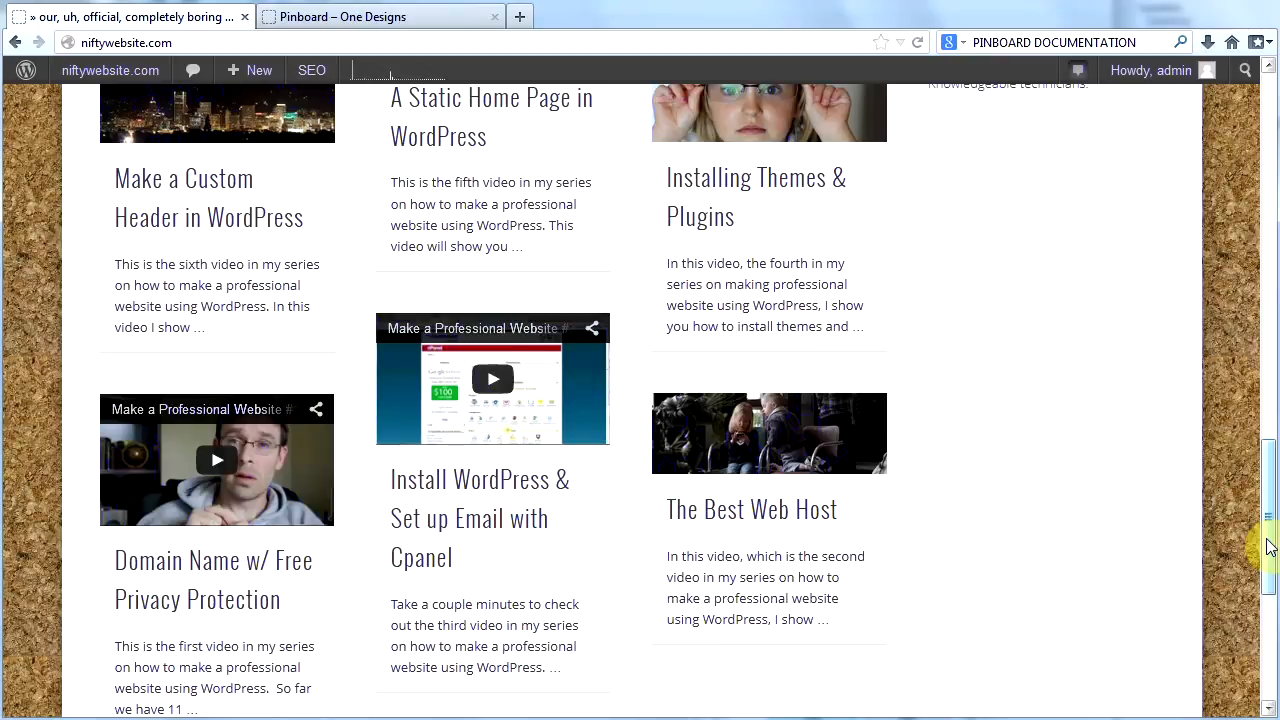
scroll(up, 3)
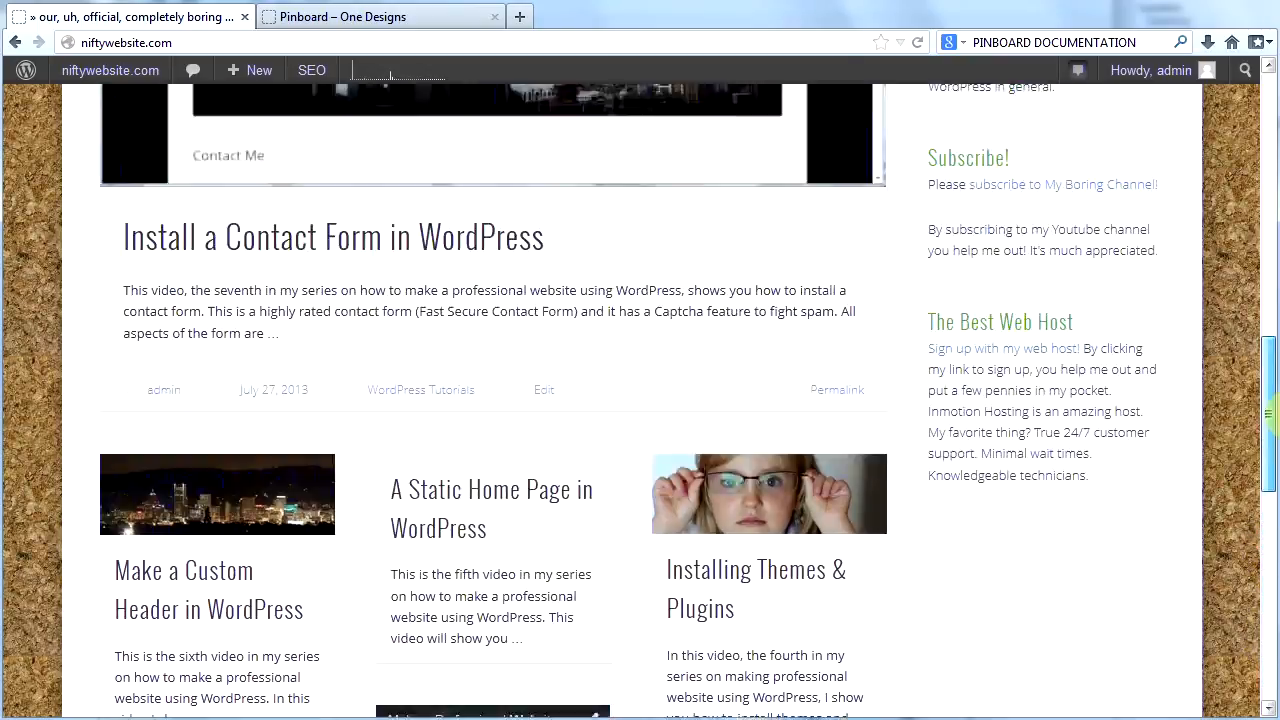
scroll(up, 3)
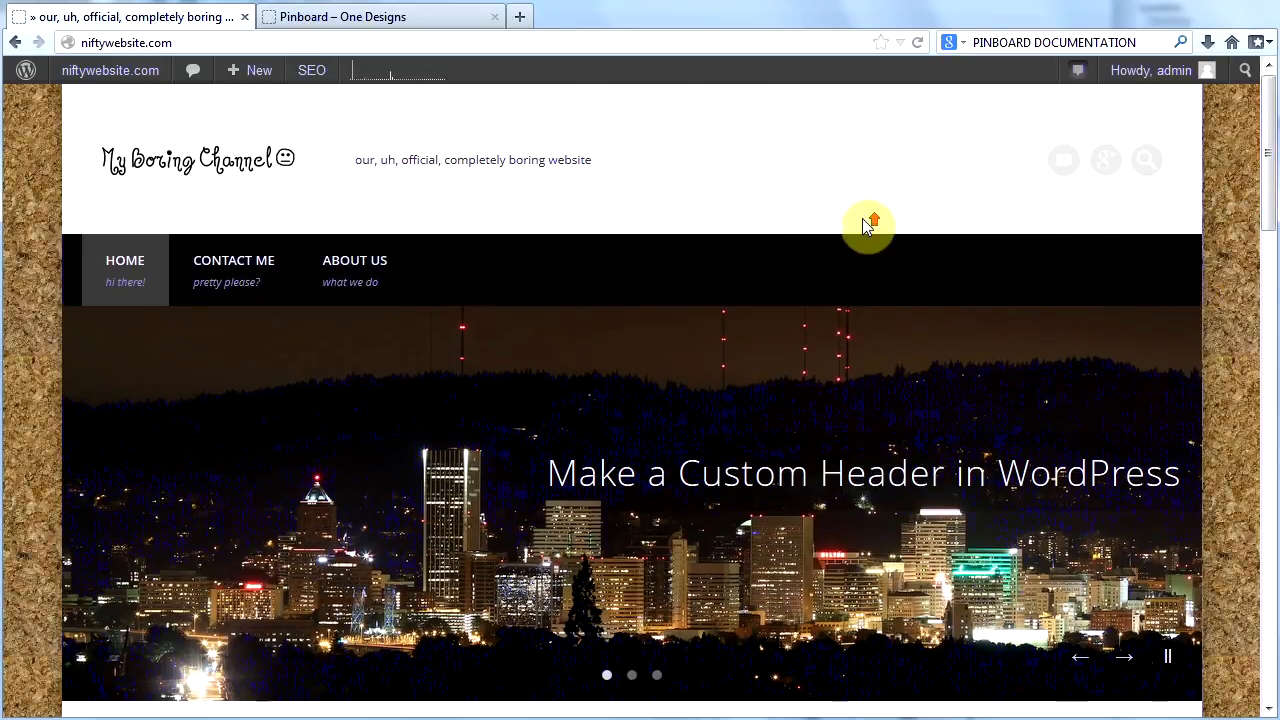
click(342, 16)
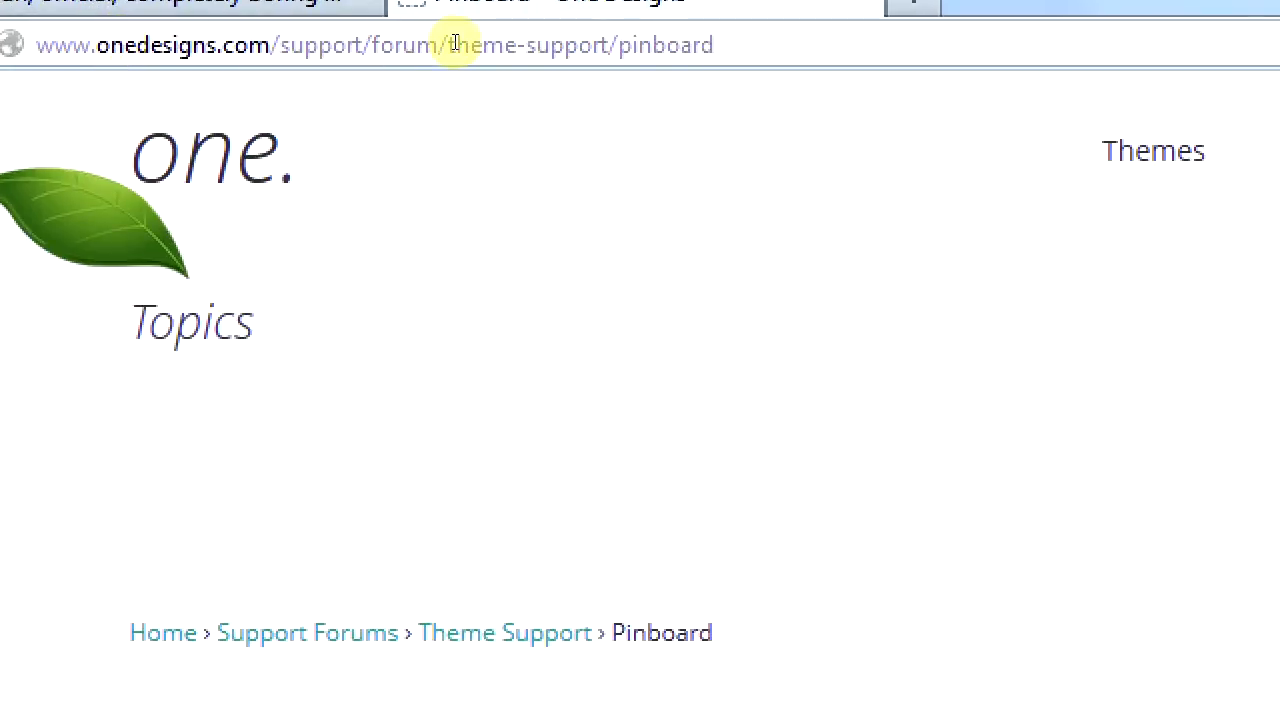
mouse_move(65, 303)
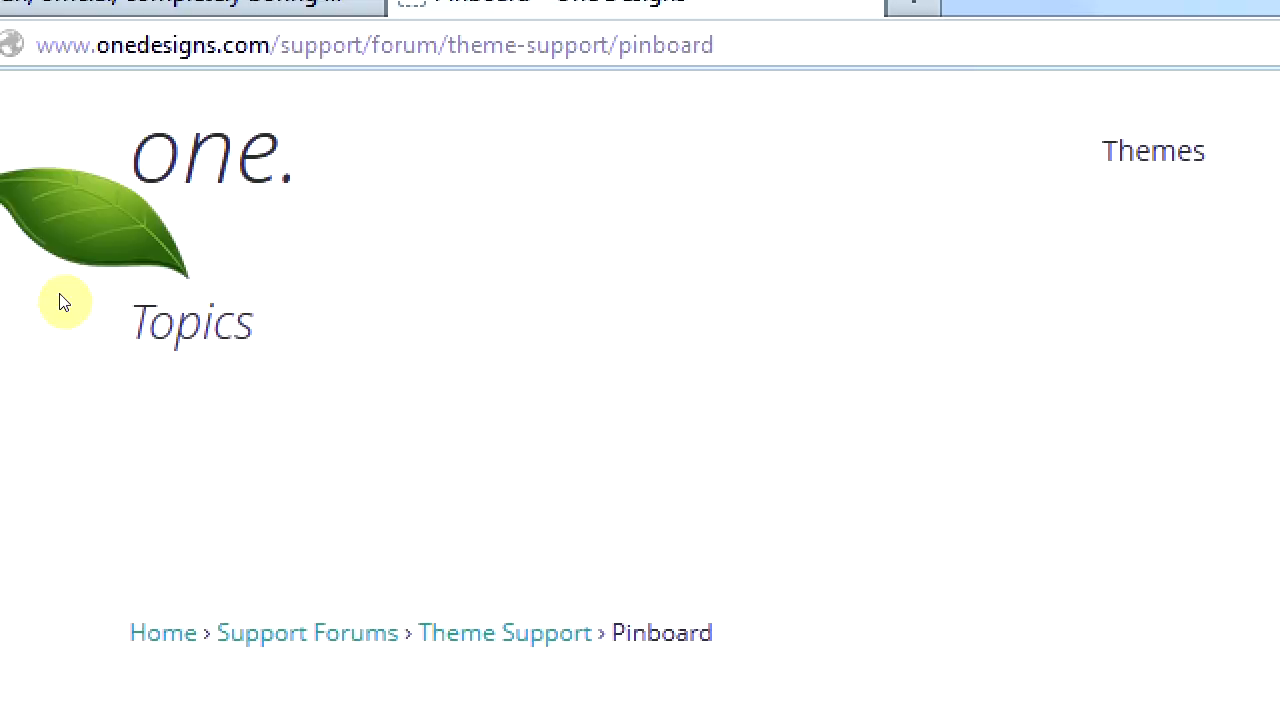
Step: Scroll the Pinboard support forum topic list down to its pagination and back to the top
click(374, 44)
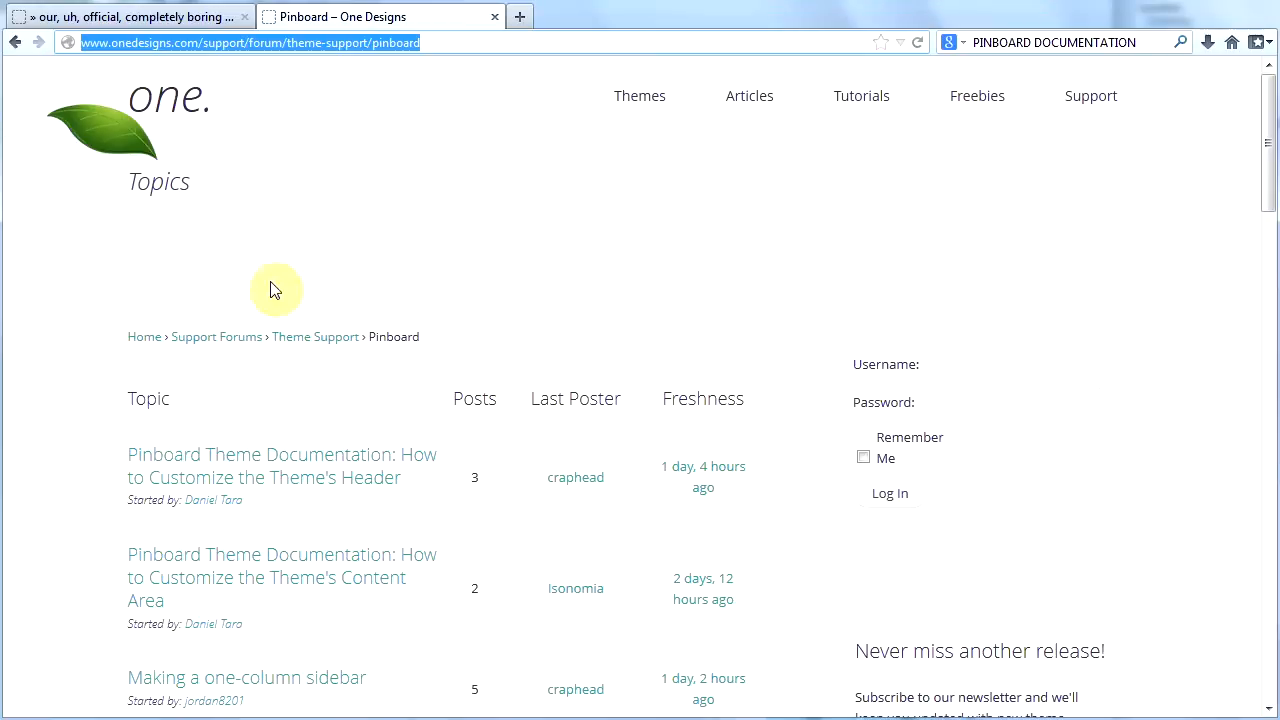
scroll(down, 3)
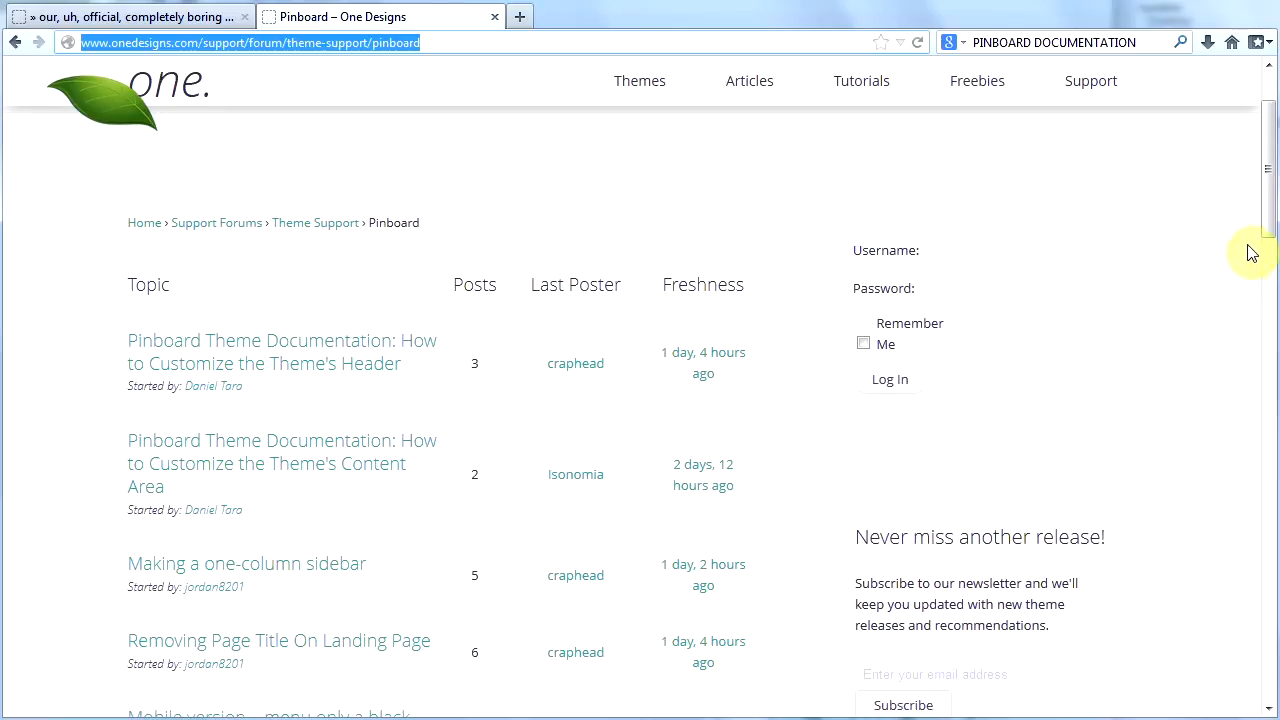
scroll(down, 3)
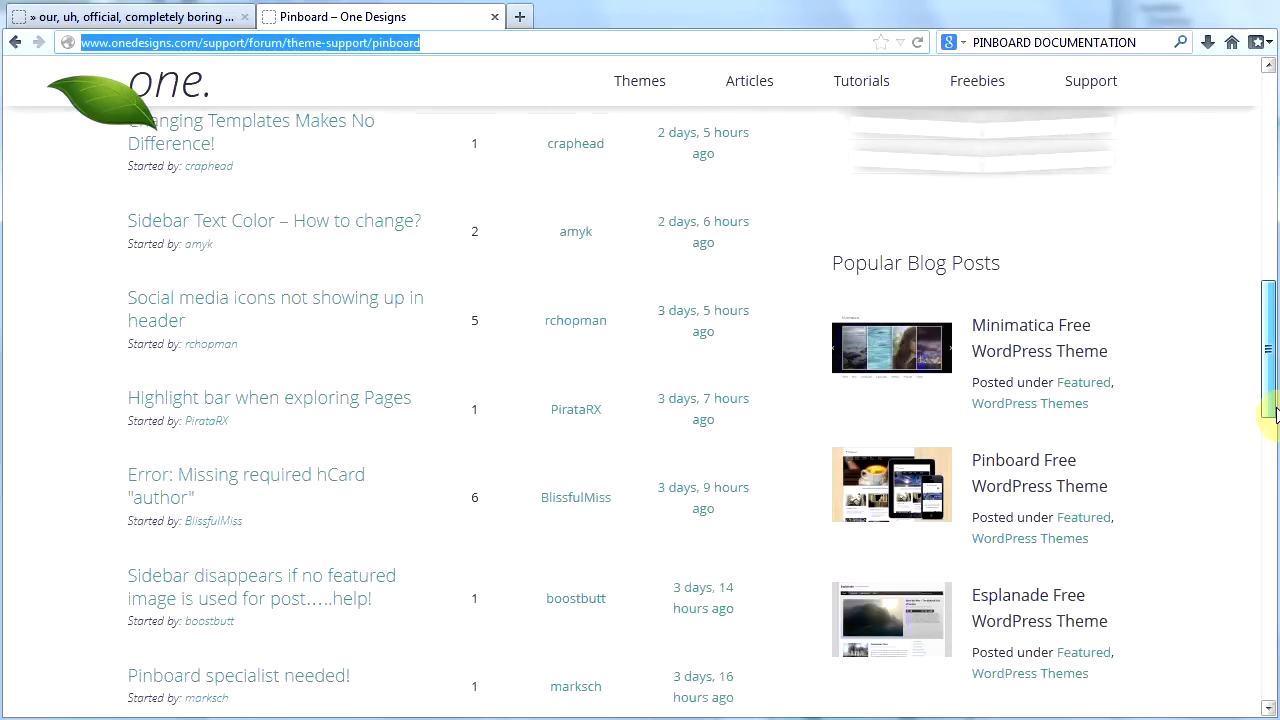
scroll(down, 3)
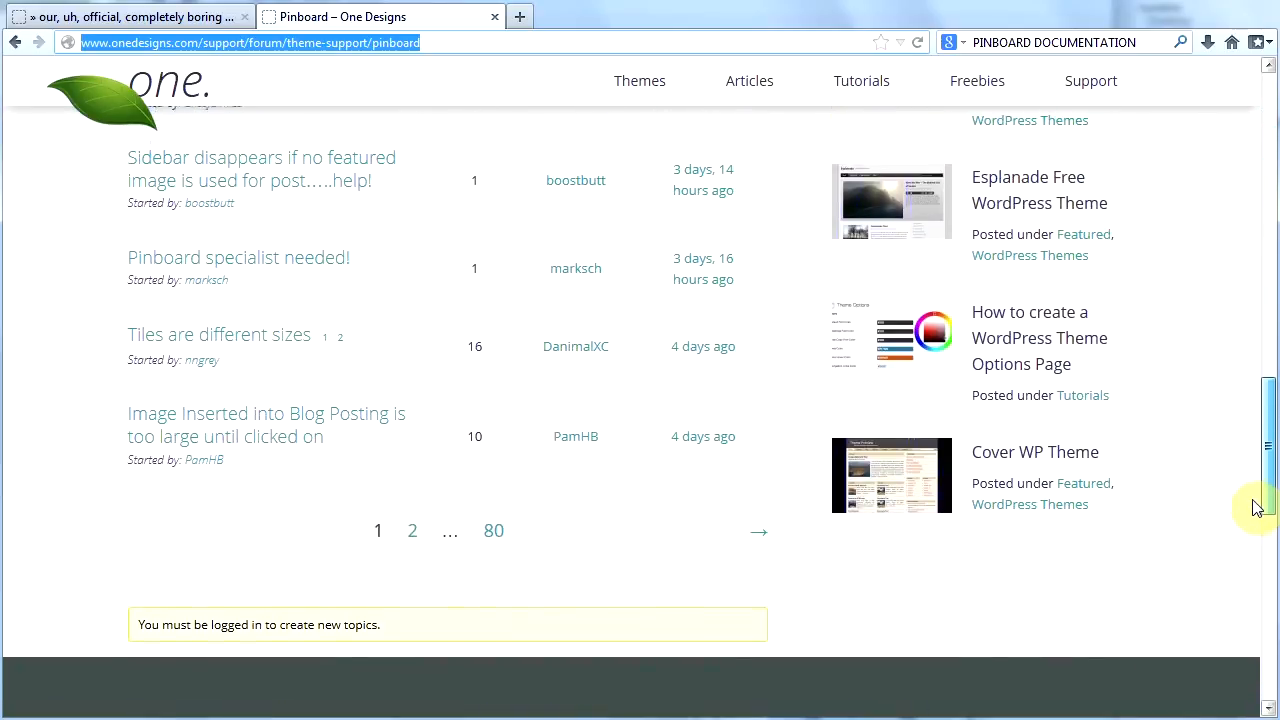
scroll(up, 3)
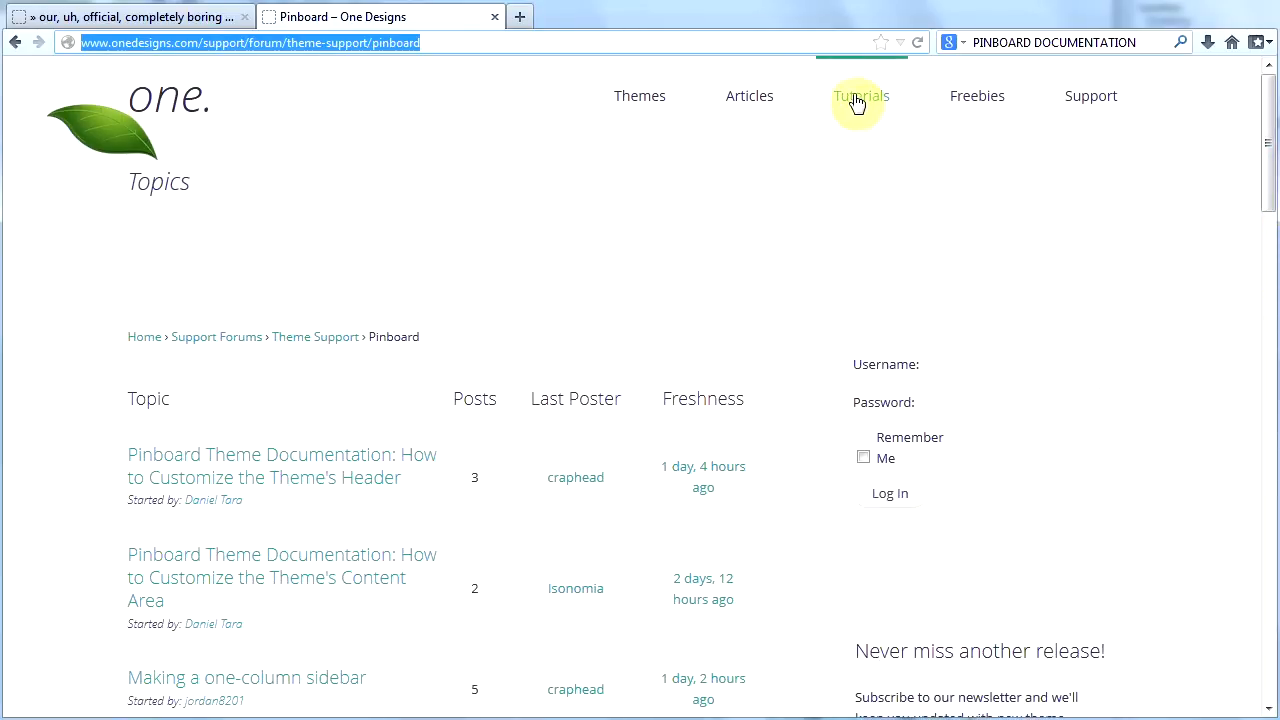
Step: Open One Designs' Tutorials page and scroll to the Pinboard Day 1 documentation post
click(860, 95)
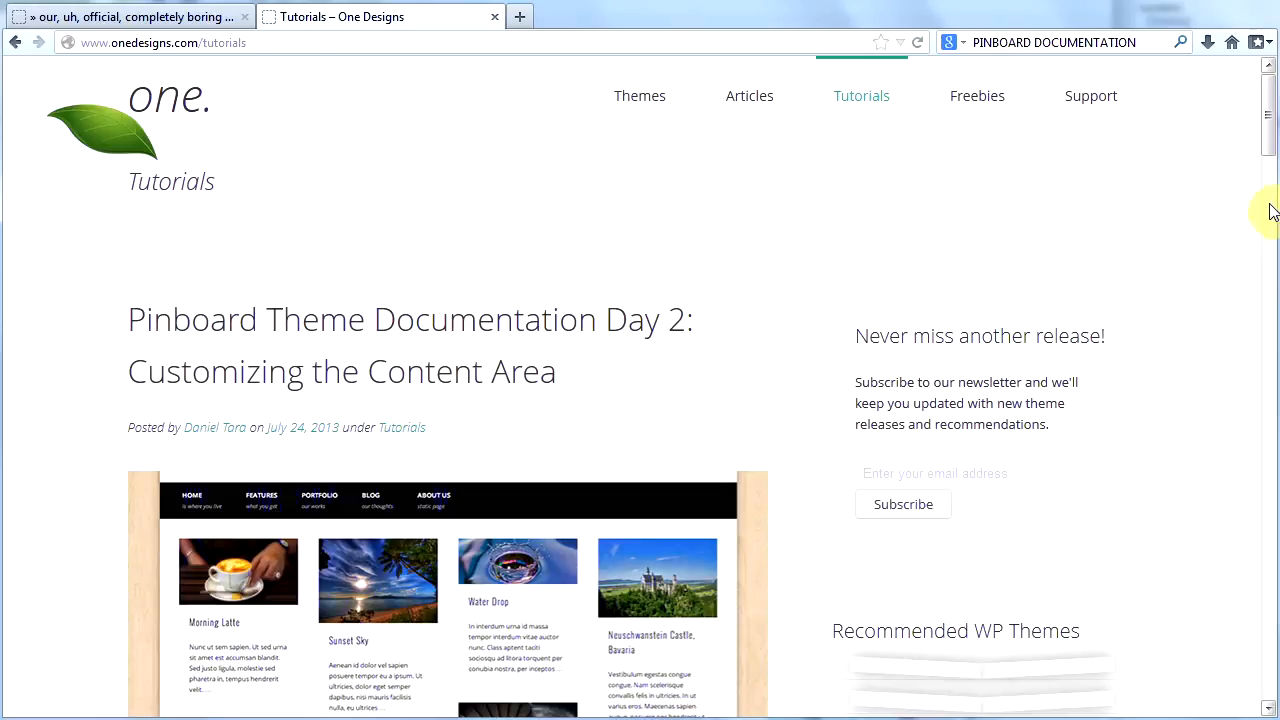
mouse_move(655, 340)
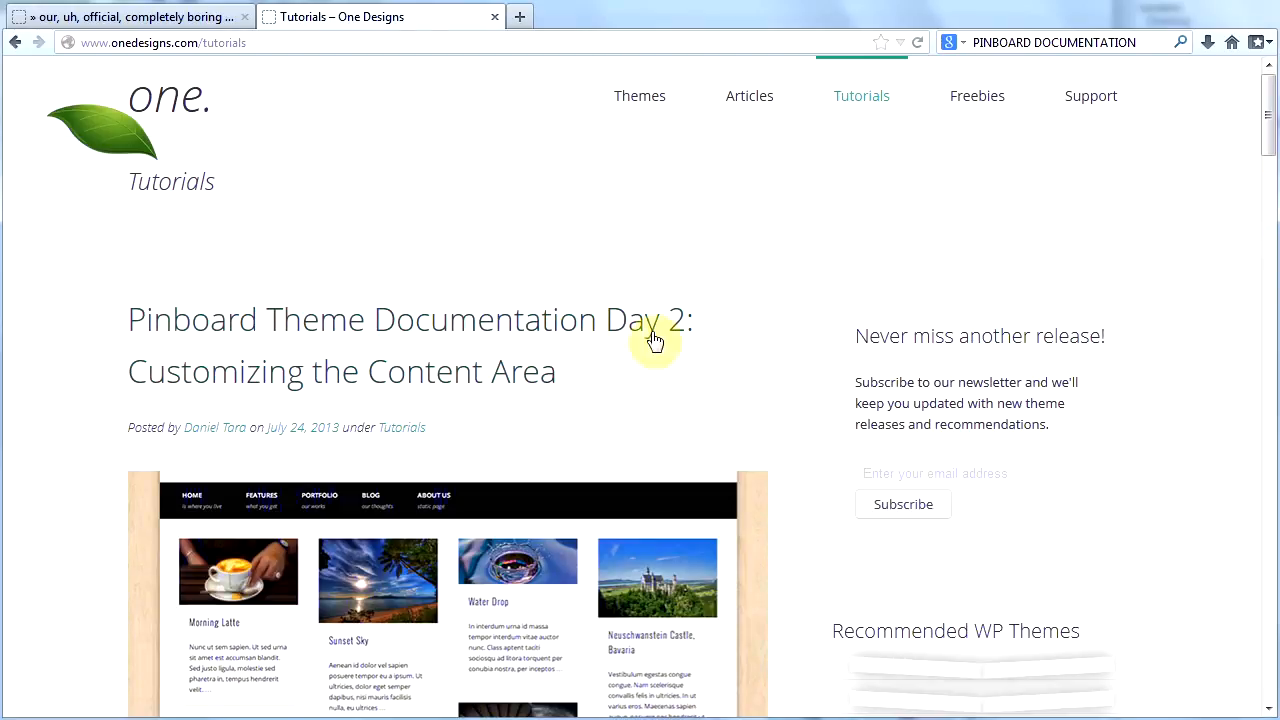
mouse_move(483, 405)
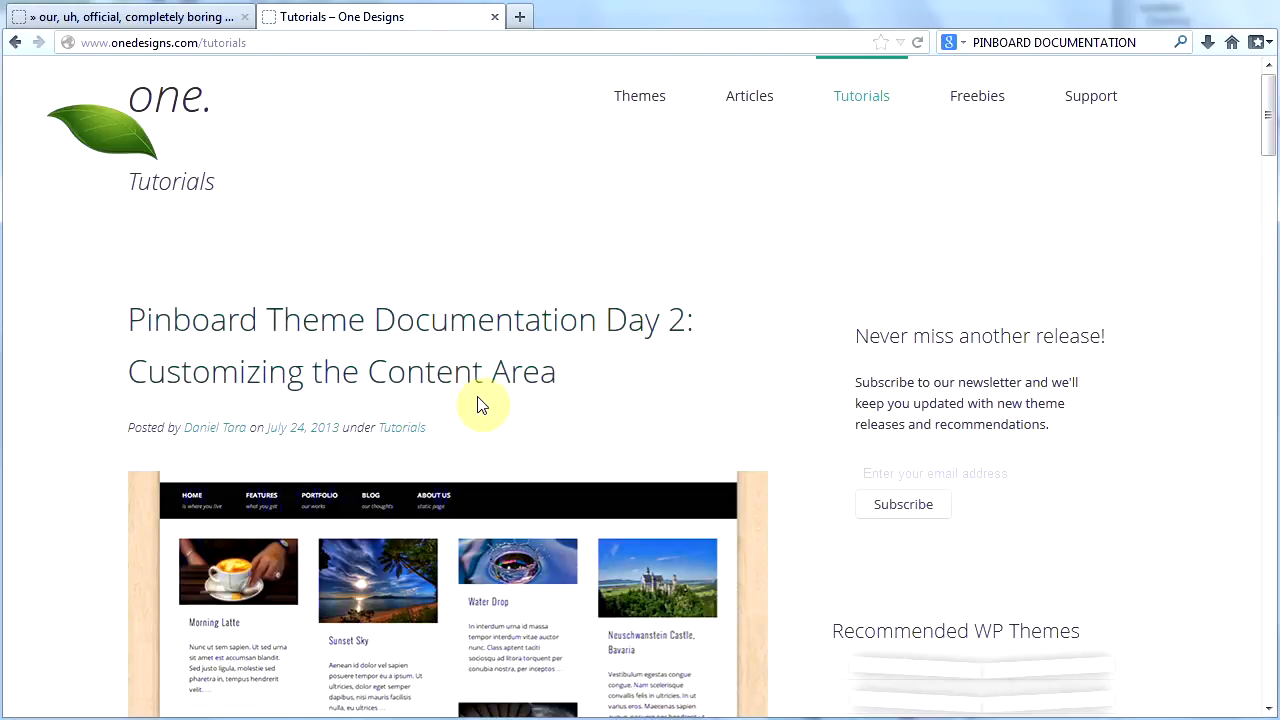
mouse_move(1243, 173)
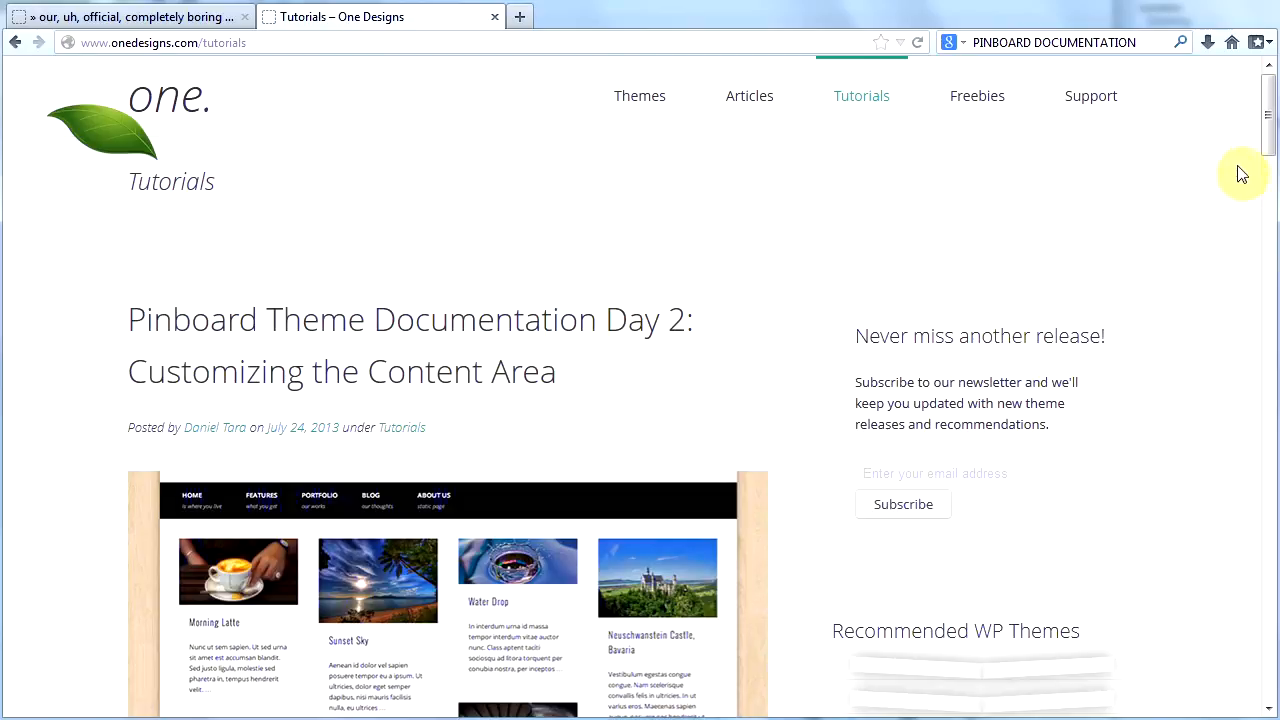
scroll(down, 3)
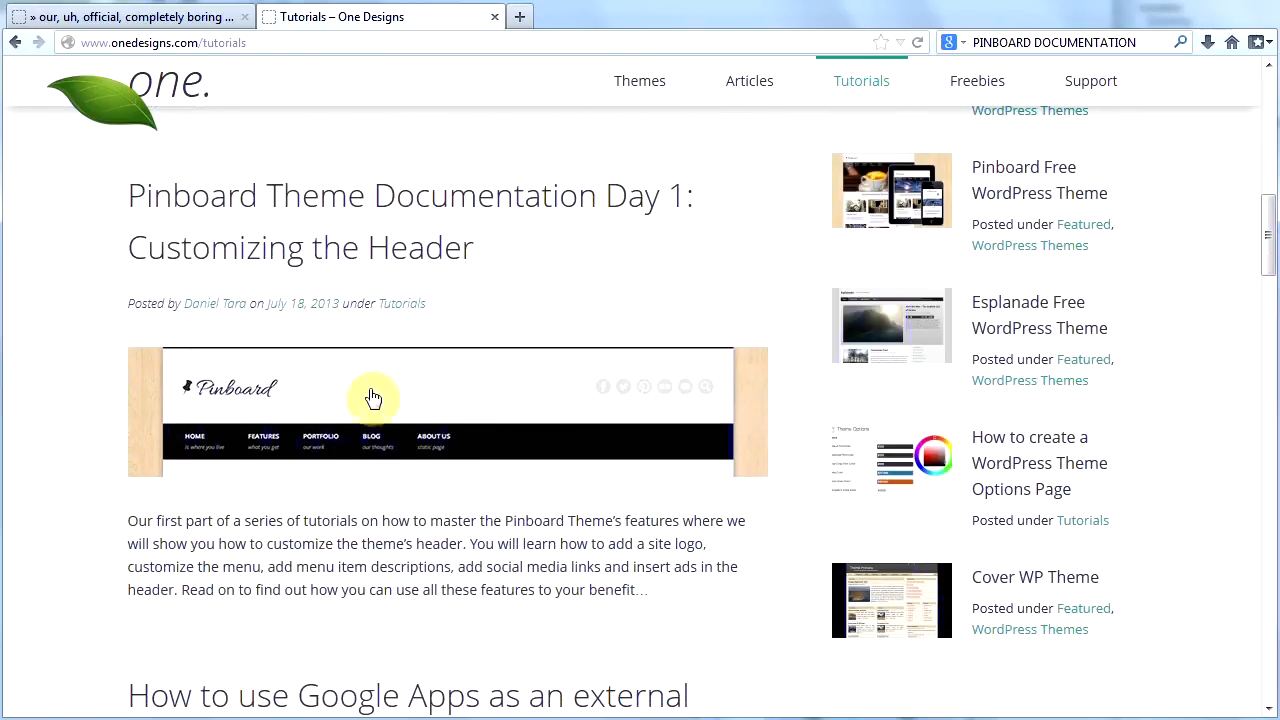
mouse_move(1268, 367)
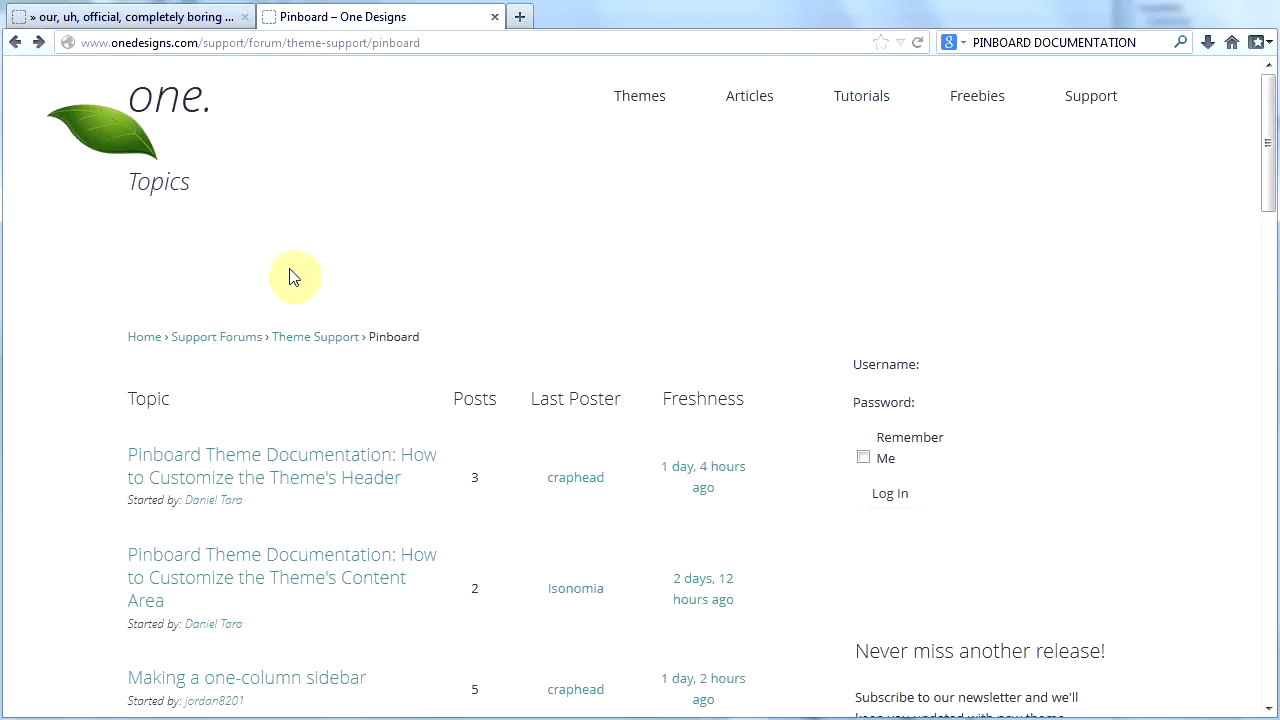
mouse_move(410, 407)
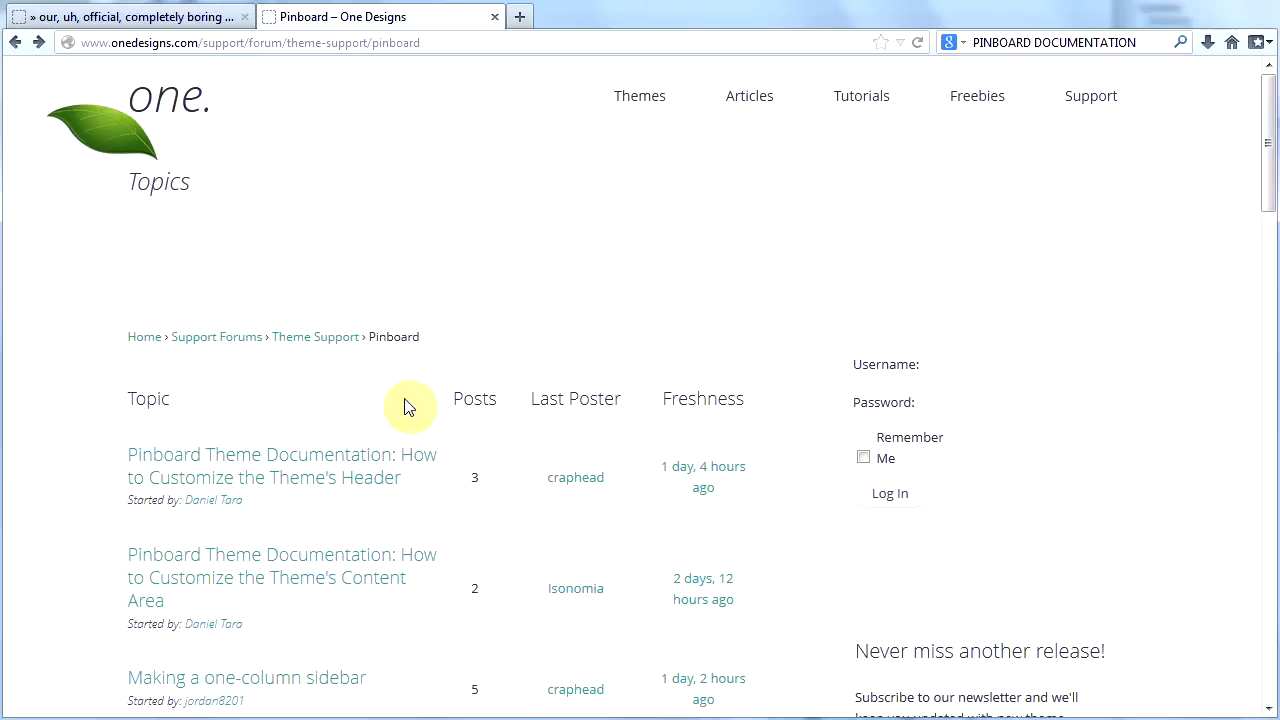
mouse_move(790, 263)
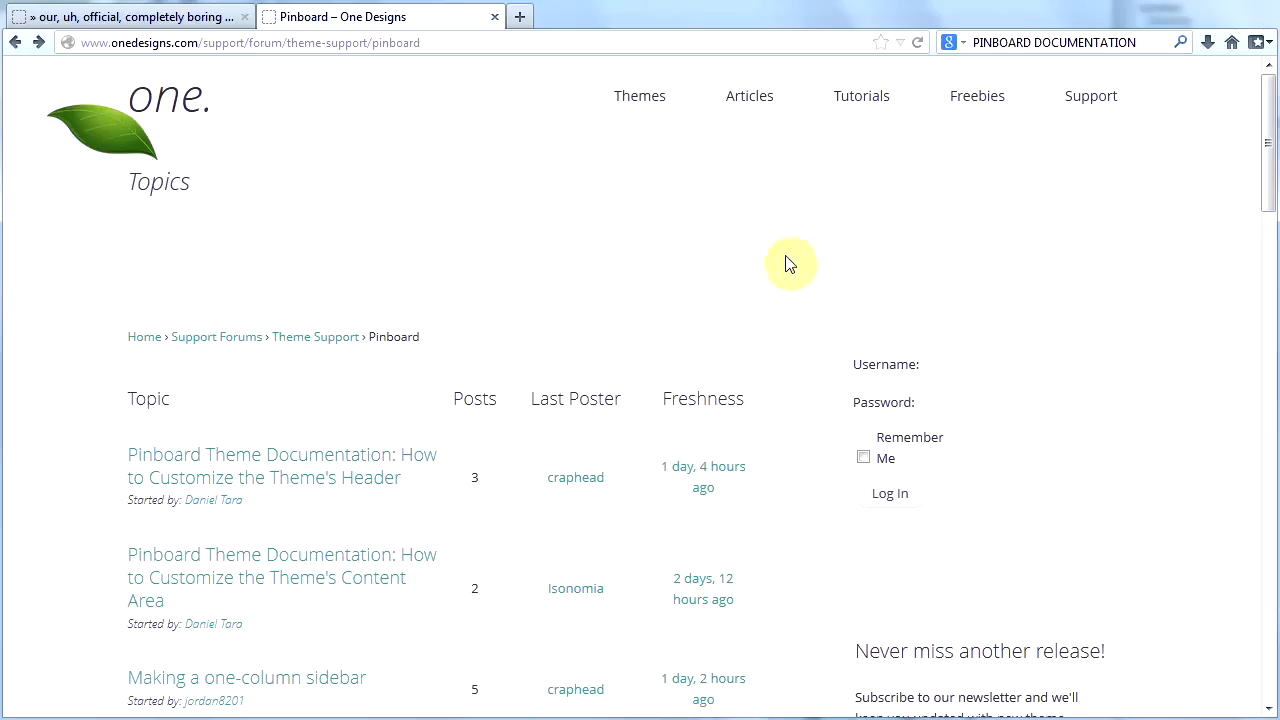
mouse_move(322, 197)
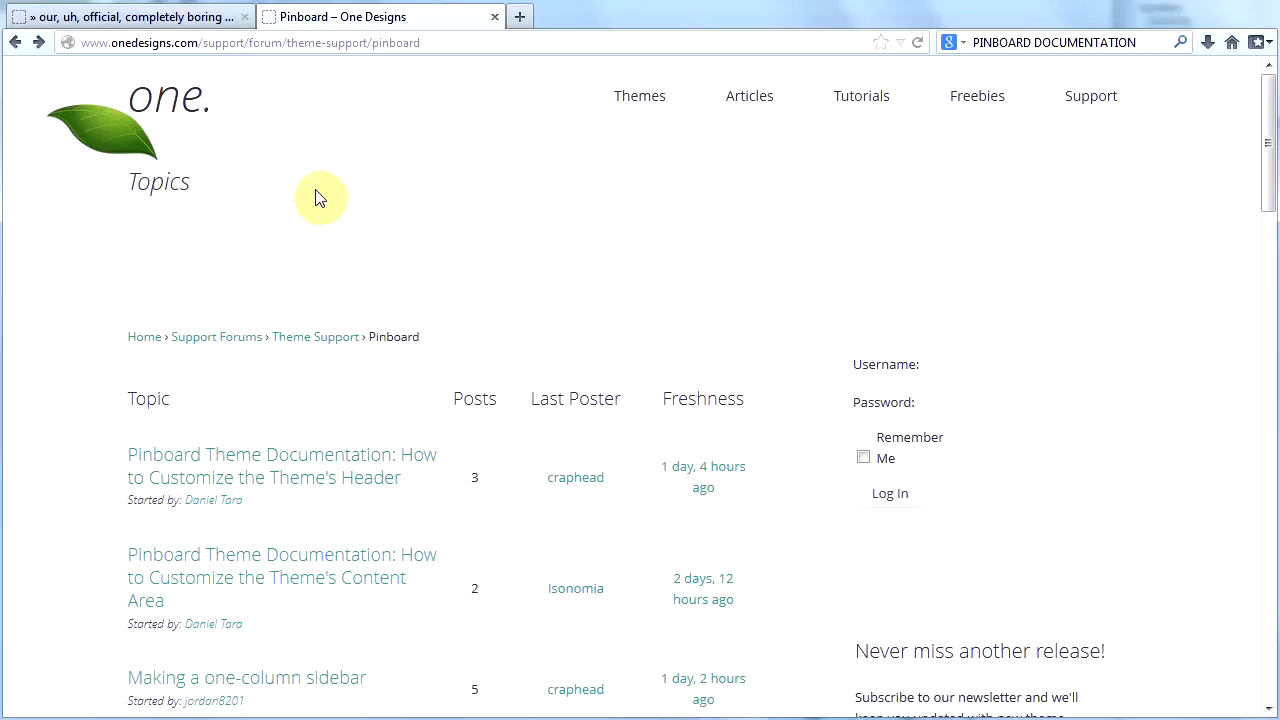
mouse_move(453, 262)
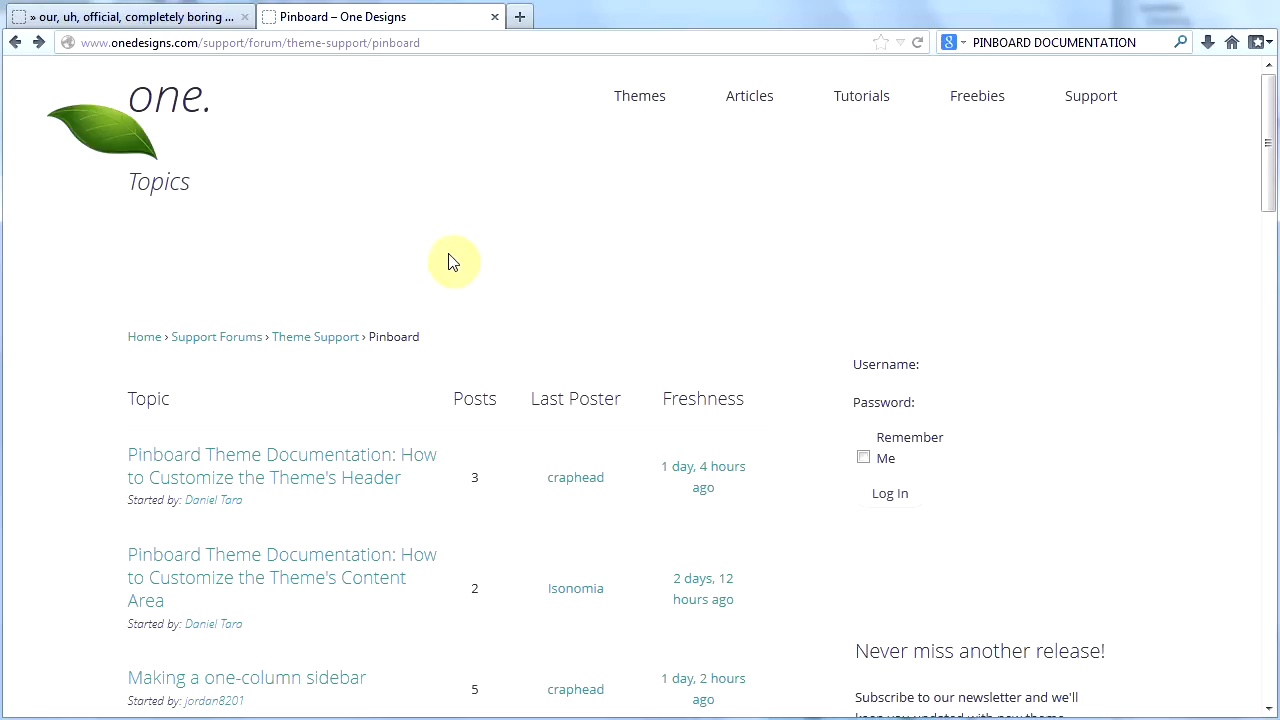
mouse_move(860, 96)
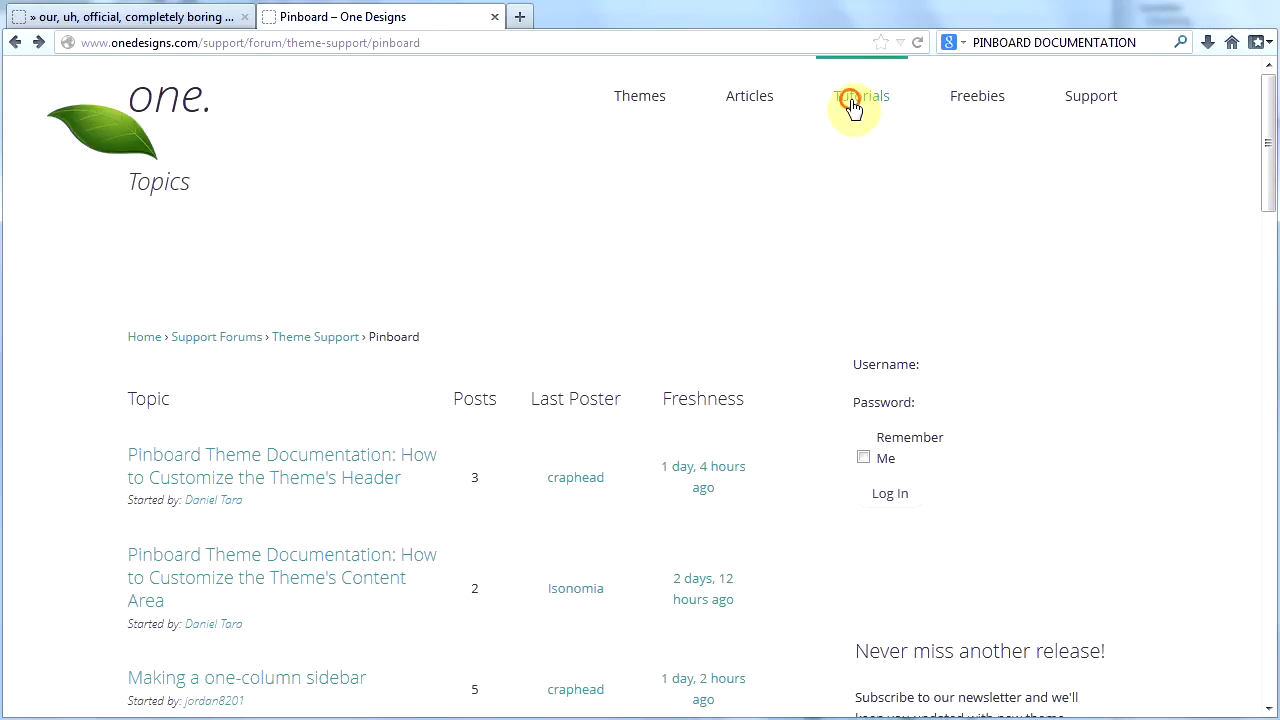